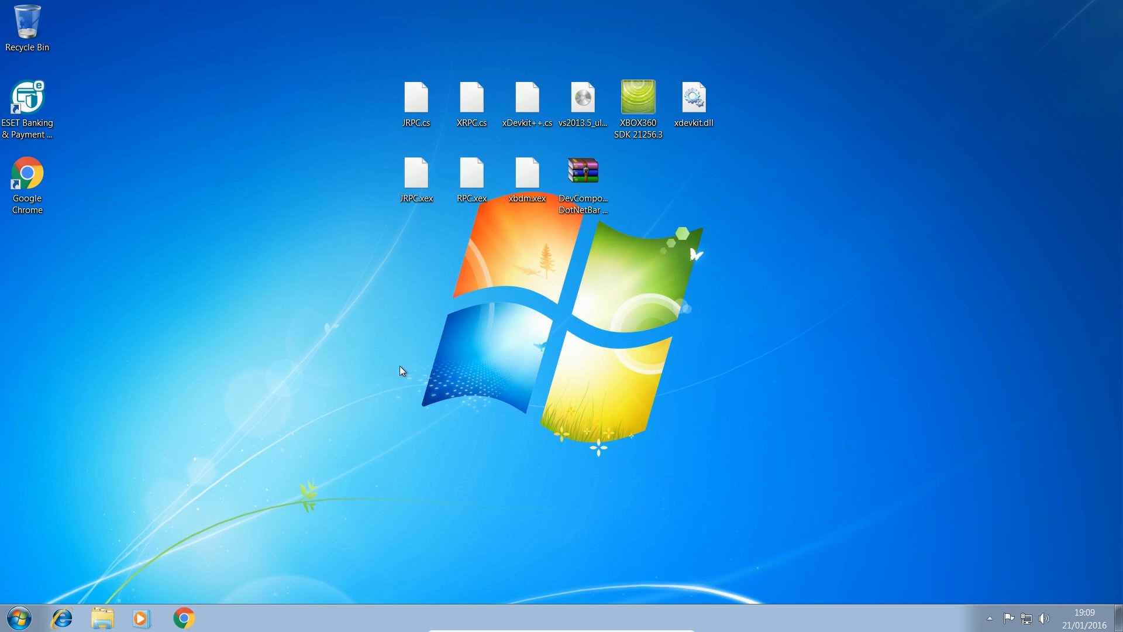
pyautogui.moveTo(334, 324)
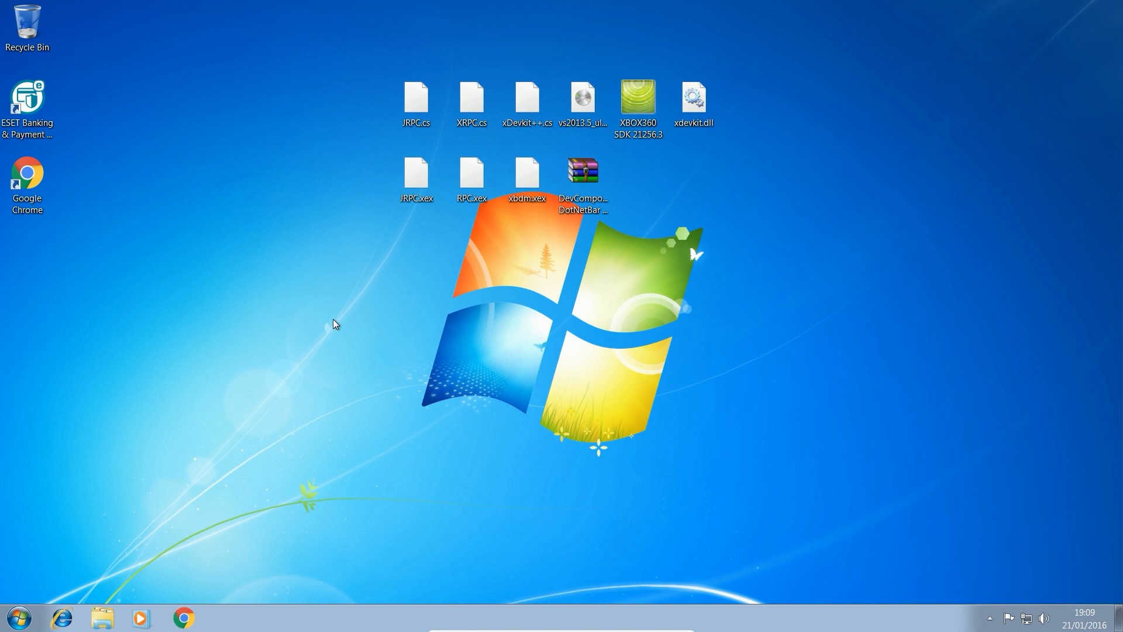
pyautogui.moveTo(330, 313)
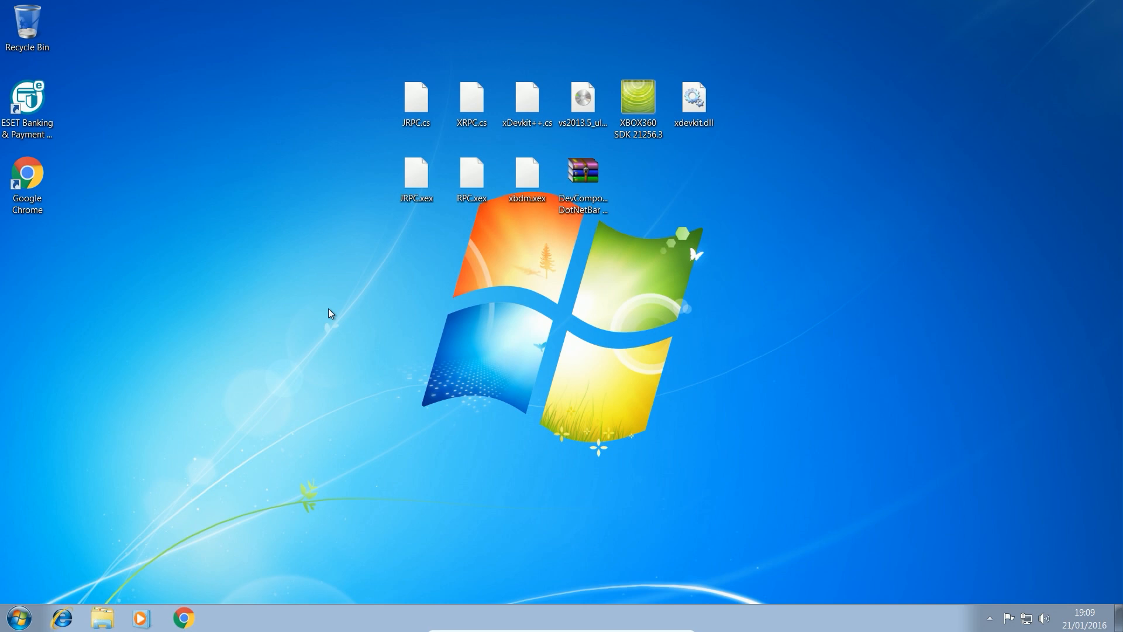
pyautogui.moveTo(344, 311)
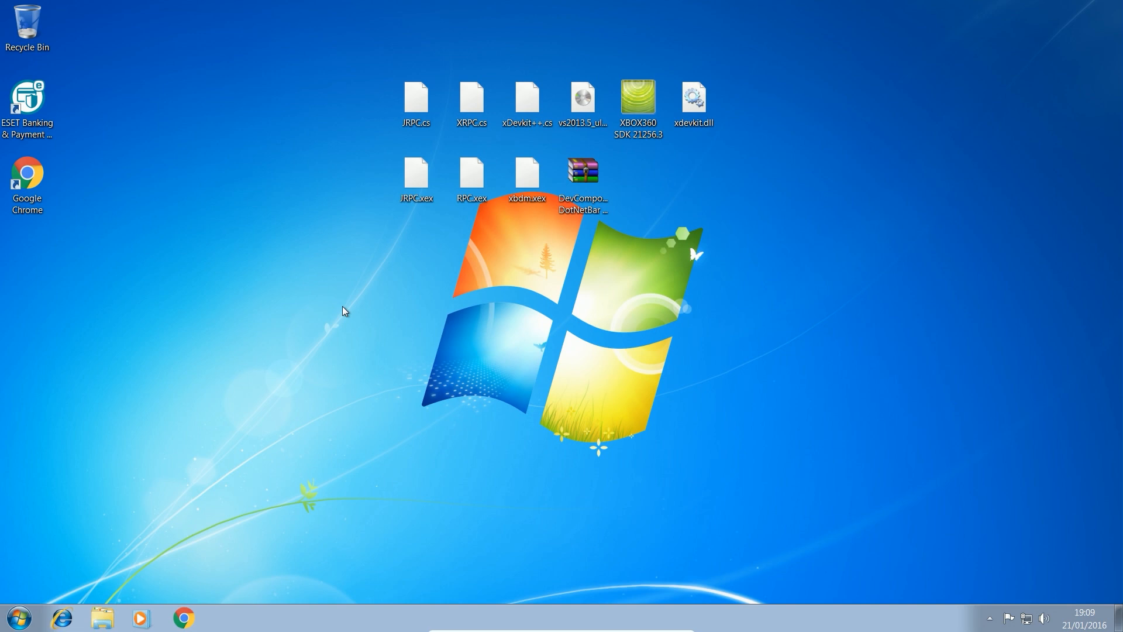
pyautogui.moveTo(475, 216)
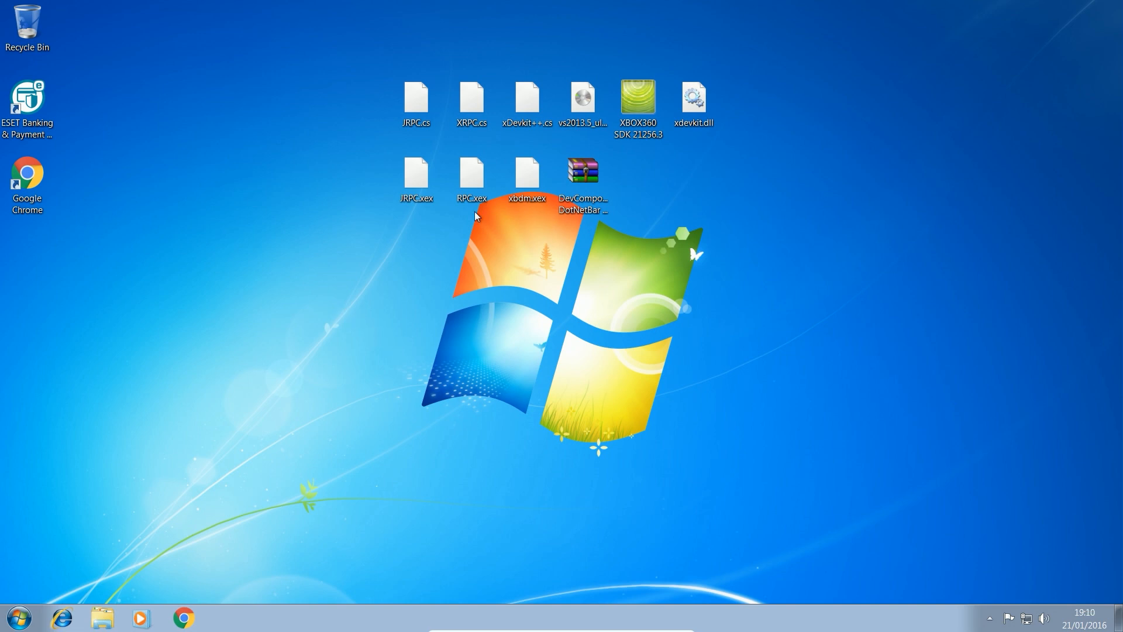
pyautogui.moveTo(360, 374)
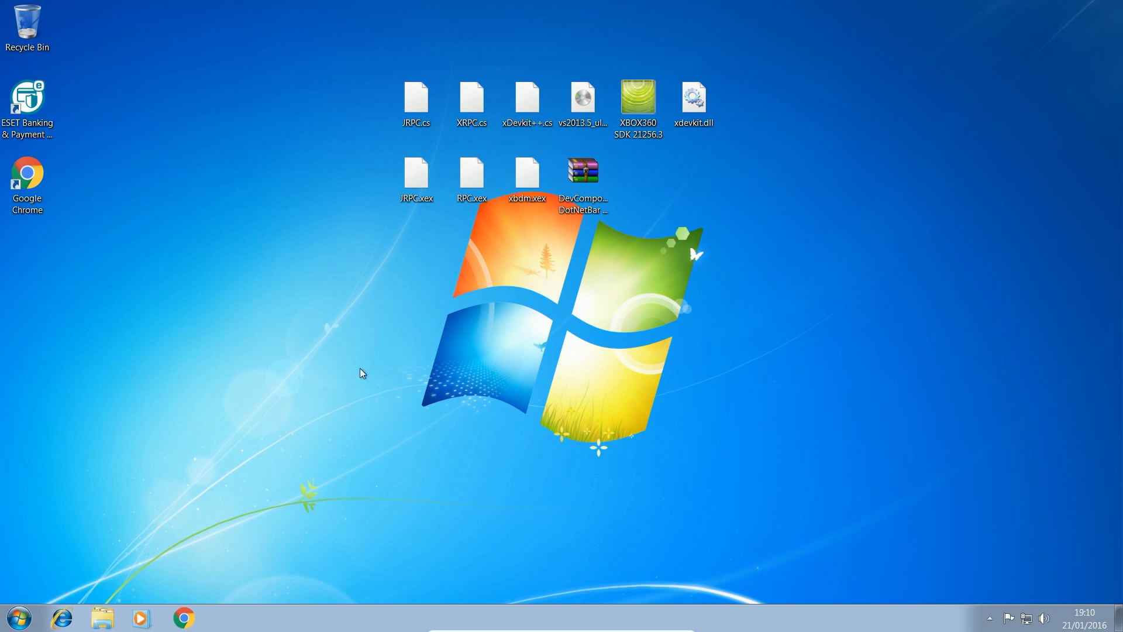
pyautogui.moveTo(442, 200)
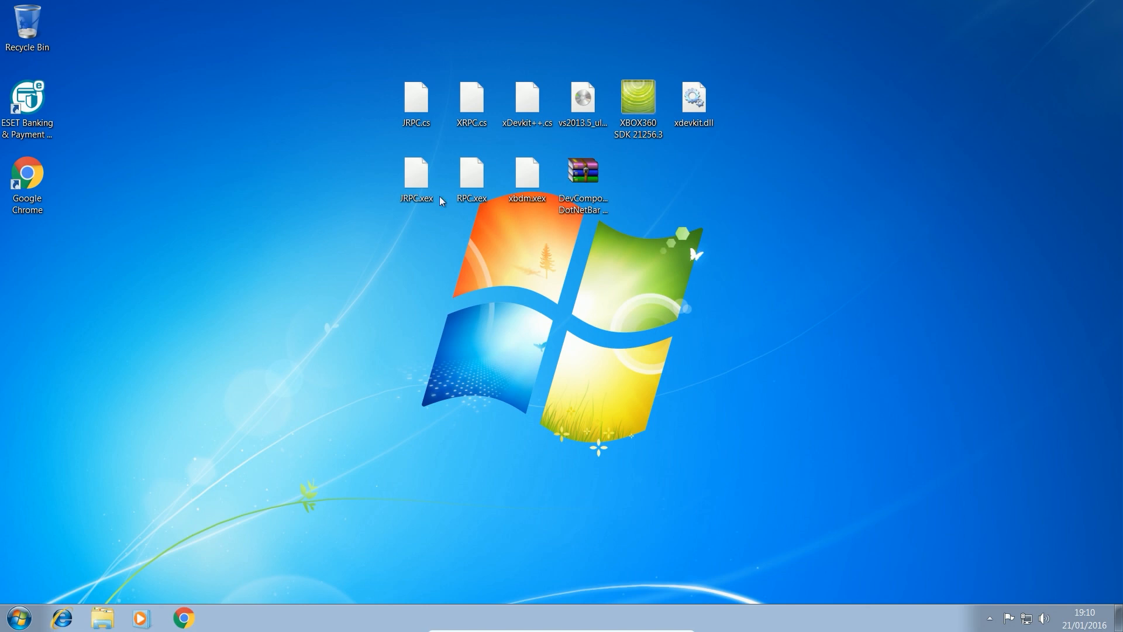
# Look over the desktop files: VS2013 image, SDK installer, xdevkit.dll, .cs sources, .xex files
pyautogui.click(583, 100)
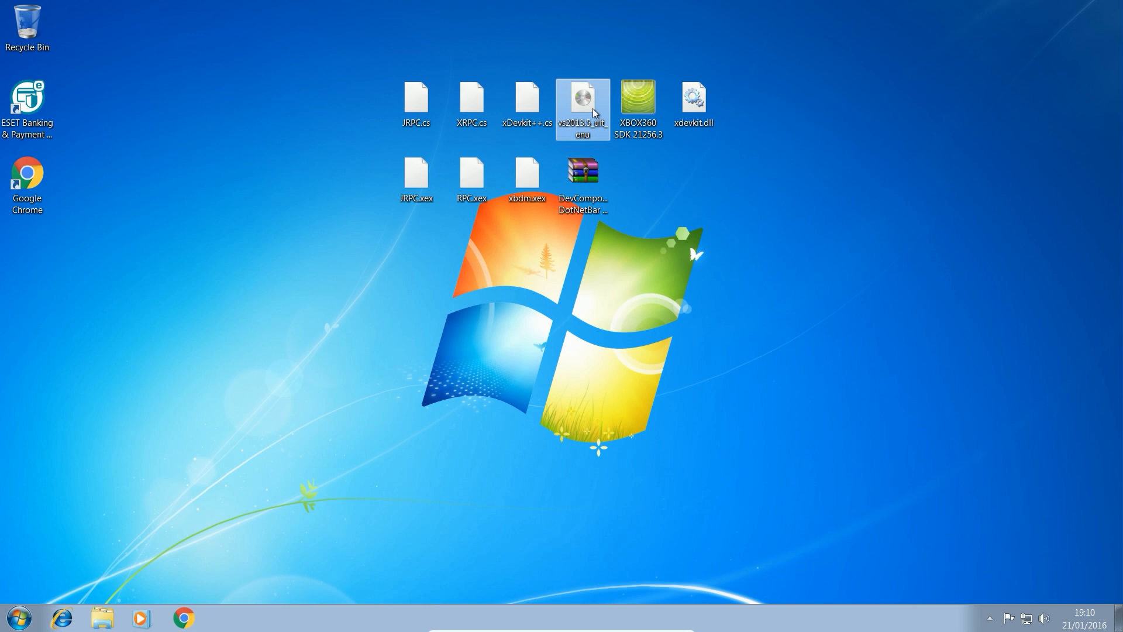
pyautogui.moveTo(685, 192)
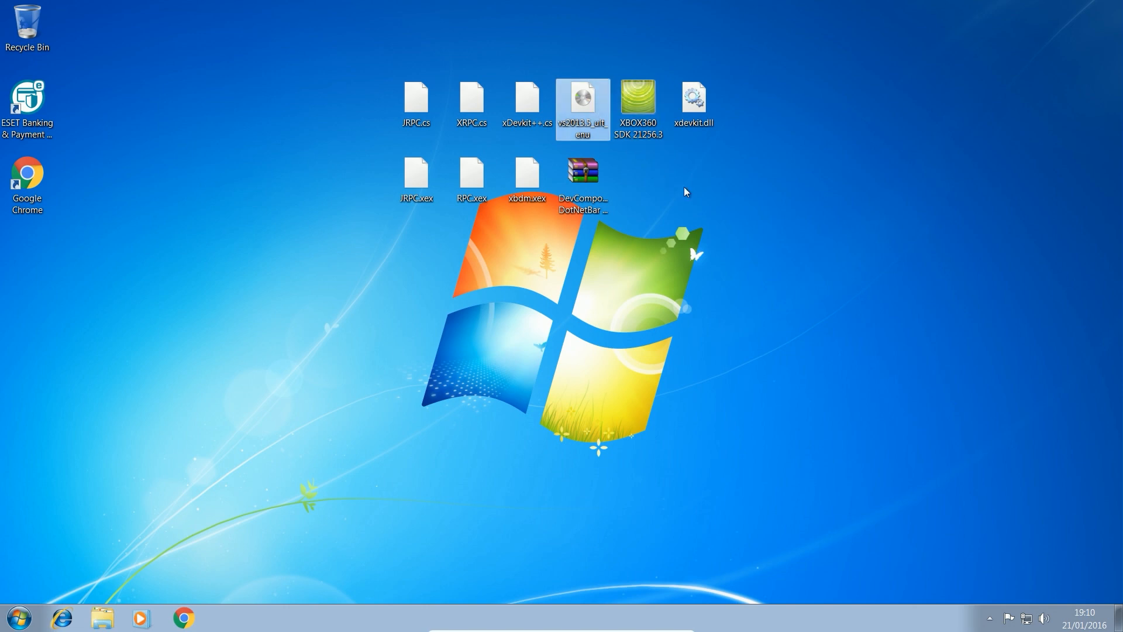
pyautogui.moveTo(695, 192)
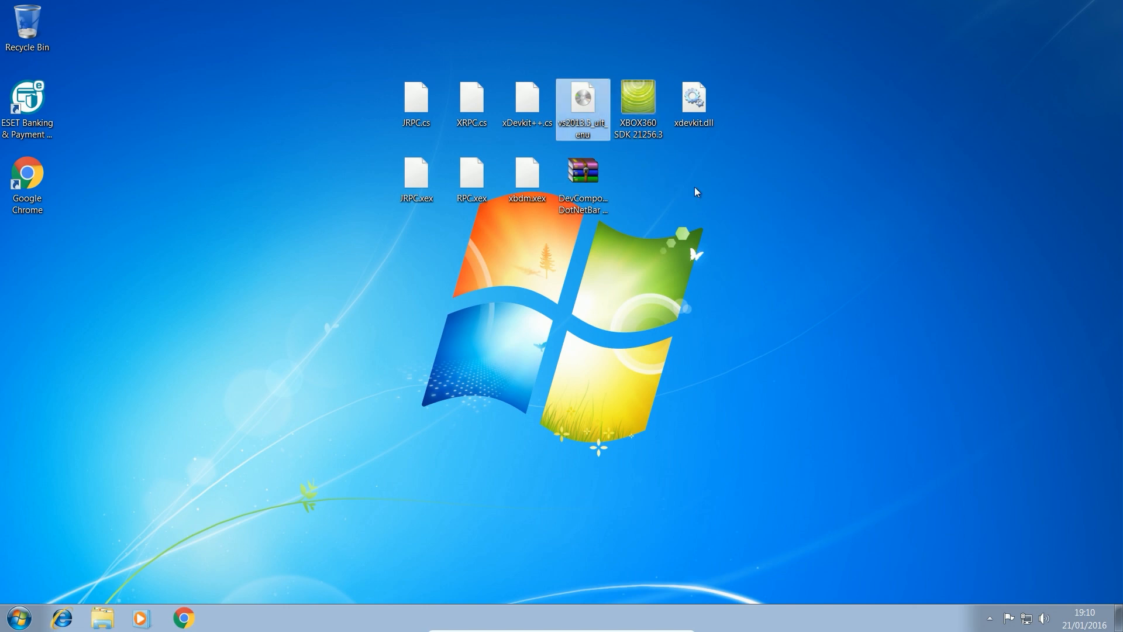
pyautogui.moveTo(513, 111)
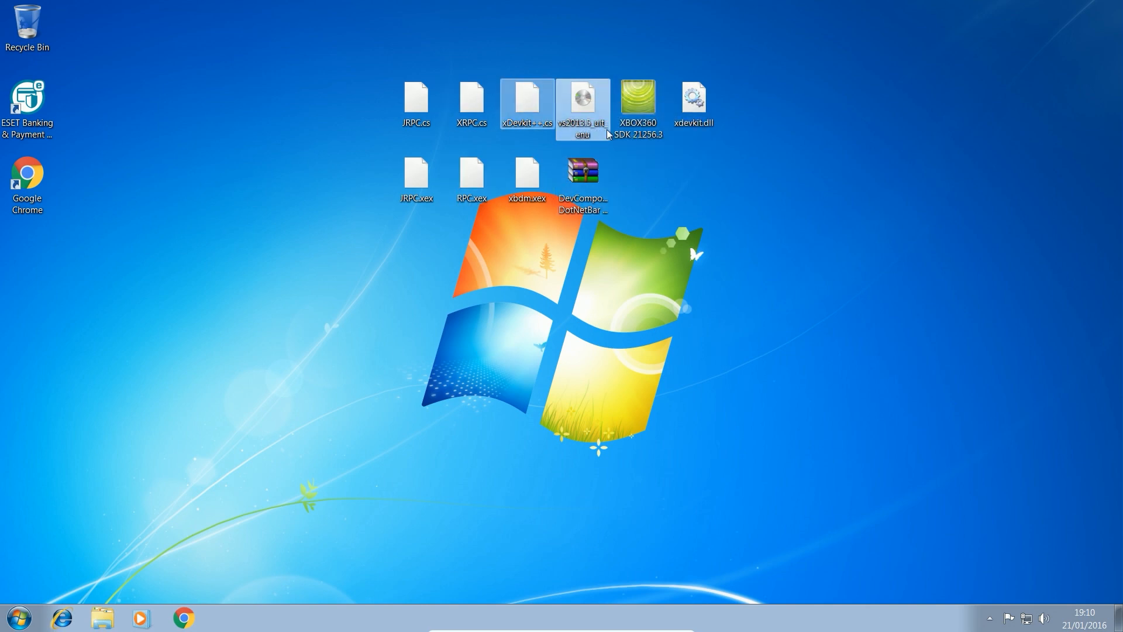
pyautogui.click(640, 100)
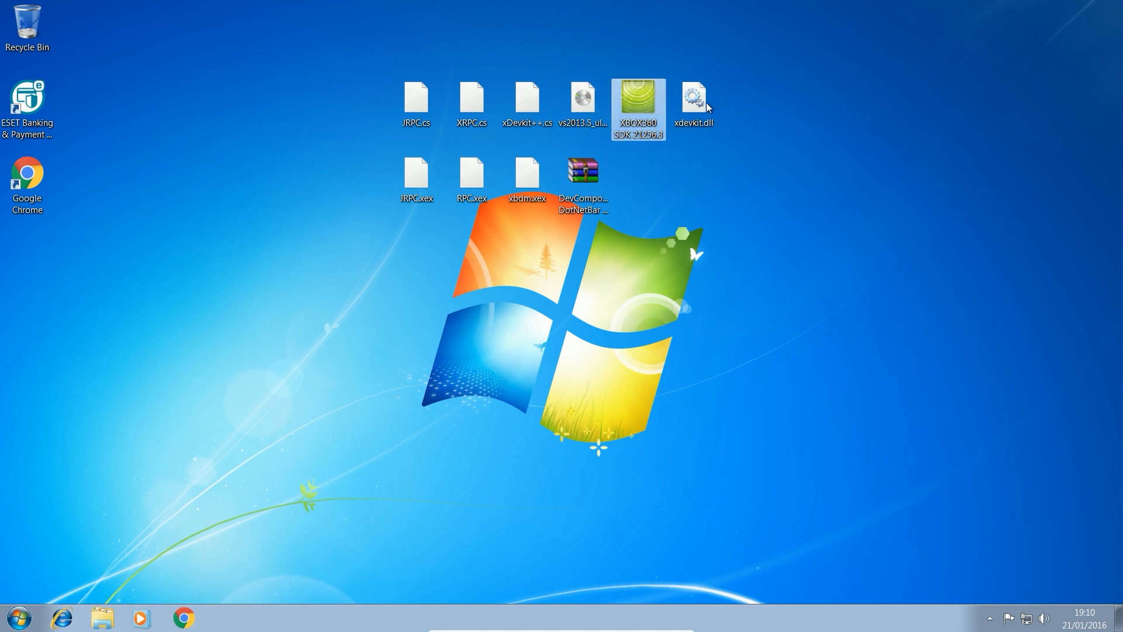
pyautogui.click(695, 100)
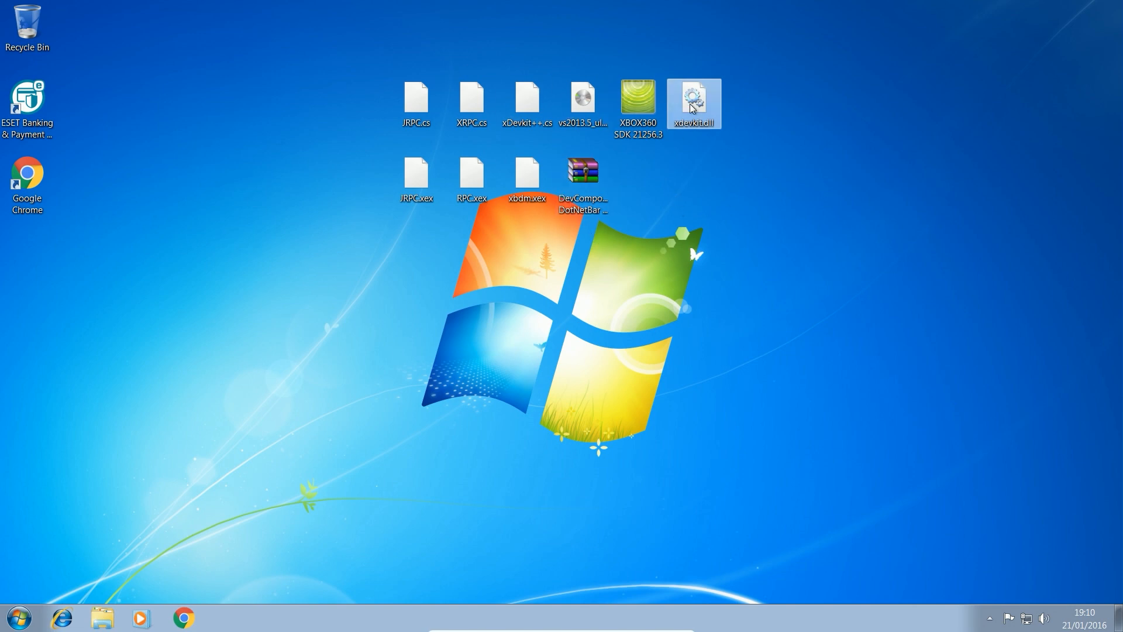
pyautogui.click(418, 106)
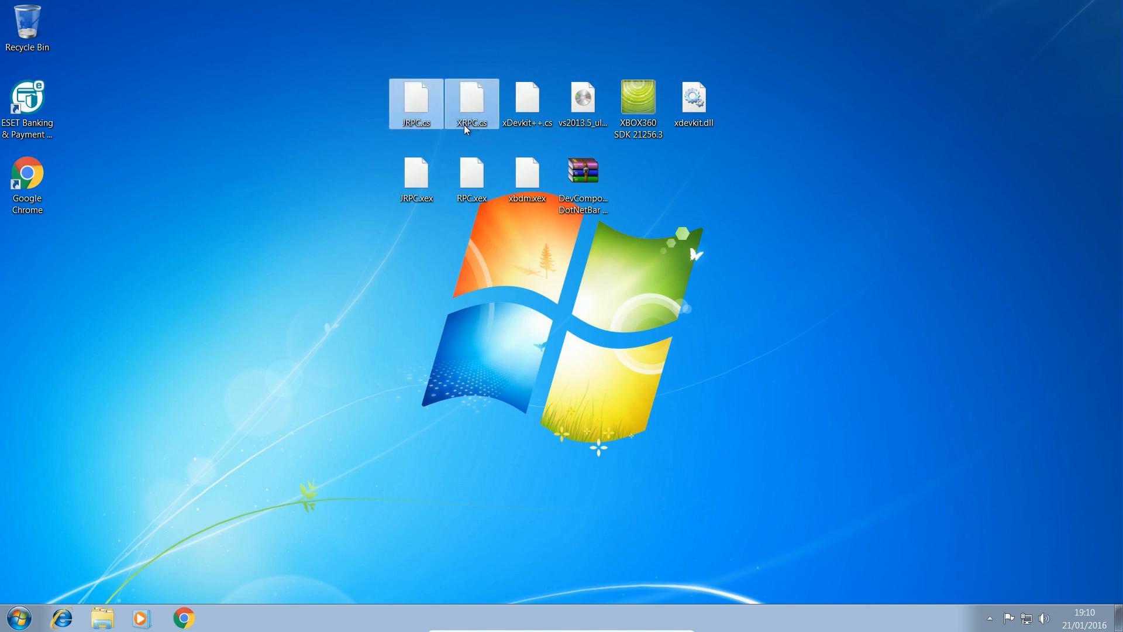
pyautogui.moveTo(465, 130)
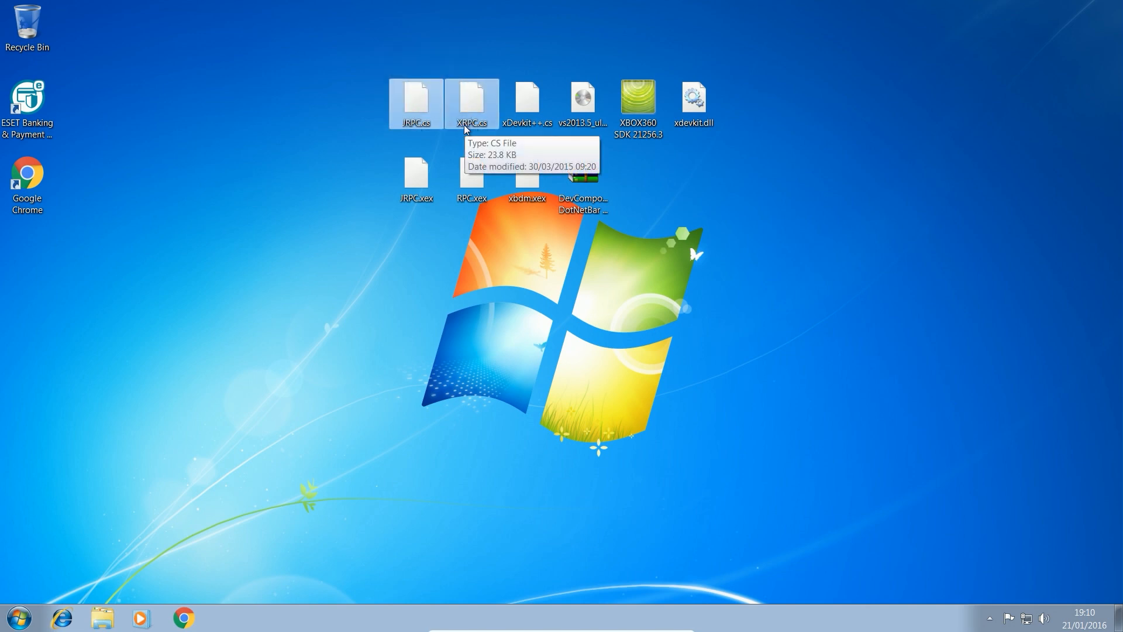
pyautogui.moveTo(492, 141)
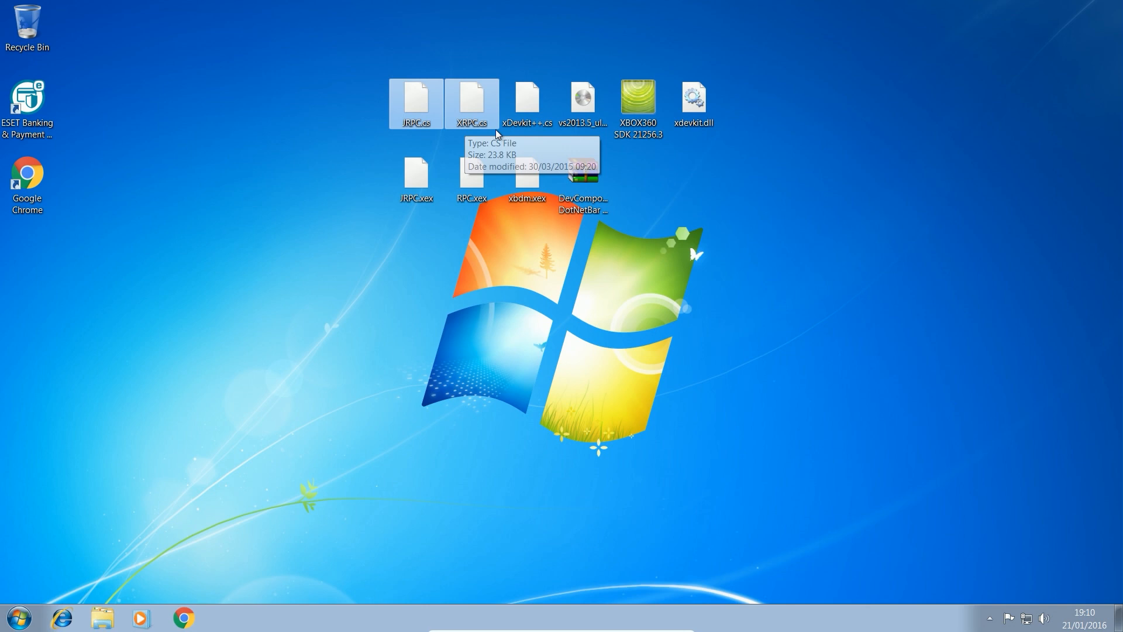
pyautogui.click(697, 98)
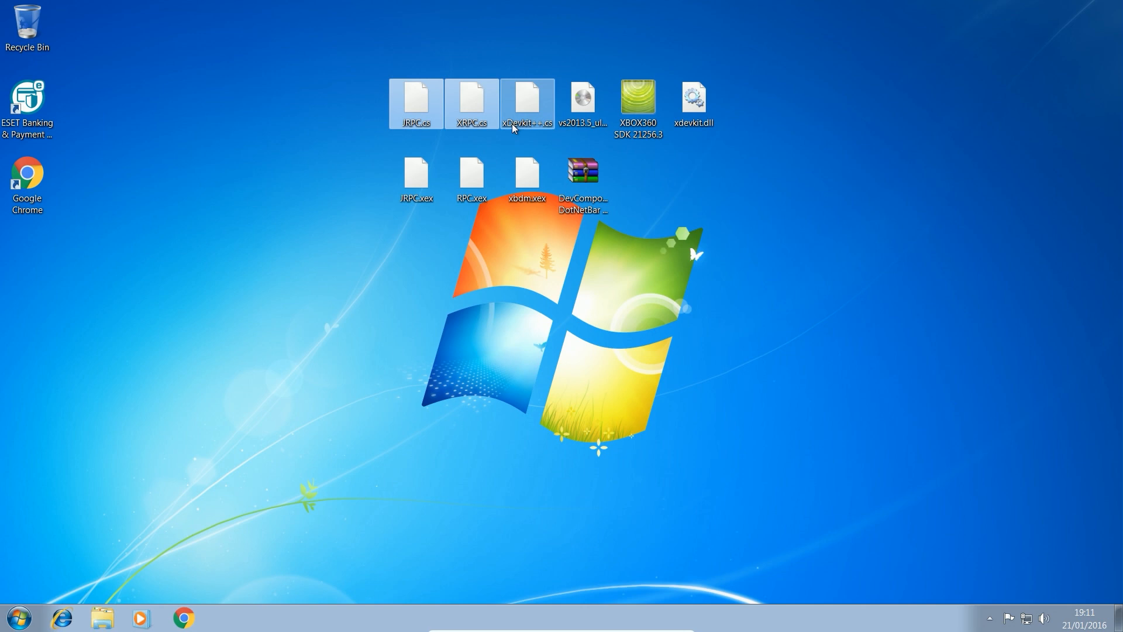
pyautogui.click(417, 104)
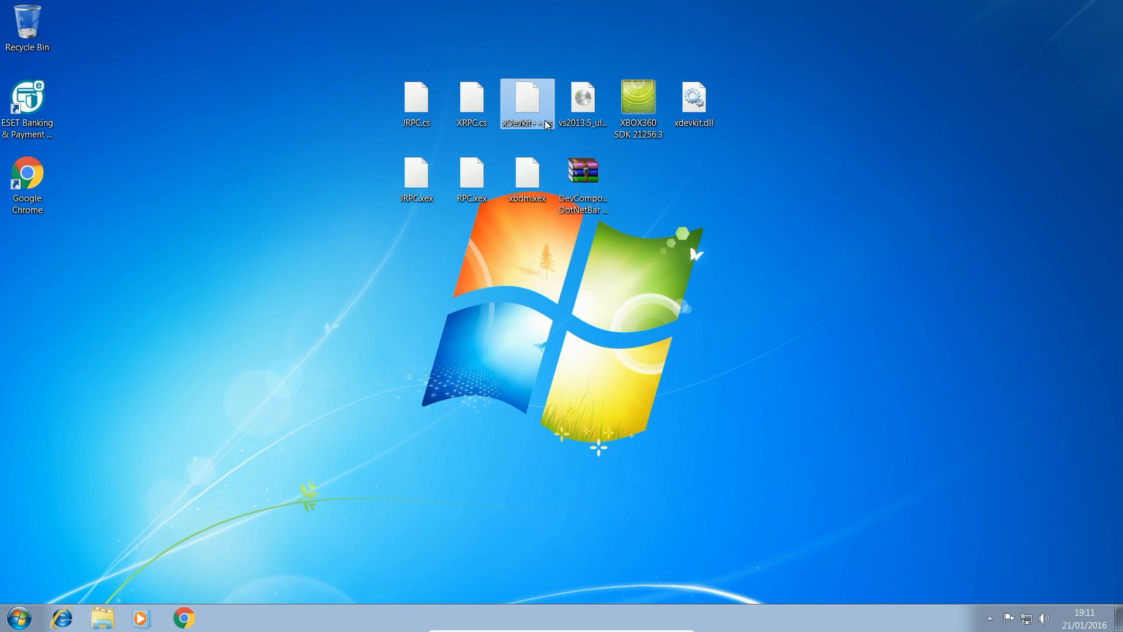
pyautogui.moveTo(537, 111)
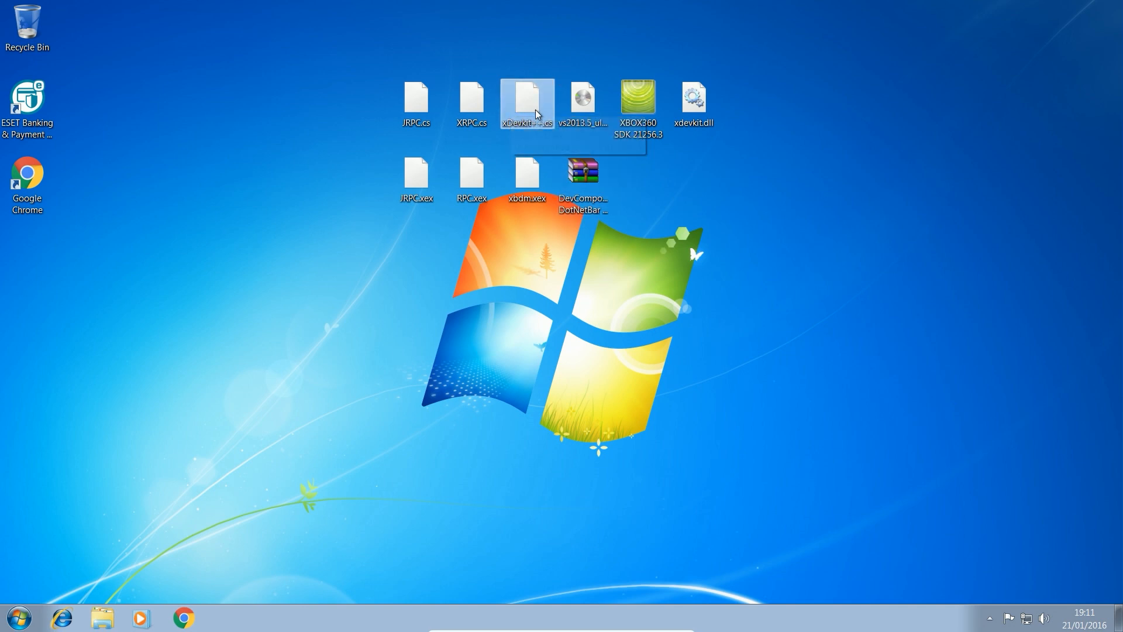
pyautogui.moveTo(613, 212)
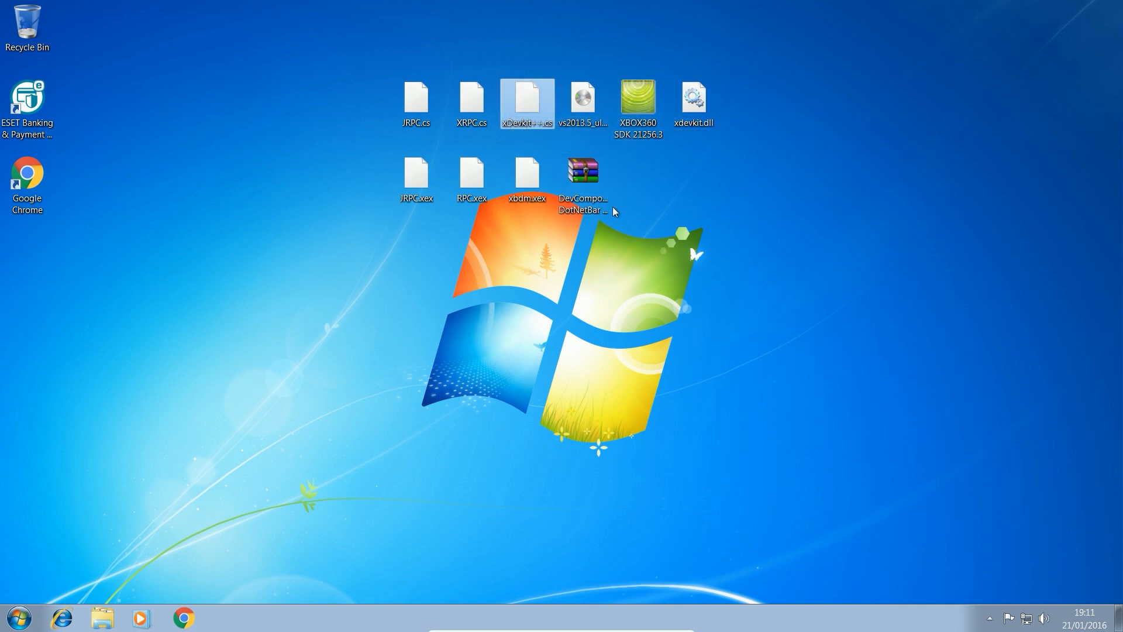
pyautogui.click(582, 172)
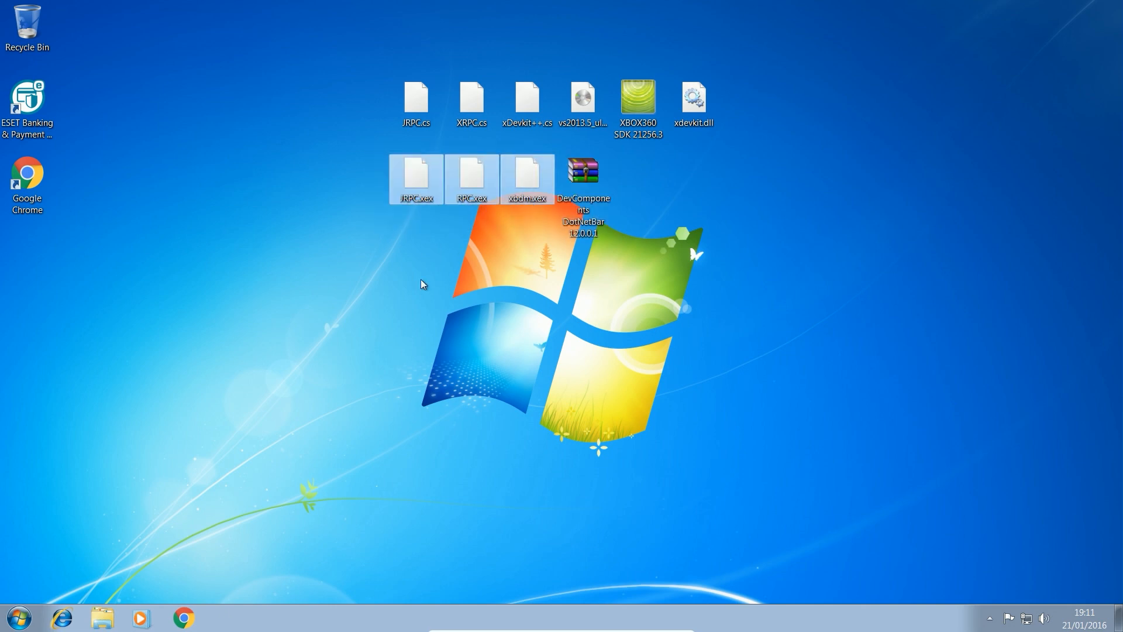
pyautogui.moveTo(416, 282)
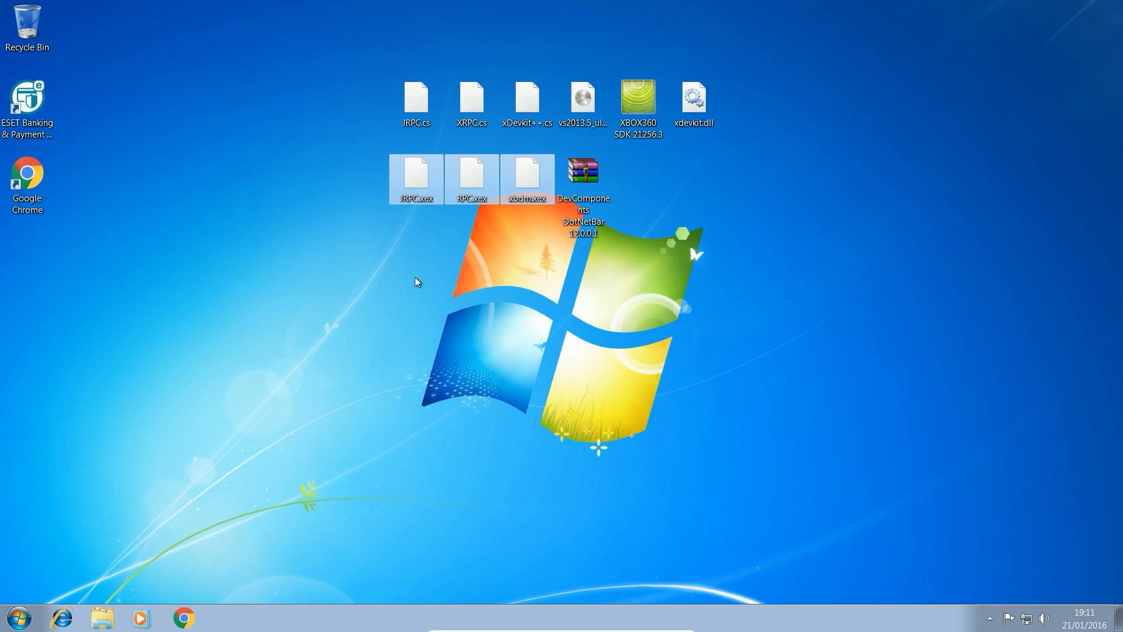
pyautogui.moveTo(418, 102)
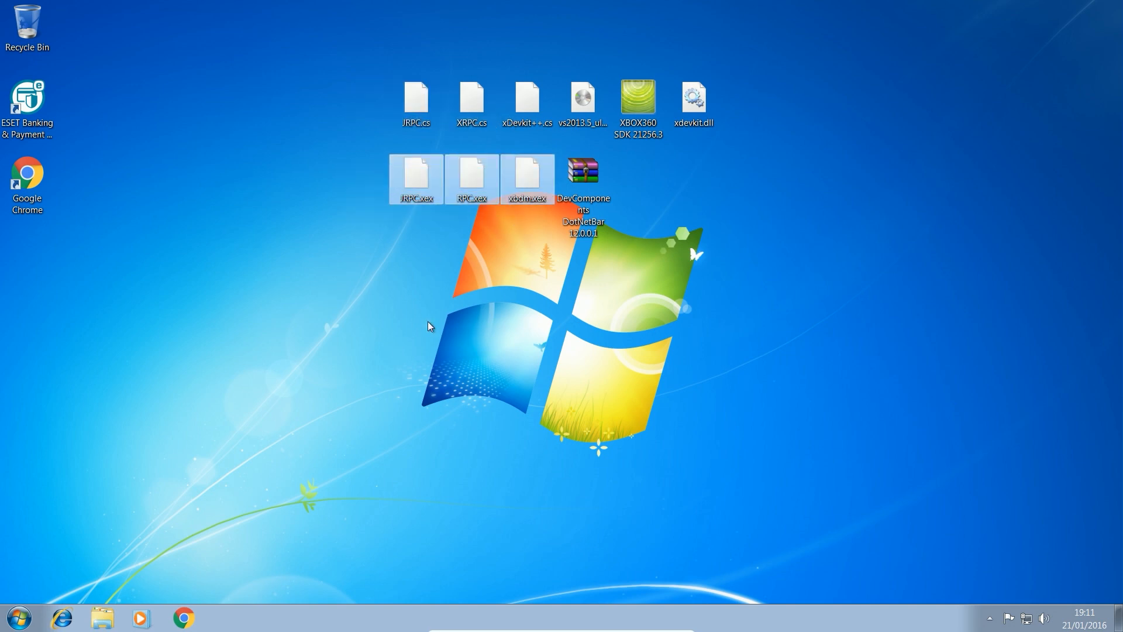
pyautogui.click(472, 176)
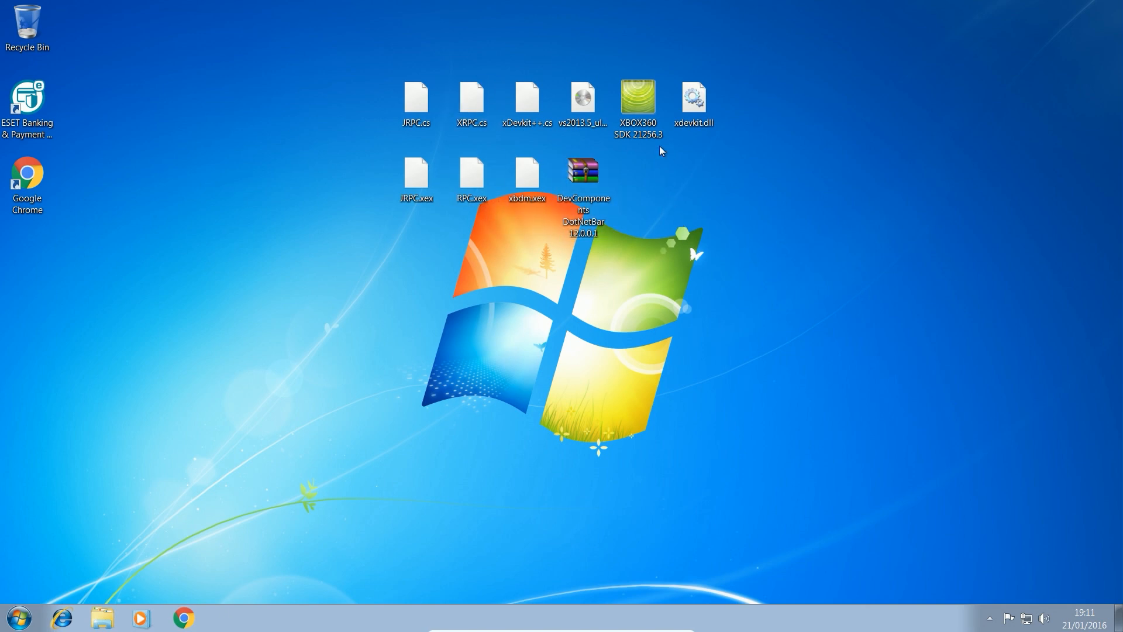
# Run Xbox 360 SDK setup with the default folder and Minimum Installation
pyautogui.click(638, 98)
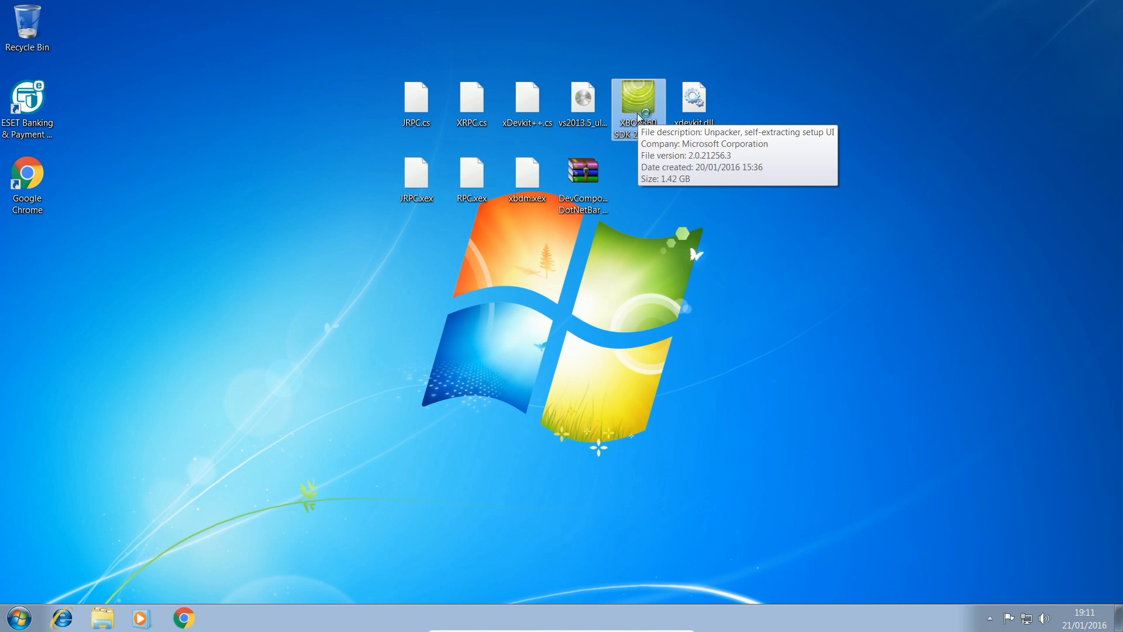
pyautogui.moveTo(642, 133)
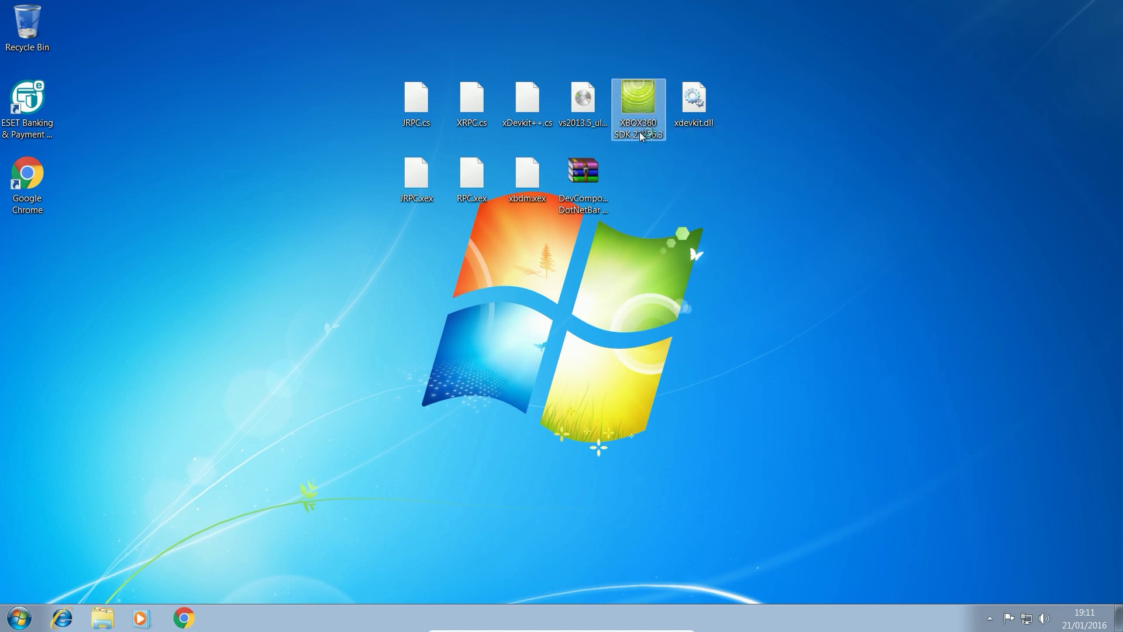
pyautogui.doubleClick(638, 97)
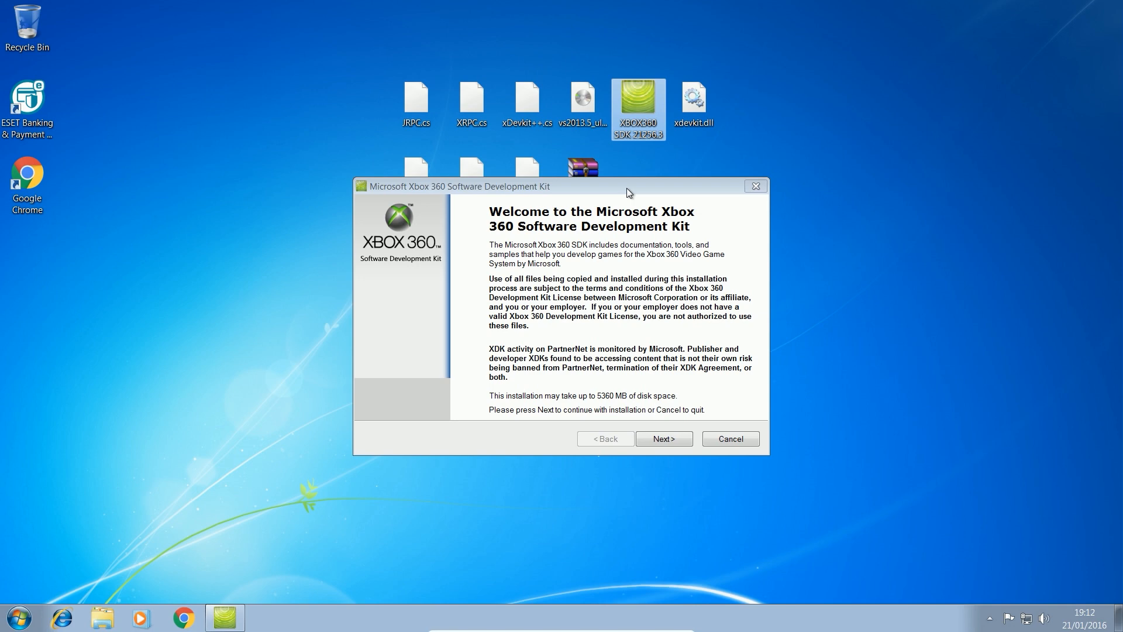
pyautogui.rightClick(638, 100)
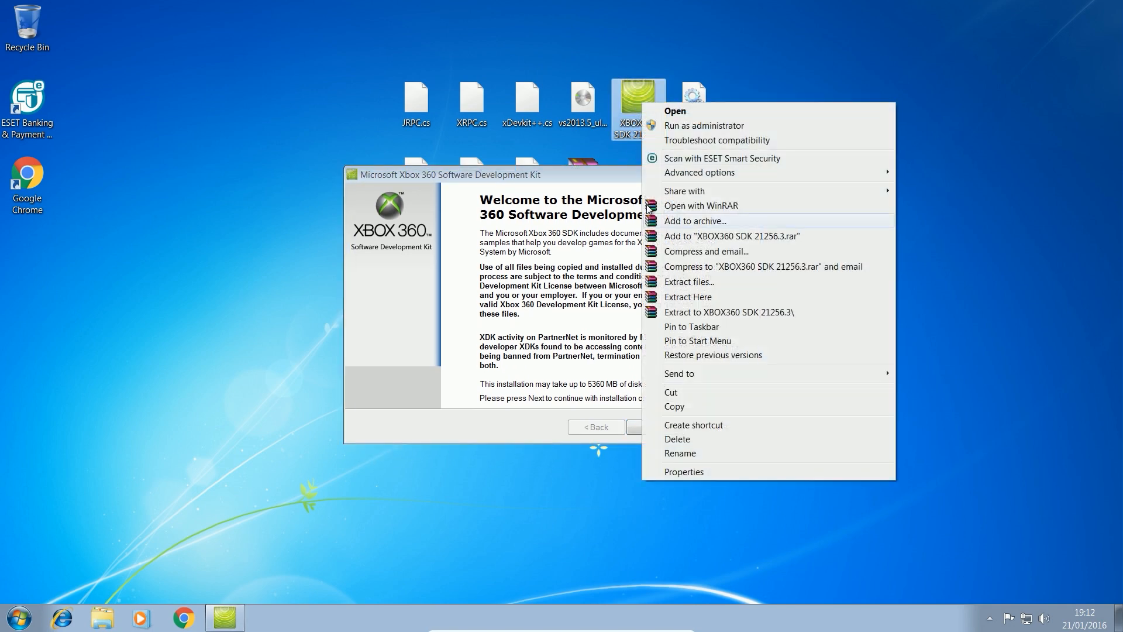
pyautogui.click(684, 472)
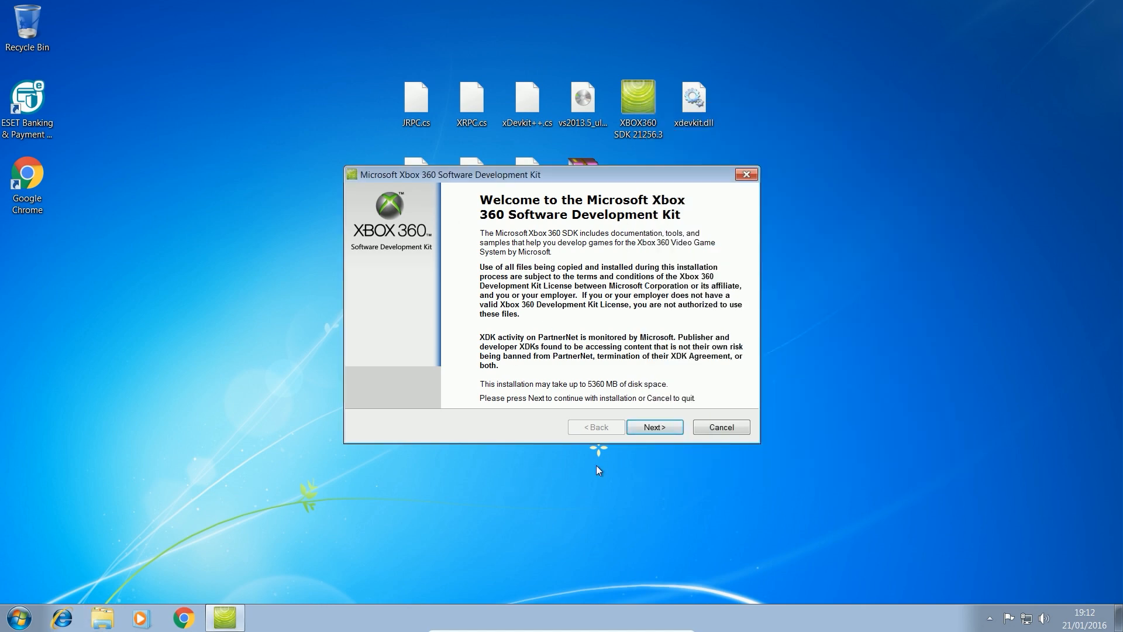
pyautogui.moveTo(646, 427)
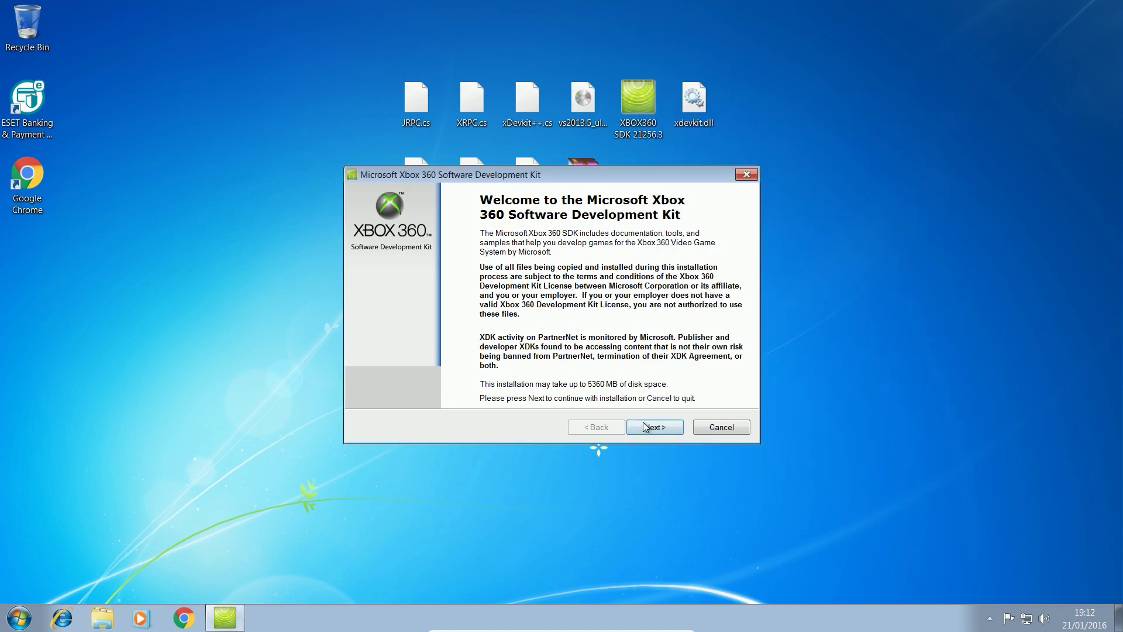
pyautogui.click(655, 427)
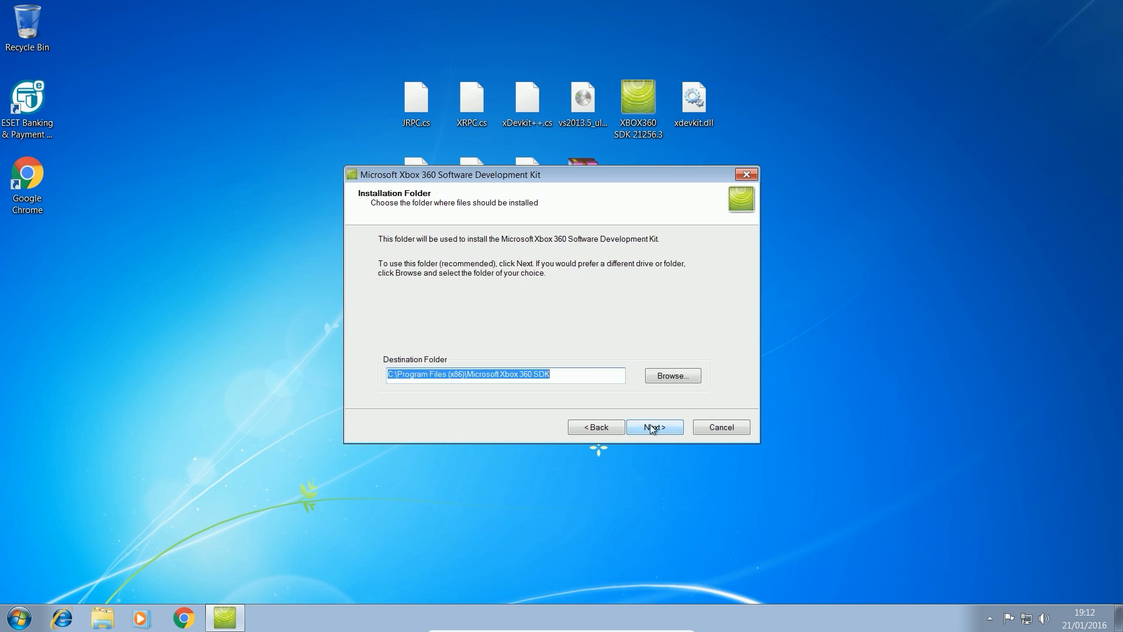
pyautogui.click(654, 426)
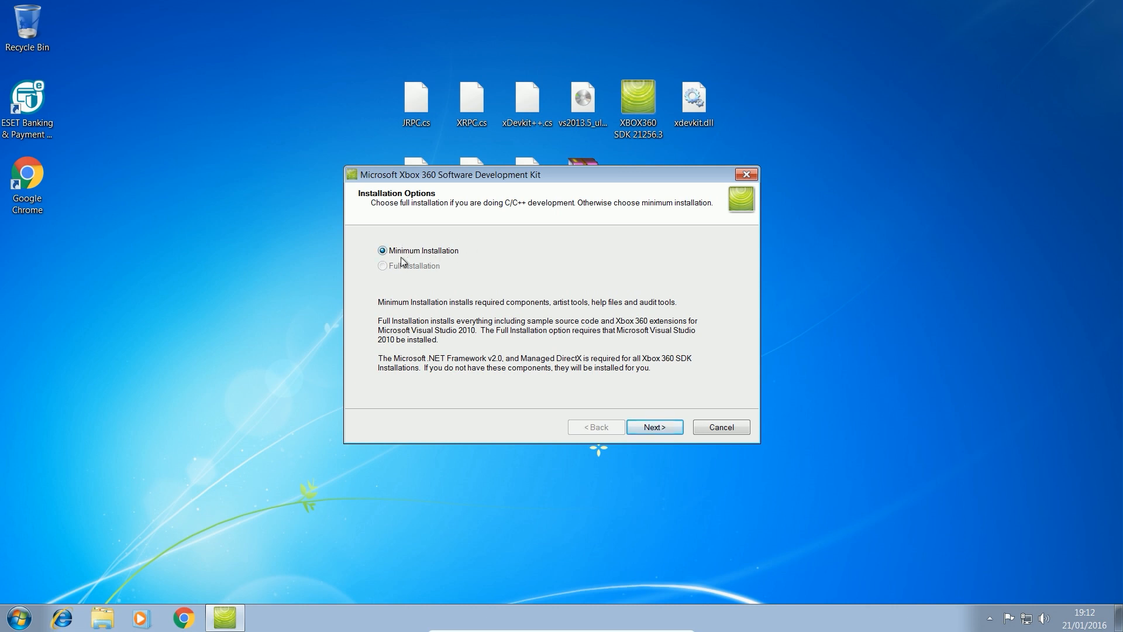
pyautogui.click(654, 427)
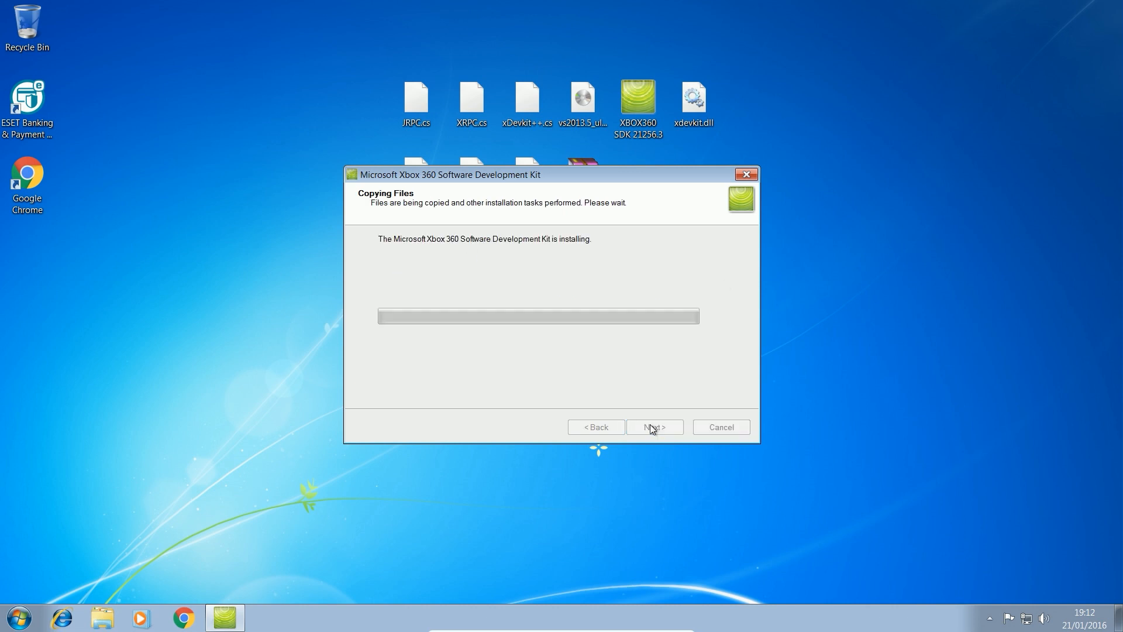
pyautogui.moveTo(305, 506)
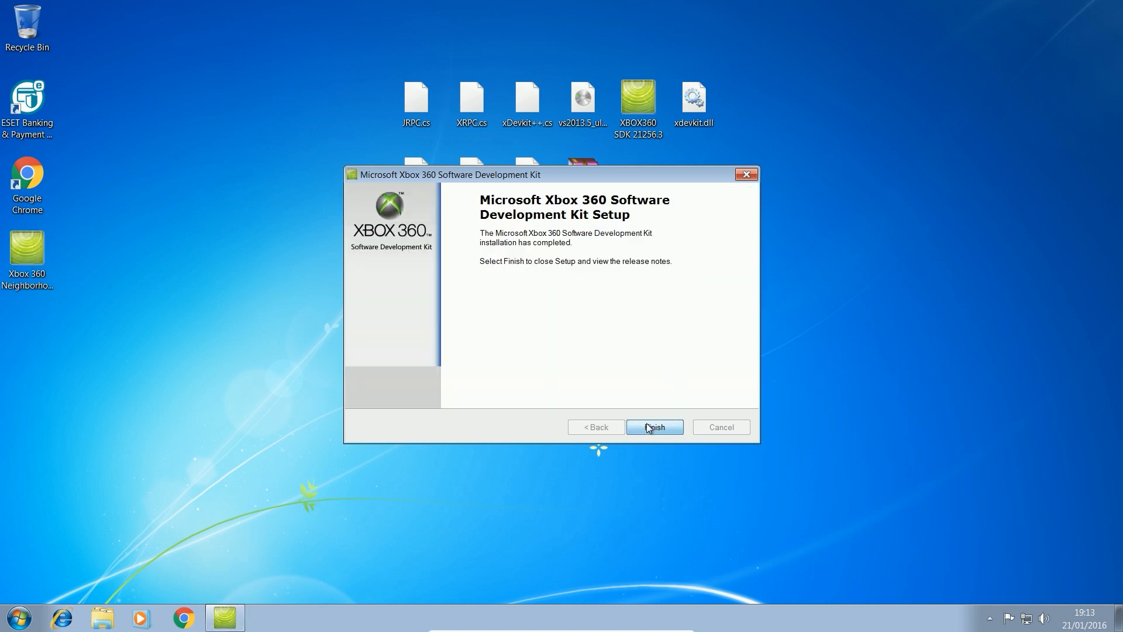
# Finish SDK setup, close the release notes, and view the Microsoft Xbox 360 SDK program group
pyautogui.click(655, 426)
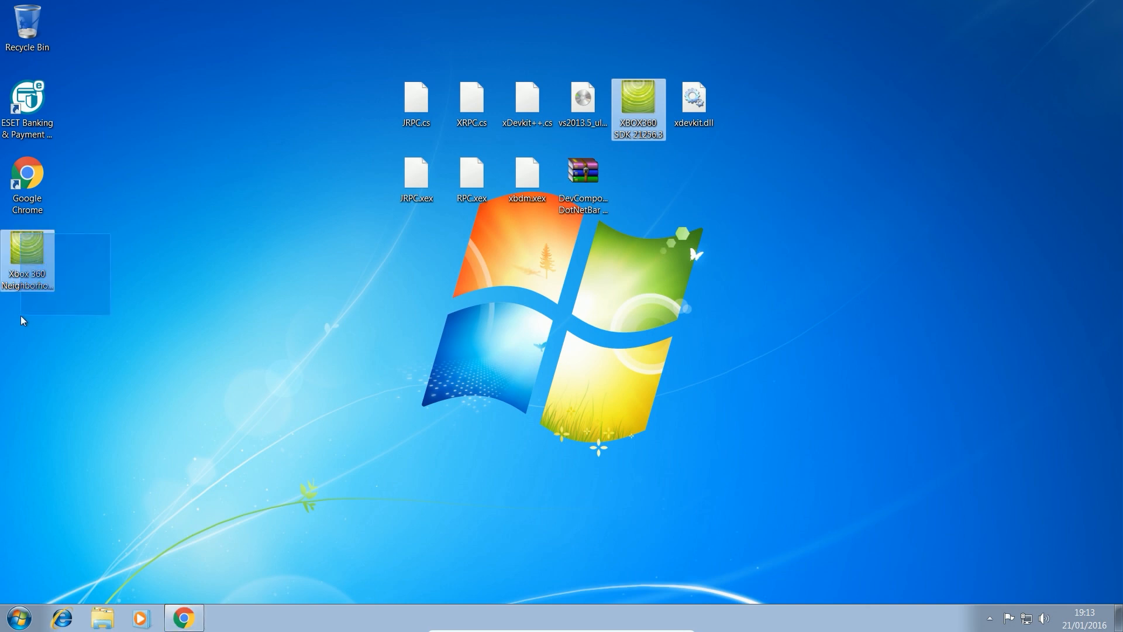
pyautogui.click(13, 606)
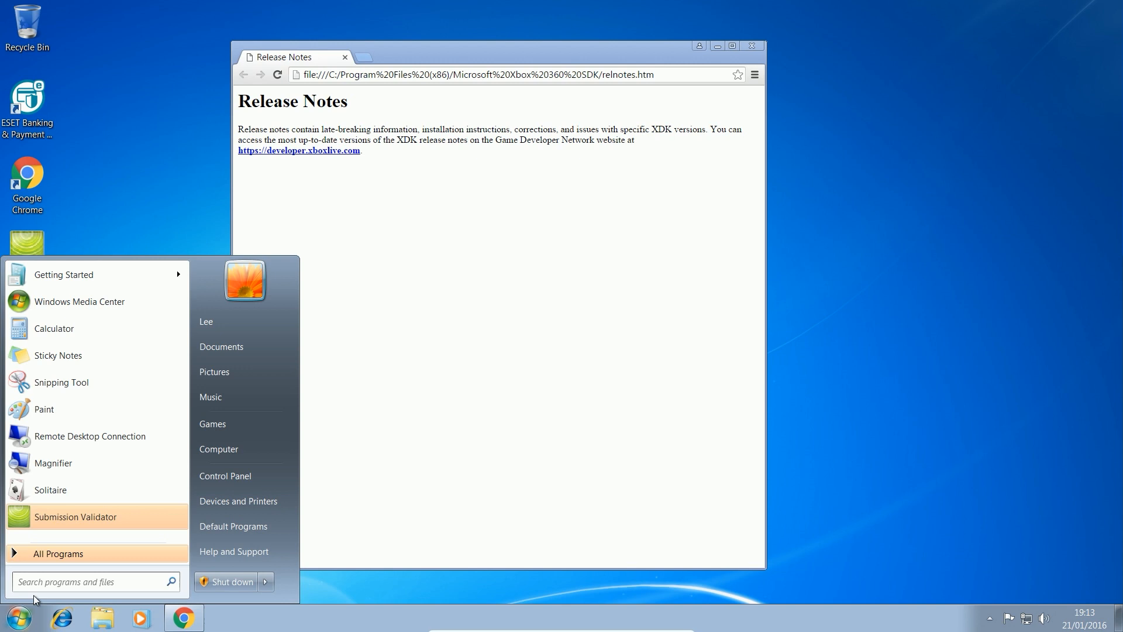
pyautogui.click(52, 554)
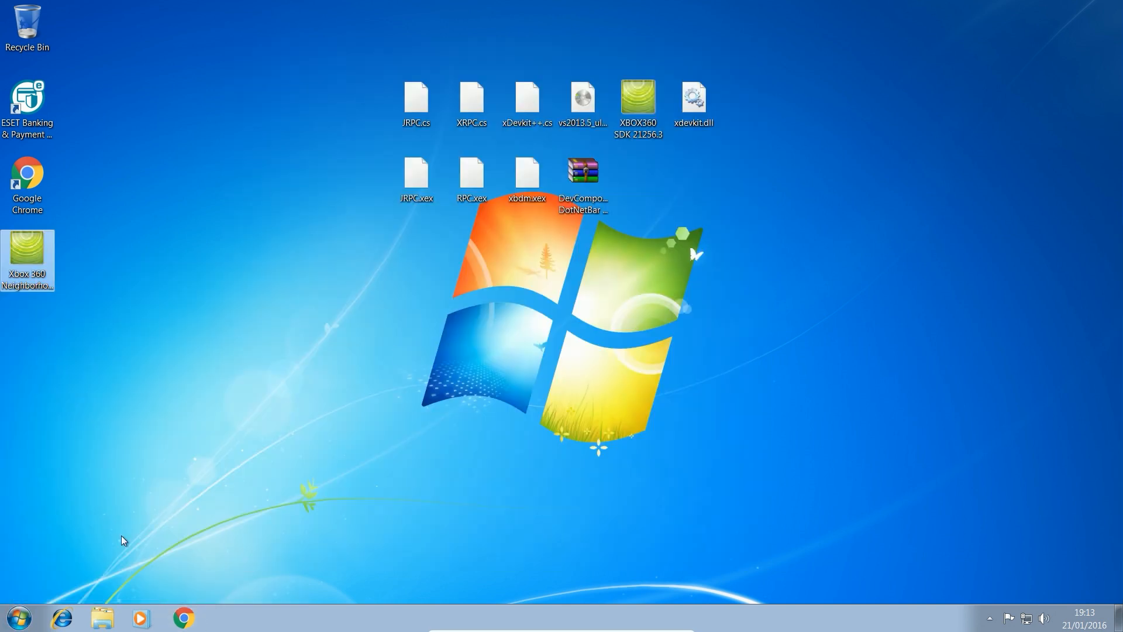
pyautogui.click(13, 614)
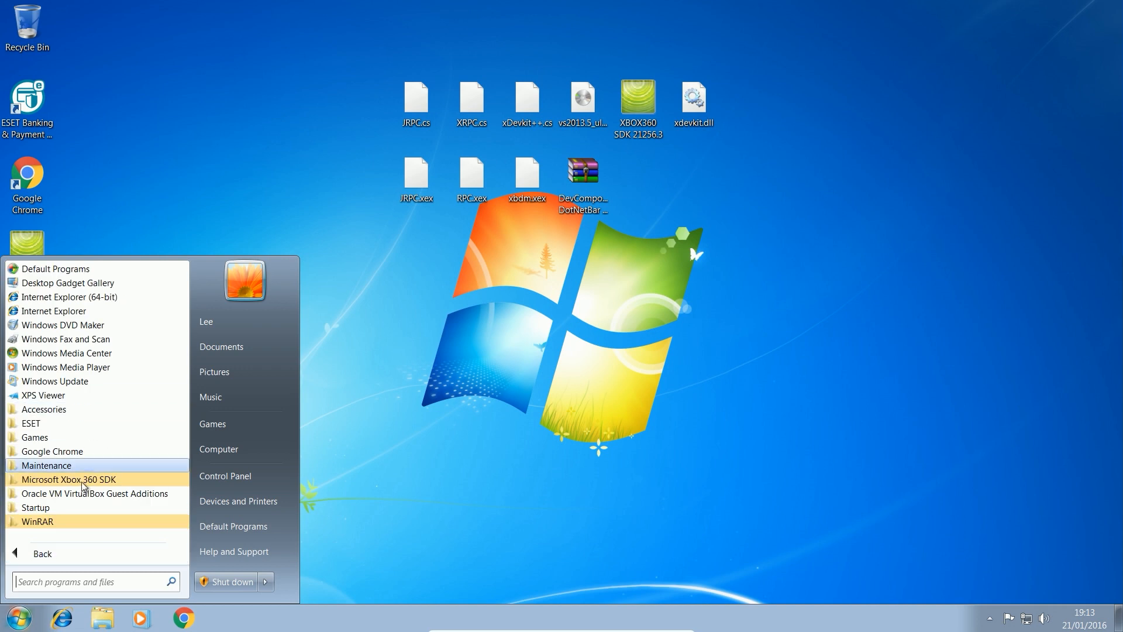
pyautogui.click(69, 480)
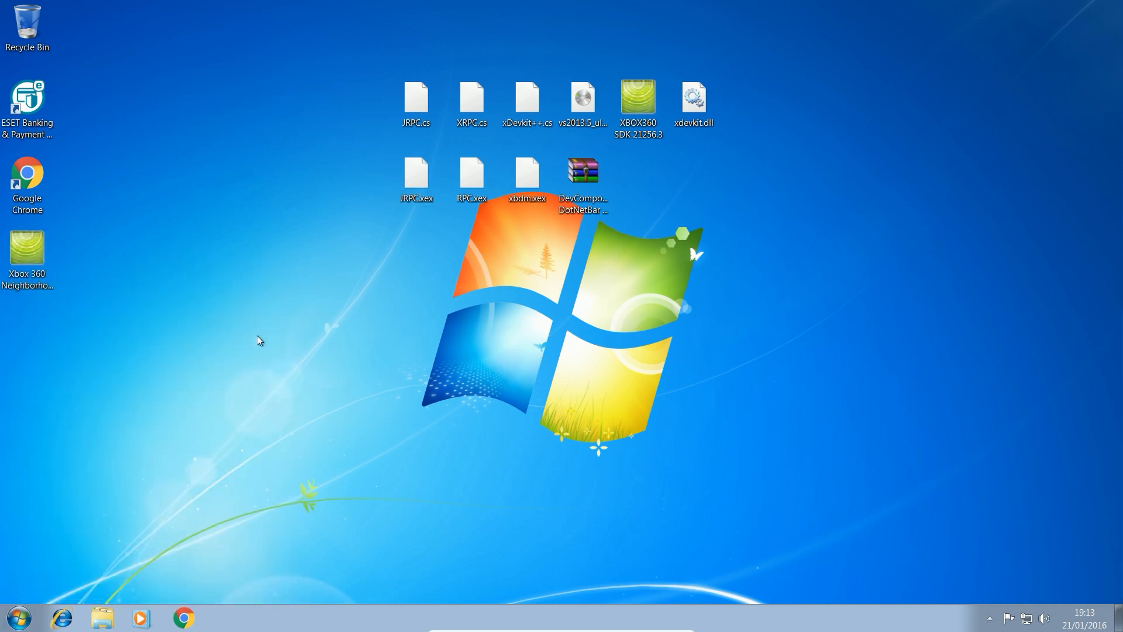
pyautogui.click(583, 170)
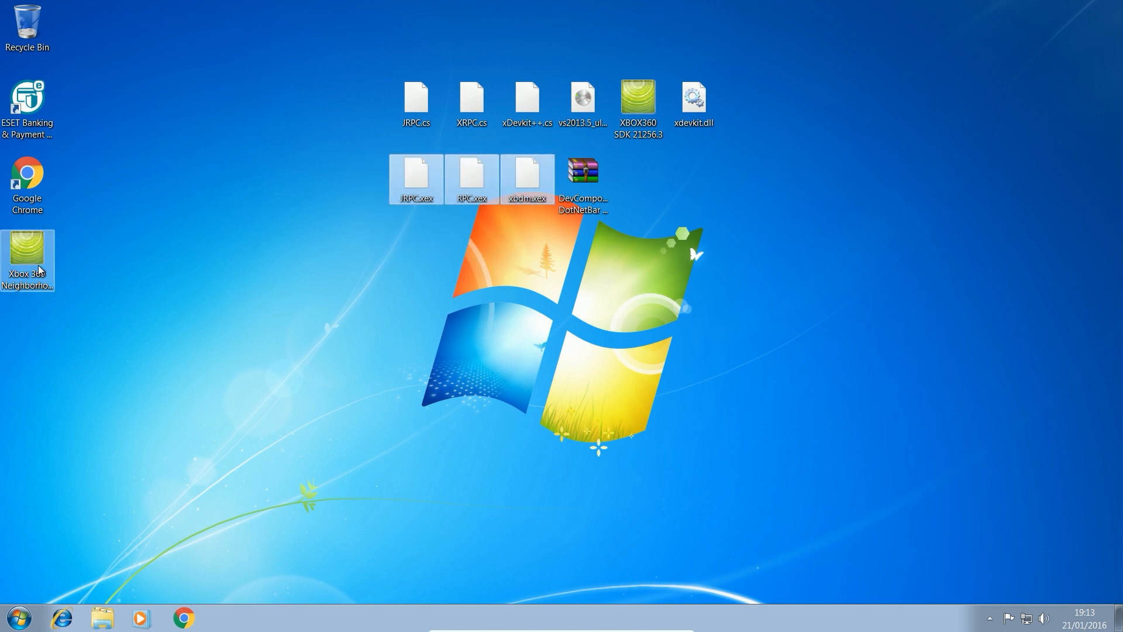
pyautogui.moveTo(45, 276)
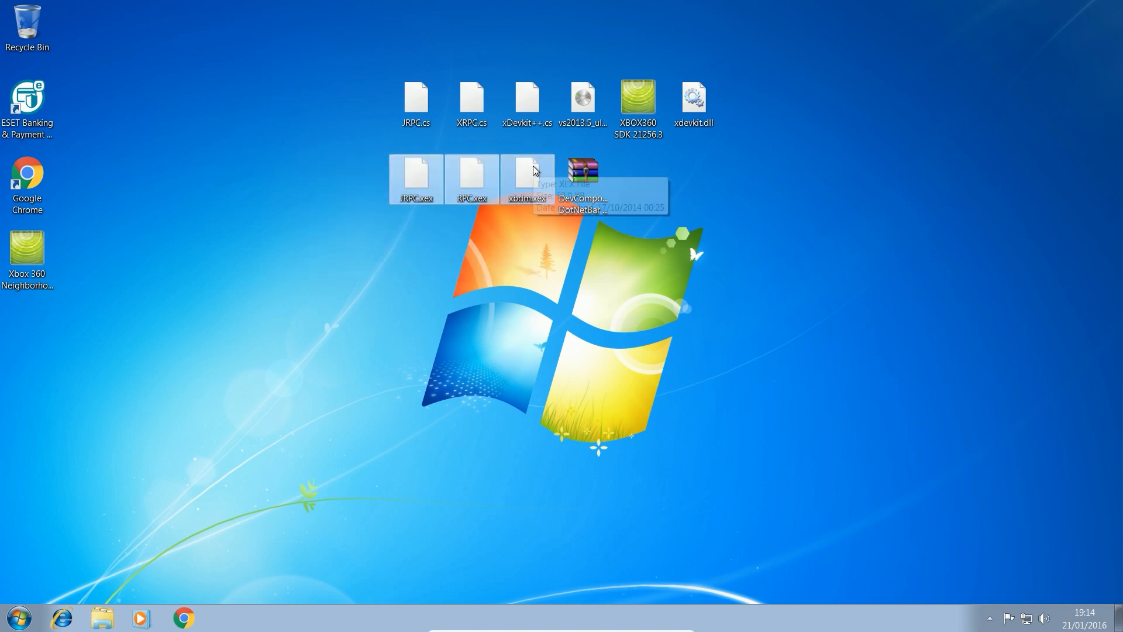
pyautogui.moveTo(534, 170)
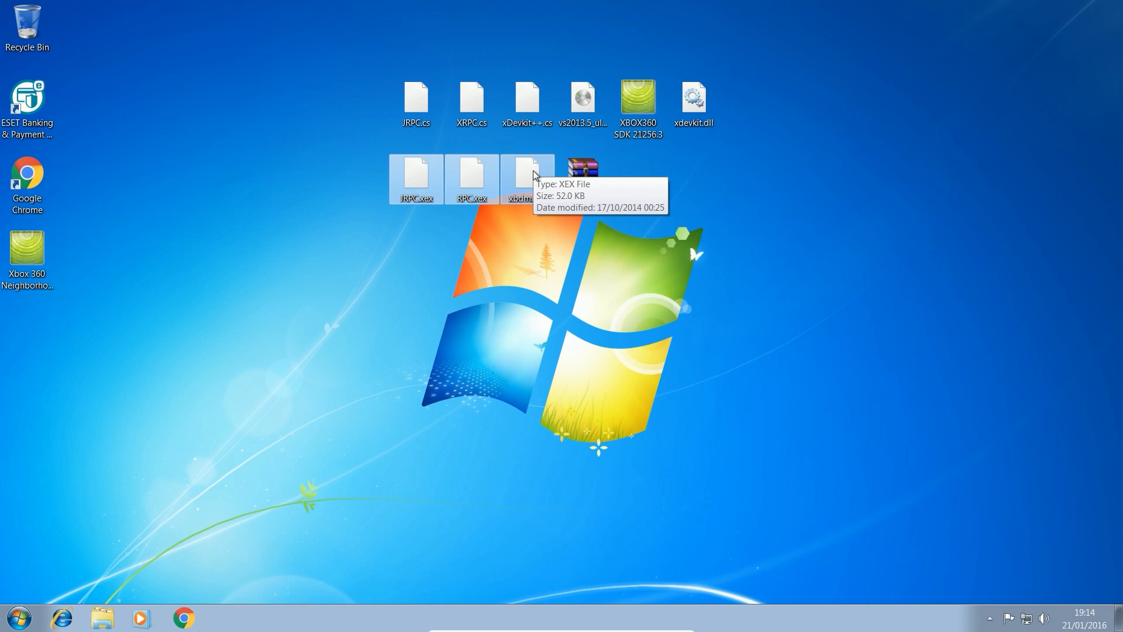
pyautogui.moveTo(391, 364)
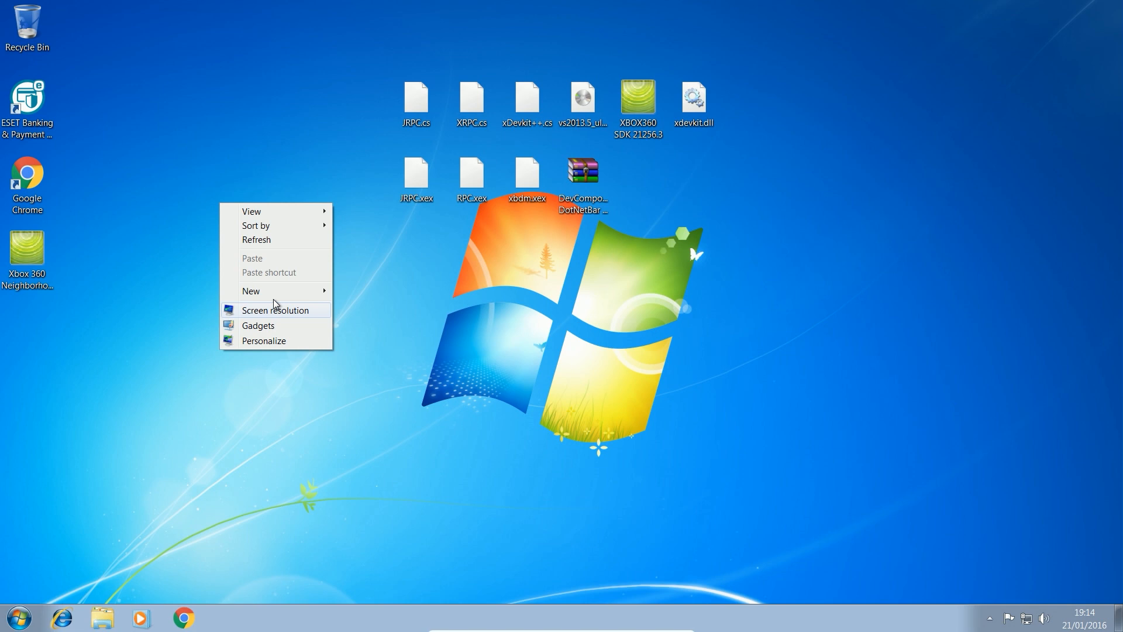
# Create a desktop folder named Plugins and move the JRPC, RPC and xbdm .xex files into it
pyautogui.click(251, 291)
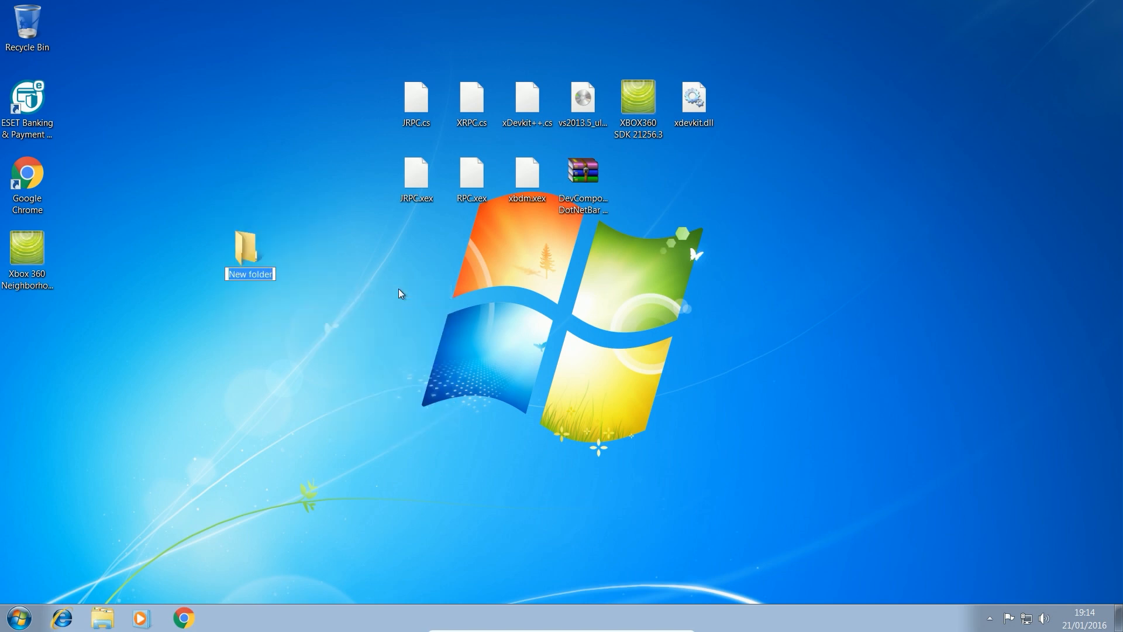
pyautogui.write('Plugins')
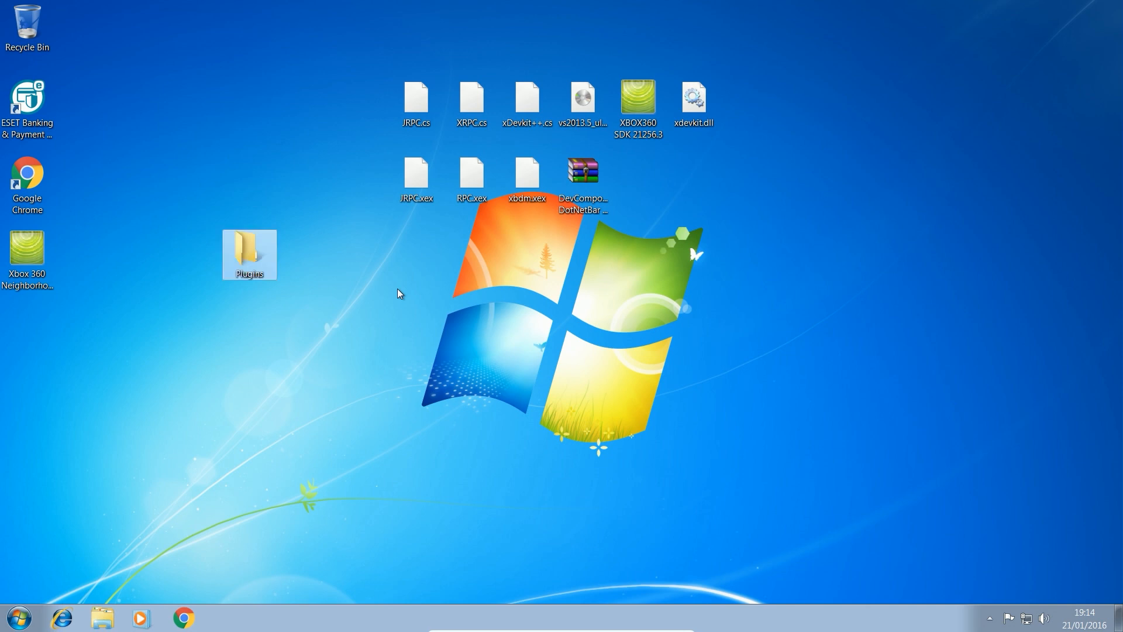
pyautogui.moveTo(403, 267)
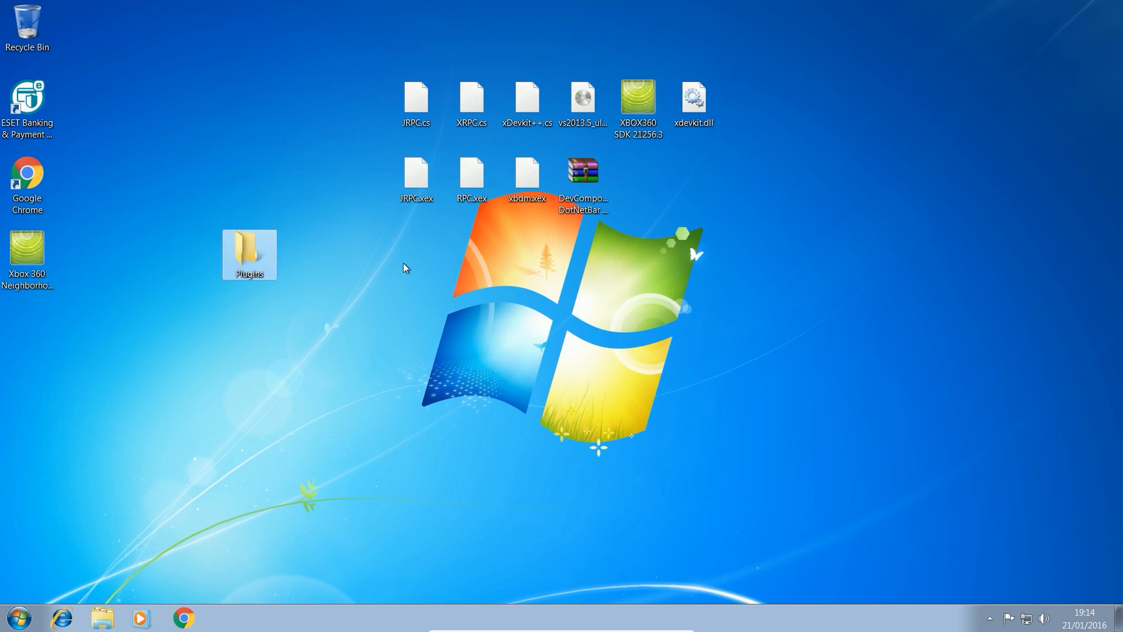
pyautogui.moveTo(393, 240)
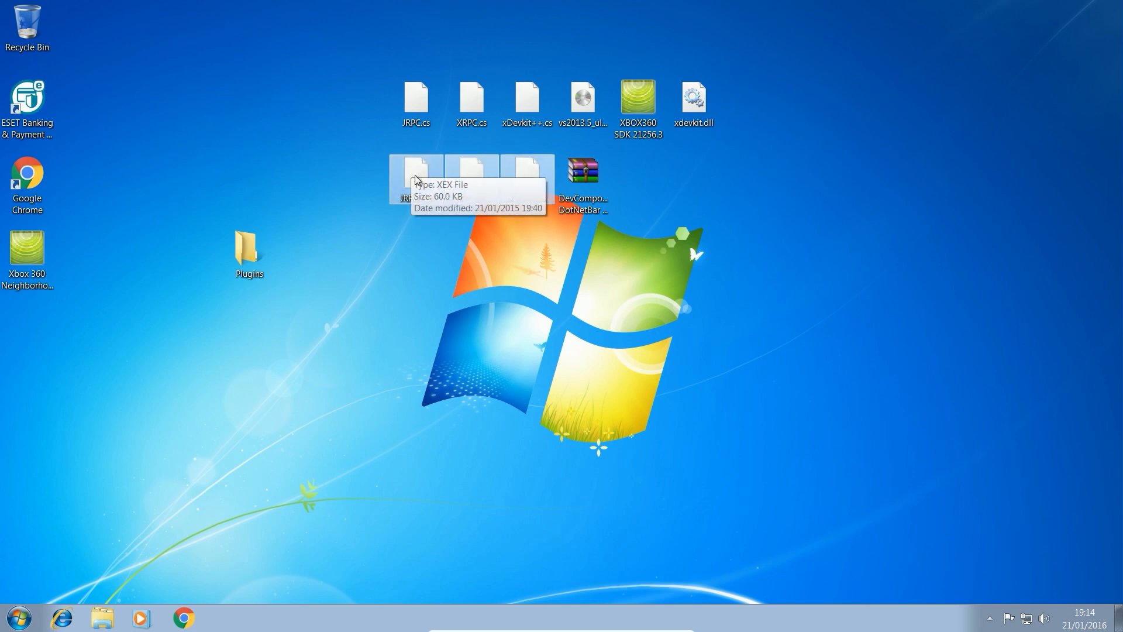
pyautogui.moveTo(416, 176); pyautogui.dragTo(250, 254)
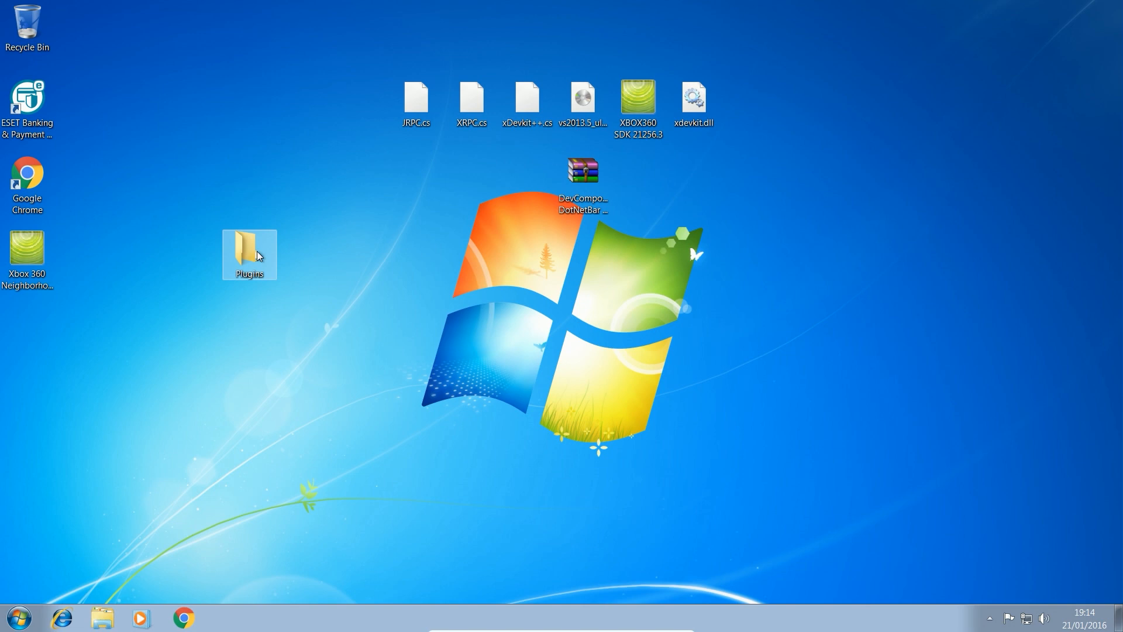
pyautogui.moveTo(257, 199)
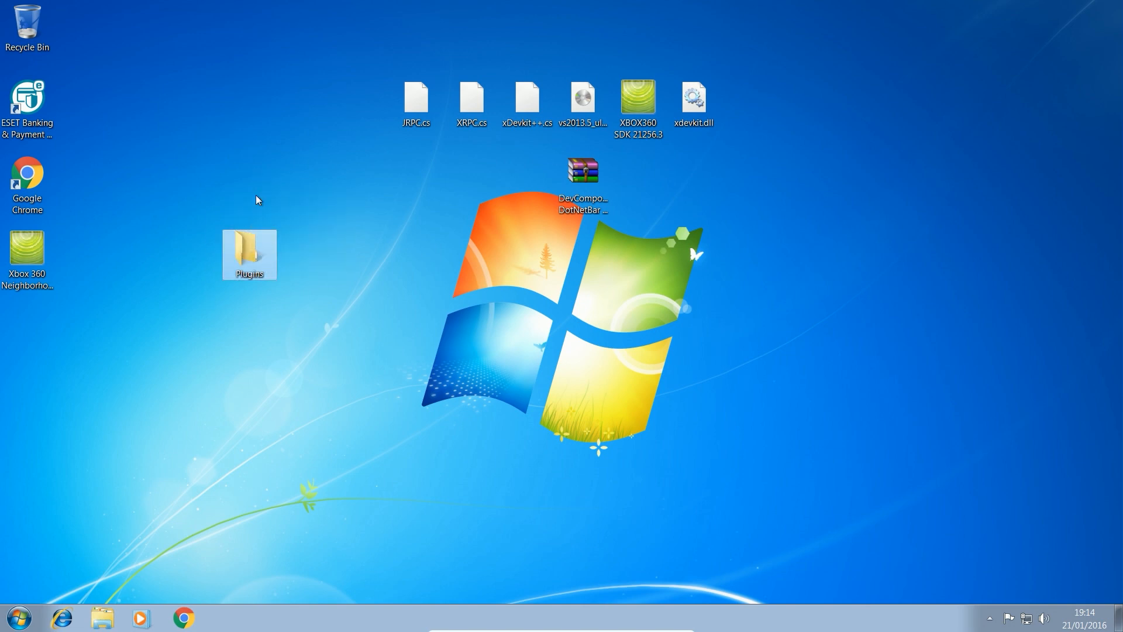
pyautogui.doubleClick(249, 251)
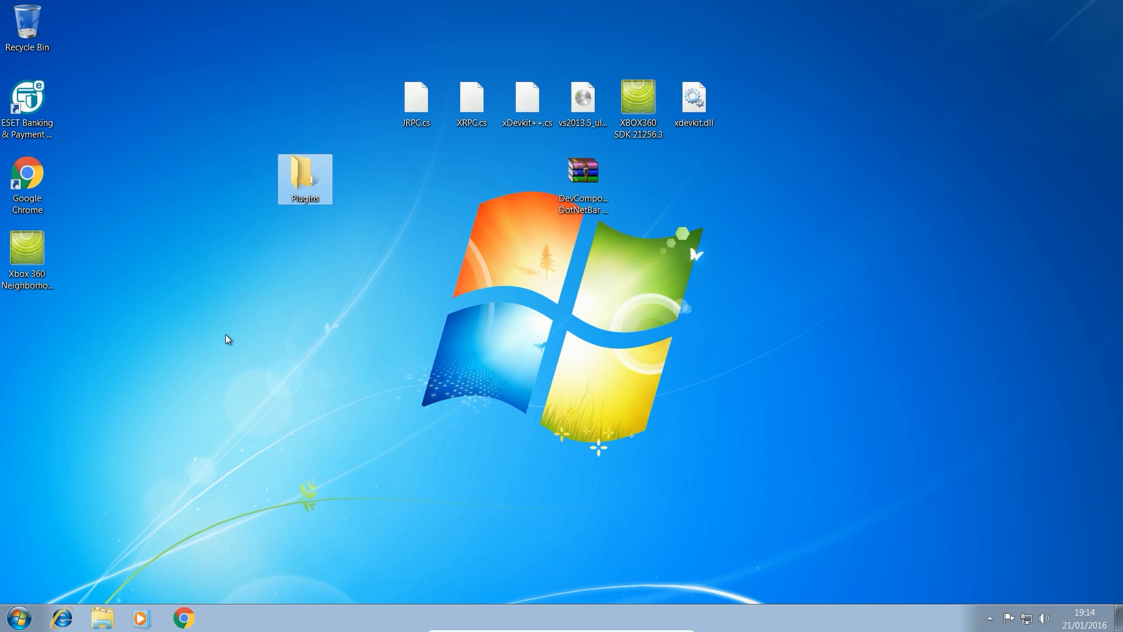
pyautogui.moveTo(309, 284)
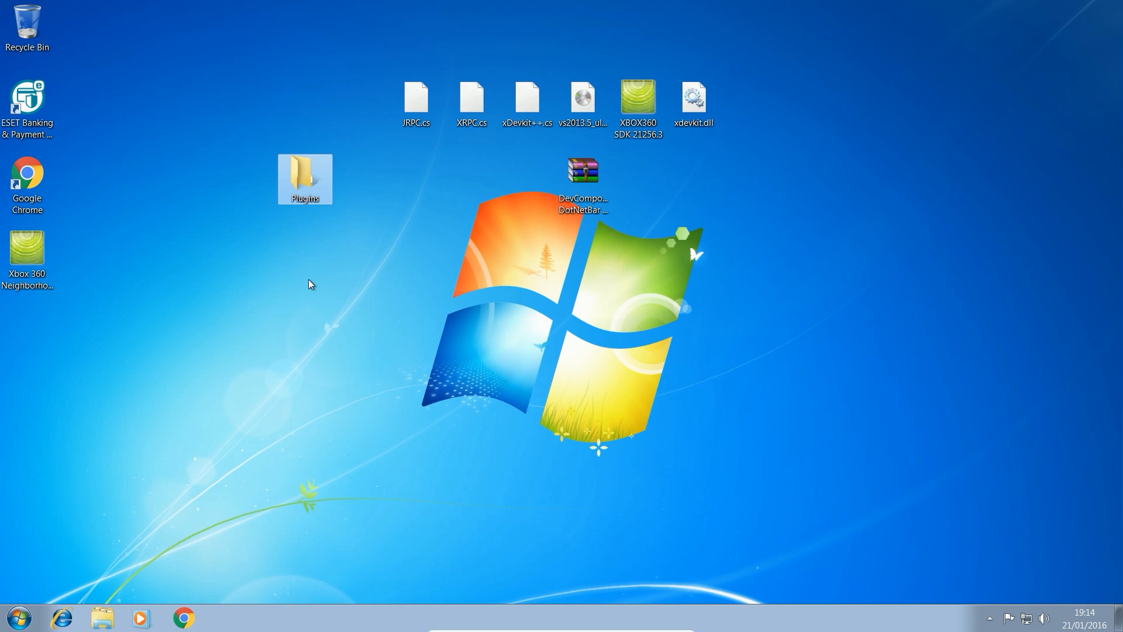
pyautogui.moveTo(307, 291)
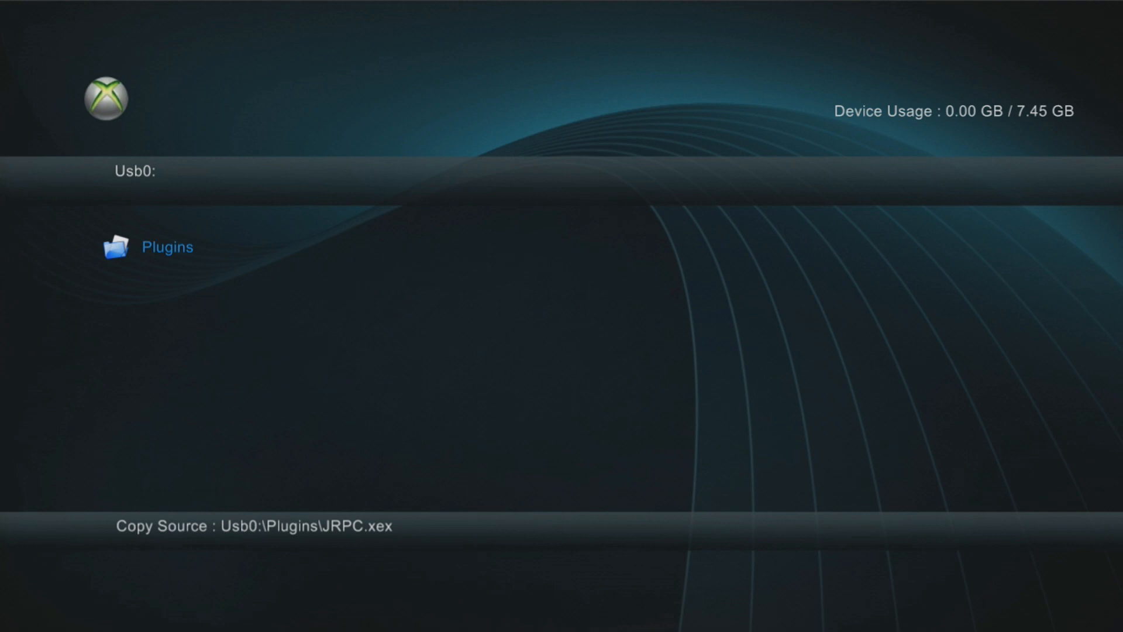
# Pick RPC.xex from the USB Plugins folder, browse the hard drive, and launch the DashLaunch V3.16 installer
pyautogui.doubleClick(167, 247)
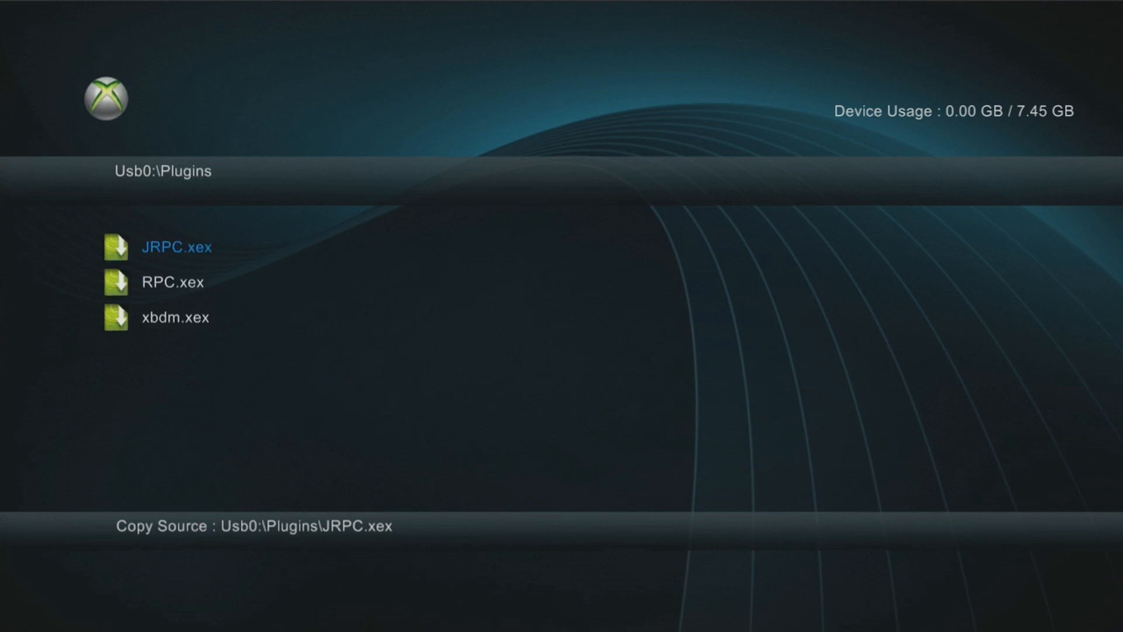
pyautogui.click(178, 248)
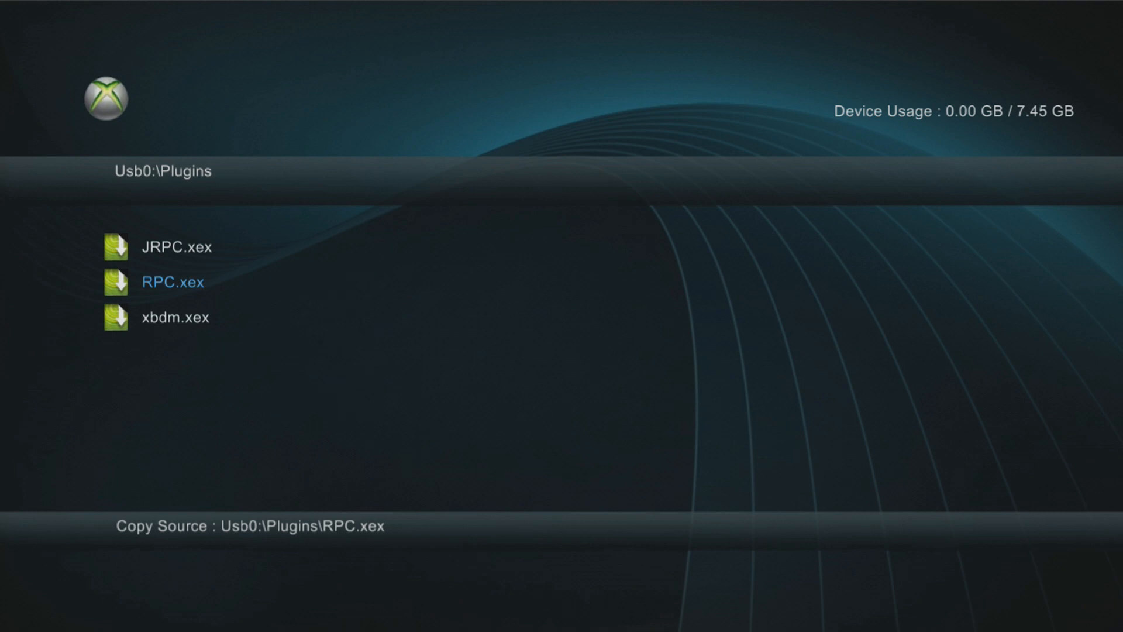
pyautogui.click(172, 282)
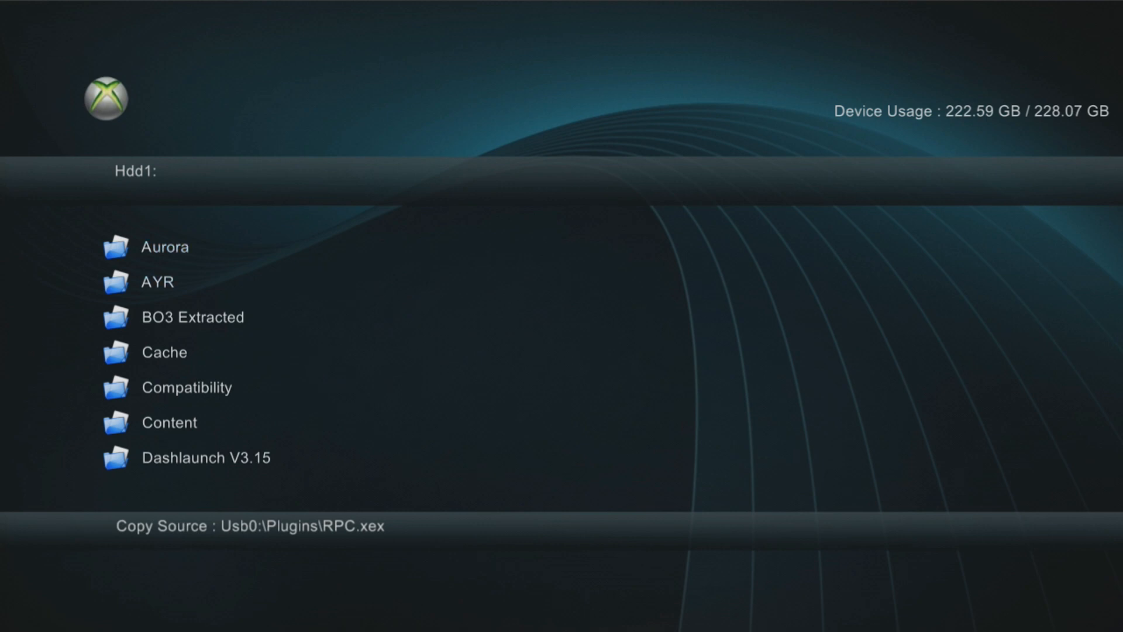
pyautogui.scroll(-3)
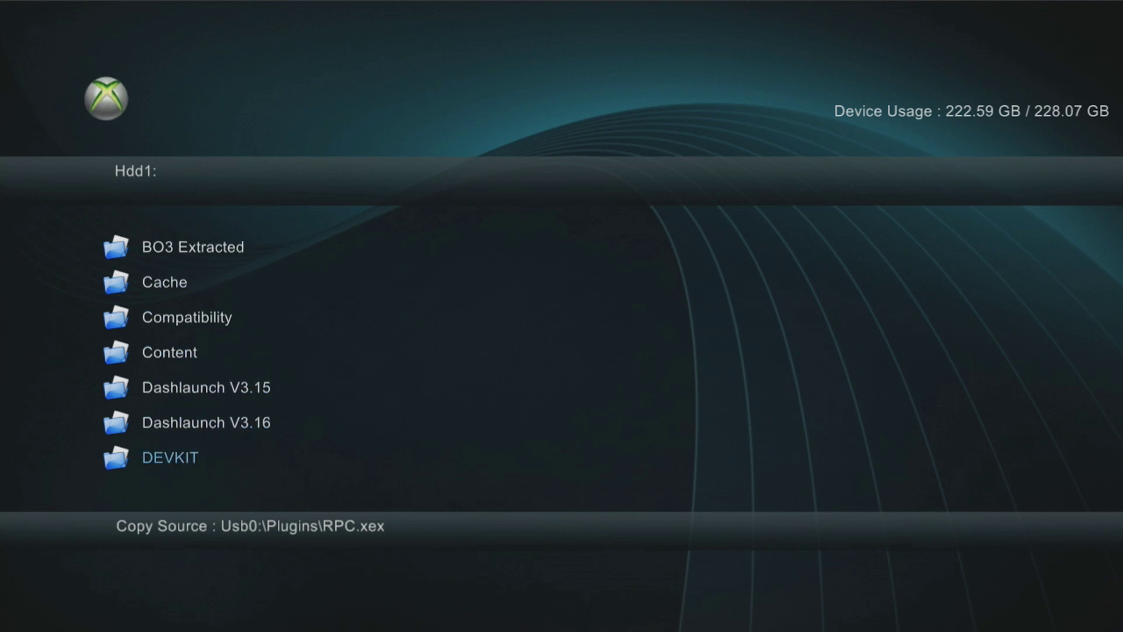
pyautogui.press('Up')
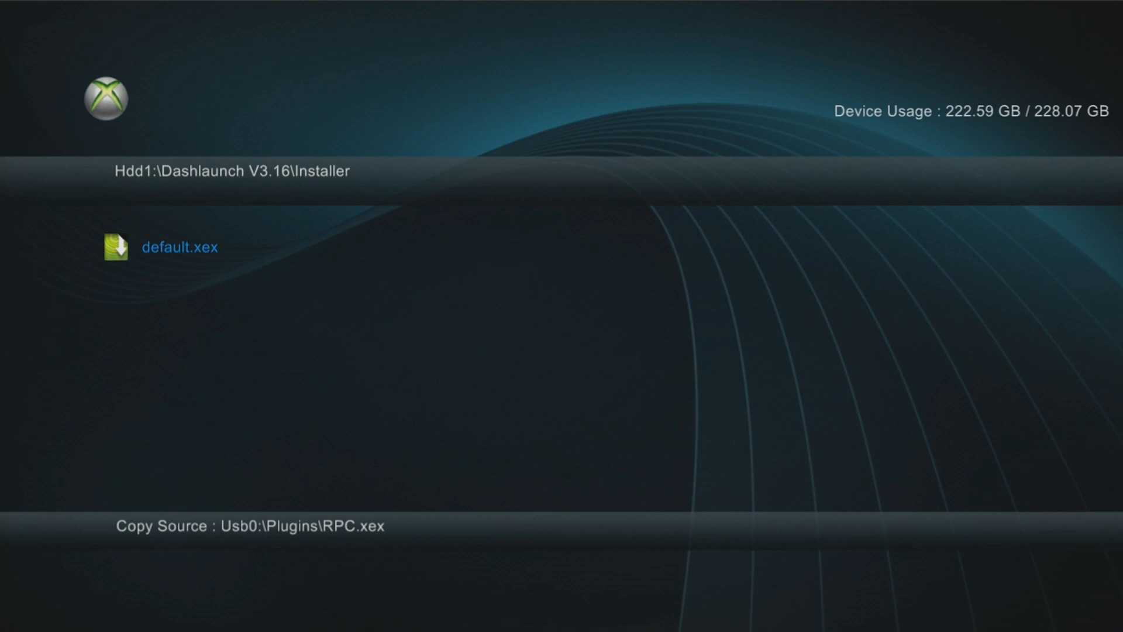
pyautogui.doubleClick(178, 249)
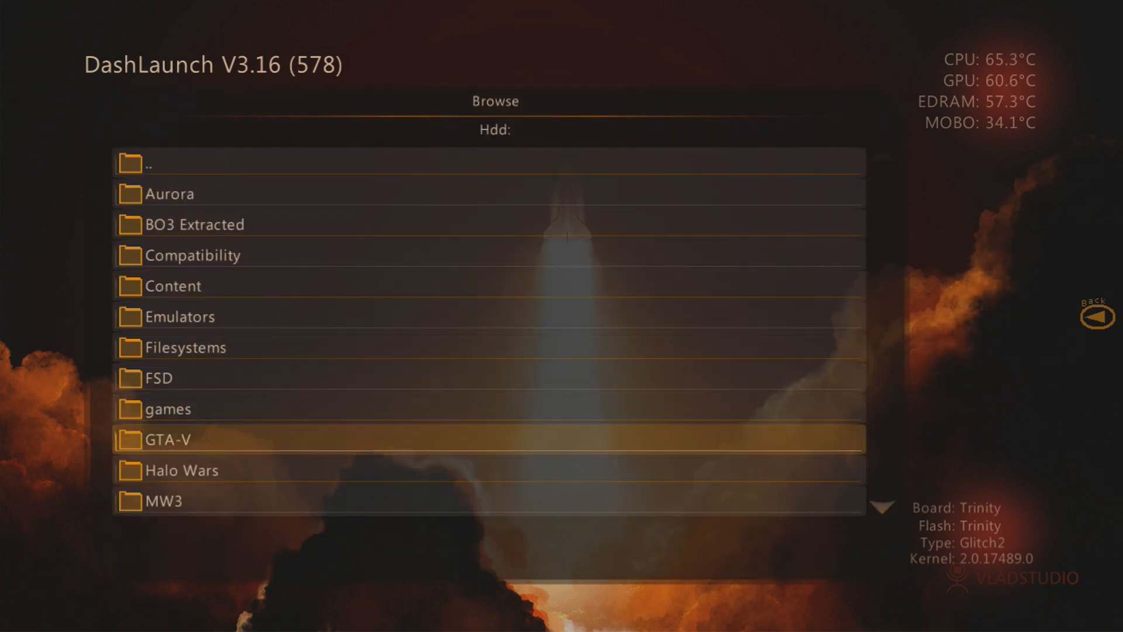
# Assign xbdm.xex, RPC.xex and JRPC.xex to plugins 1–3 and load launch.ini from Hdd
pyautogui.scroll(-3)
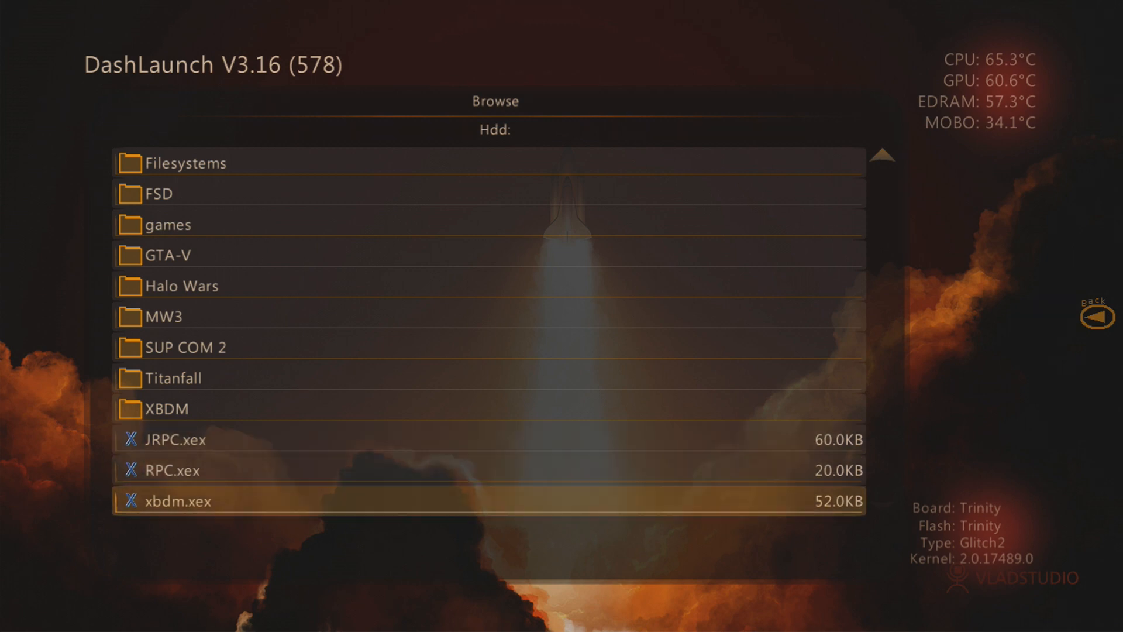
pyautogui.press('Up')
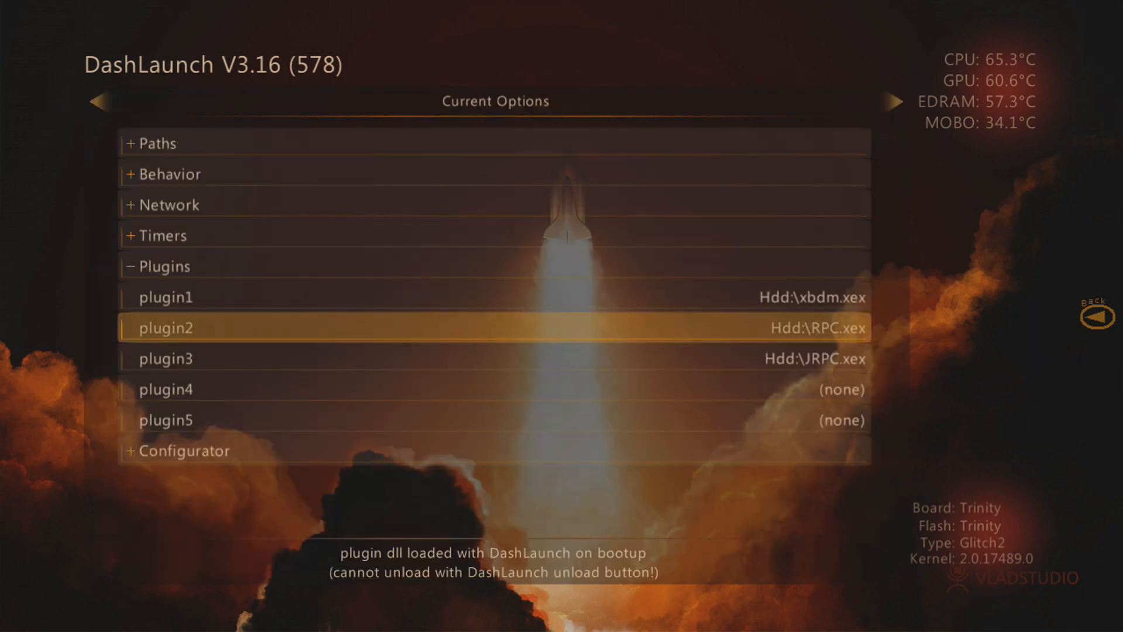
pyautogui.press('Up')
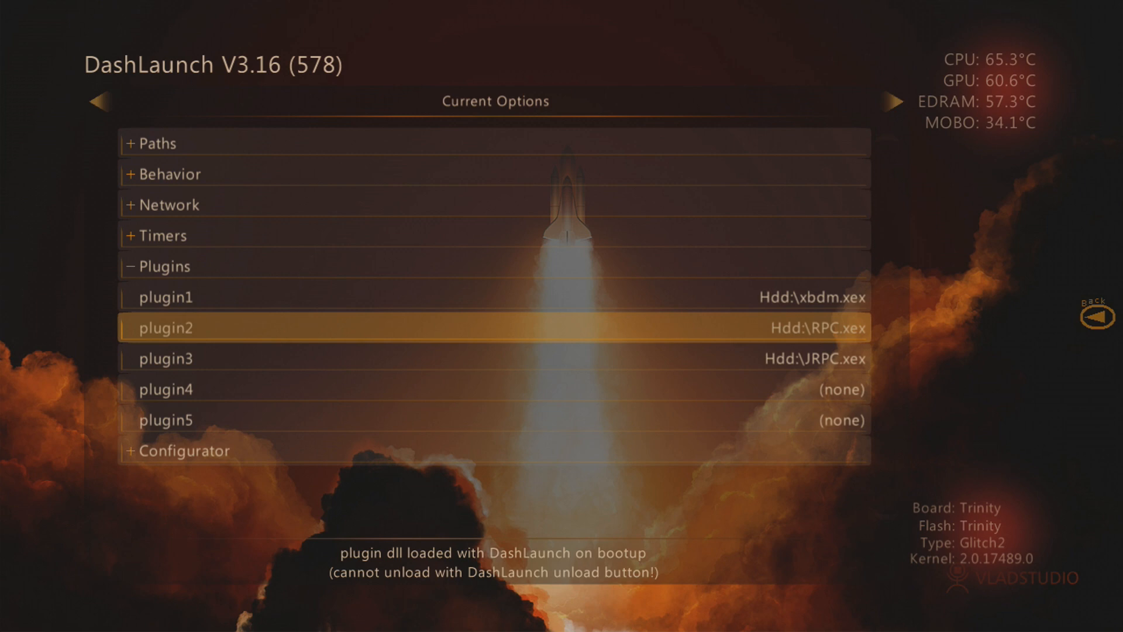
pyautogui.press('Down')
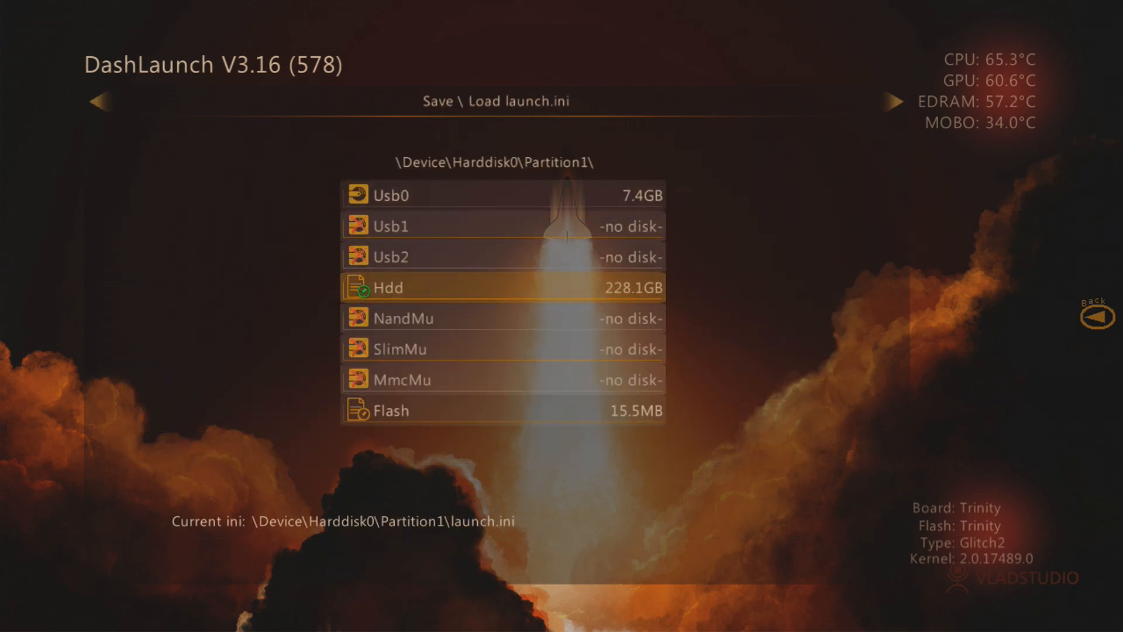
pyautogui.click(467, 287)
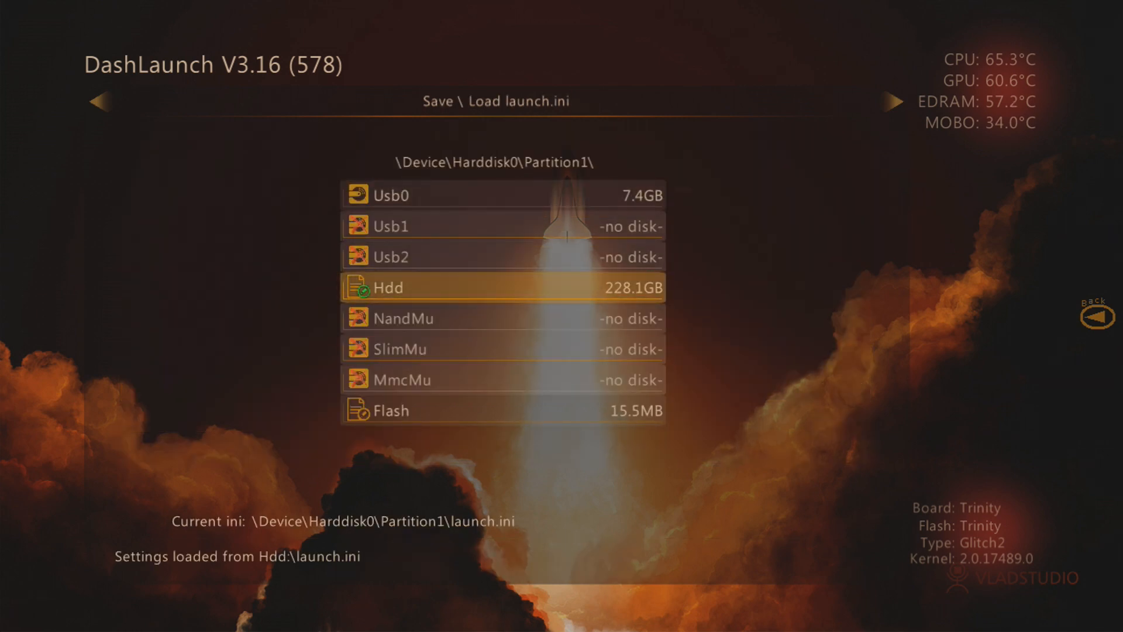
pyautogui.click(501, 287)
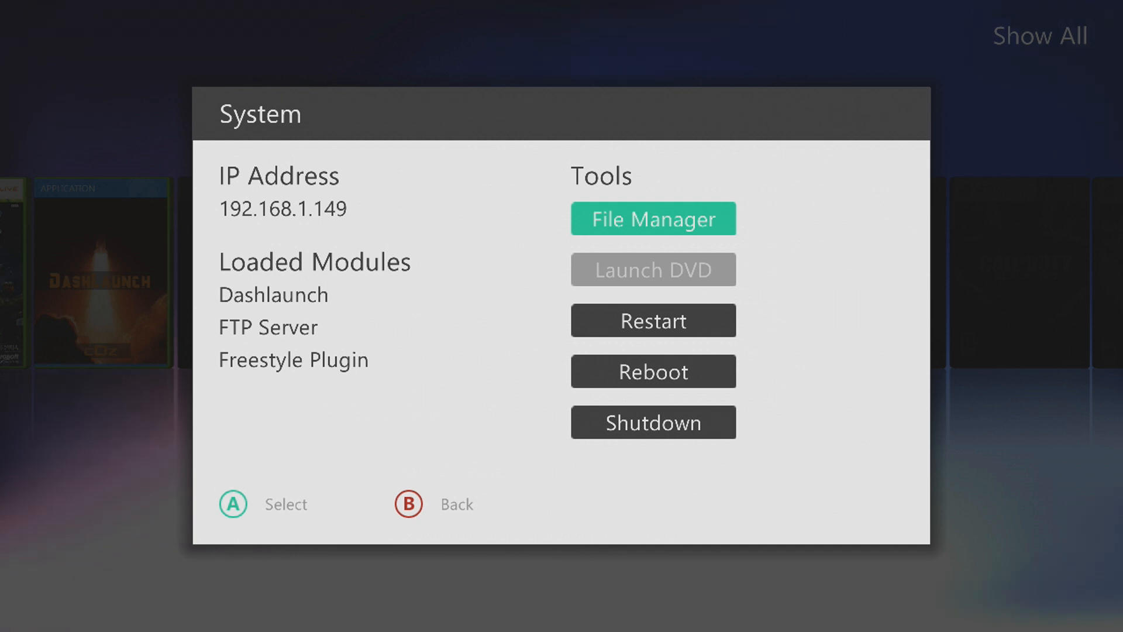
# Show the System panel with IP 192.168.1.149 and the loaded modules
pyautogui.press('B')
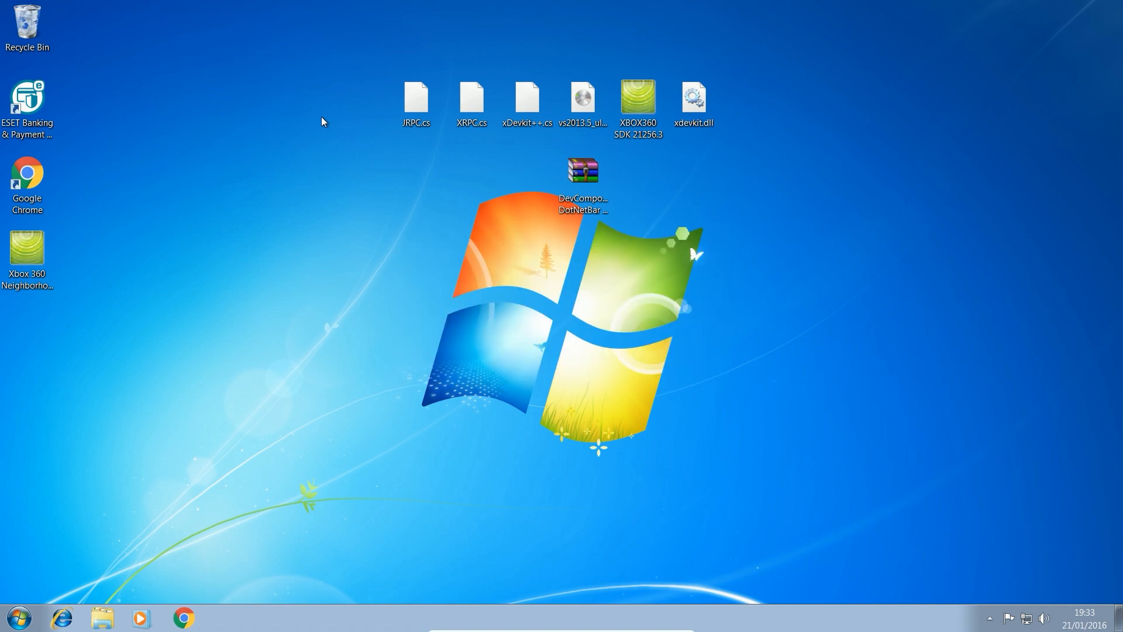
# Open Xbox 360 Neighborhood from its desktop shortcut and start the Add Xbox 360 wizard
pyautogui.click(28, 251)
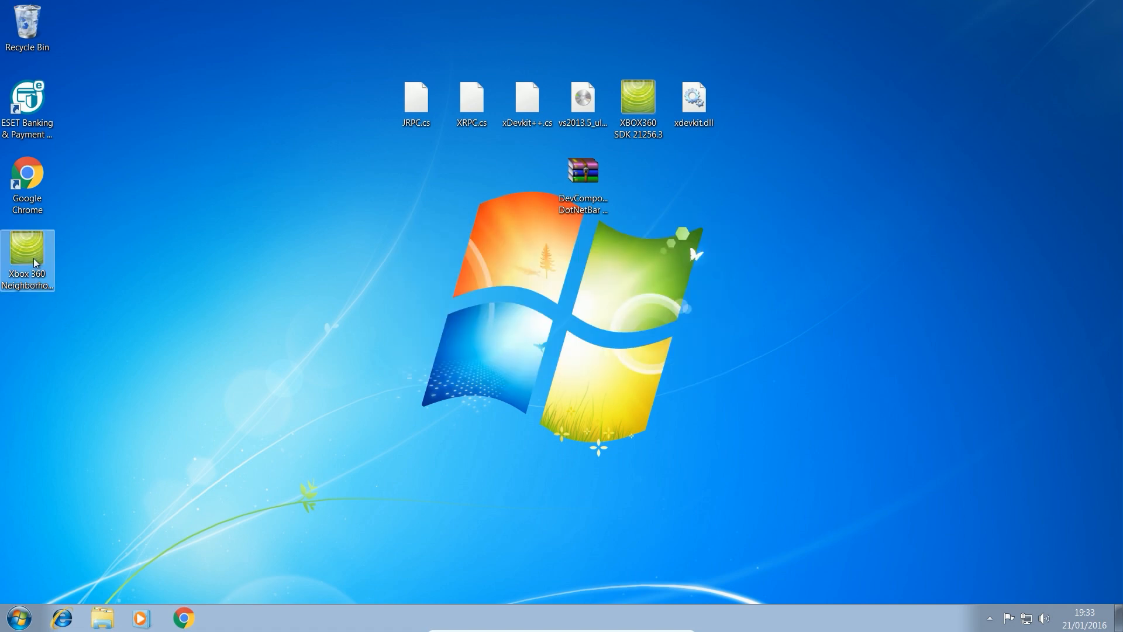
pyautogui.doubleClick(27, 251)
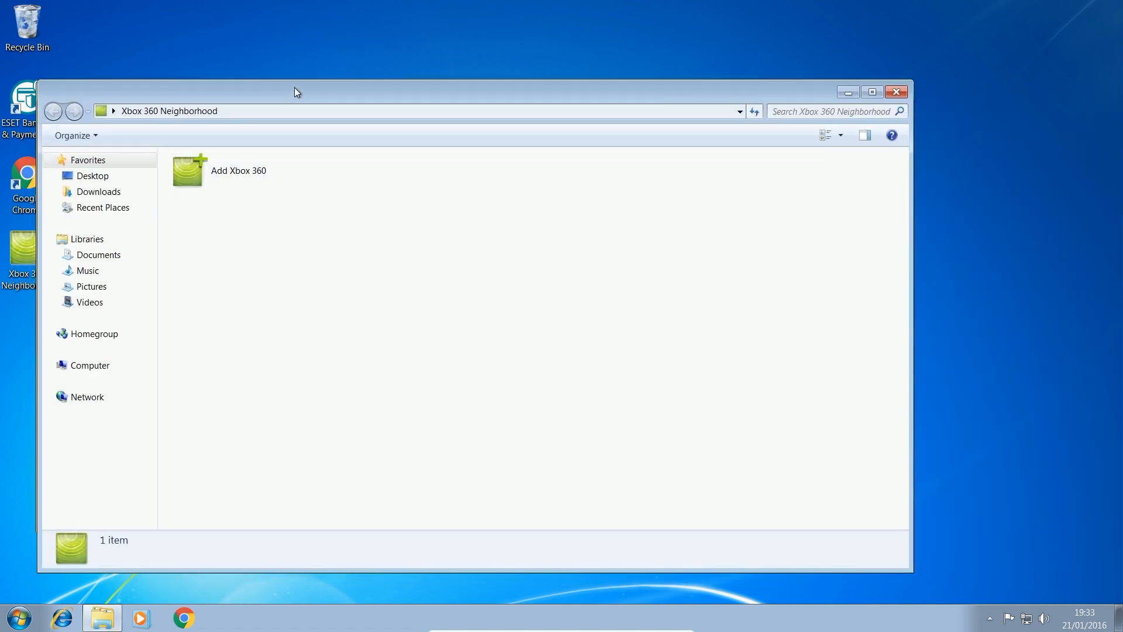
pyautogui.doubleClick(187, 170)
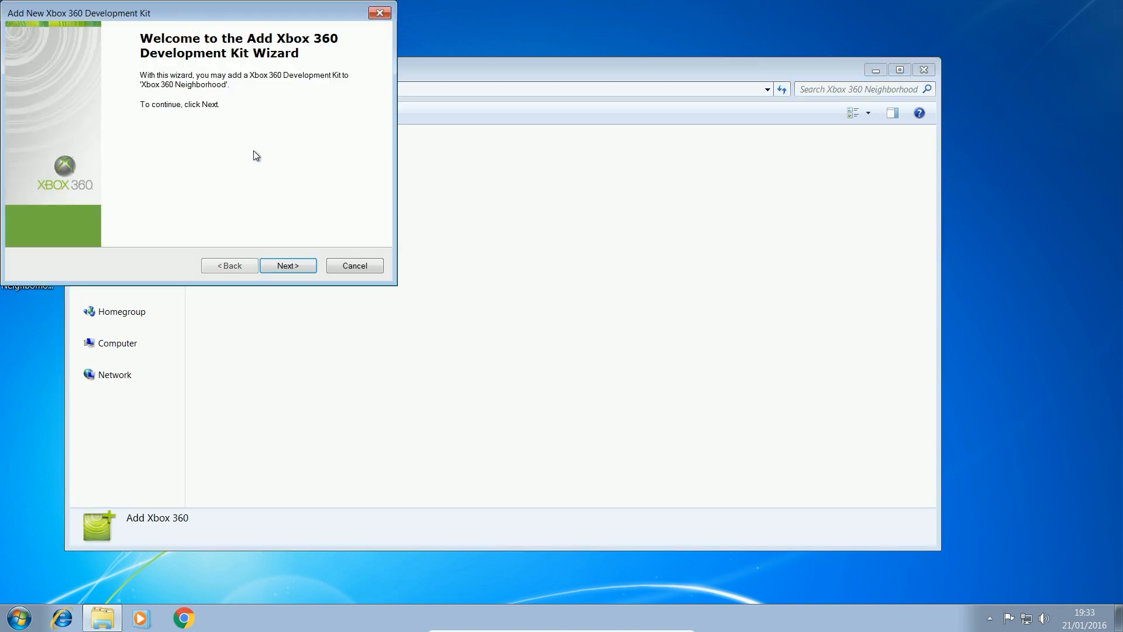
# Enter the console name Jtag and the IP address 192.168.1.149 in the wizard
pyautogui.click(288, 265)
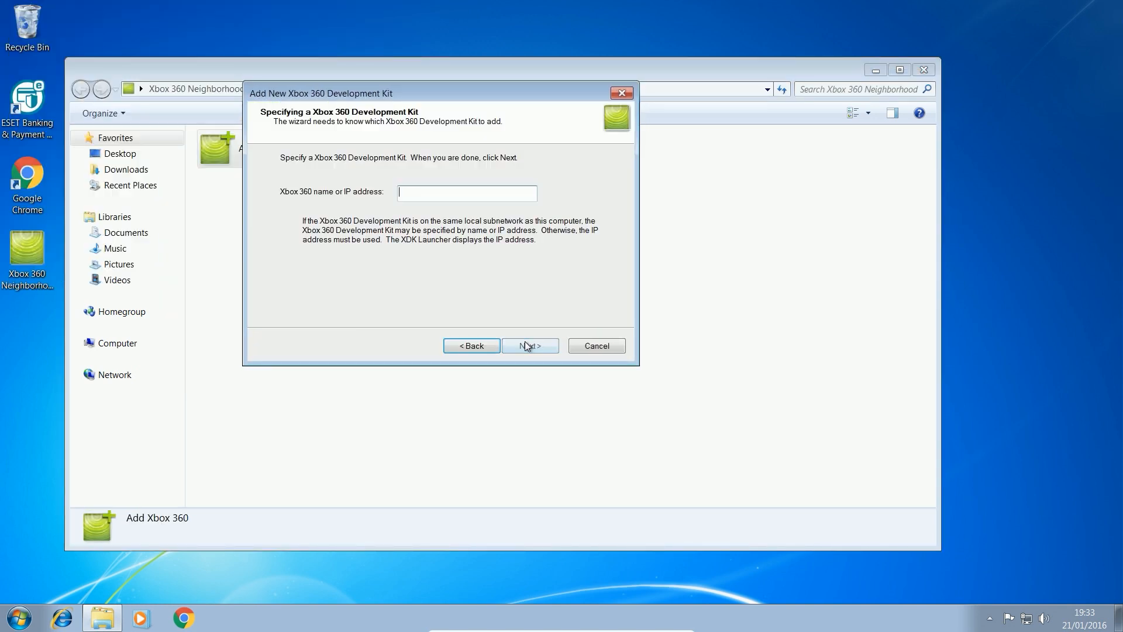
pyautogui.write('Jl')
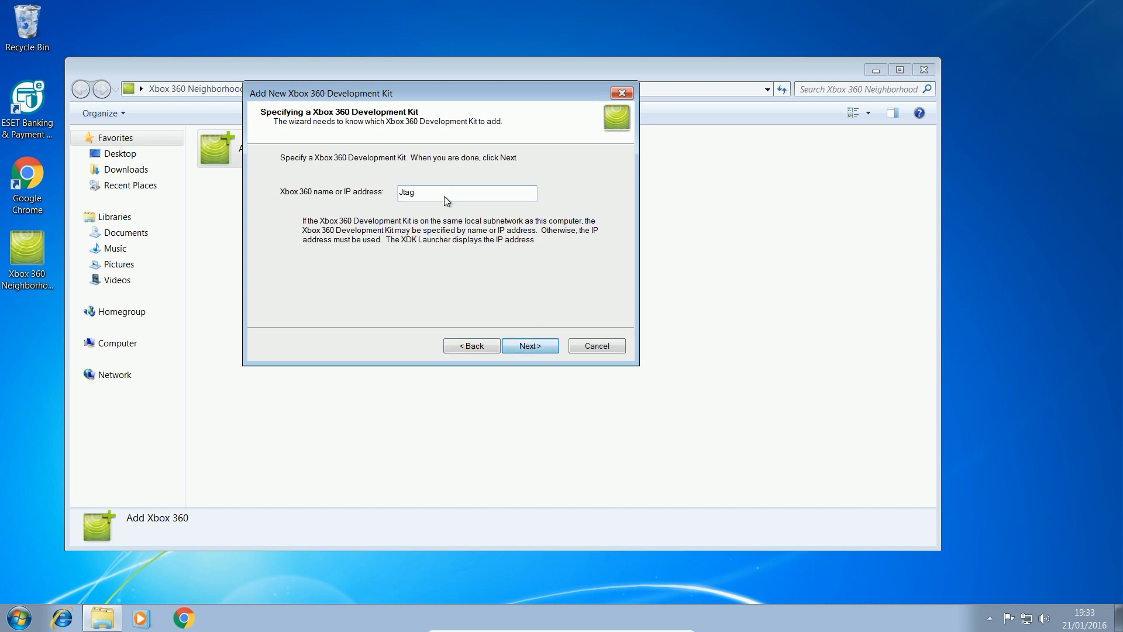
pyautogui.click(530, 346)
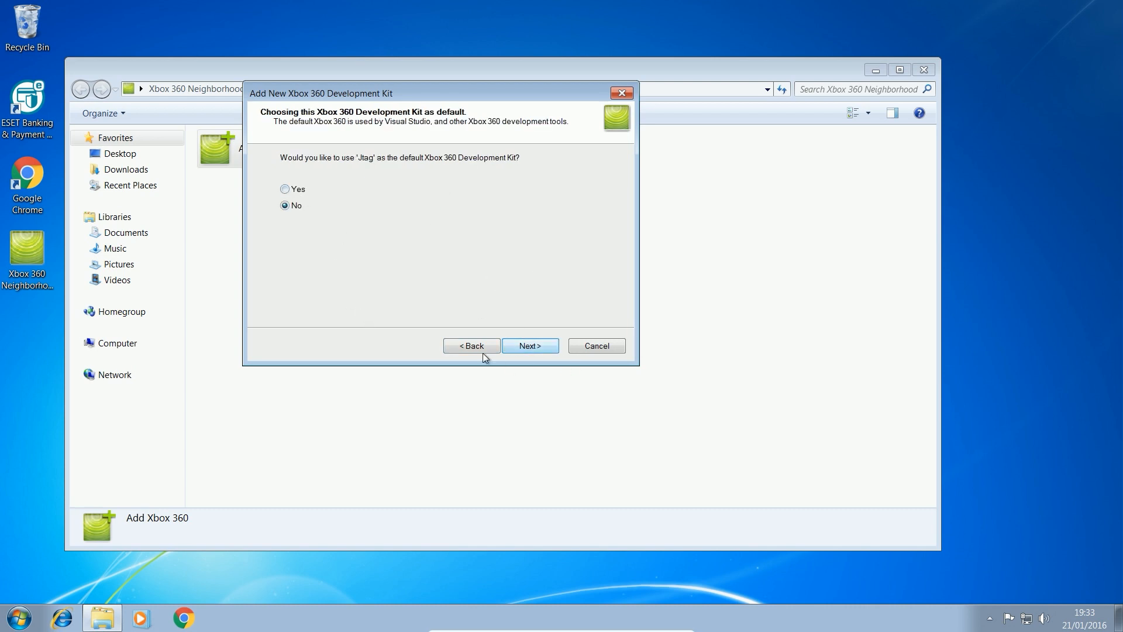
pyautogui.click(530, 345)
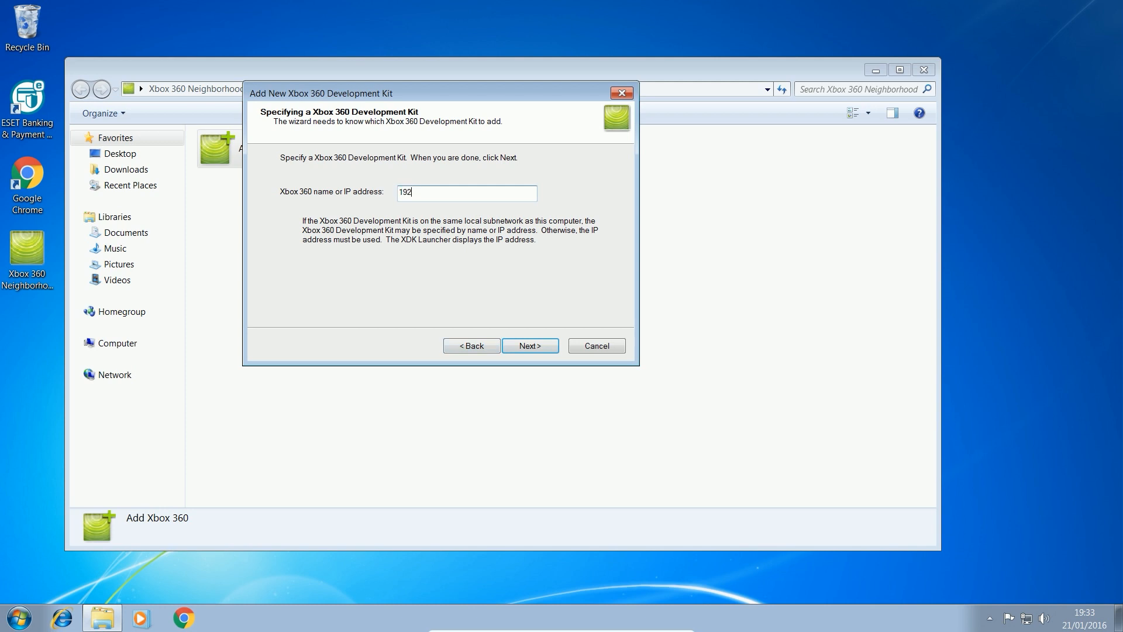
pyautogui.write('.168.1.14')
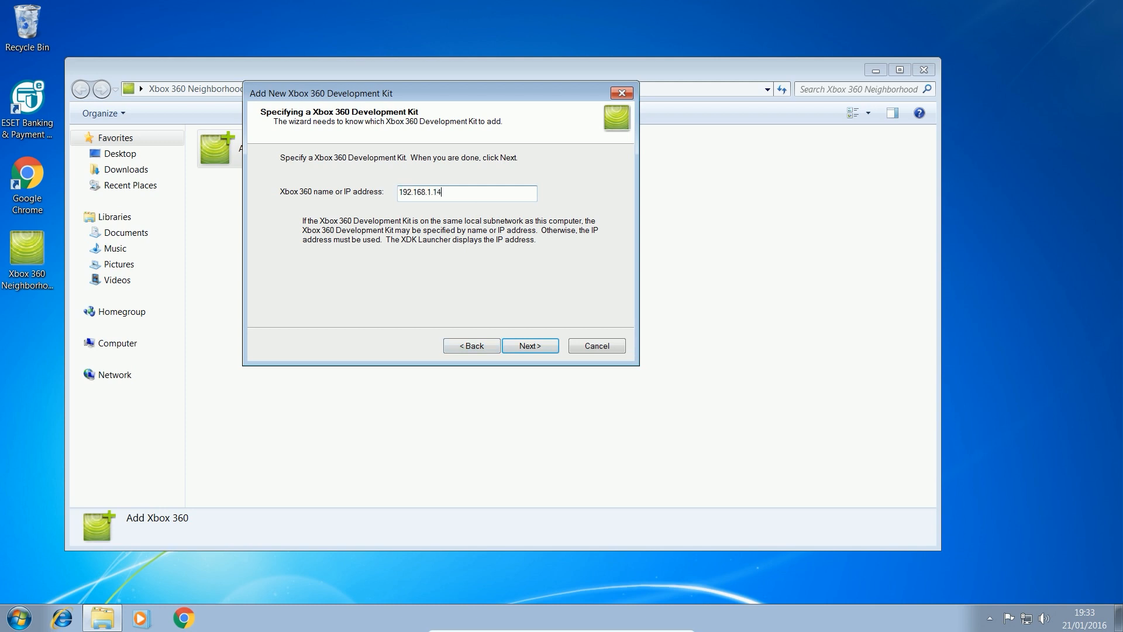
pyautogui.click(530, 346)
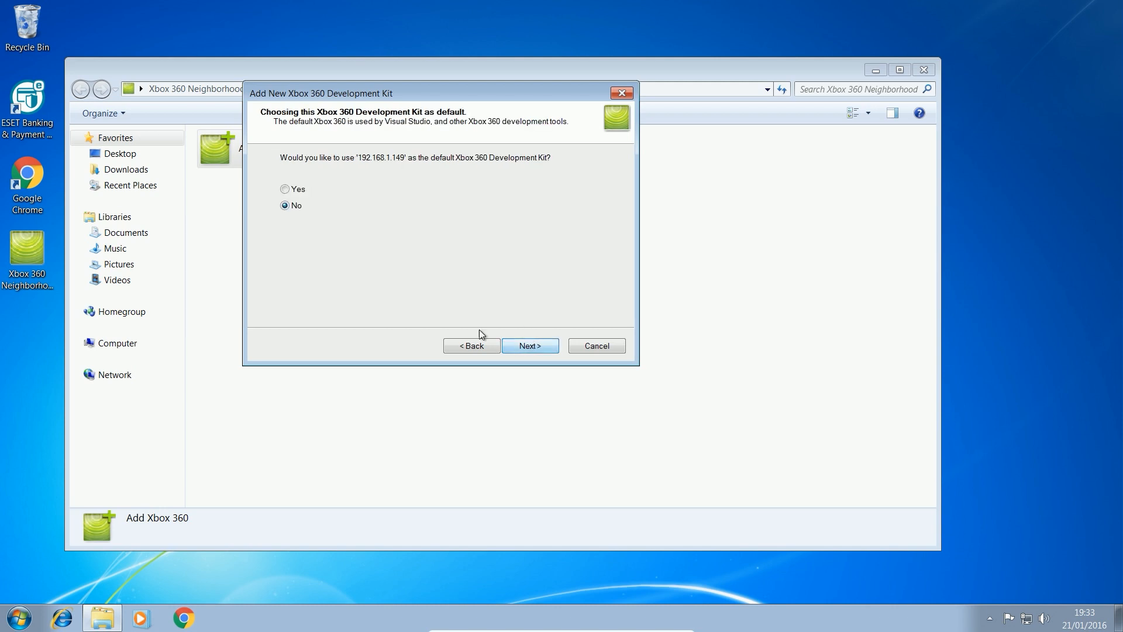
# Make Jtag the default development kit, finish the wizard, and reposition the Neighborhood window
pyautogui.click(530, 345)
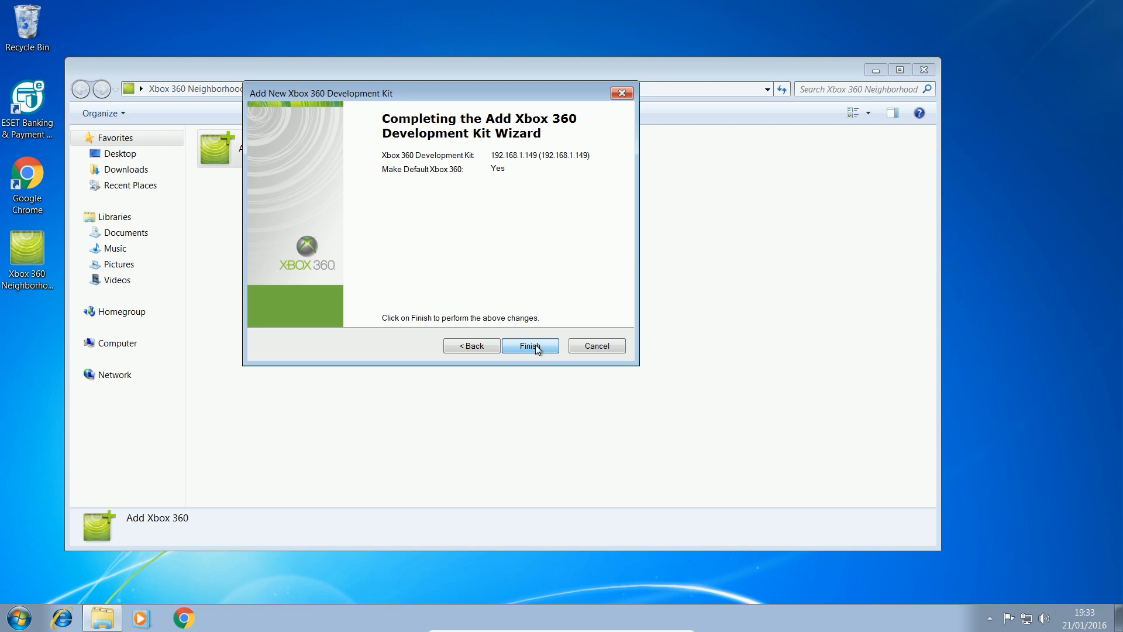
pyautogui.moveTo(550, 347)
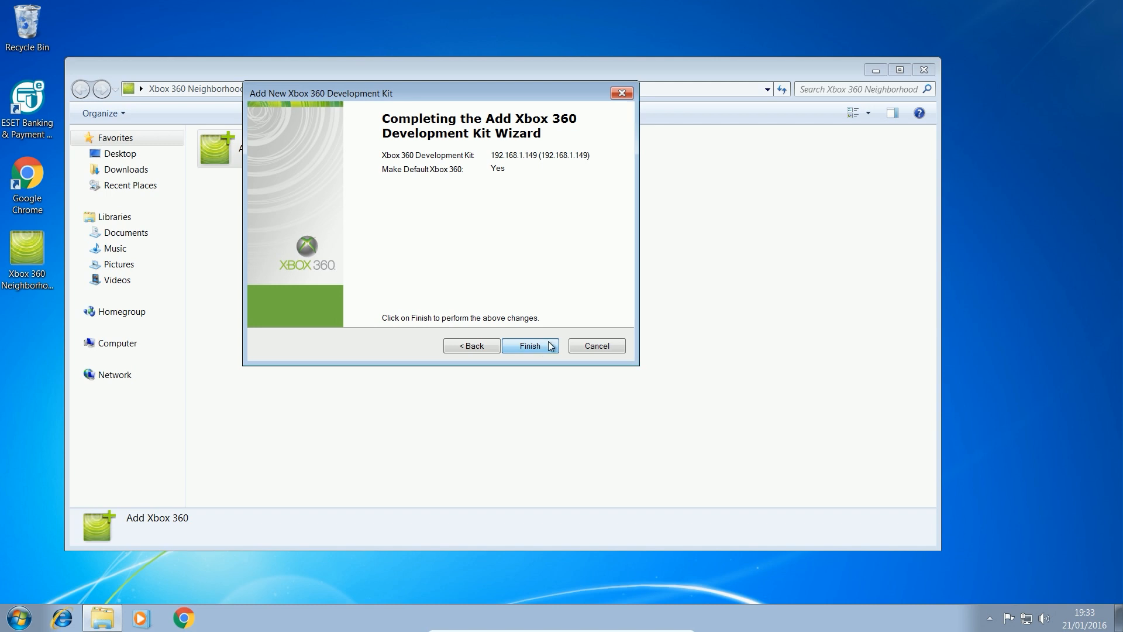
pyautogui.click(530, 346)
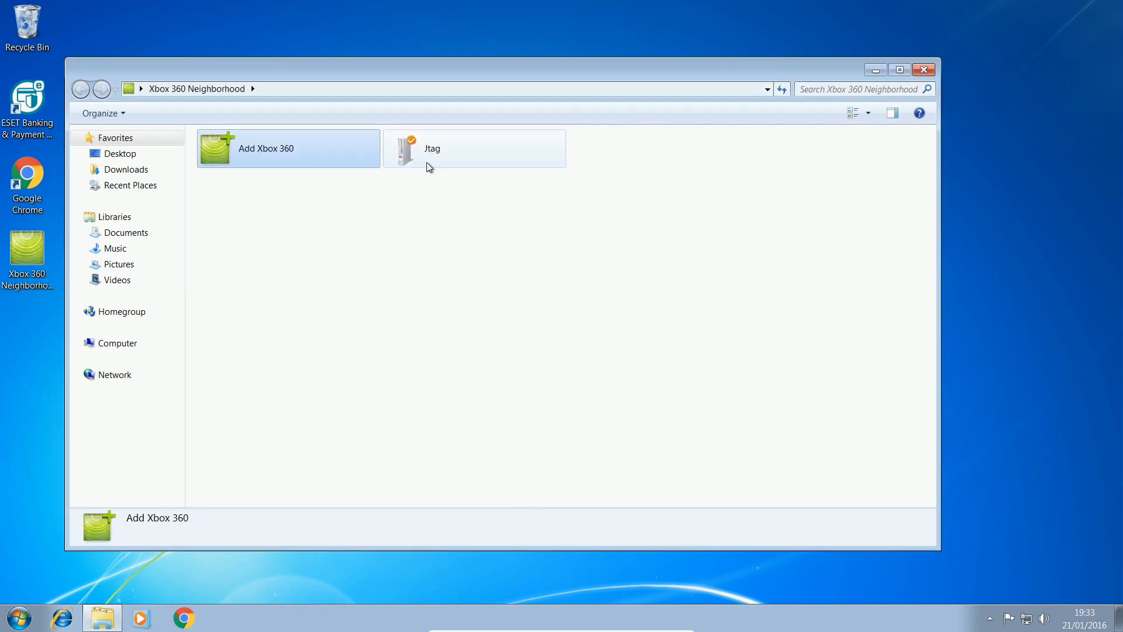
pyautogui.click(415, 146)
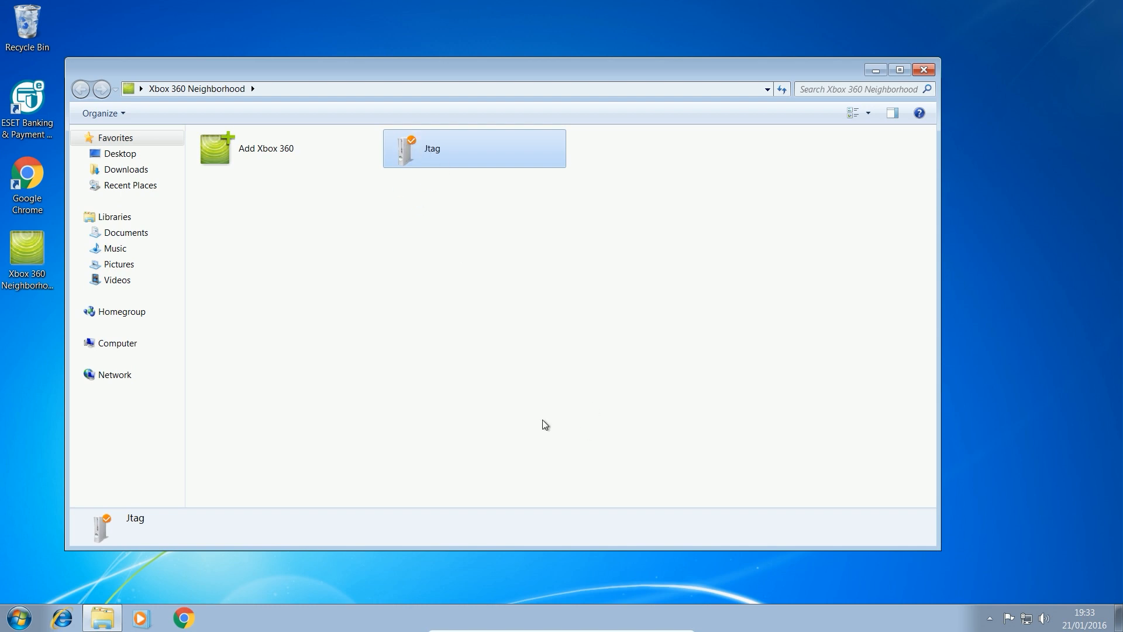
pyautogui.moveTo(502, 69); pyautogui.dragTo(654, 113)
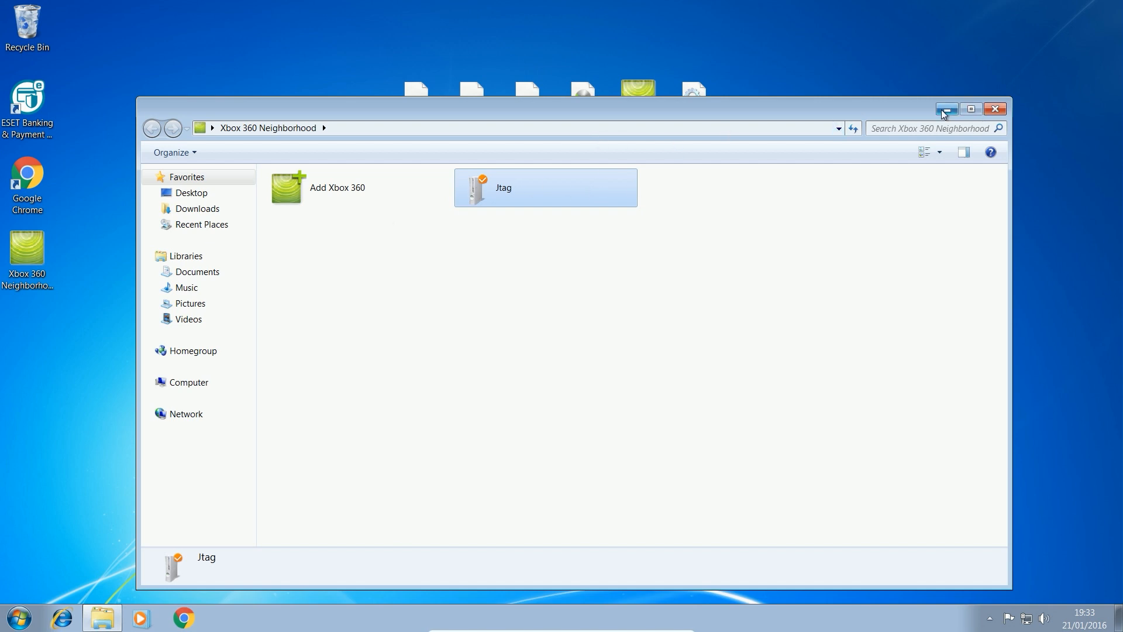
# Minimize Xbox 360 Neighborhood and select the vs2013 disc image on the desktop
pyautogui.click(949, 109)
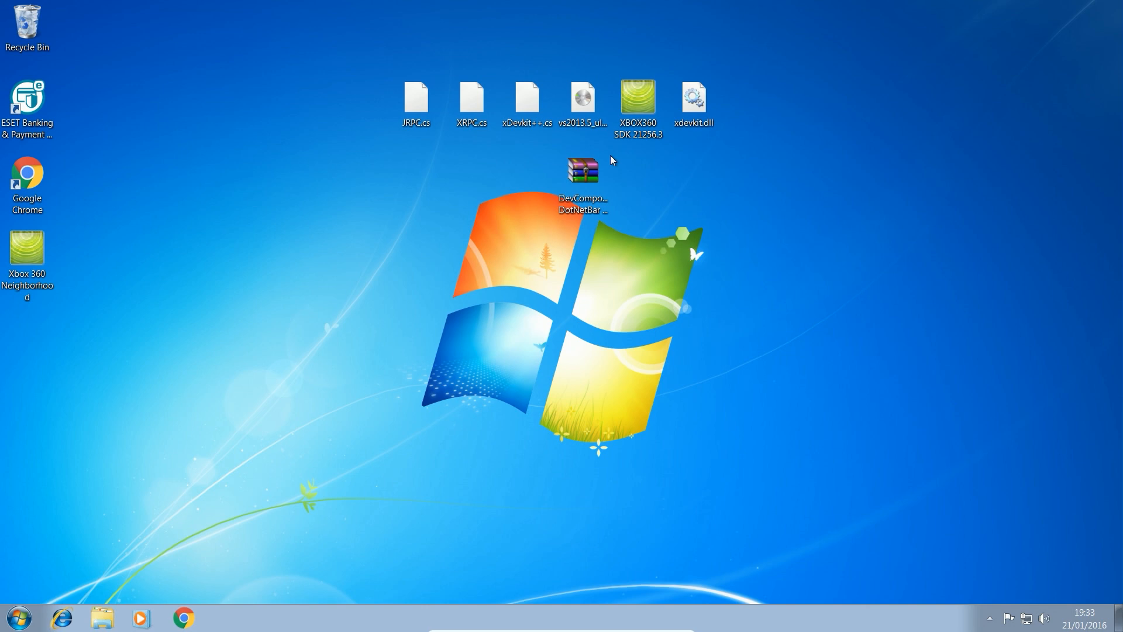
pyautogui.click(582, 98)
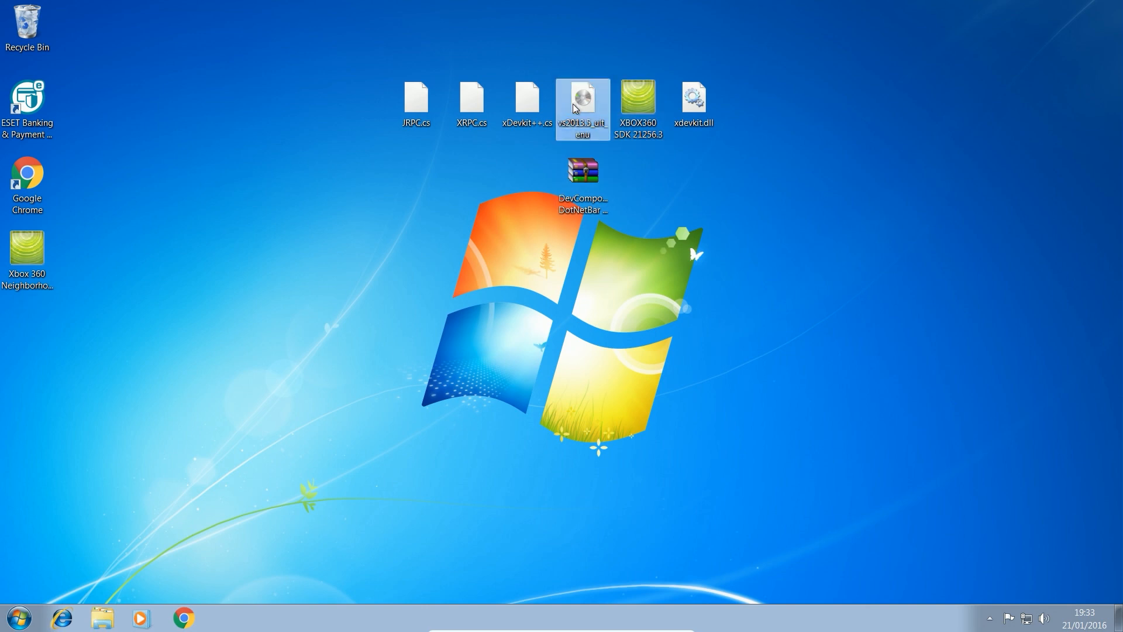
pyautogui.moveTo(571, 110)
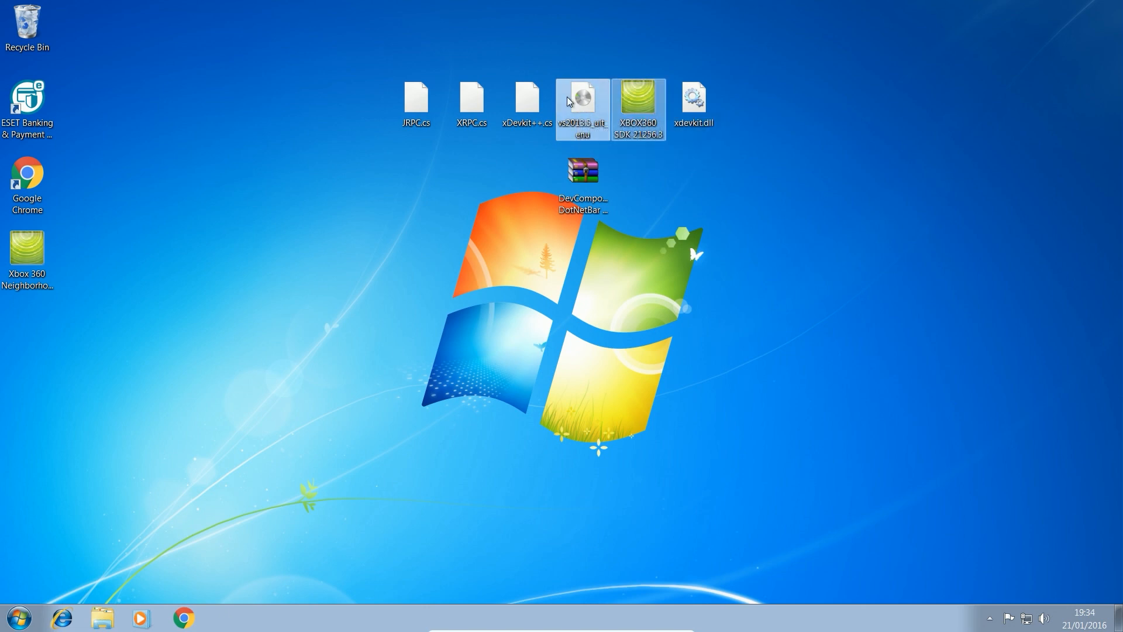
pyautogui.moveTo(579, 94)
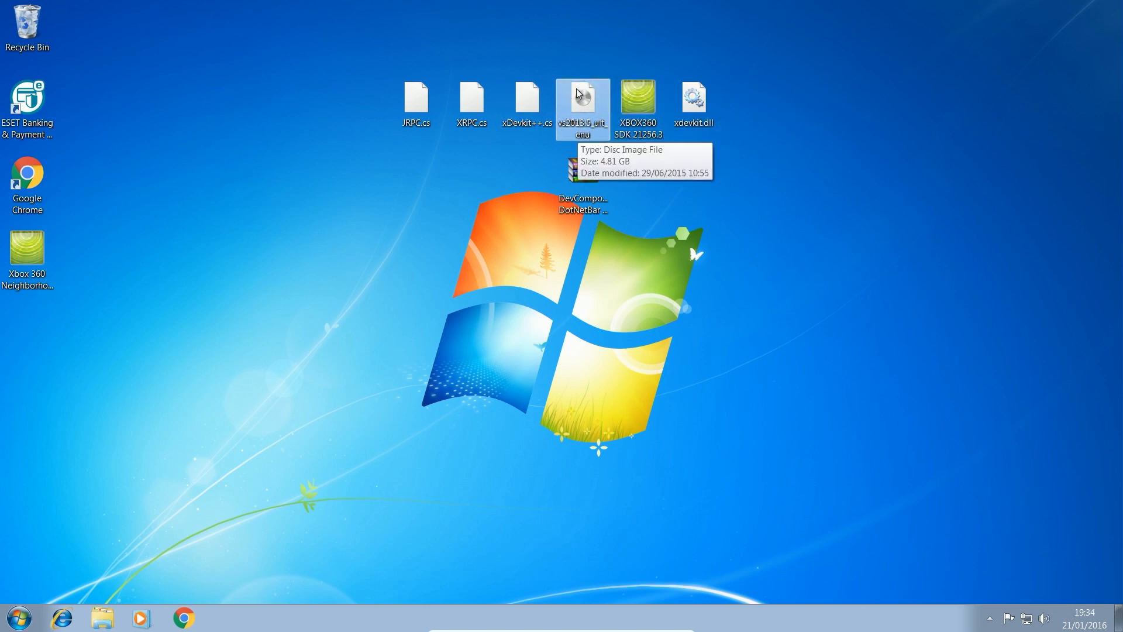
pyautogui.moveTo(580, 108)
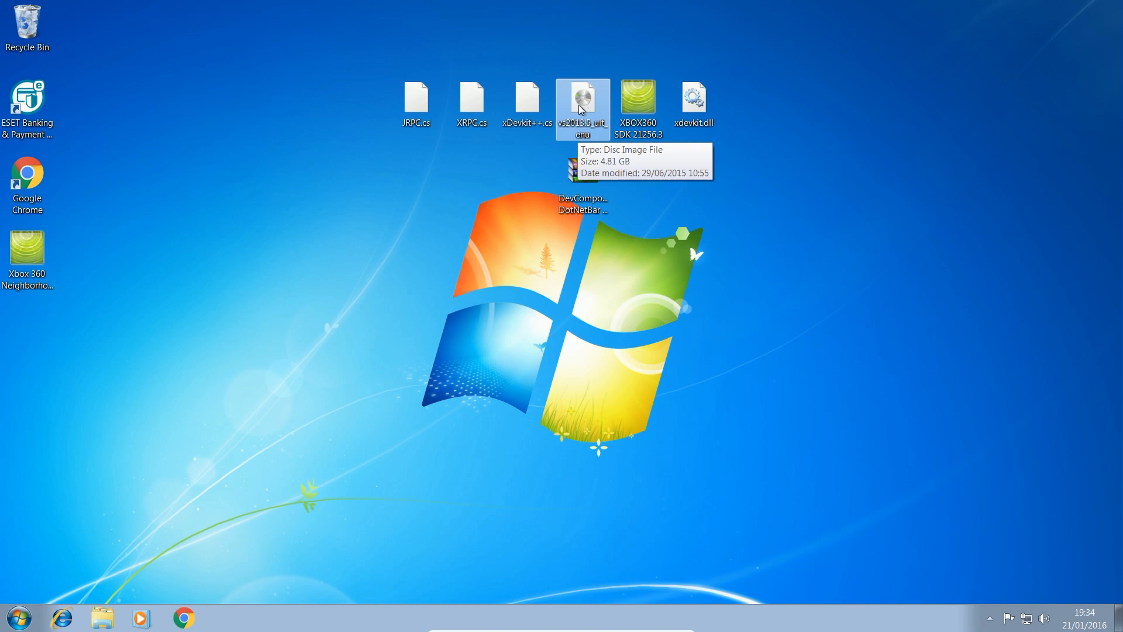
# Open the vs2013 ISO in WinRAR and extract its contents into a new 'Visual Studio' desktop folder
pyautogui.rightClick(581, 107)
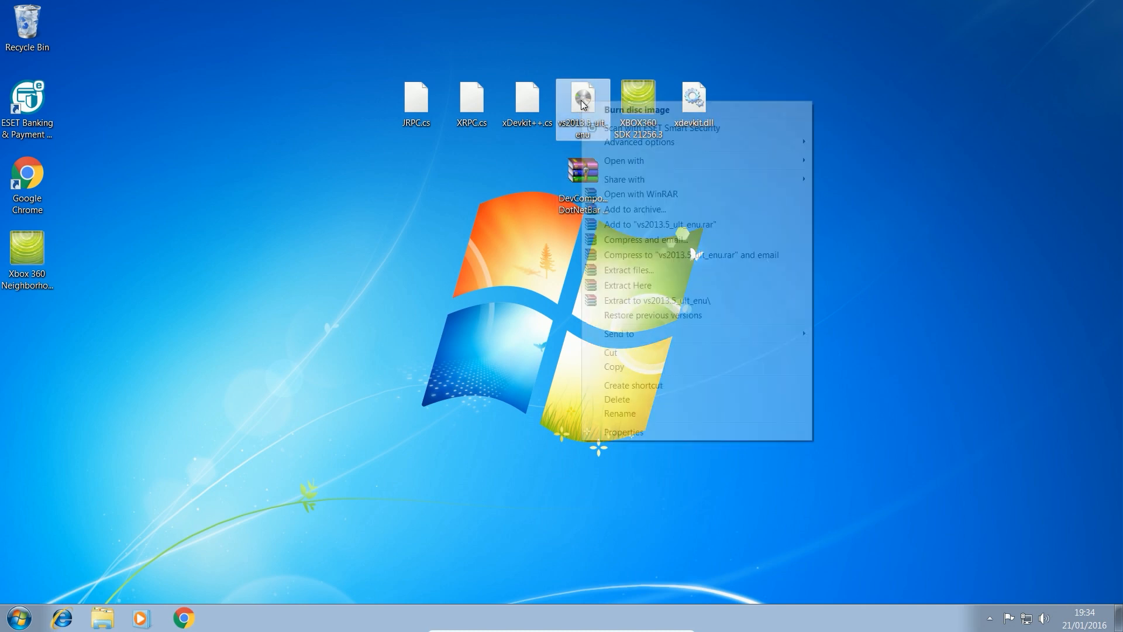
pyautogui.moveTo(663, 199)
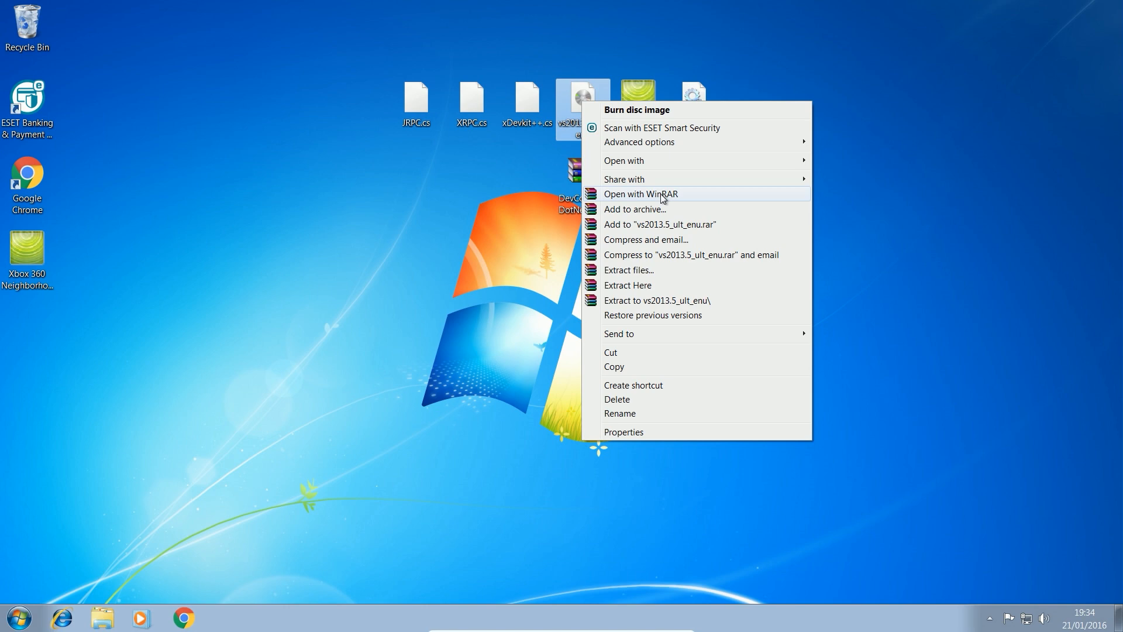
pyautogui.click(641, 194)
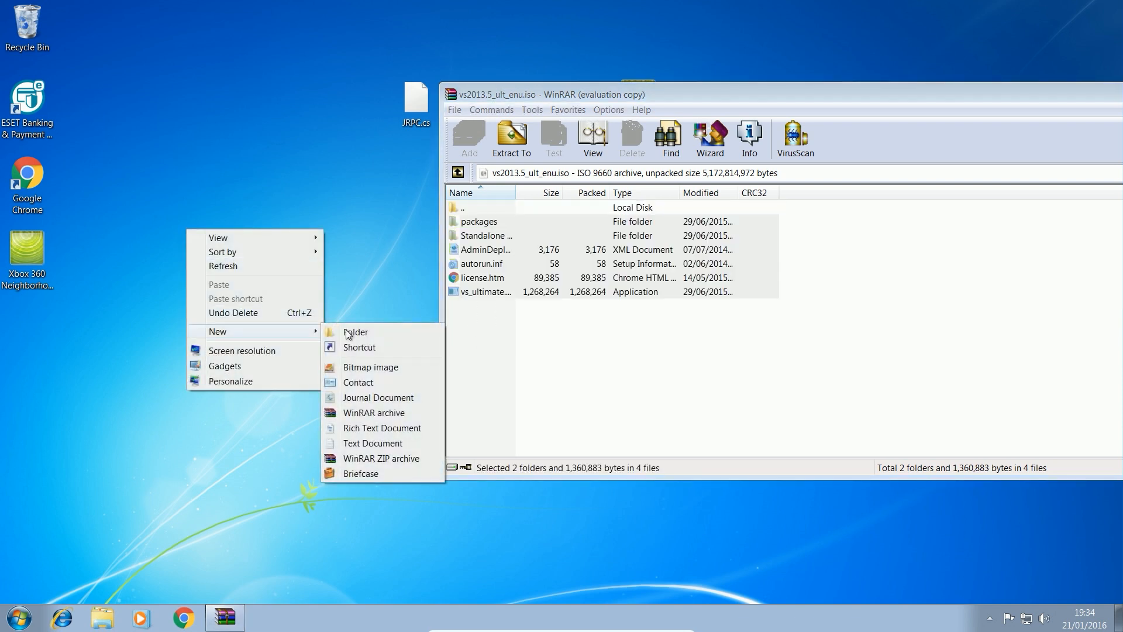
pyautogui.click(356, 332)
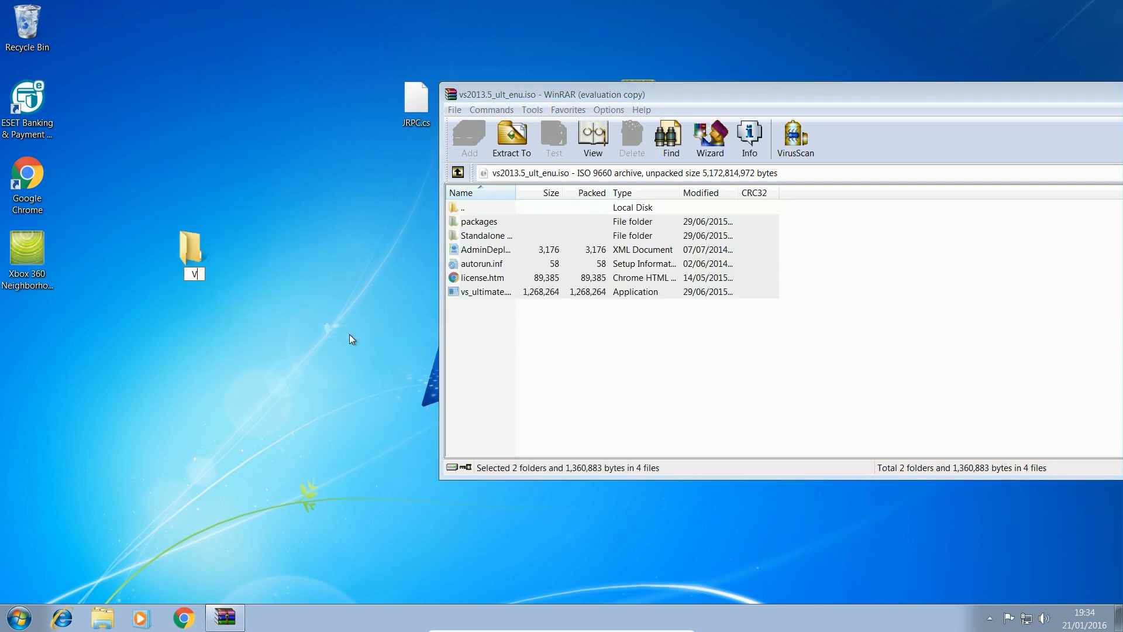
pyautogui.write('isual Studio')
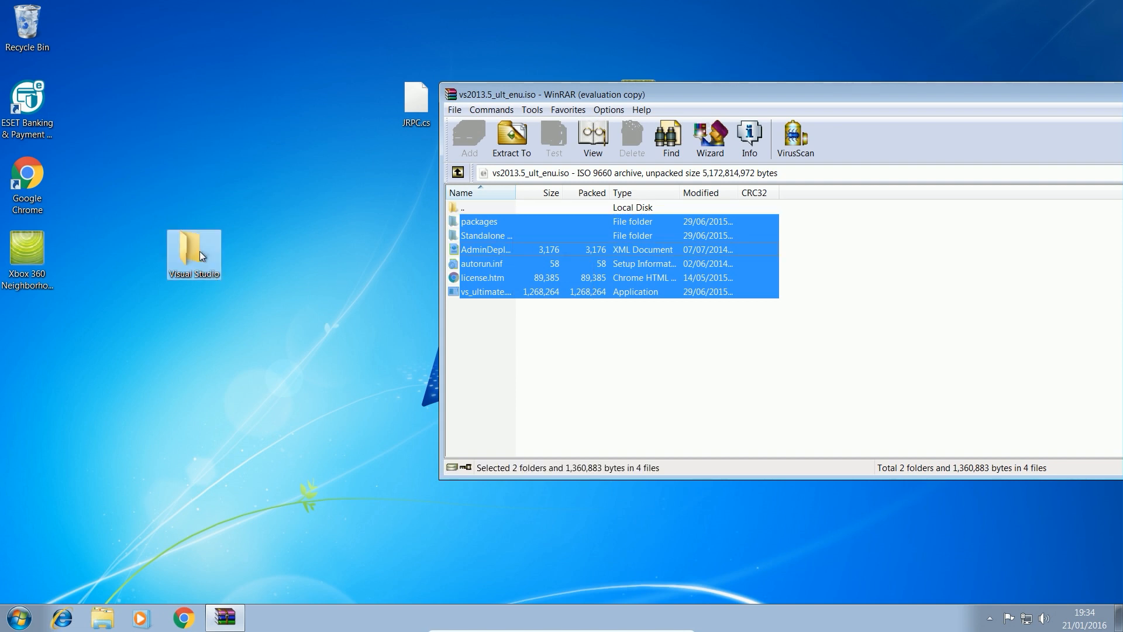
pyautogui.click(512, 135)
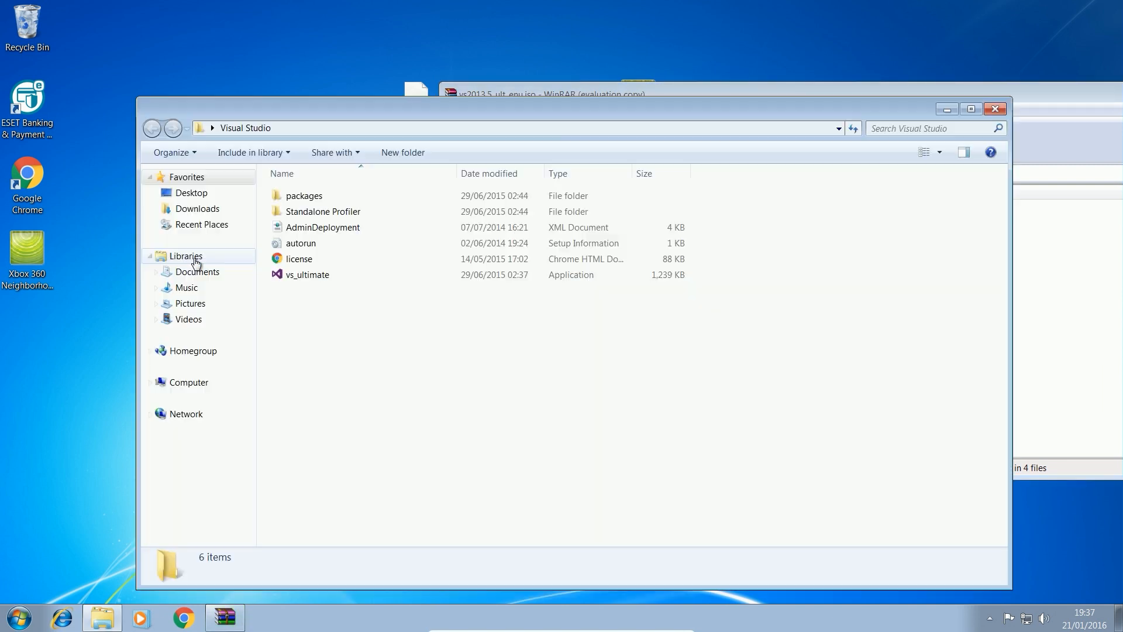
# Run the vs_ultimate installer and minimise the Visual Studio folder window
pyautogui.click(308, 274)
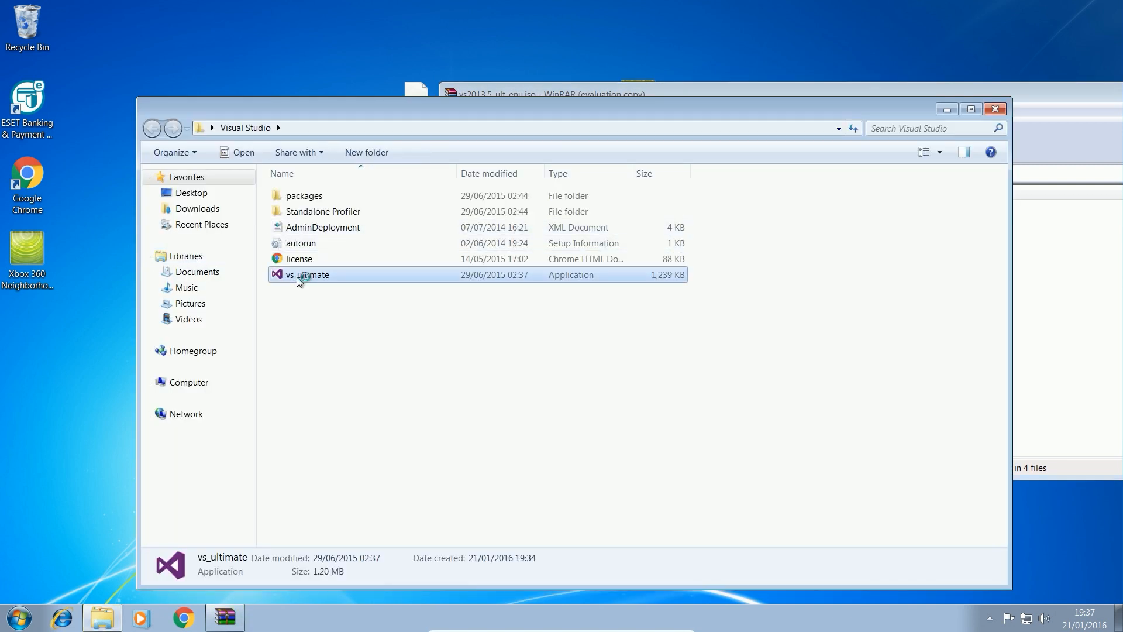
pyautogui.doubleClick(302, 274)
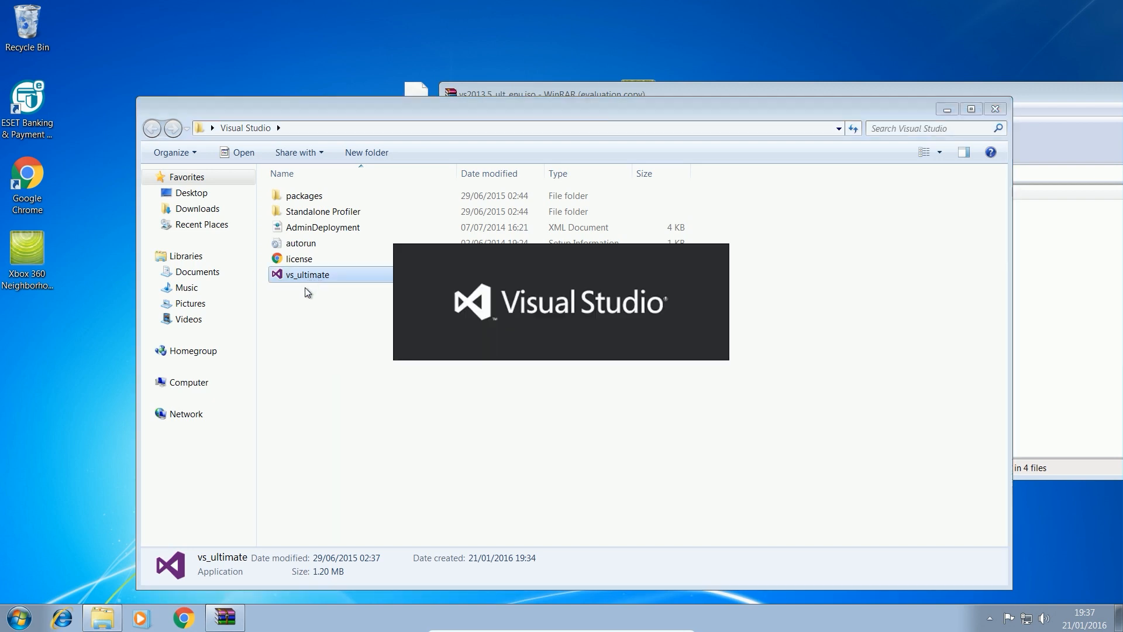
pyautogui.moveTo(476, 281)
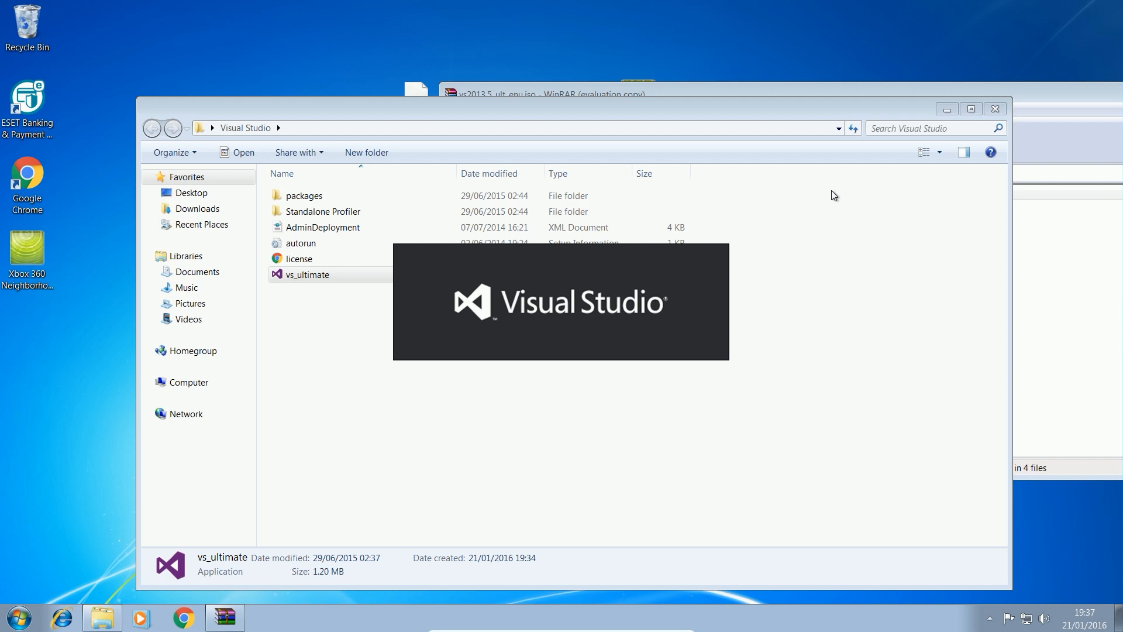
pyautogui.moveTo(798, 198)
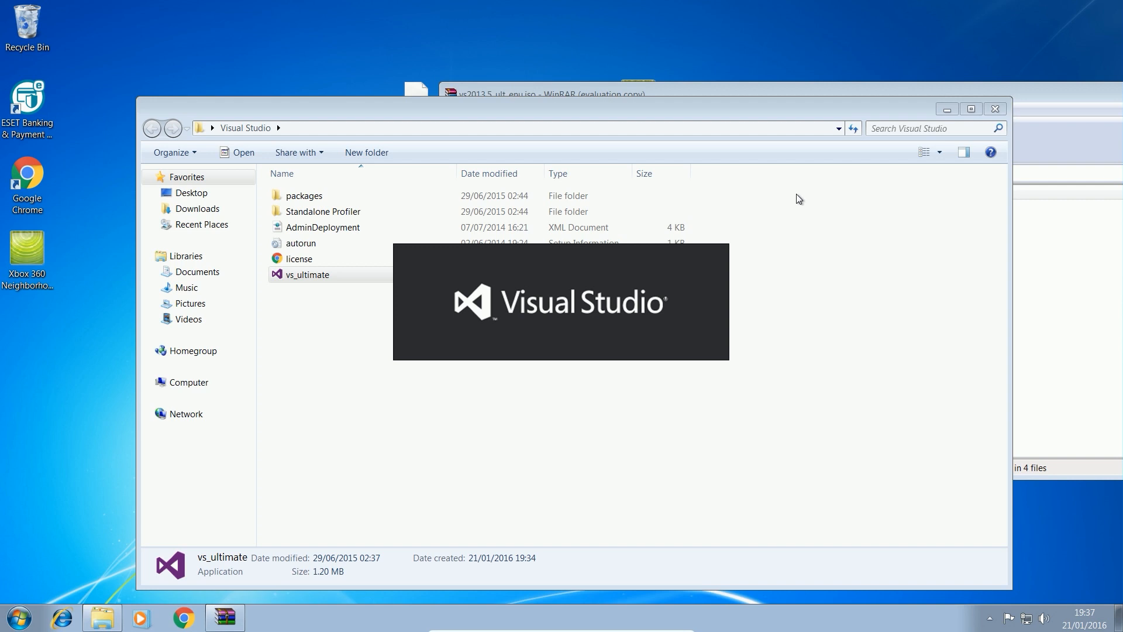
pyautogui.moveTo(550, 63)
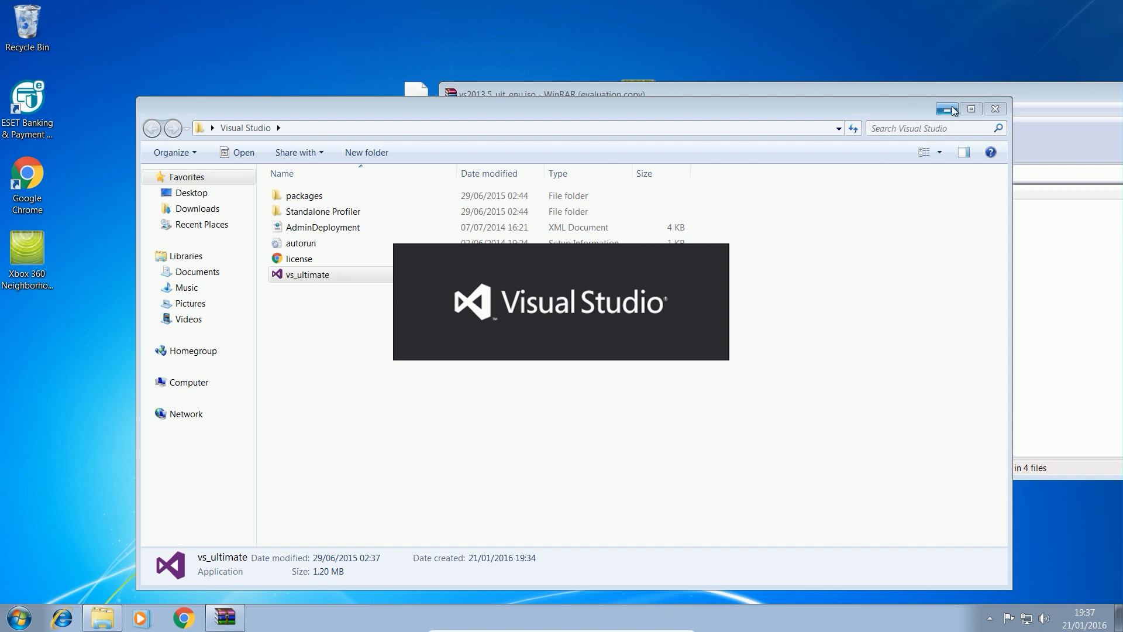
pyautogui.click(949, 109)
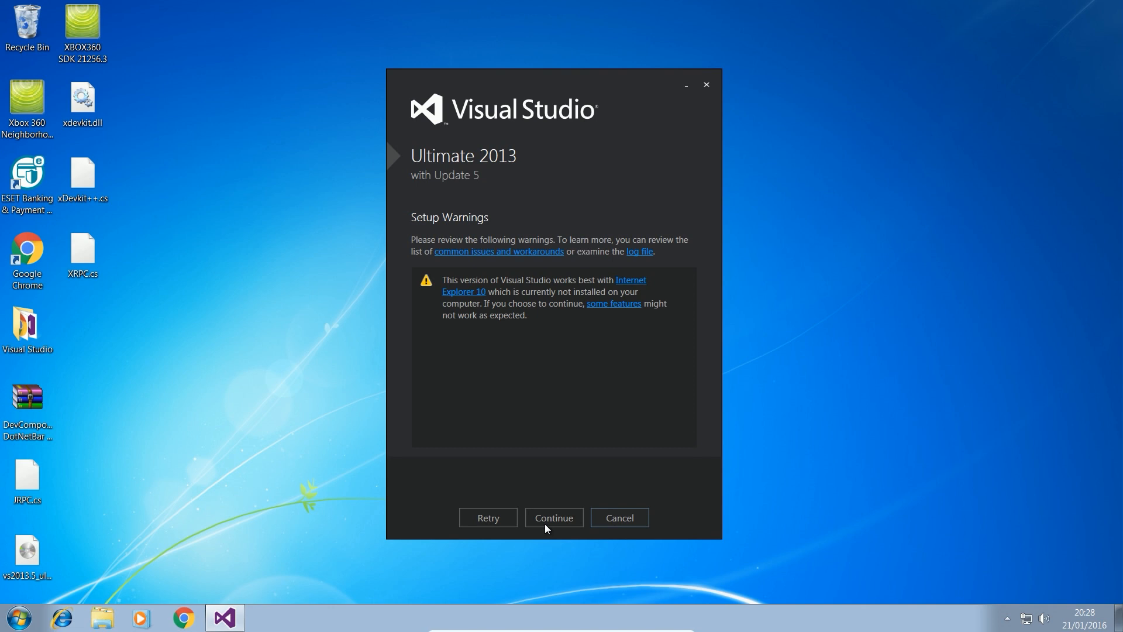
# Continue past the IE10 warning, accept the license terms, and install with all optional features
pyautogui.click(554, 518)
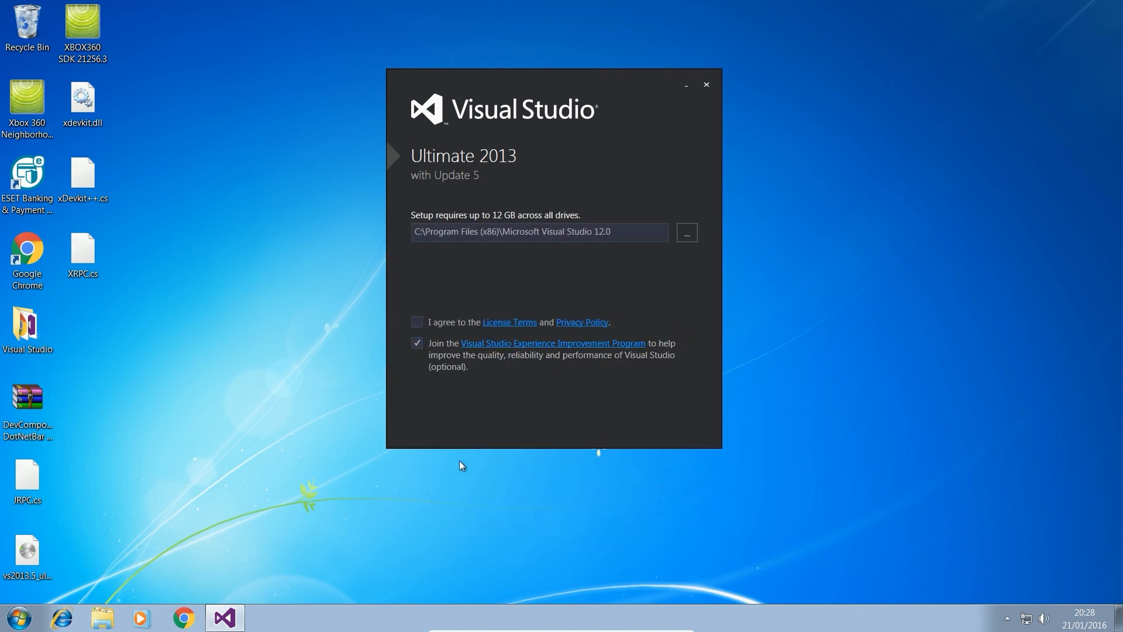
pyautogui.click(417, 326)
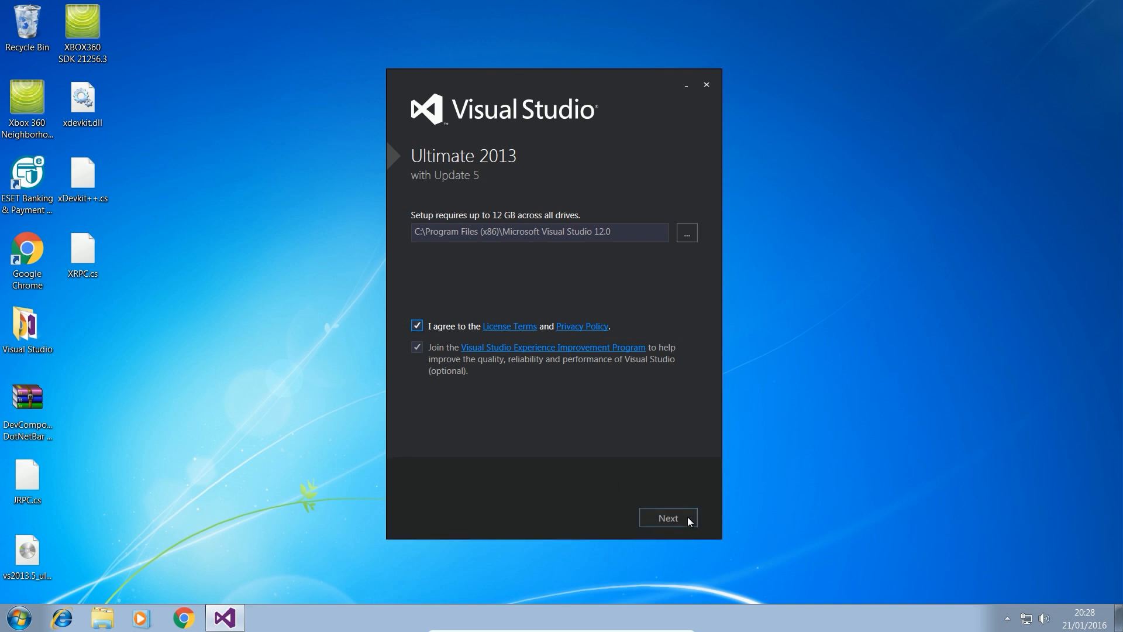
pyautogui.click(668, 517)
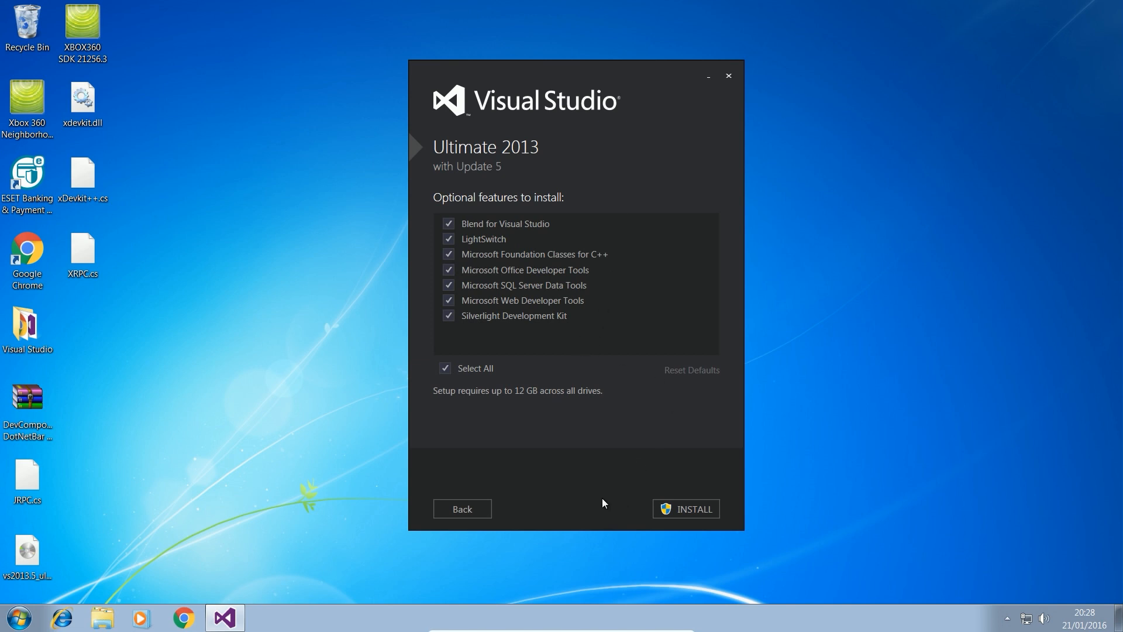
pyautogui.moveTo(816, 484)
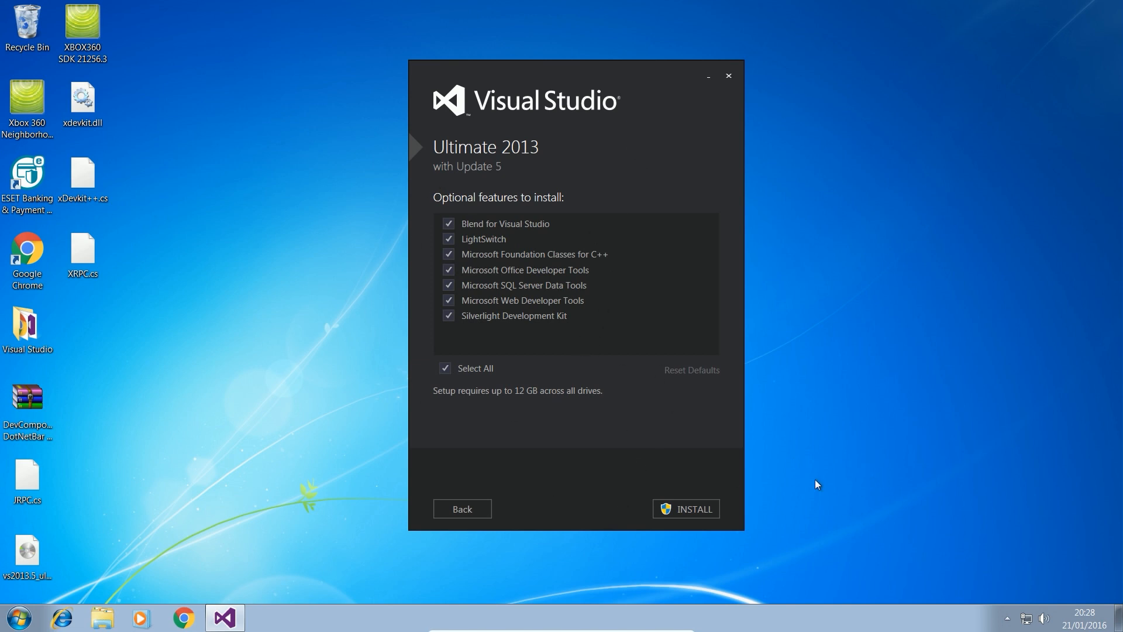
pyautogui.moveTo(593, 459)
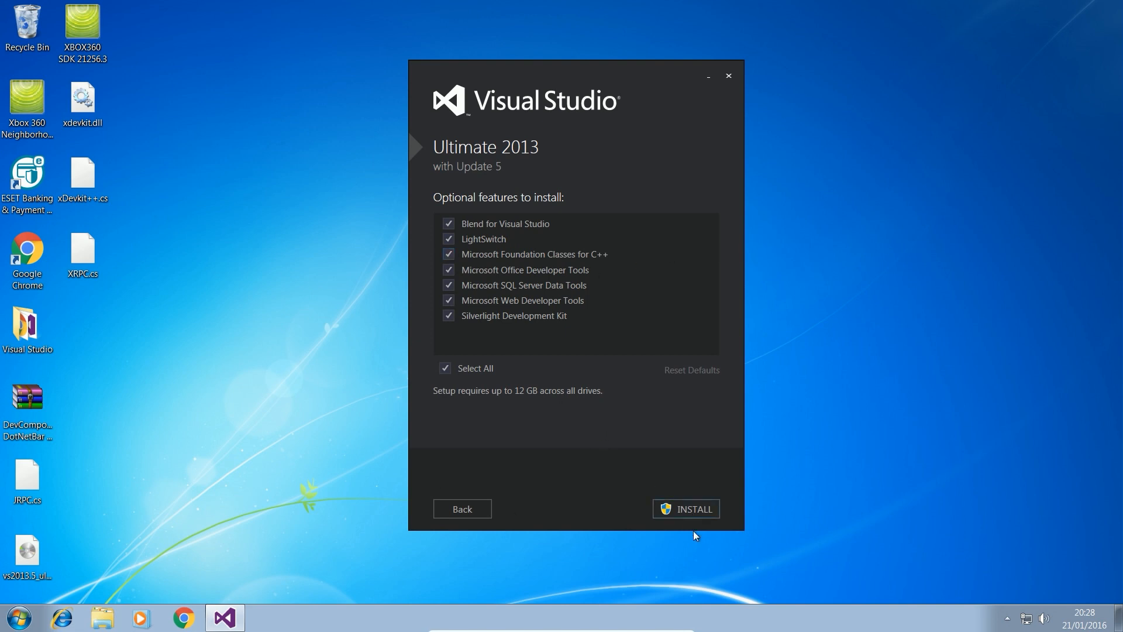
pyautogui.moveTo(685, 511)
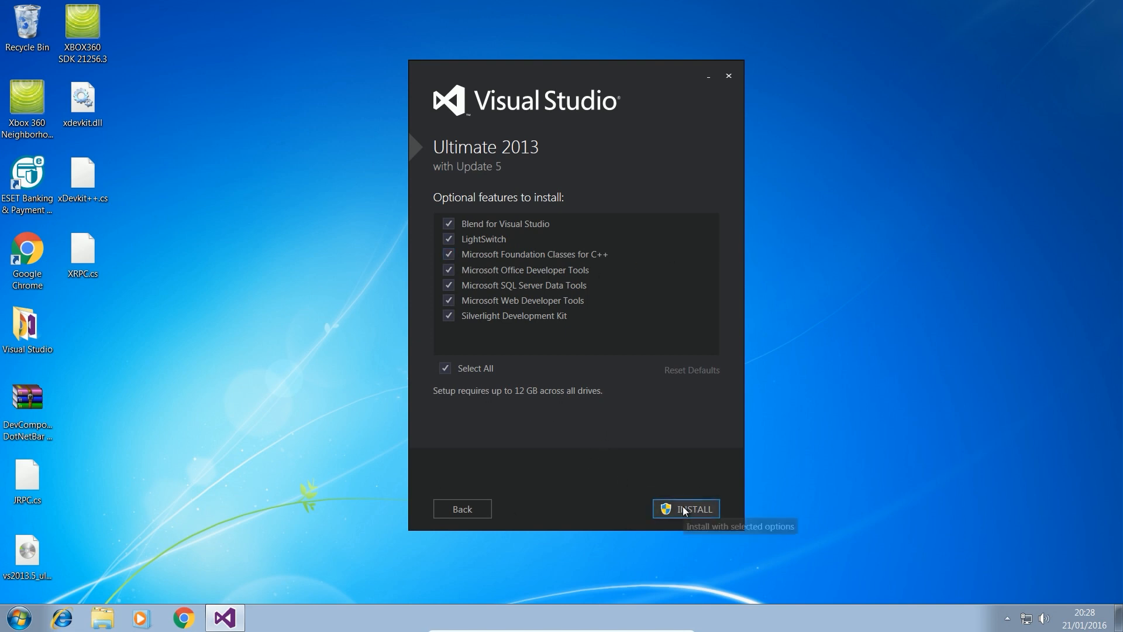
pyautogui.click(693, 508)
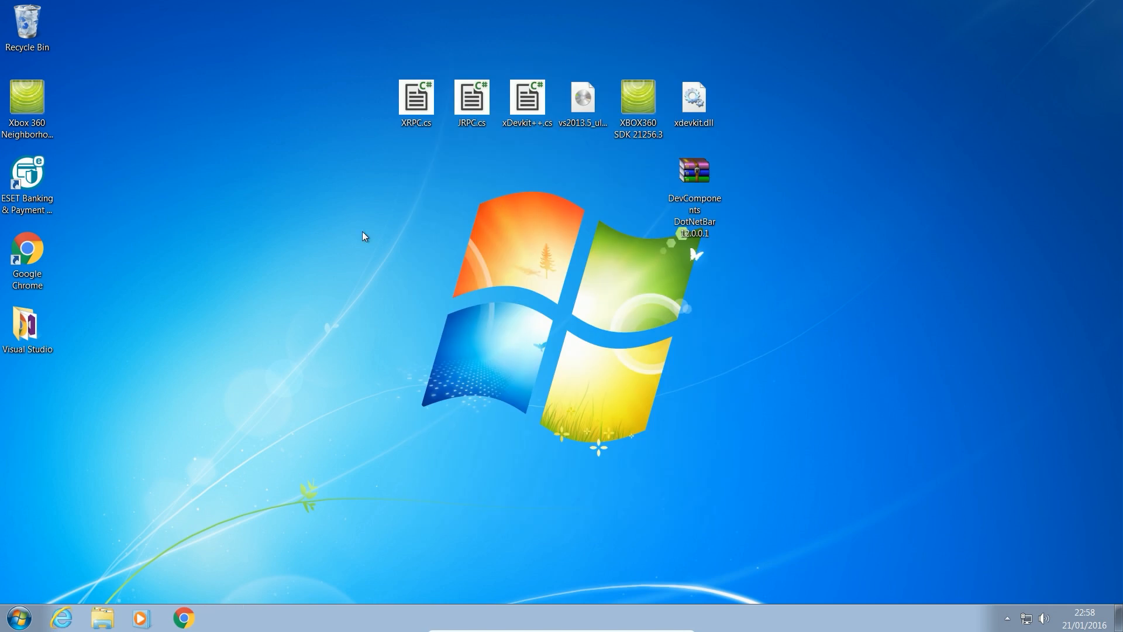
pyautogui.moveTo(448, 267)
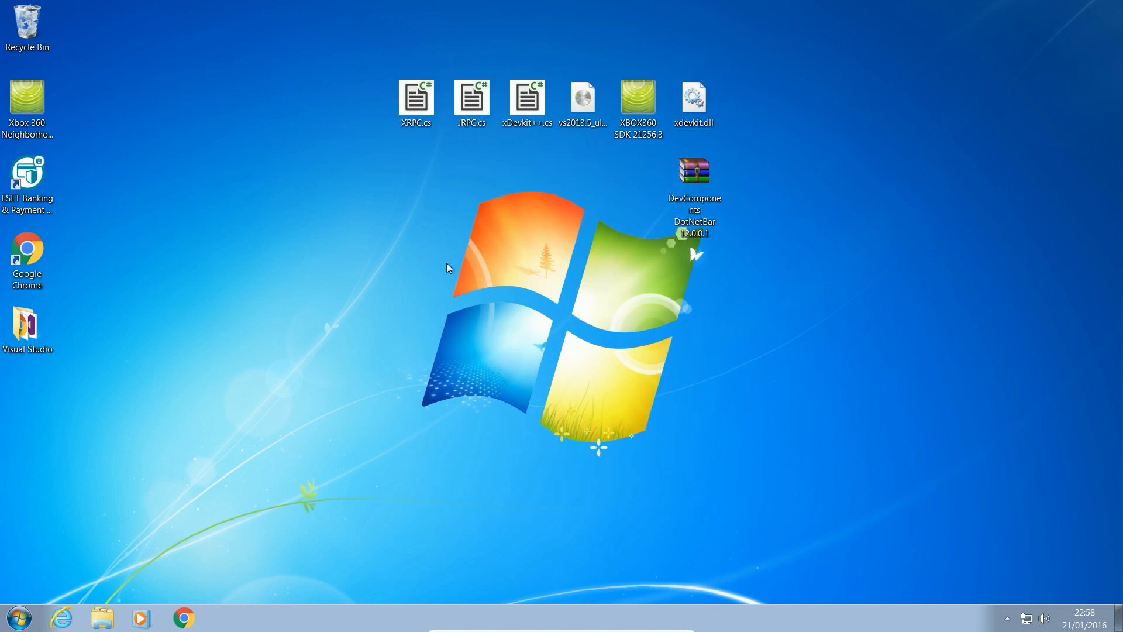
# Launch Visual Studio 2013 from the Start menu
pyautogui.click(21, 607)
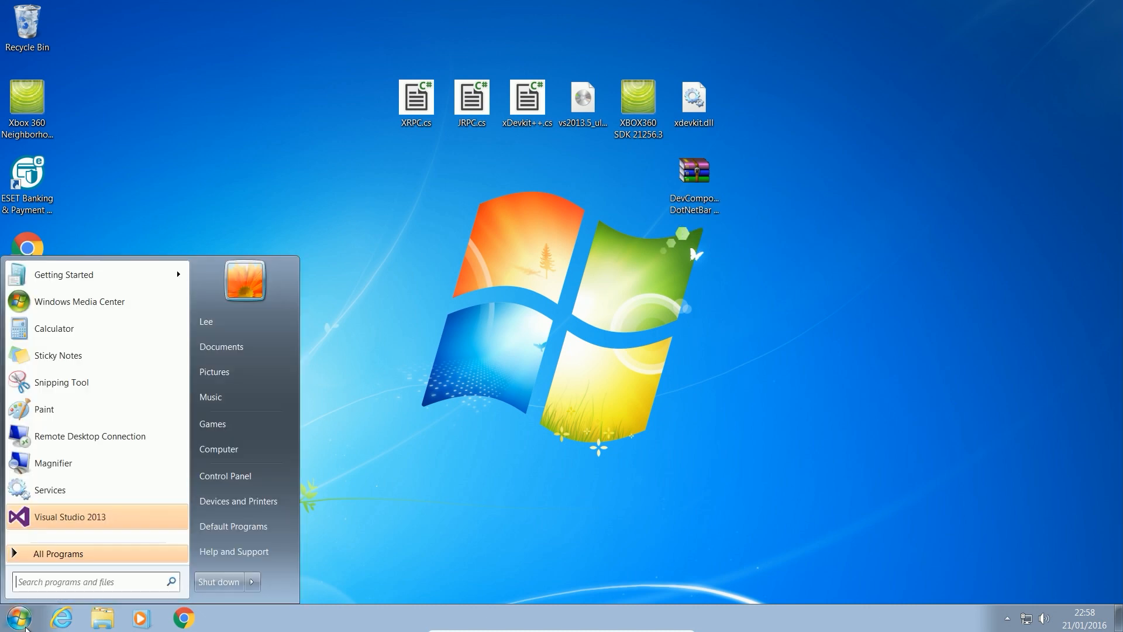
pyautogui.moveTo(48, 525)
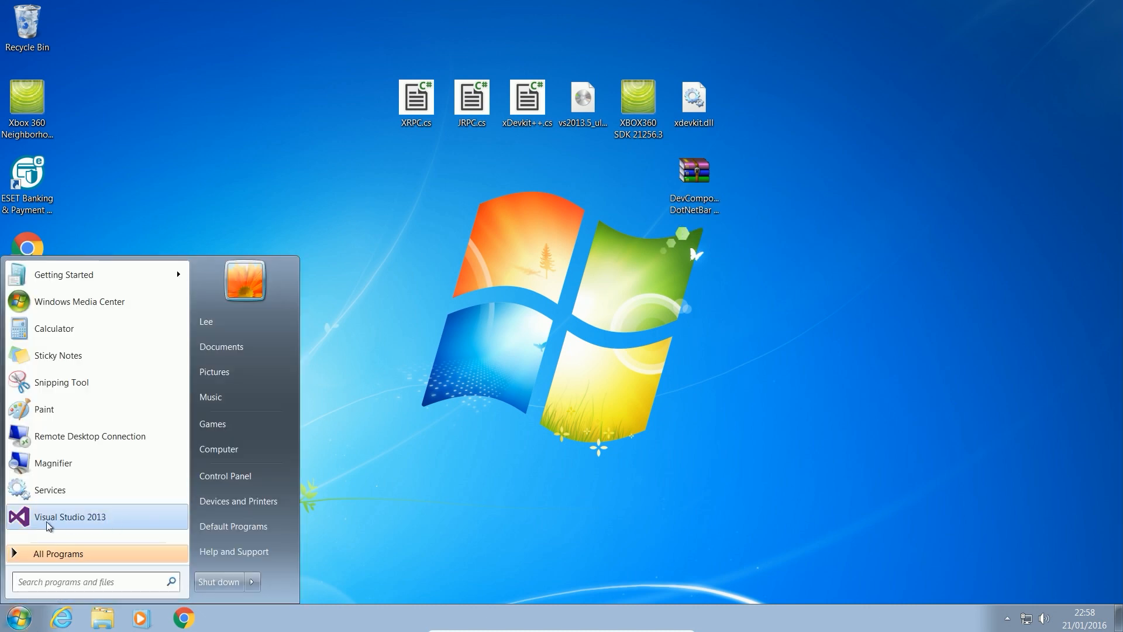
pyautogui.click(70, 517)
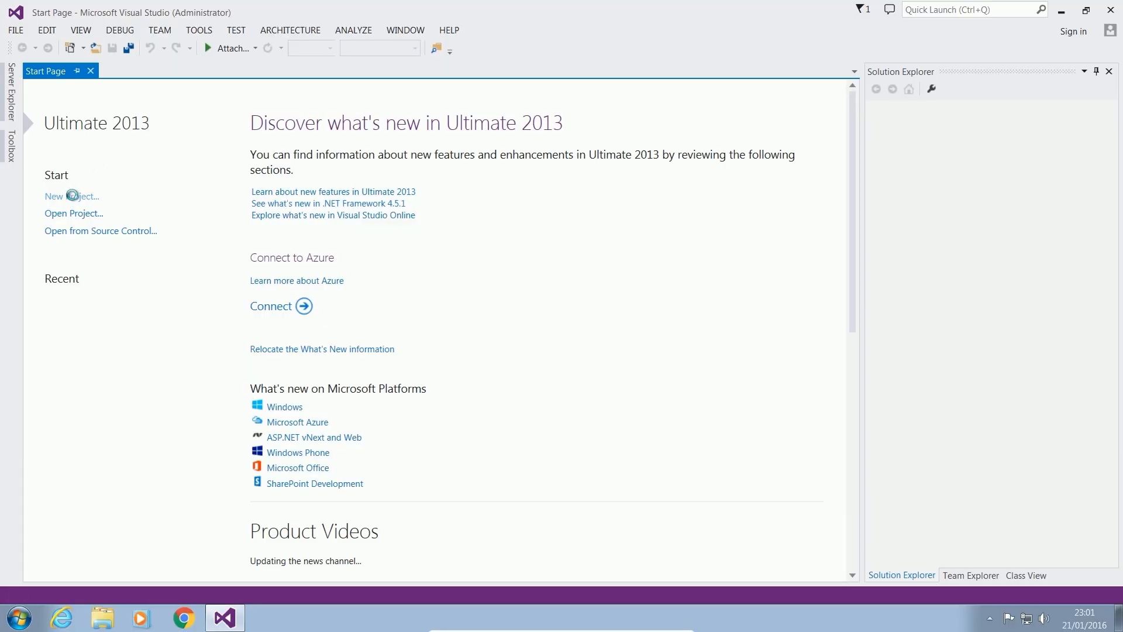
# Create a Visual C# Windows Forms Application project named TestProject
pyautogui.click(70, 196)
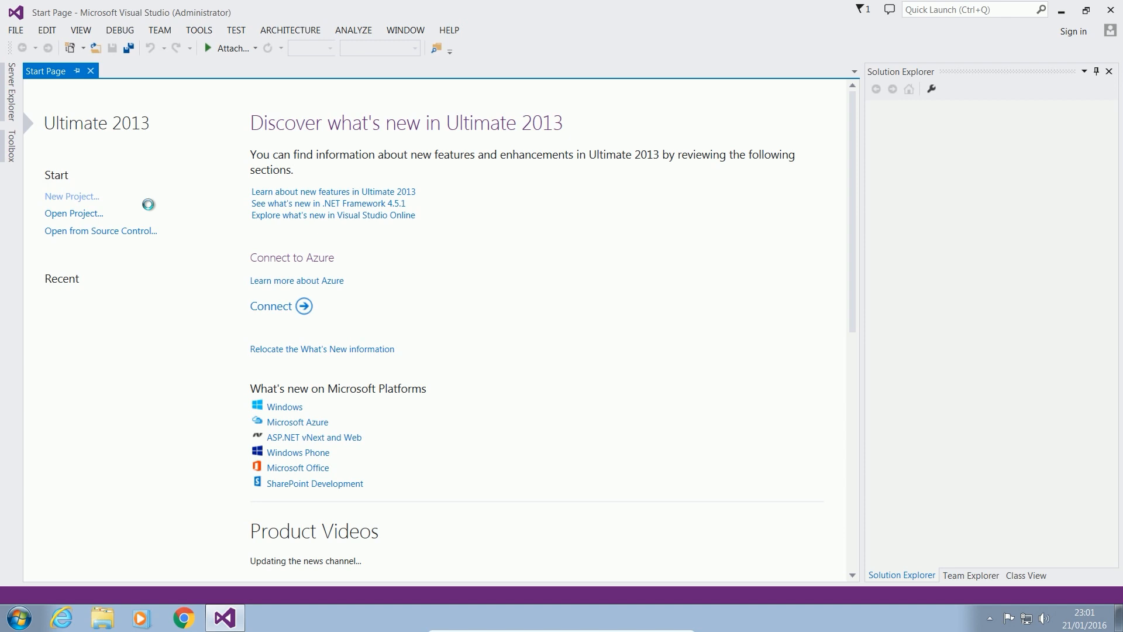
pyautogui.moveTo(268, 220)
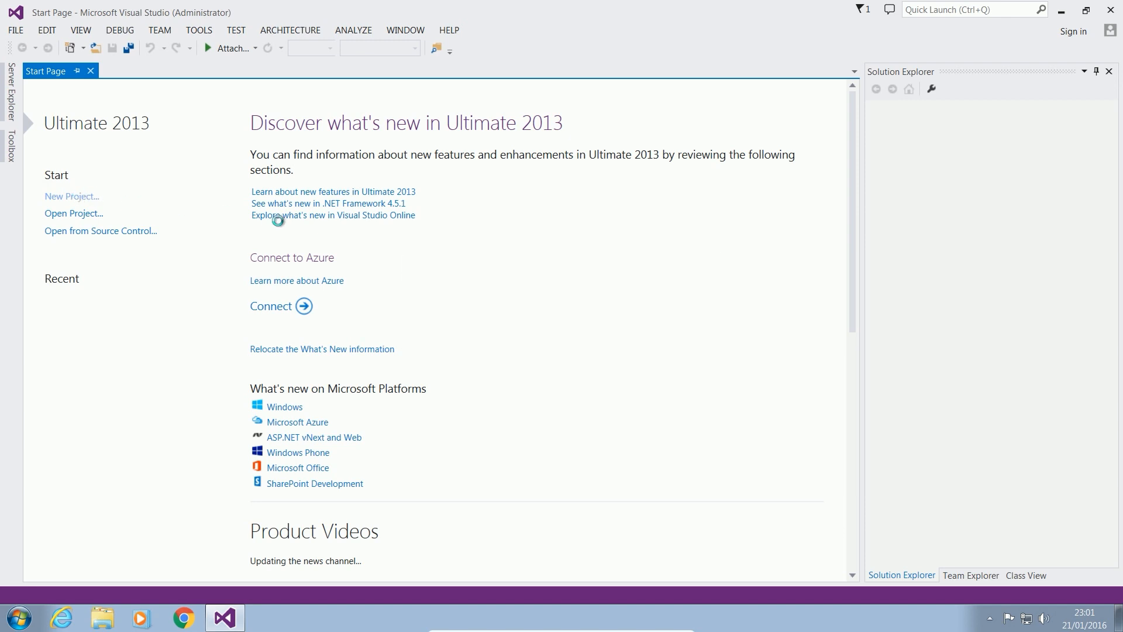
pyautogui.click(72, 196)
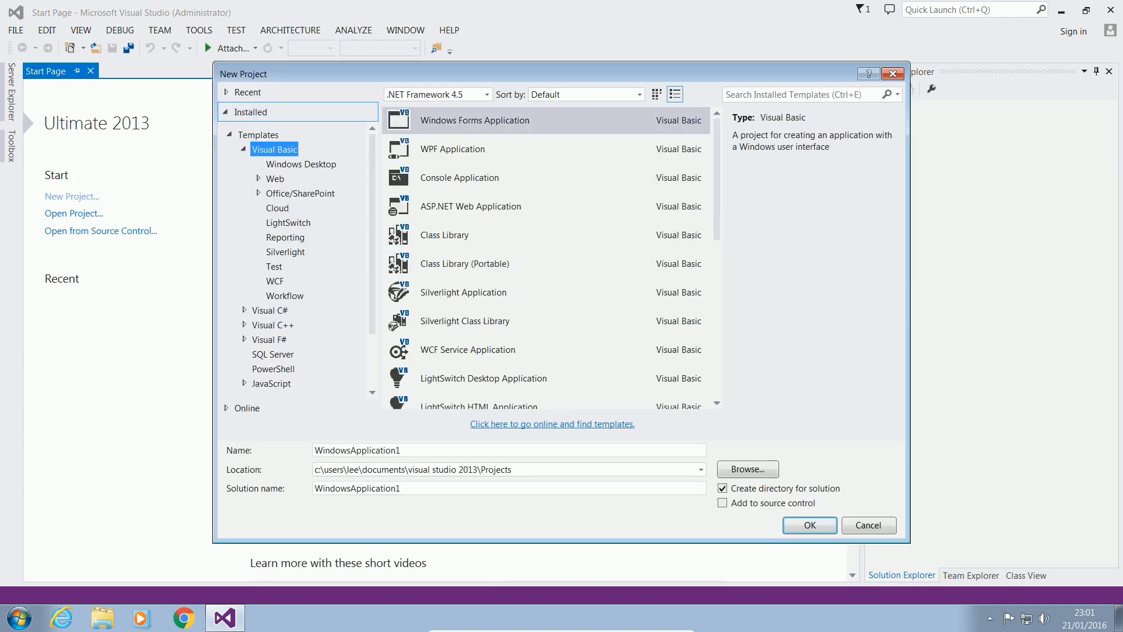
pyautogui.write('TestProject')
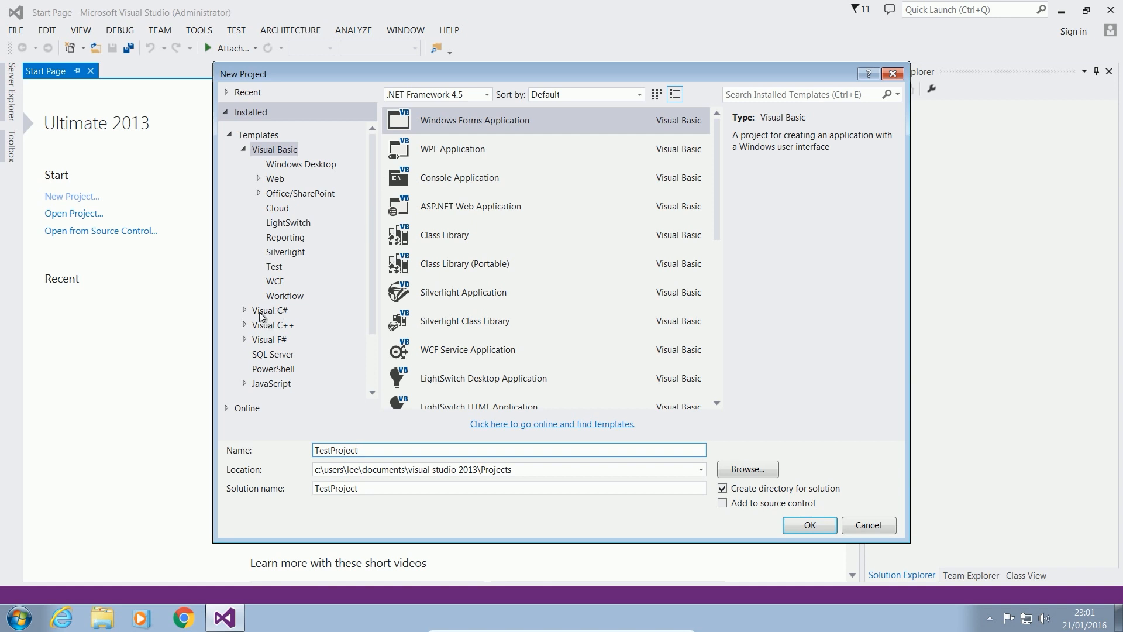
pyautogui.click(270, 310)
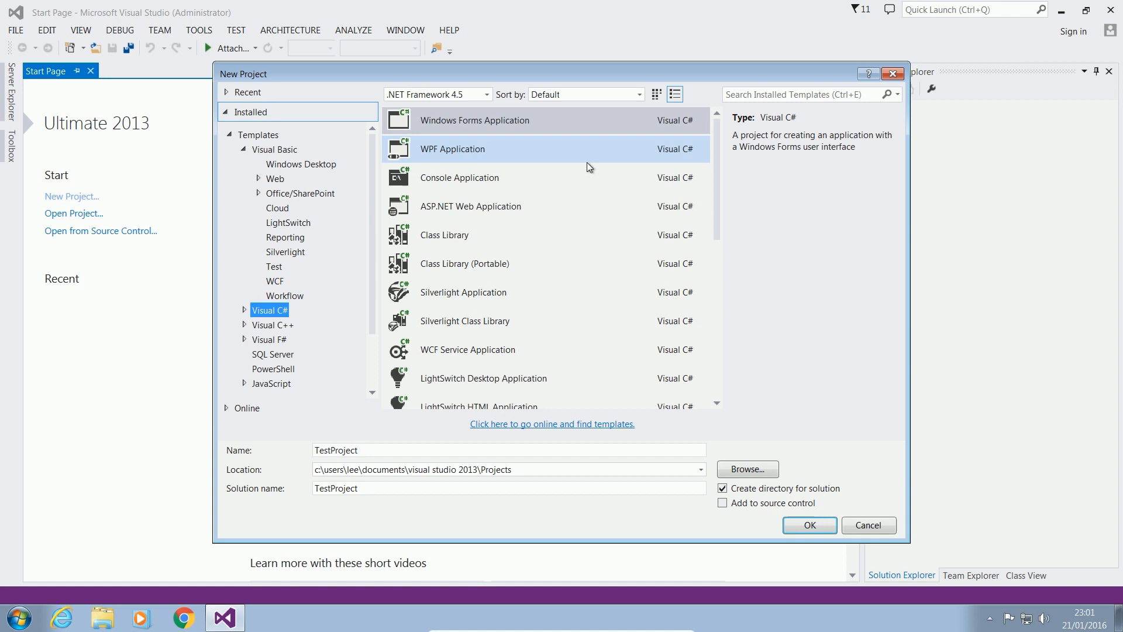
pyautogui.click(474, 121)
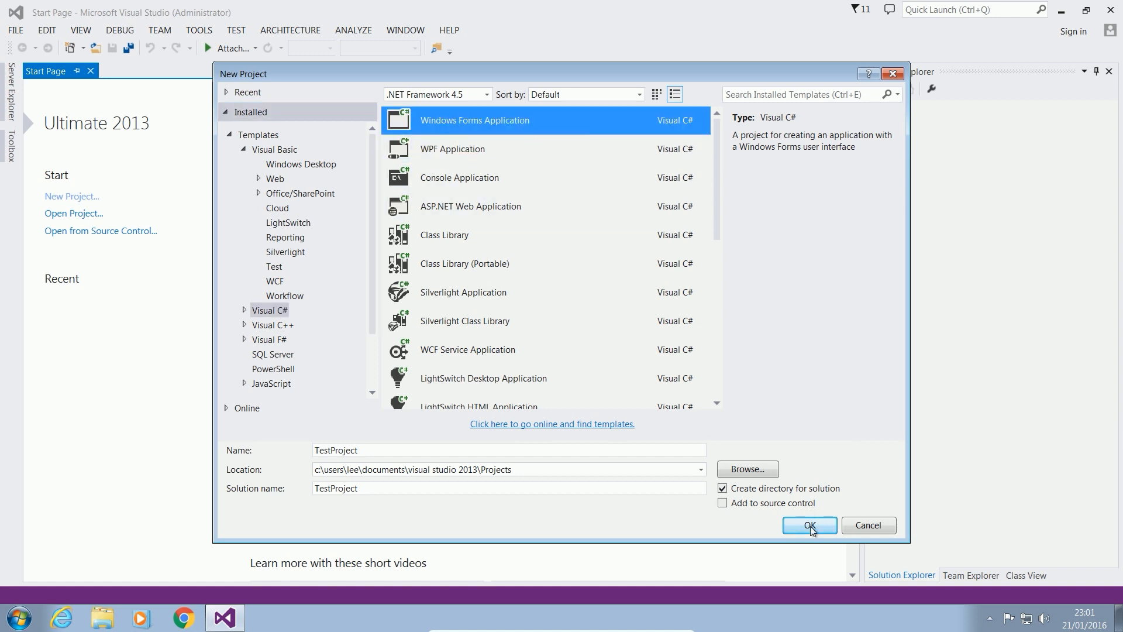
pyautogui.click(809, 526)
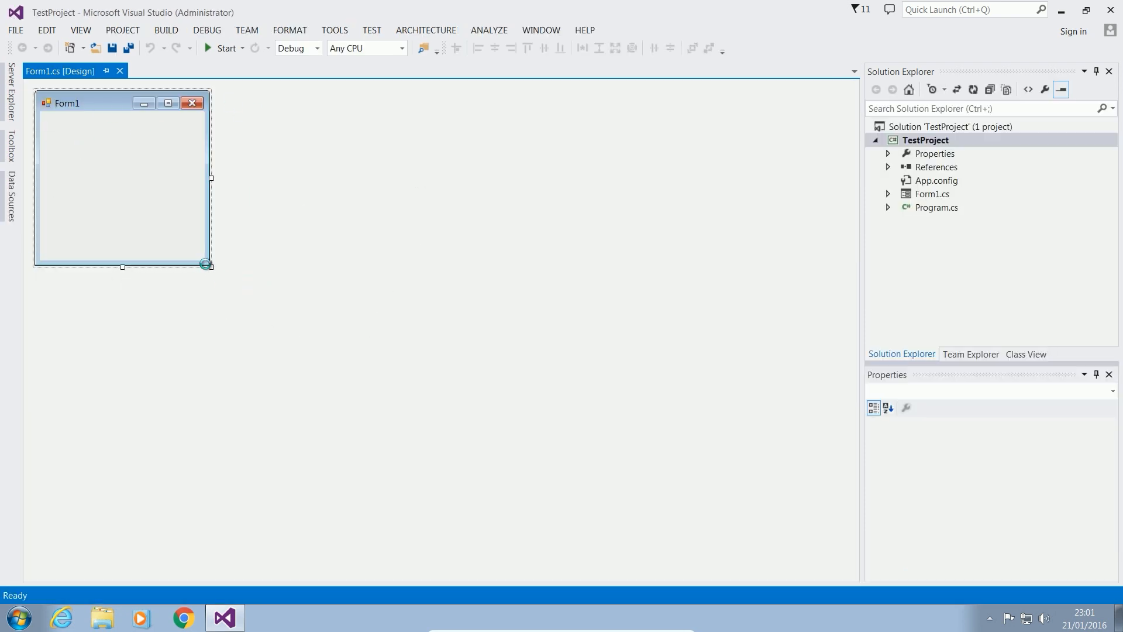
pyautogui.moveTo(237, 237)
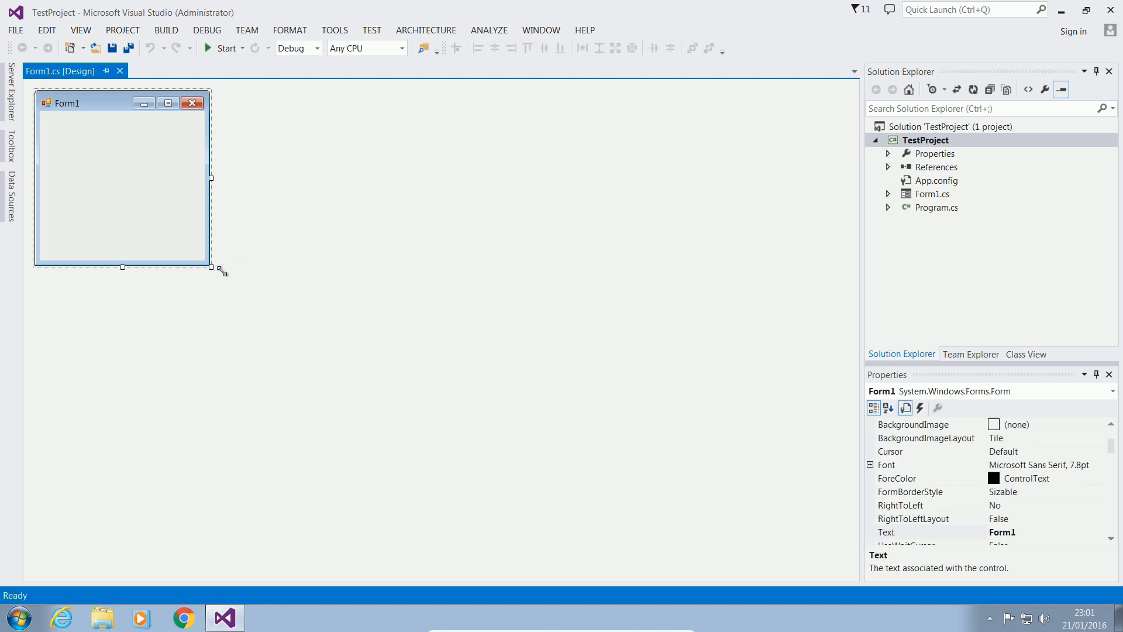
# Enlarge Form1 to about 518 × 399 and expand Form1.cs in Solution Explorer
pyautogui.moveTo(211, 268); pyautogui.dragTo(343, 324)
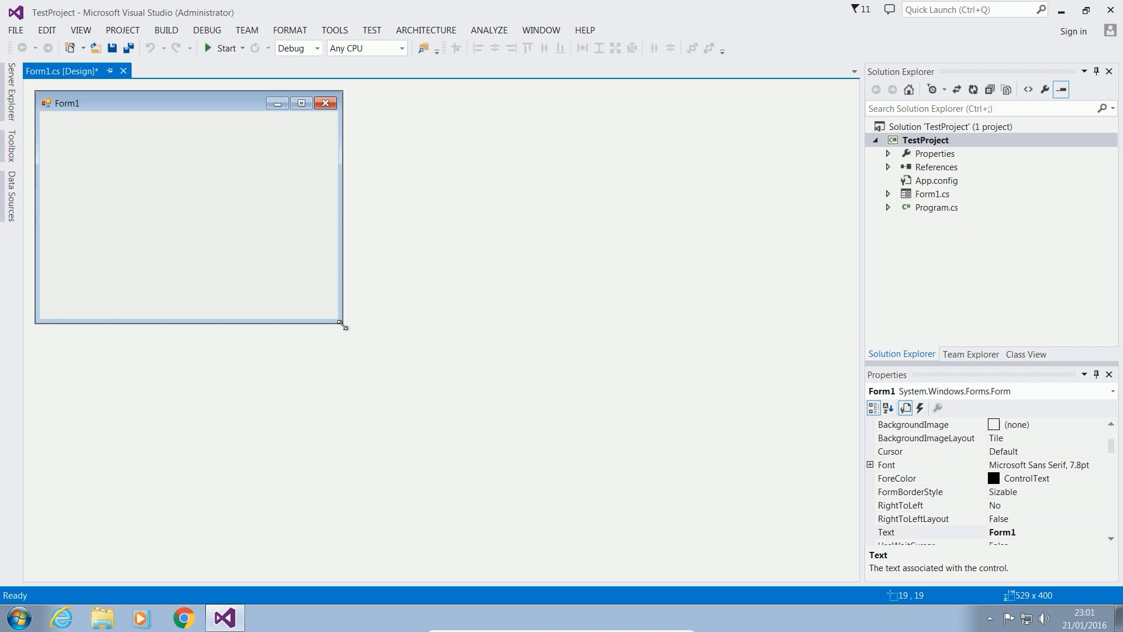
pyautogui.click(888, 193)
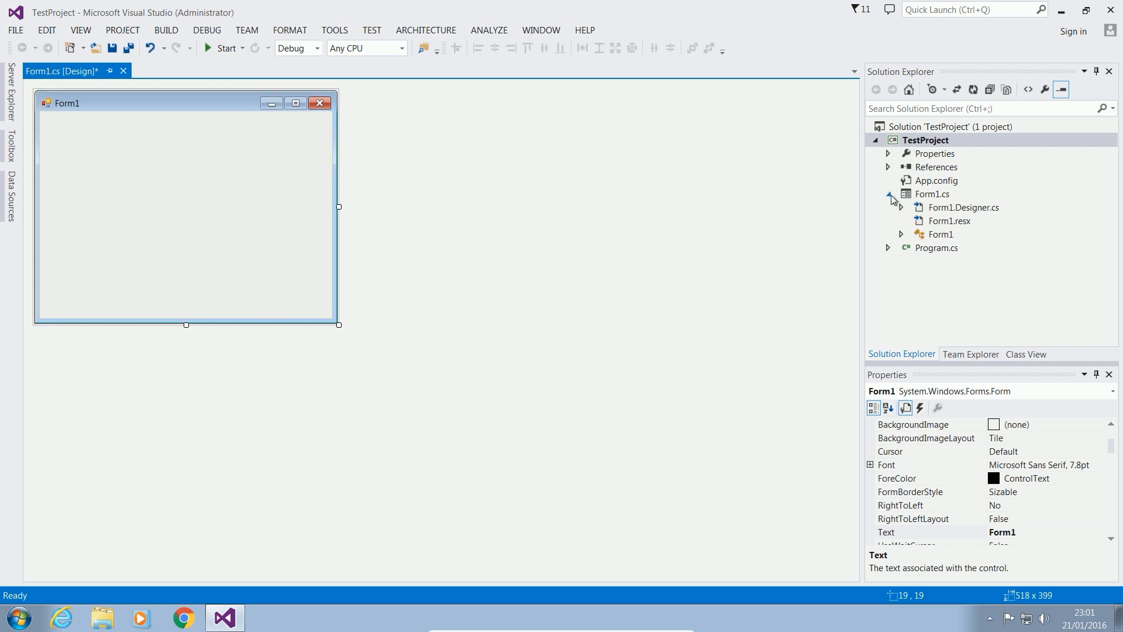
pyautogui.moveTo(881, 206)
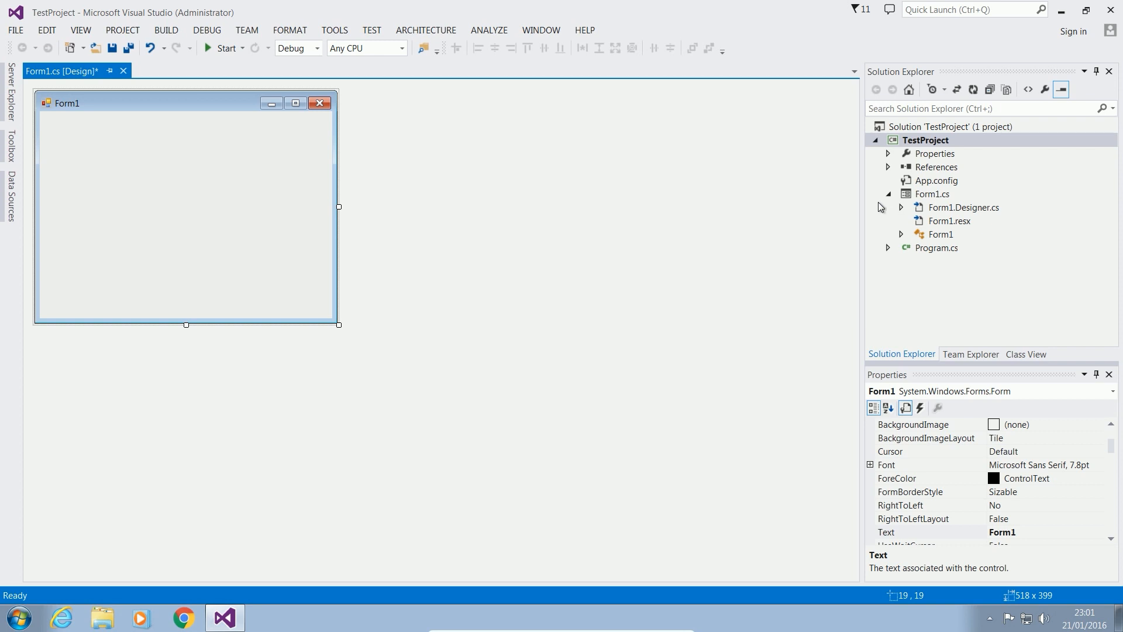
pyautogui.moveTo(637, 35)
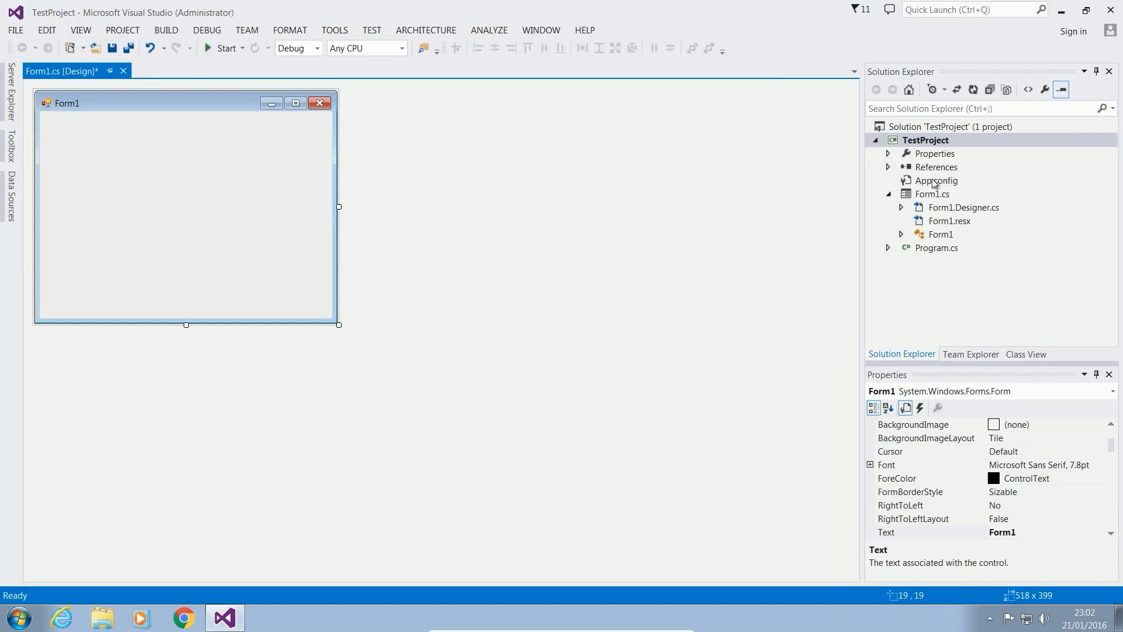
# Right-click TestProject in Solution Explorer and hover over Add
pyautogui.rightClick(925, 140)
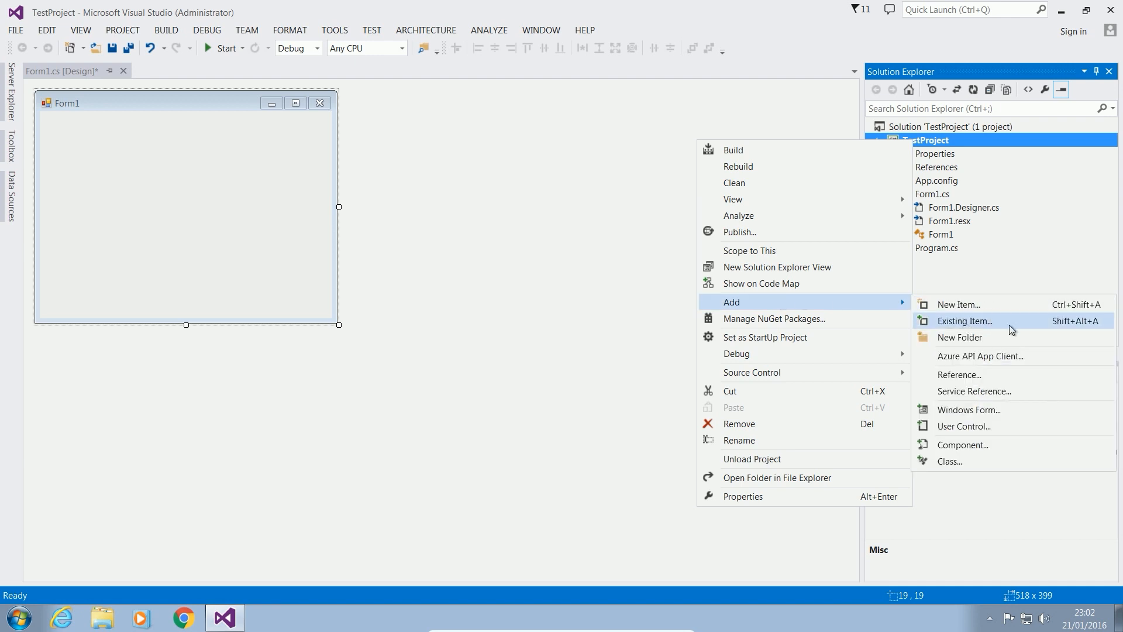
# Add JRPC.cs, xDevkit++.cs and XRPC.cs from the Desktop as existing items
pyautogui.click(964, 320)
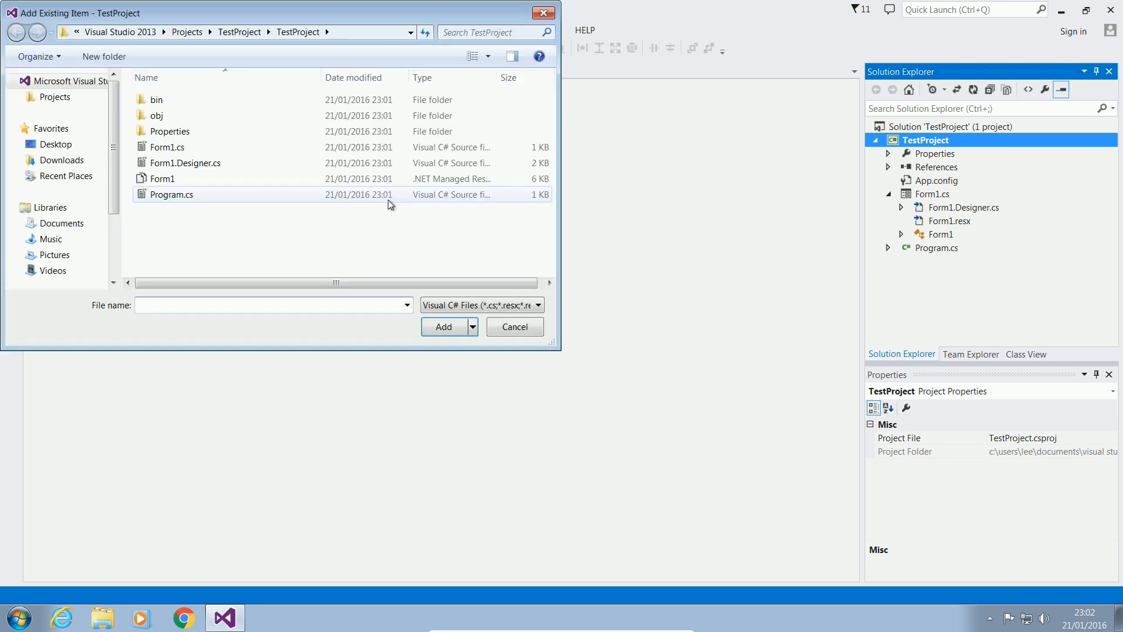
pyautogui.click(56, 144)
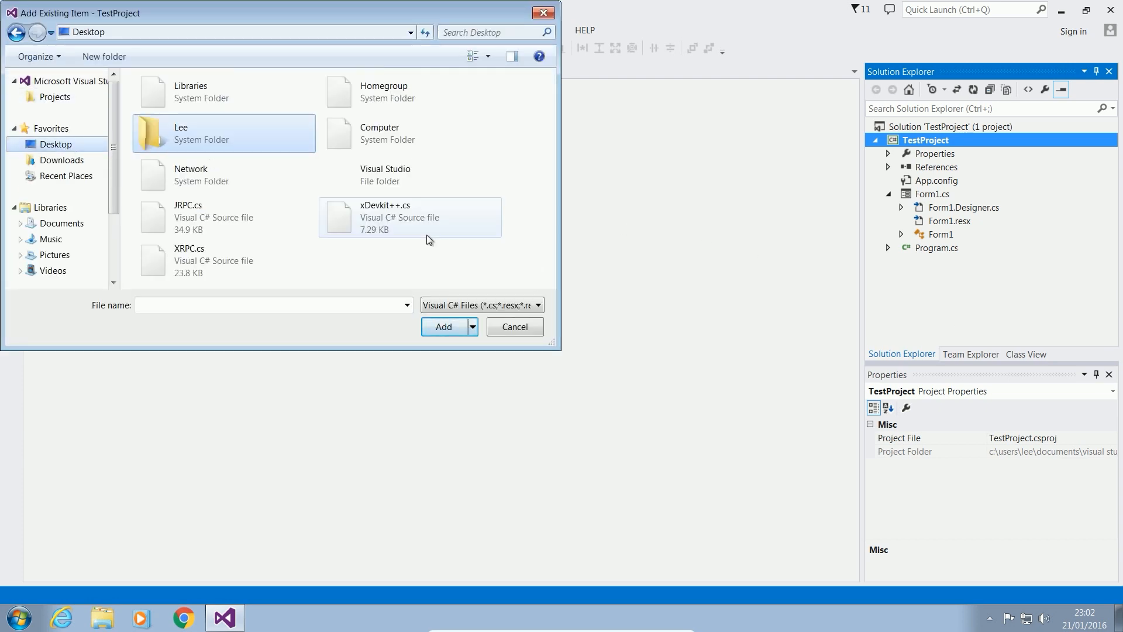
pyautogui.click(209, 217)
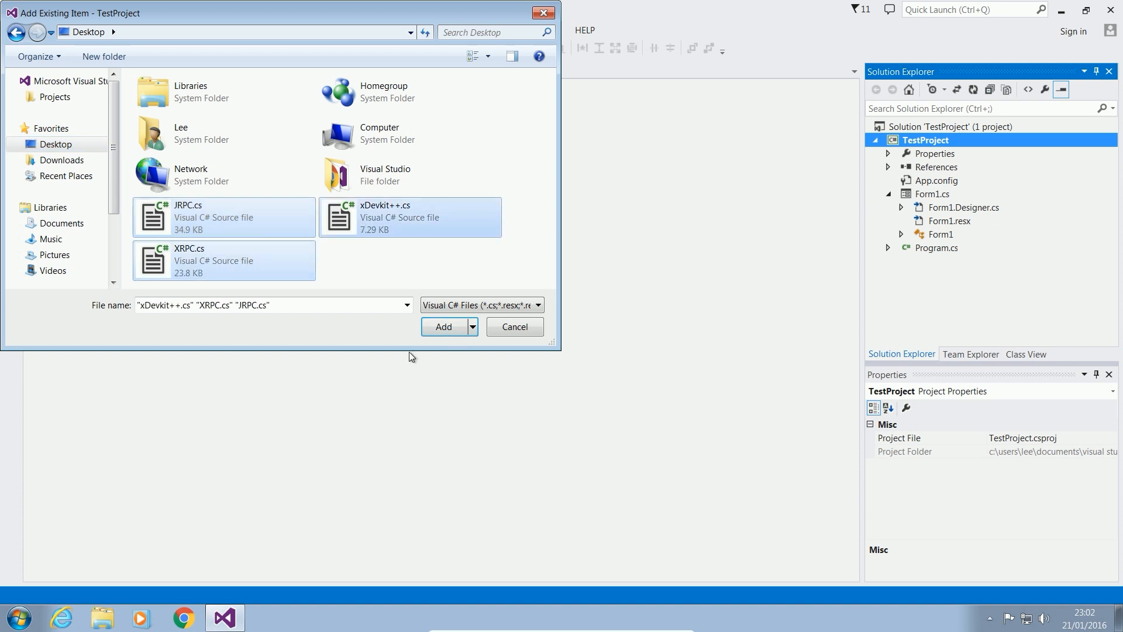
pyautogui.click(444, 326)
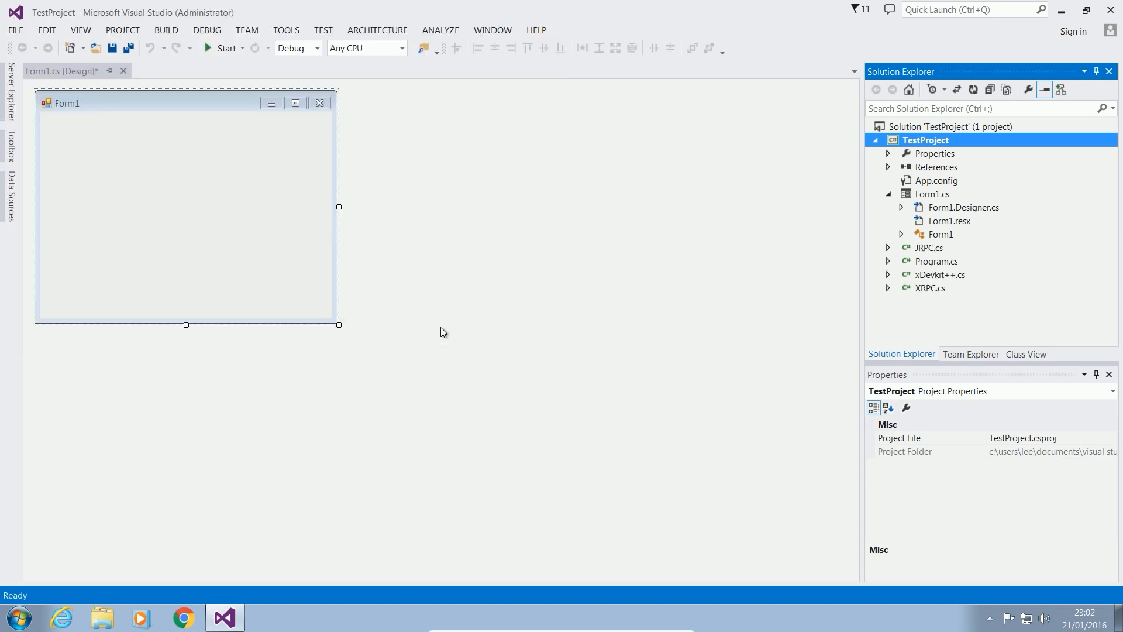
pyautogui.moveTo(929, 305)
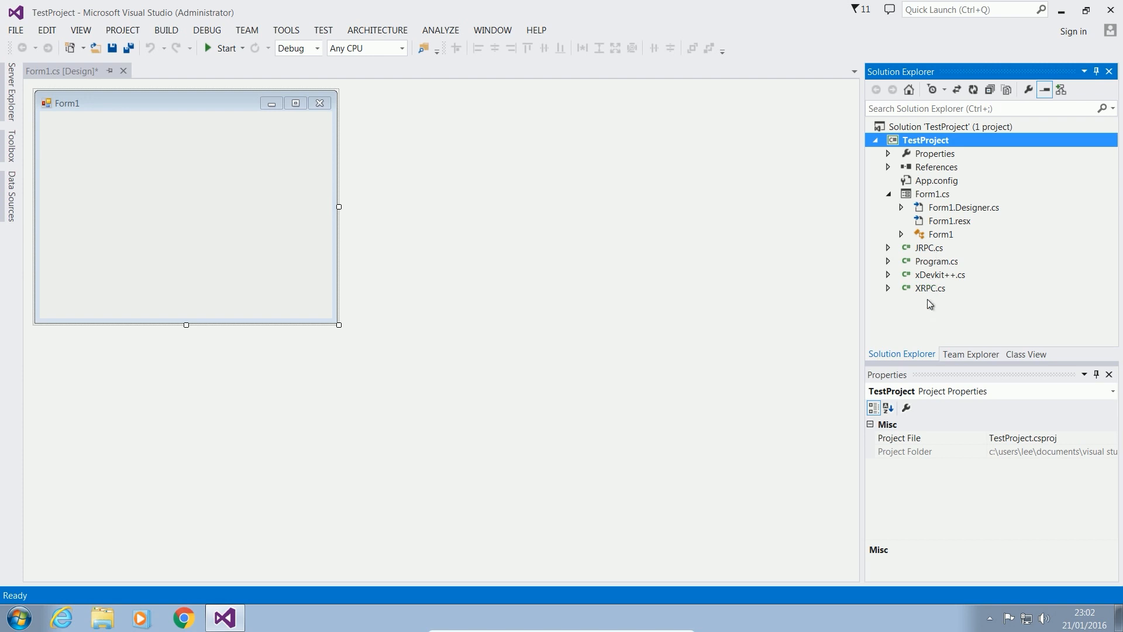
pyautogui.moveTo(809, 325)
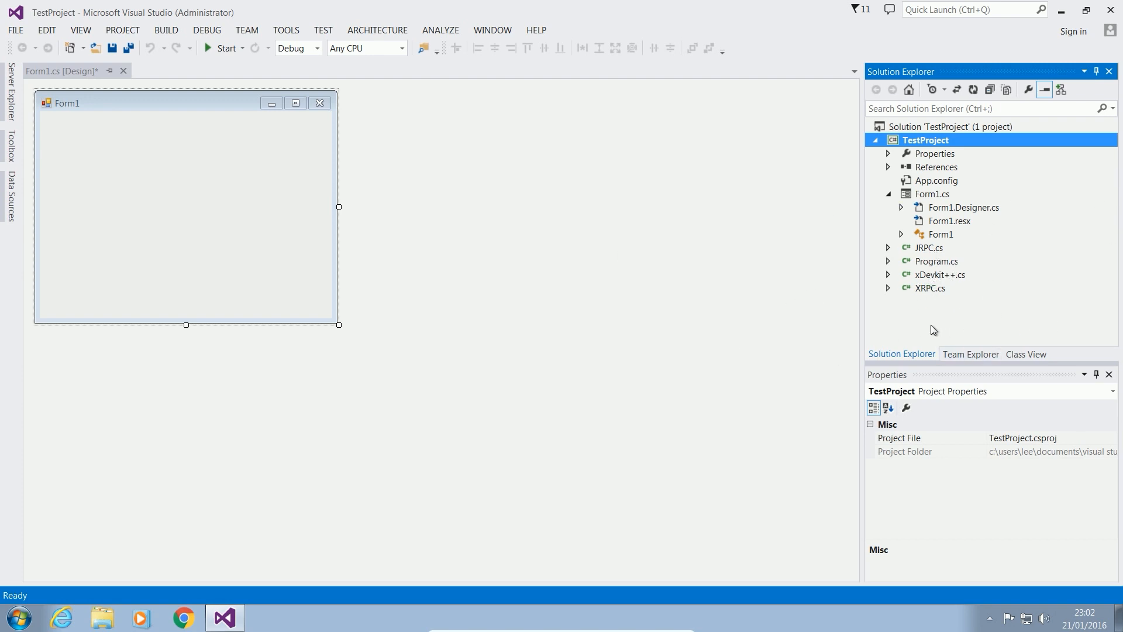
pyautogui.moveTo(929, 322)
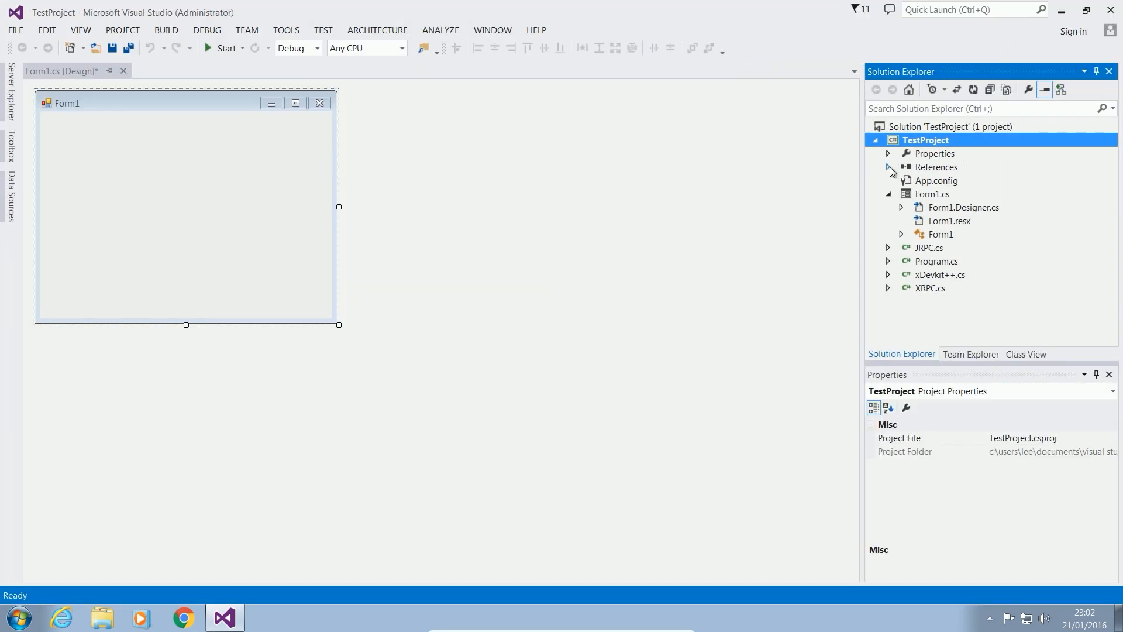
# Browse to xdevkit.dll on the Desktop and add it as a project reference
pyautogui.click(938, 168)
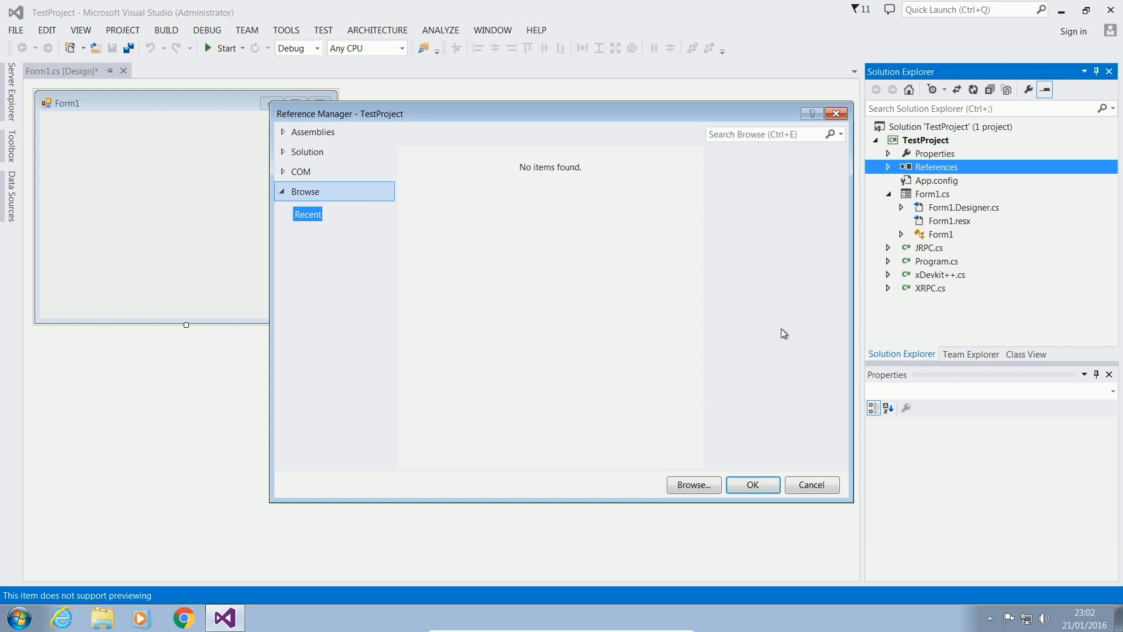
pyautogui.click(694, 485)
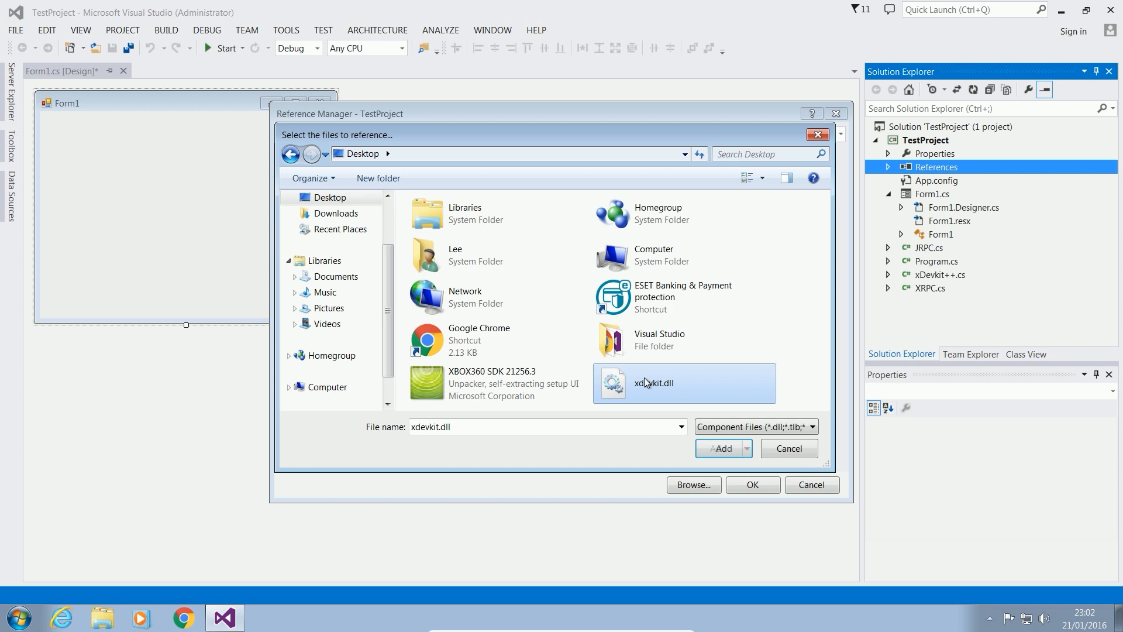
pyautogui.click(721, 448)
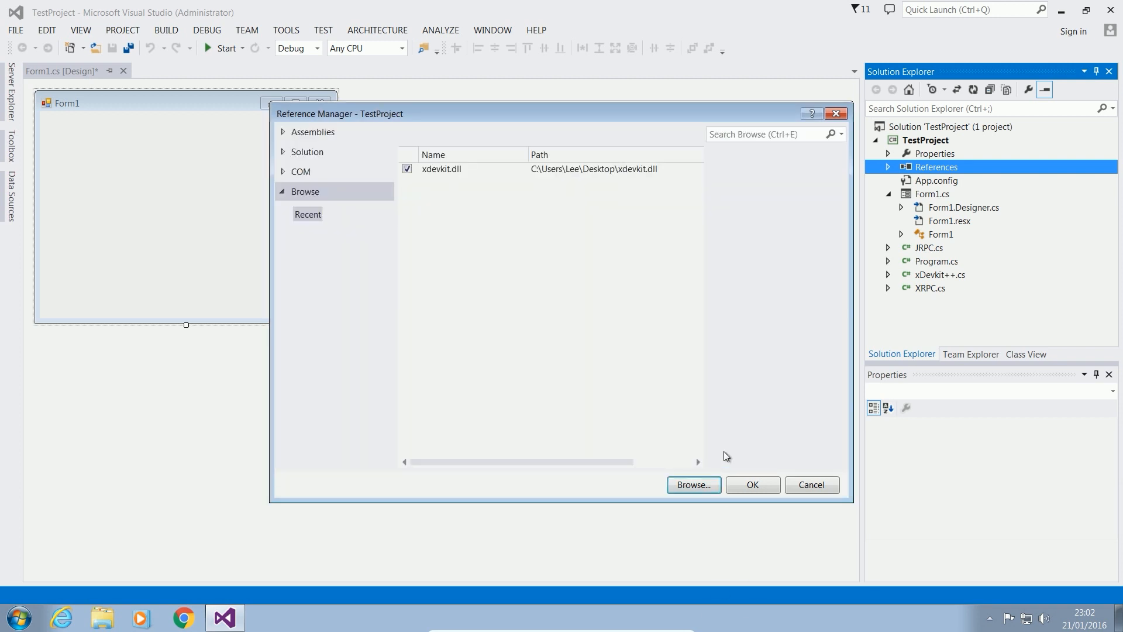
pyautogui.click(753, 484)
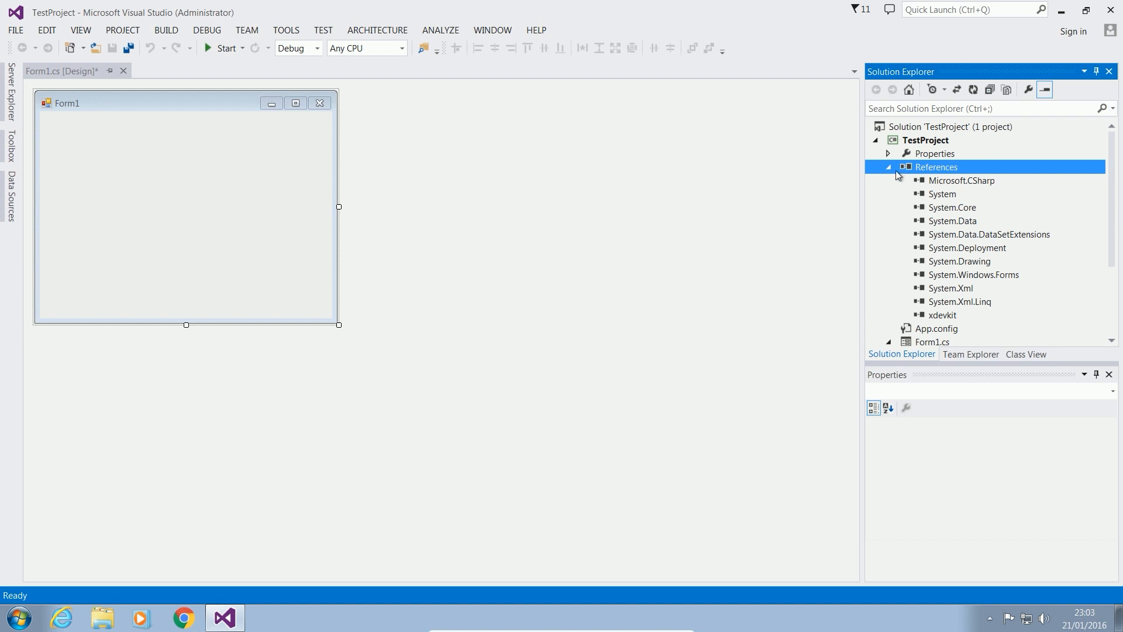
pyautogui.click(888, 166)
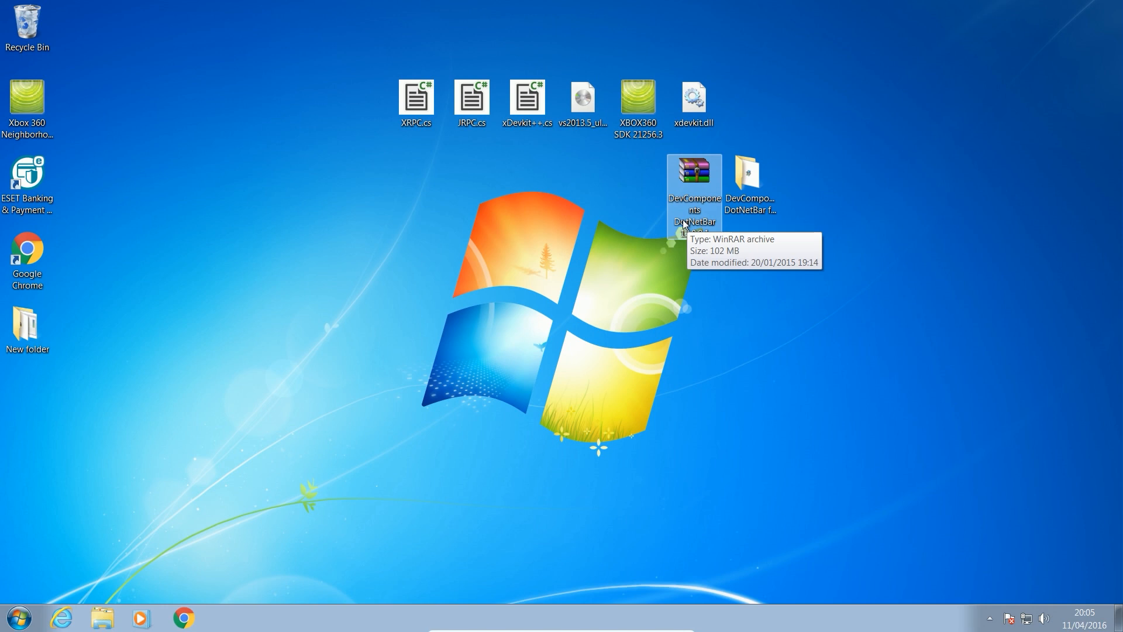
pyautogui.moveTo(739, 272)
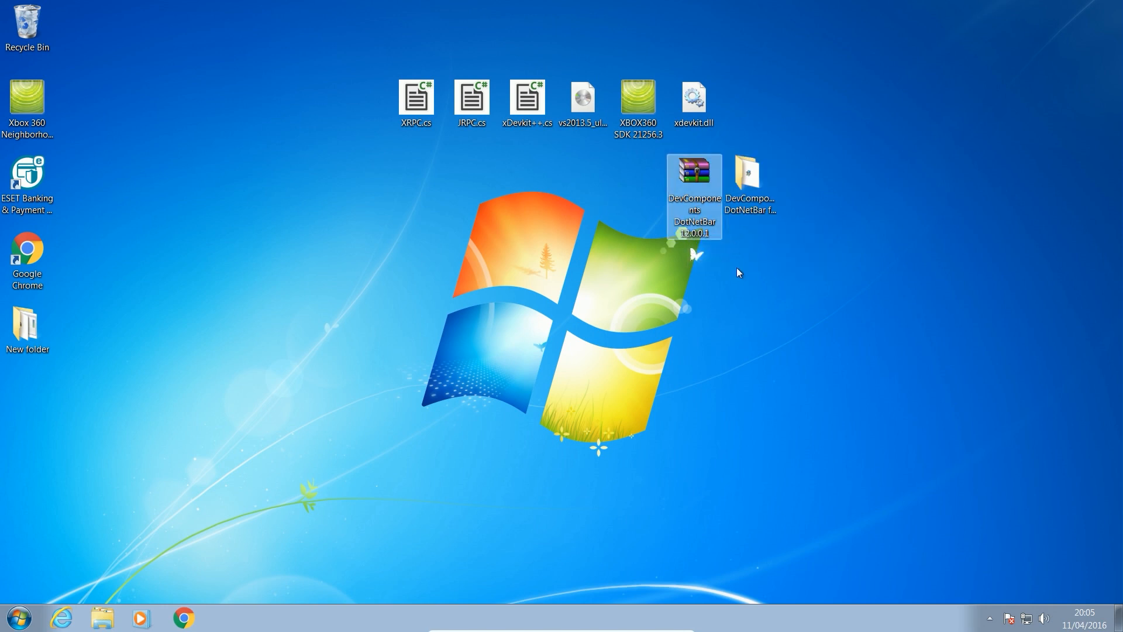
# Open the extracted DevComponents DotNetBar for Windows Forms 12.0.0.1 folder from the desktop
pyautogui.click(657, 276)
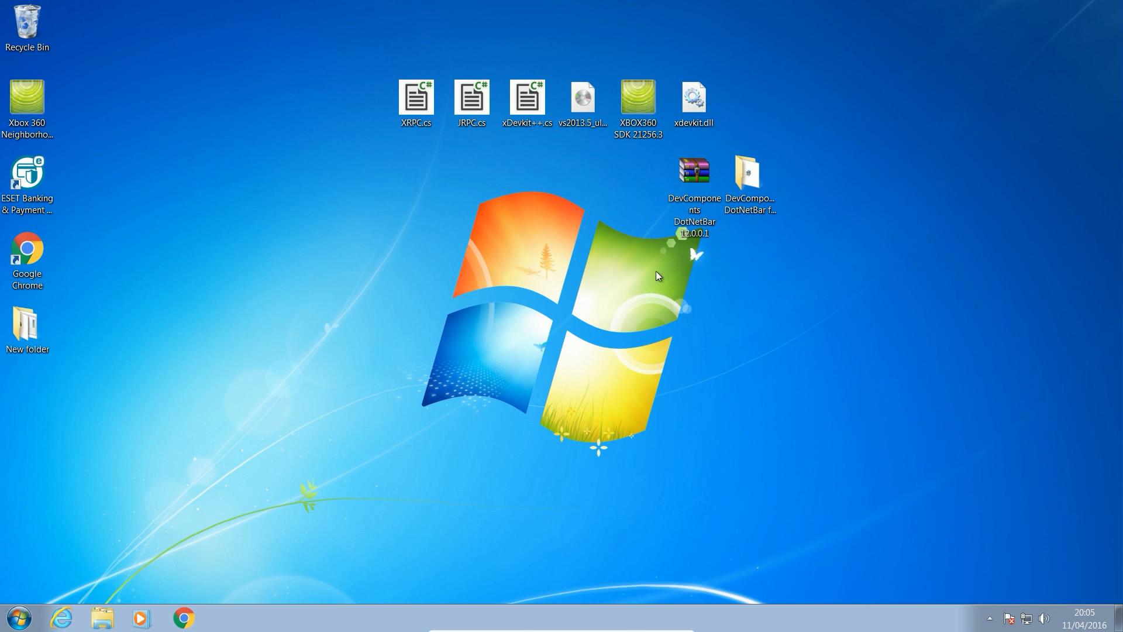
pyautogui.moveTo(682, 264)
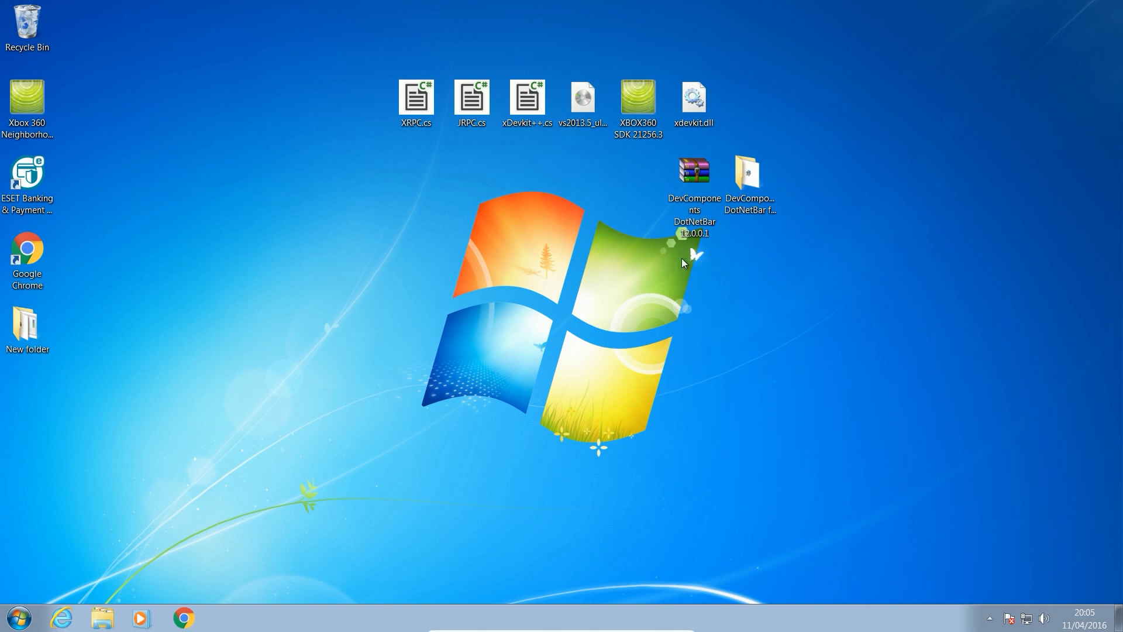
pyautogui.click(751, 175)
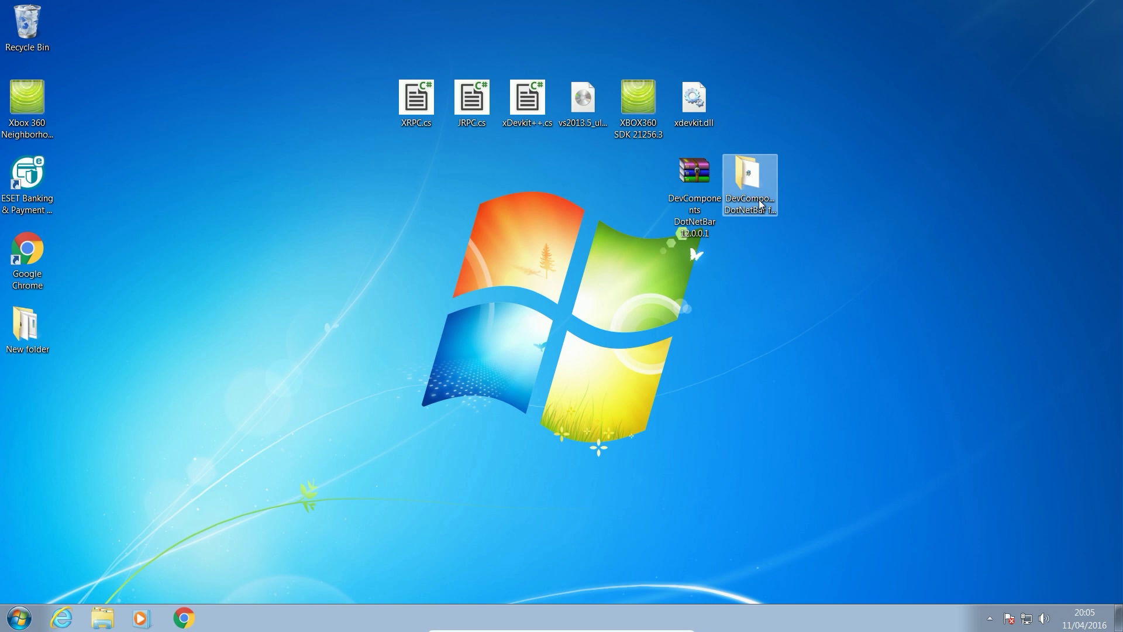
pyautogui.moveTo(757, 197)
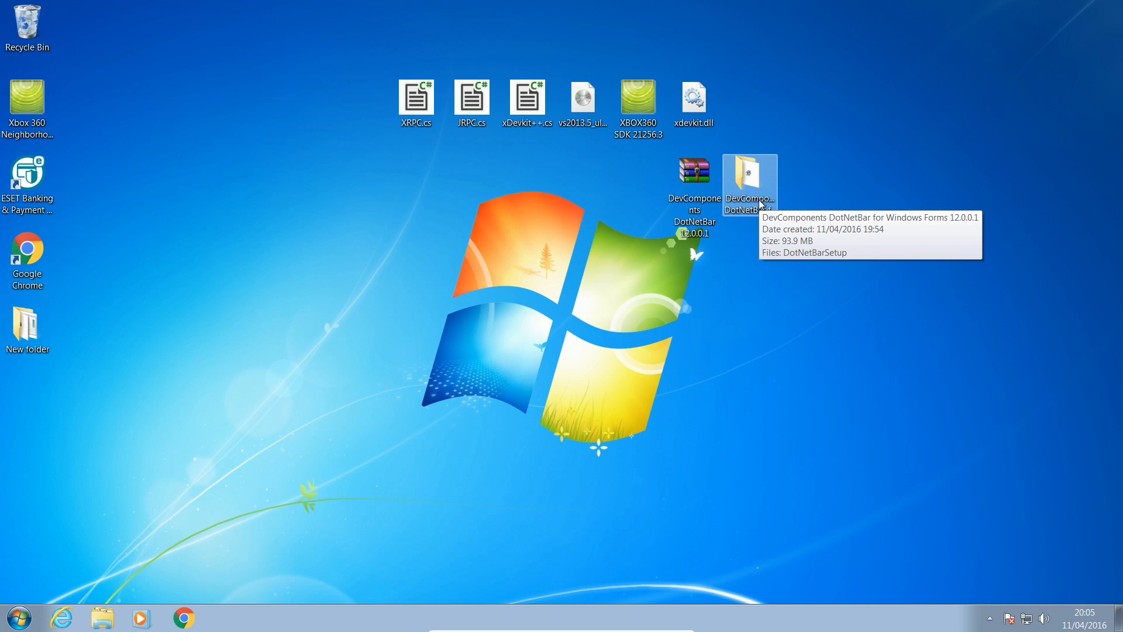
pyautogui.moveTo(823, 192)
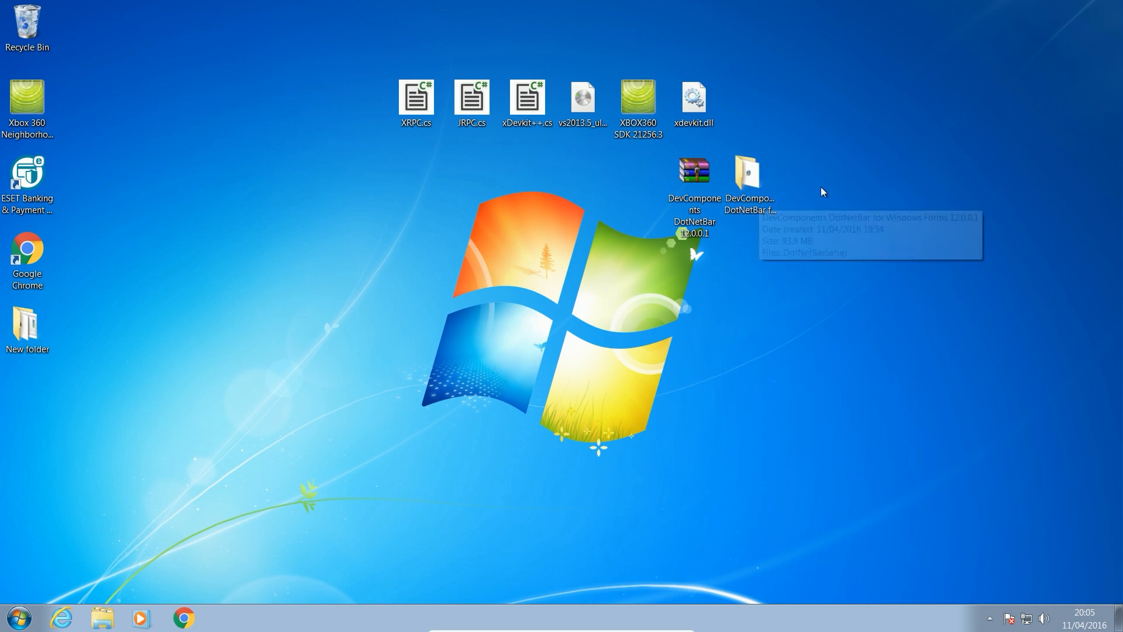
pyautogui.moveTo(826, 173)
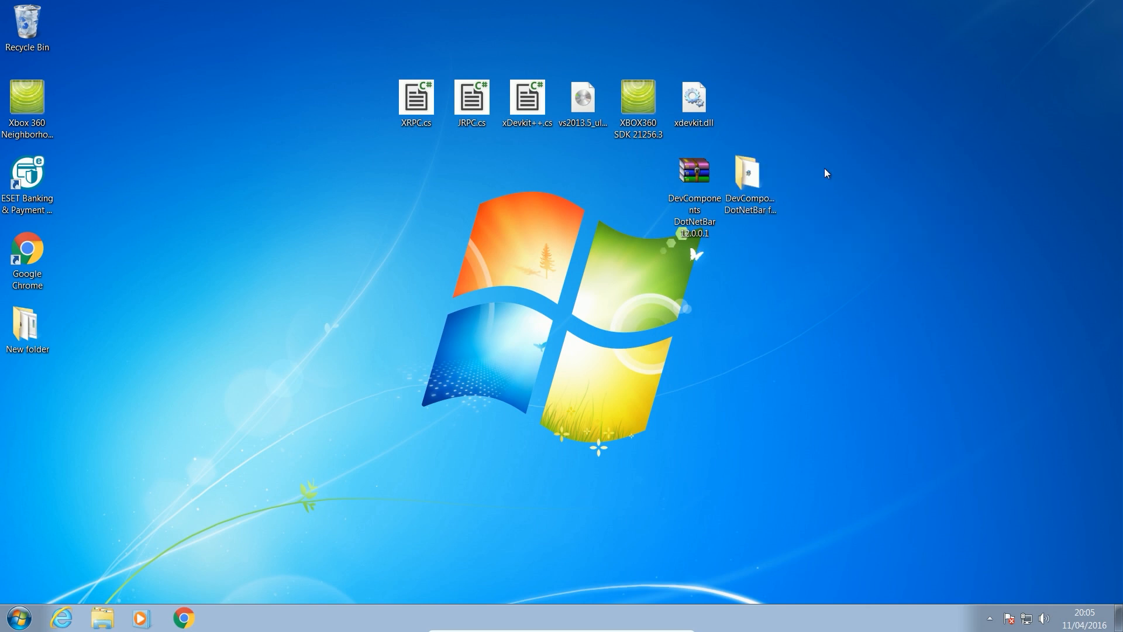
pyautogui.moveTo(805, 178)
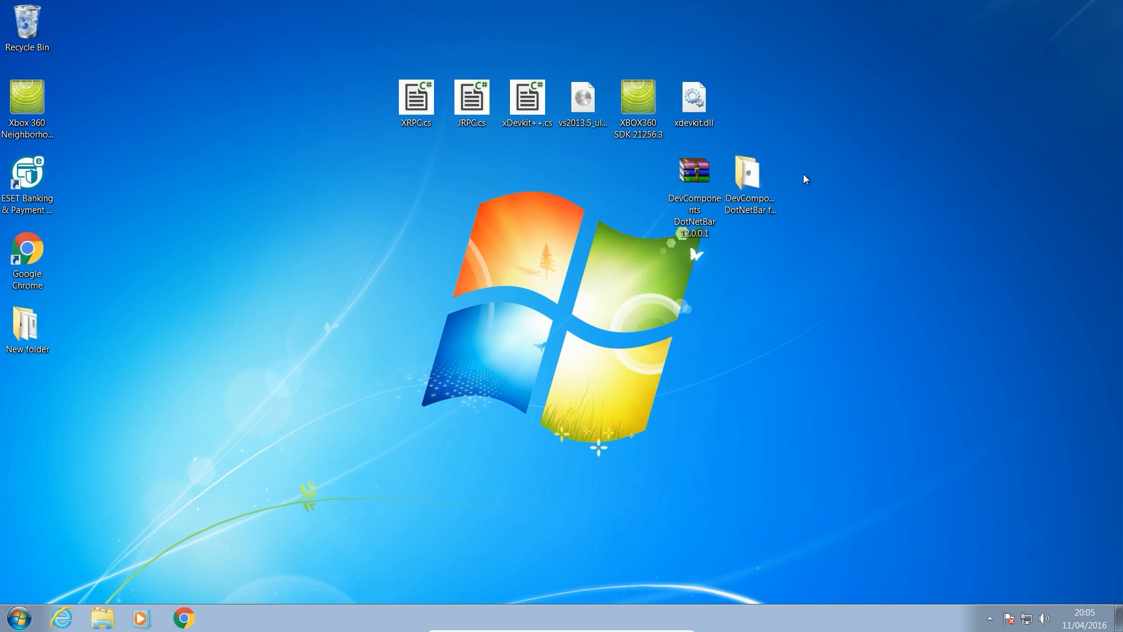
pyautogui.moveTo(761, 176)
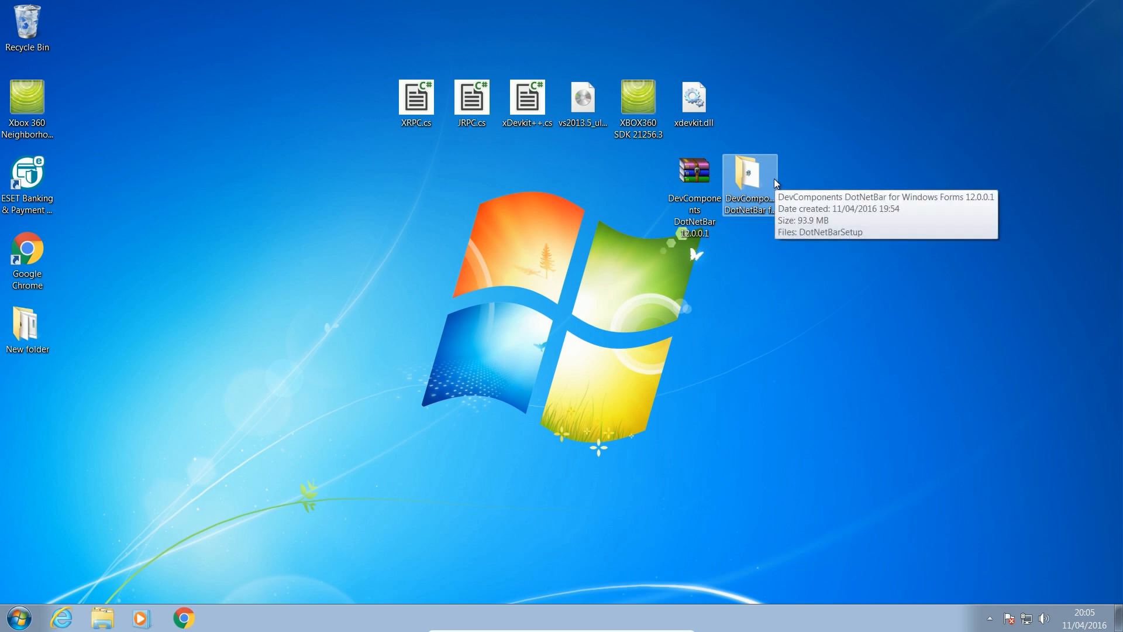
pyautogui.moveTo(1049, 239)
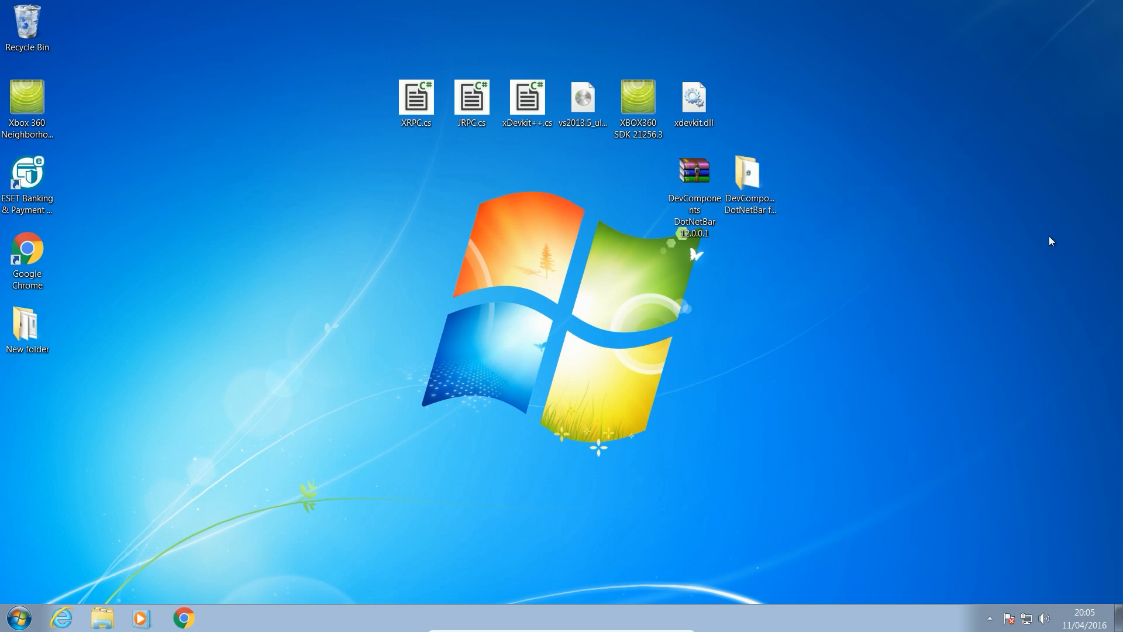
pyautogui.moveTo(984, 228)
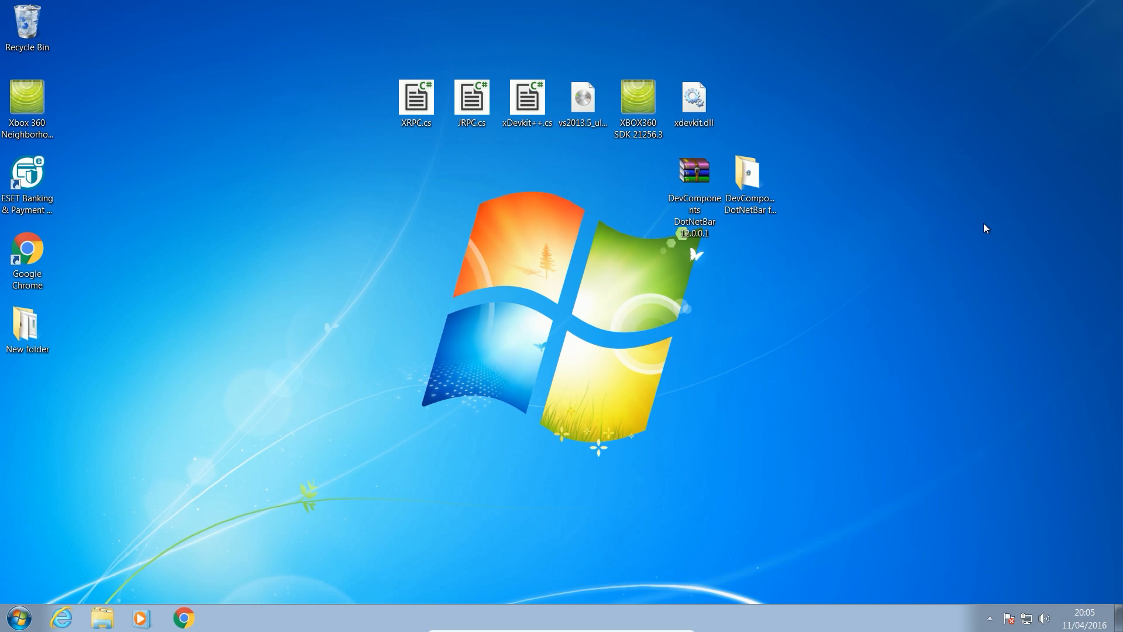
pyautogui.moveTo(862, 123)
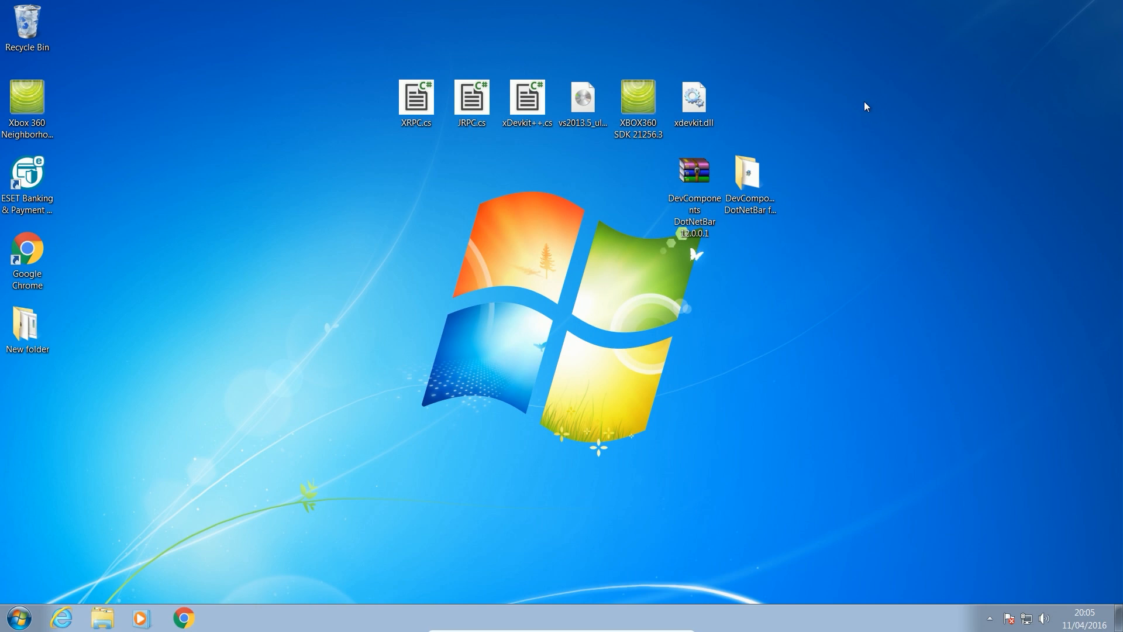
pyautogui.click(751, 172)
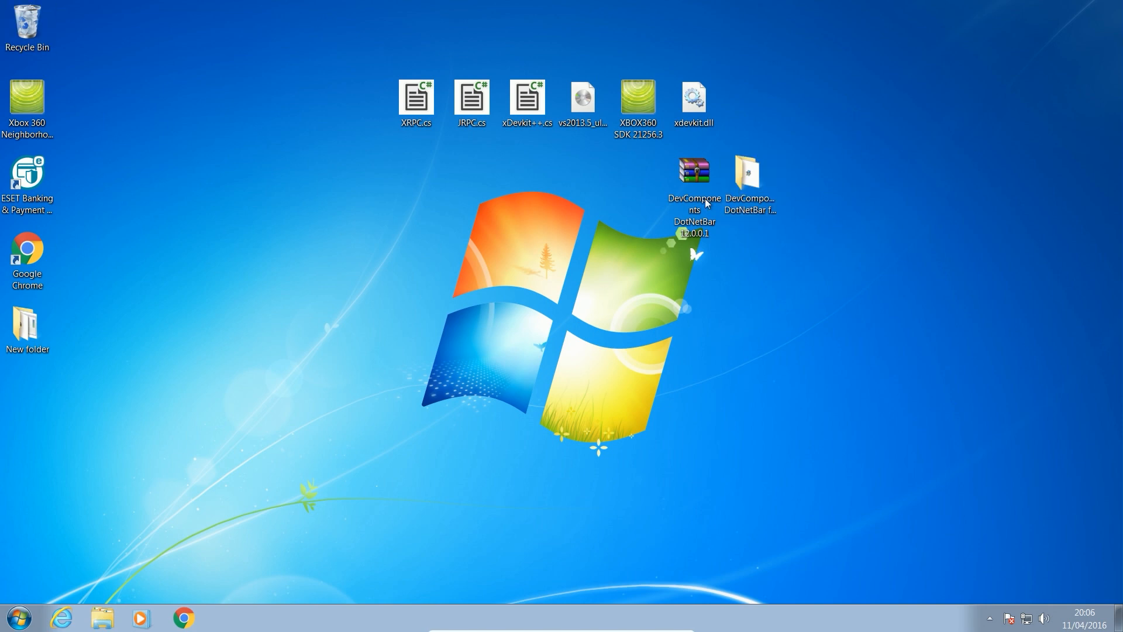
pyautogui.click(695, 171)
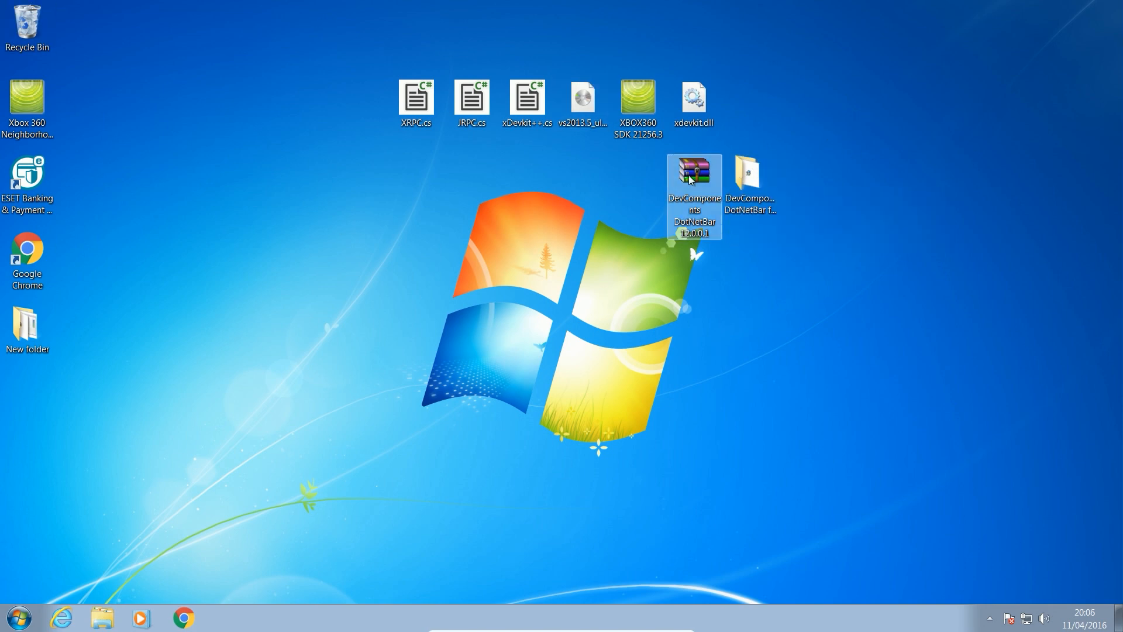
pyautogui.moveTo(816, 138)
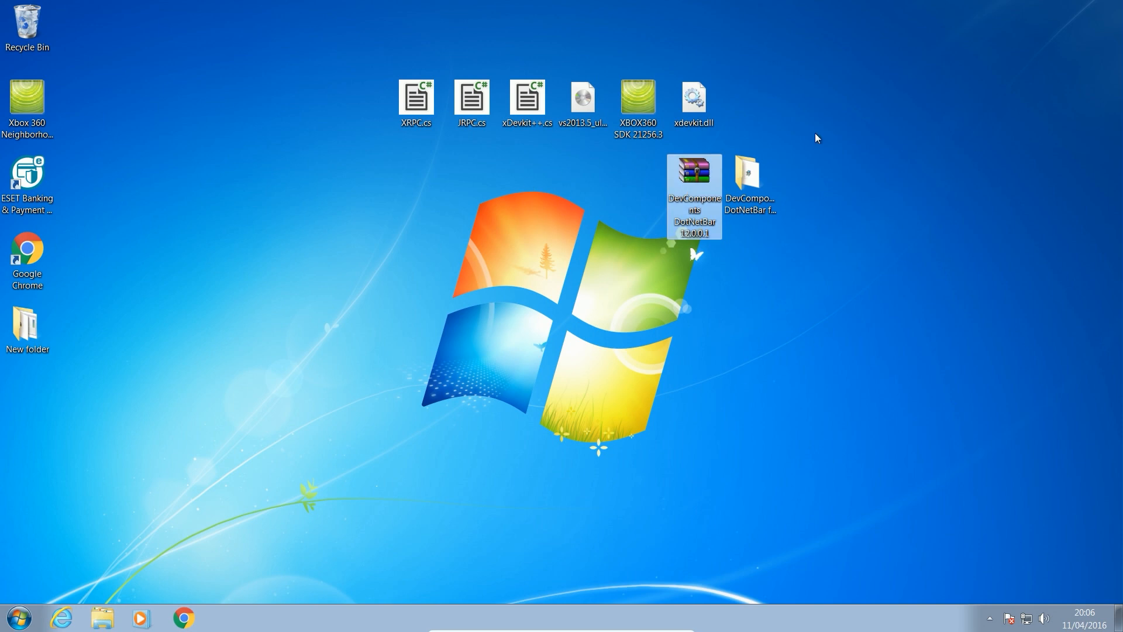
pyautogui.moveTo(694, 216)
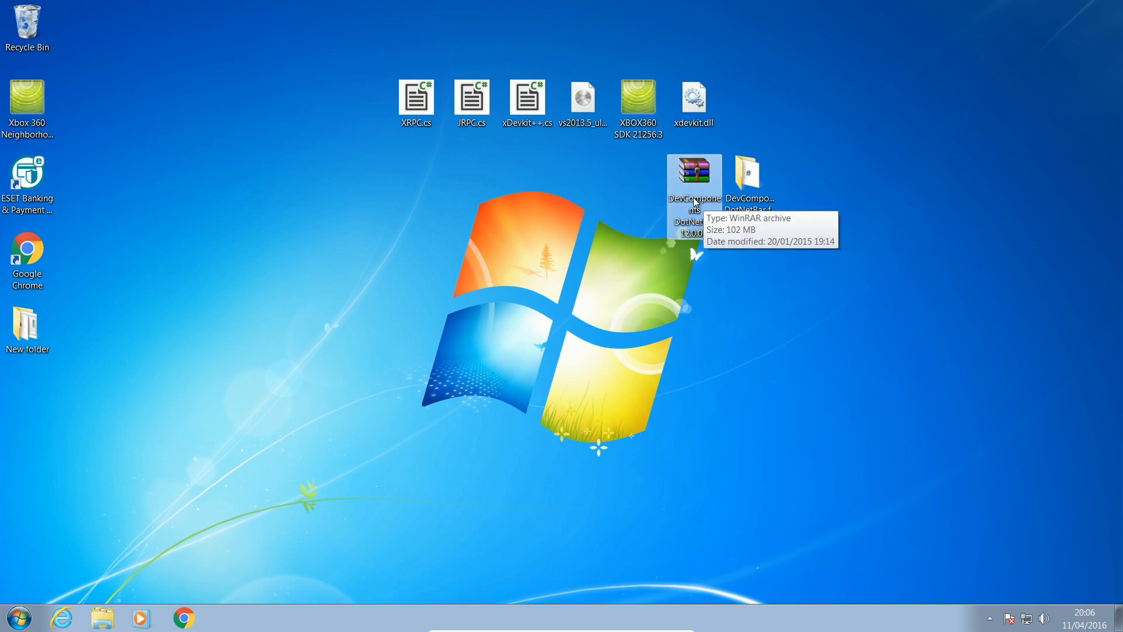
pyautogui.doubleClick(747, 176)
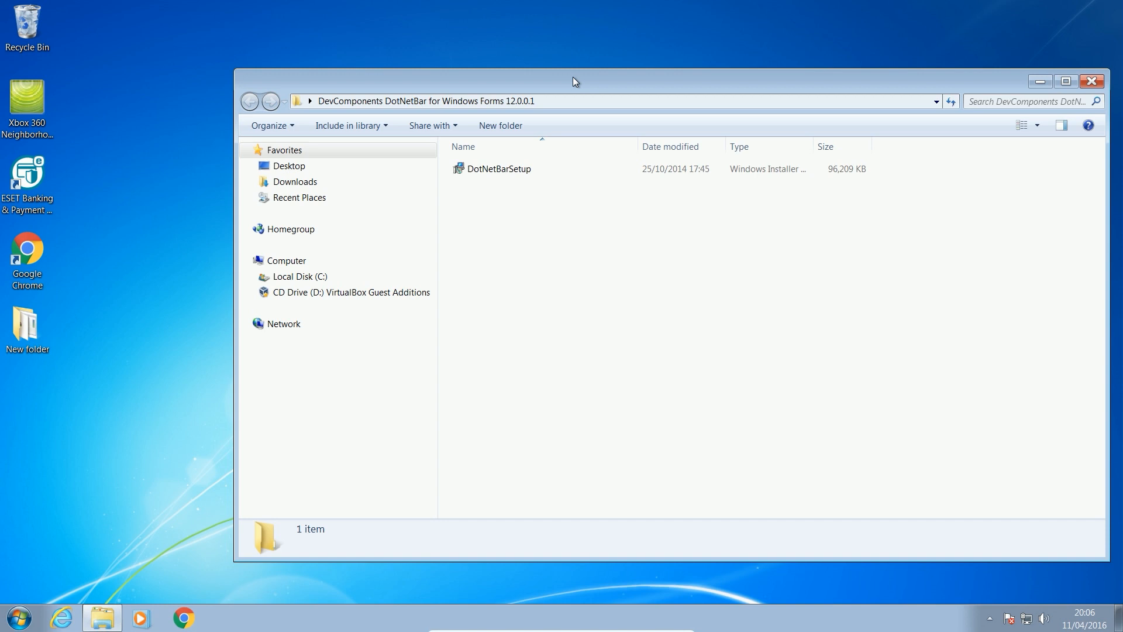
# Run the DotNetBarSetup installer to start the DotNetBar Setup Wizard
pyautogui.click(497, 162)
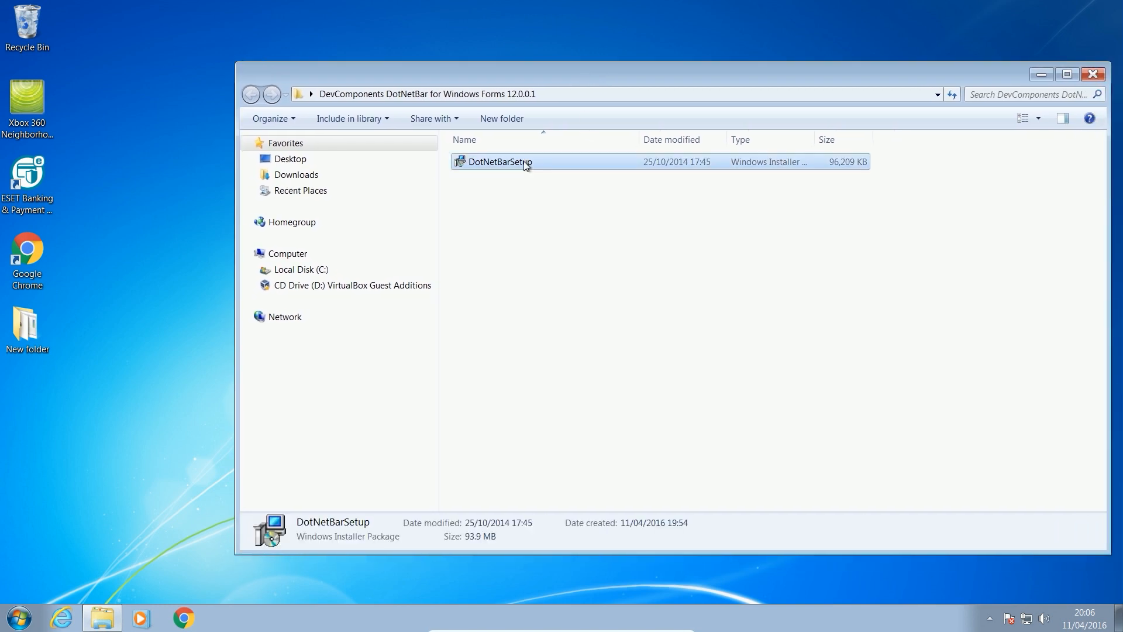
pyautogui.doubleClick(496, 161)
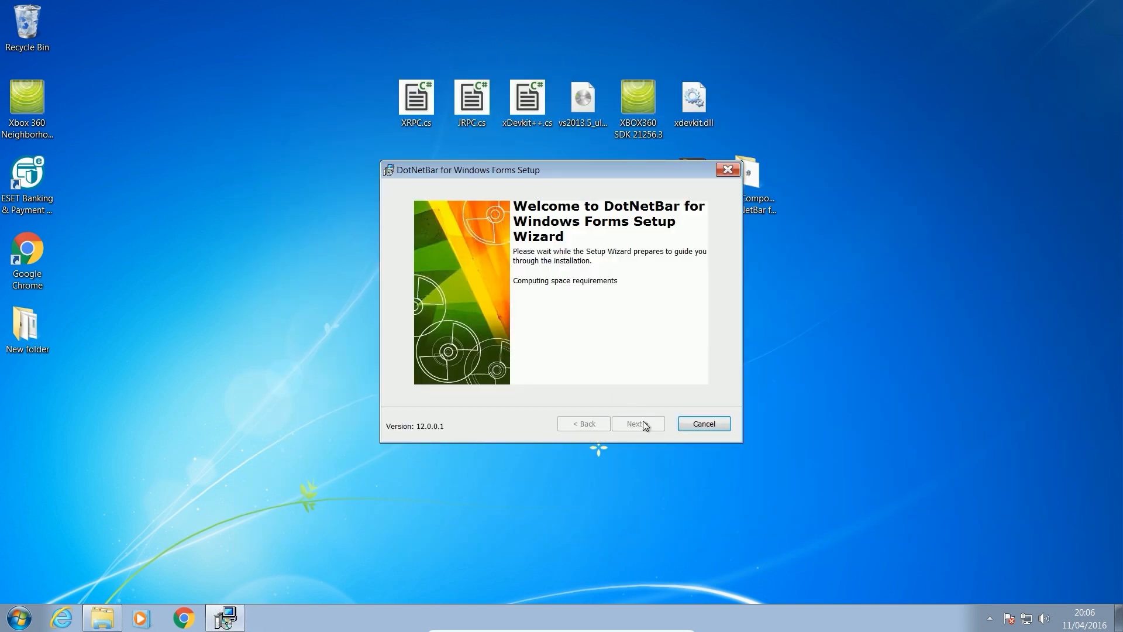
# Install DotNetBar for Windows Forms to the default folder without launching Samples Explorer
pyautogui.click(638, 423)
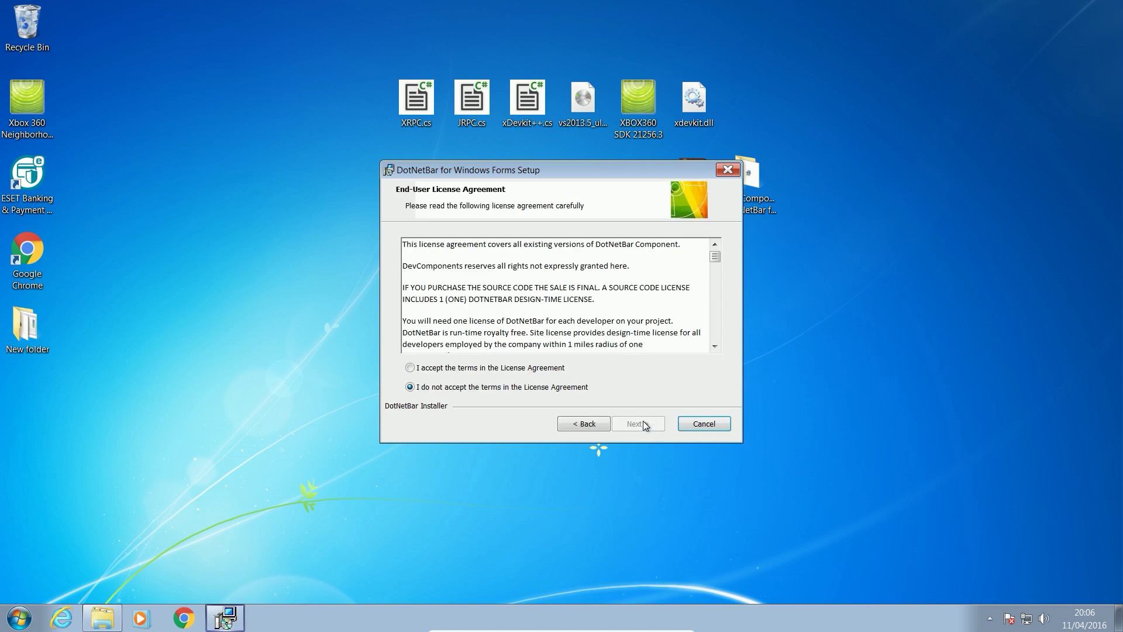
pyautogui.click(638, 424)
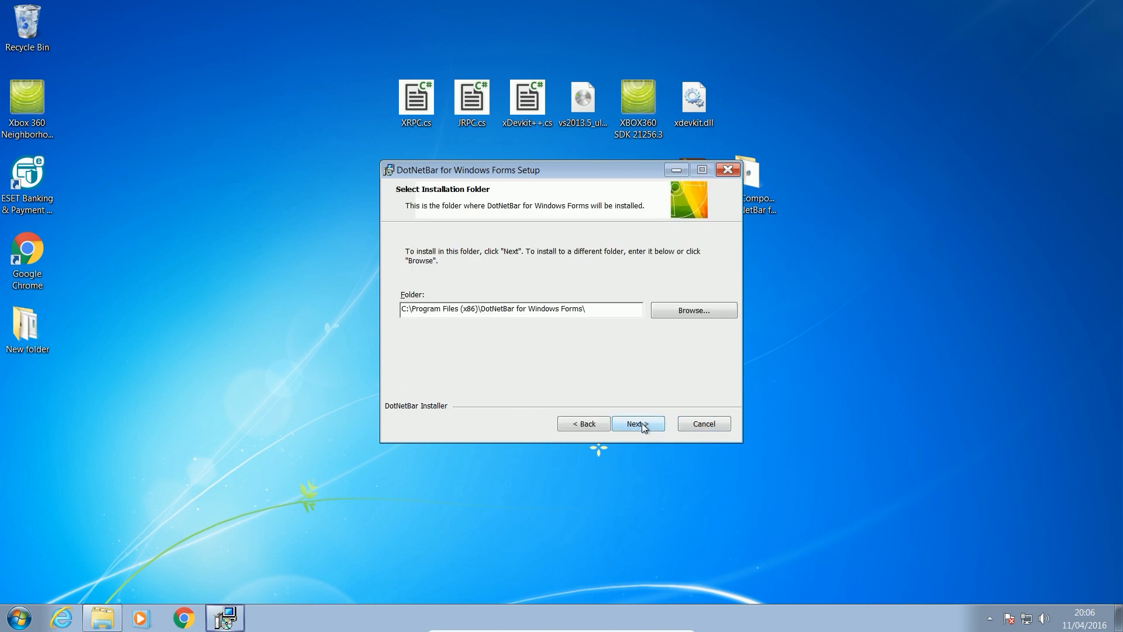
pyautogui.click(638, 424)
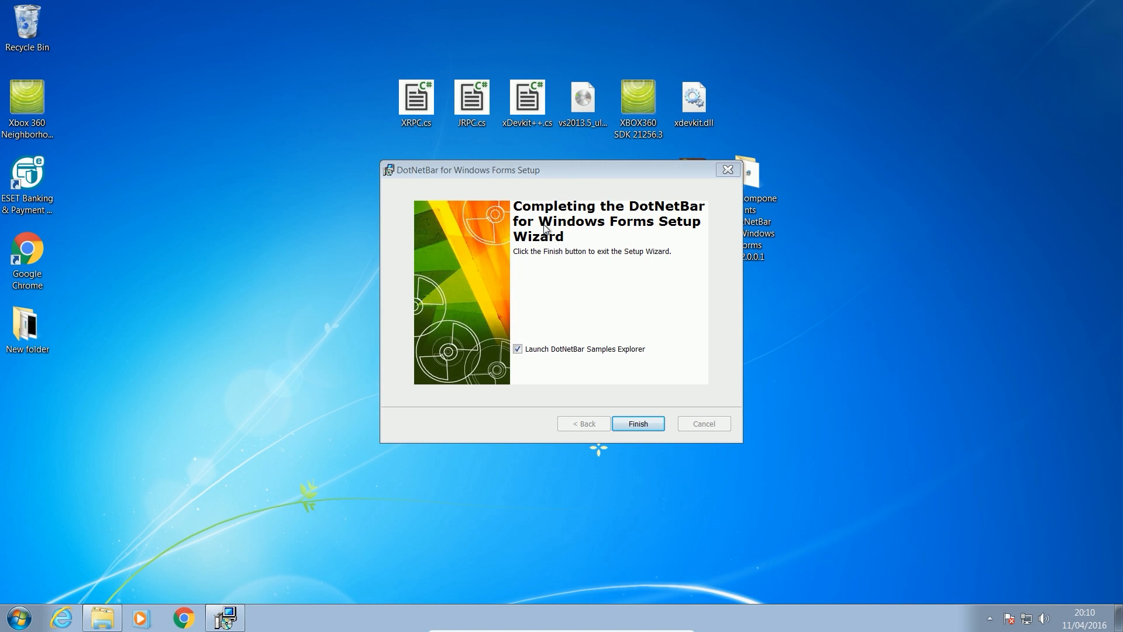
pyautogui.click(518, 349)
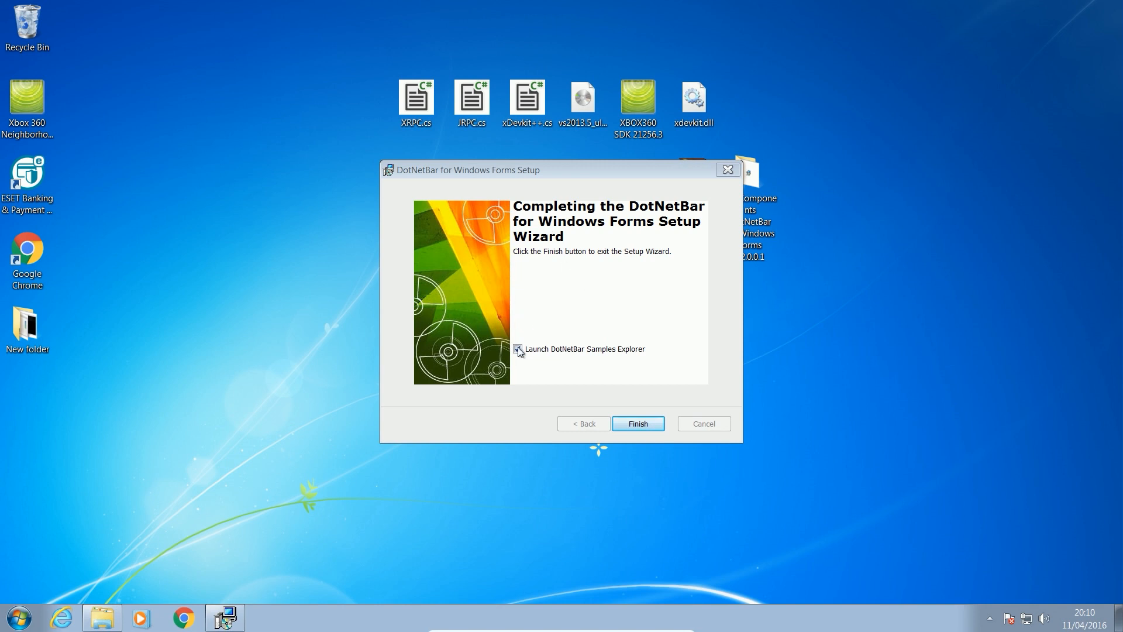
pyautogui.click(518, 350)
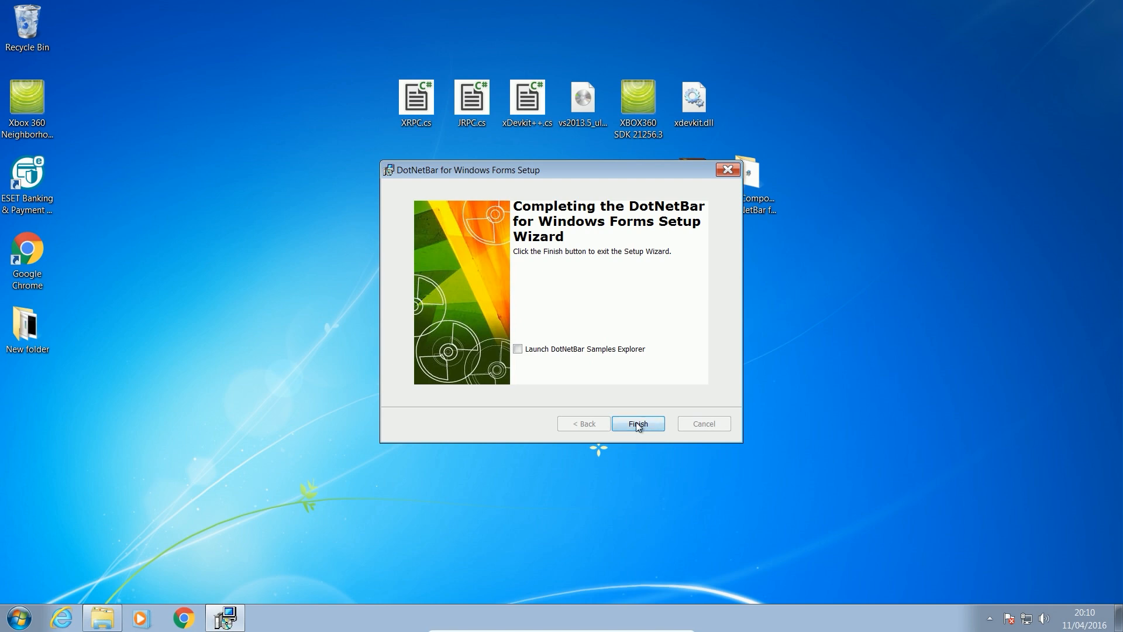
pyautogui.click(638, 423)
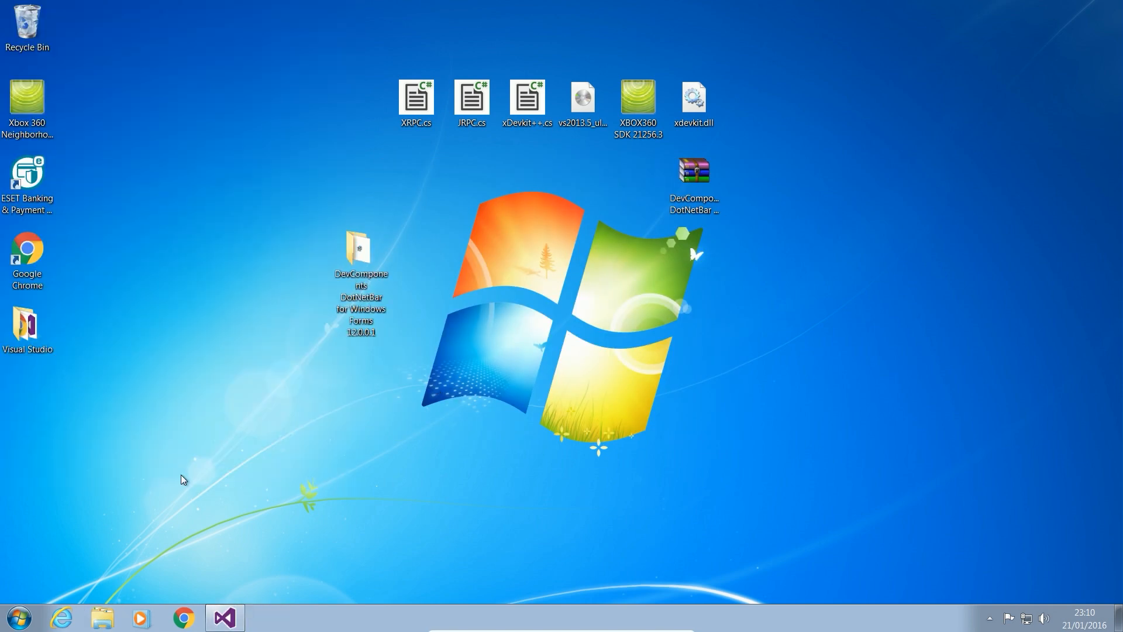
# Return to Visual Studio and view the C# code of TestProject's Form1.cs
pyautogui.click(225, 617)
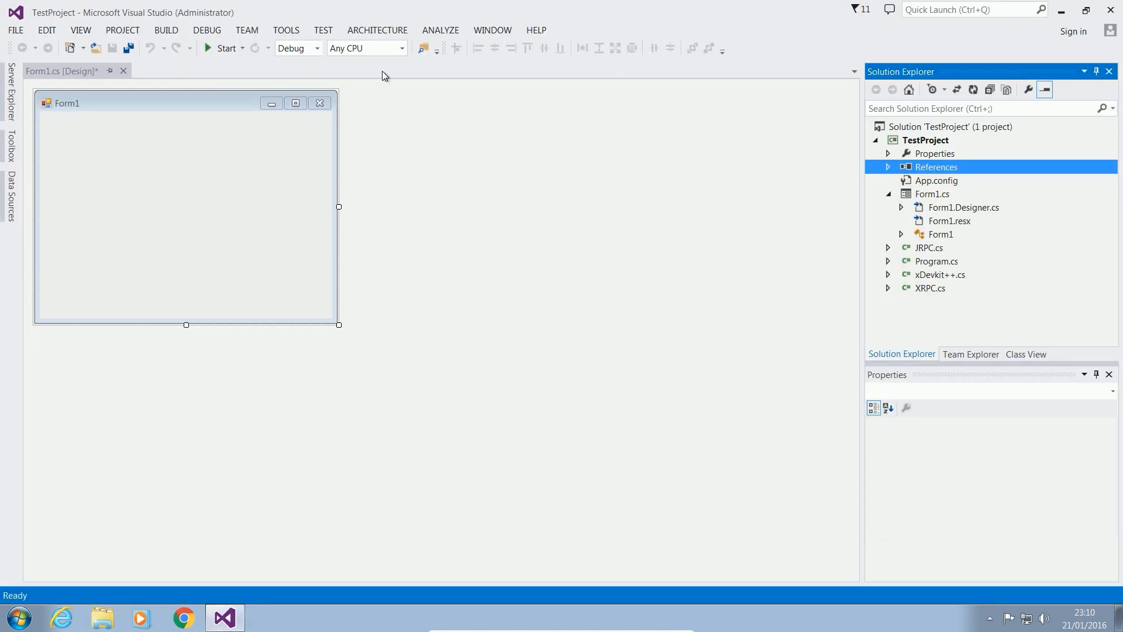
pyautogui.moveTo(72, 148)
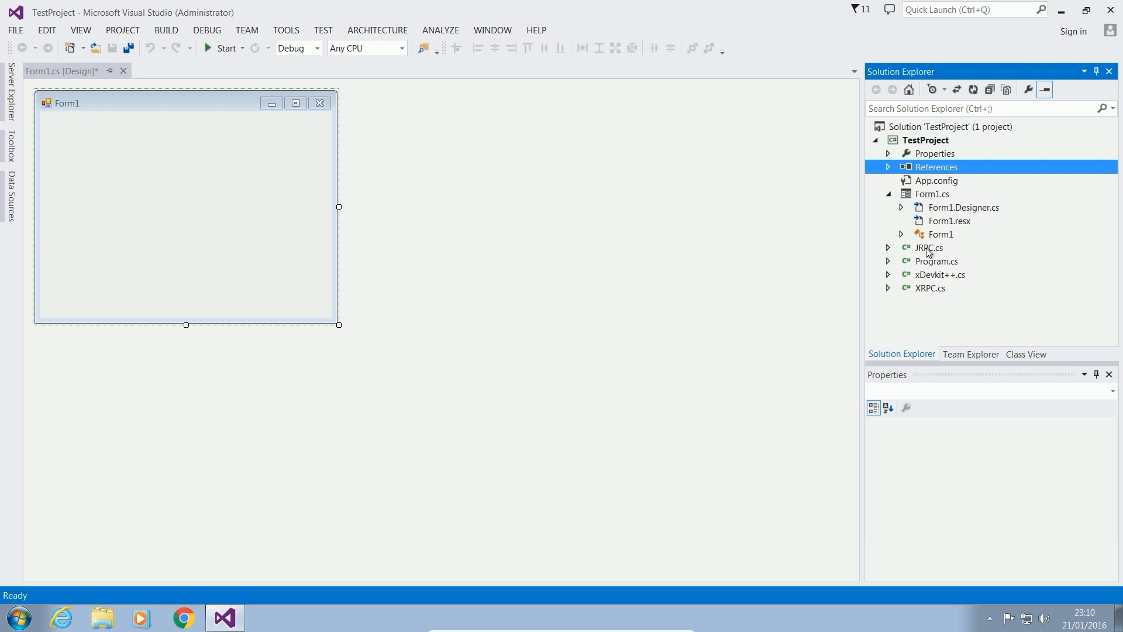
pyautogui.click(941, 234)
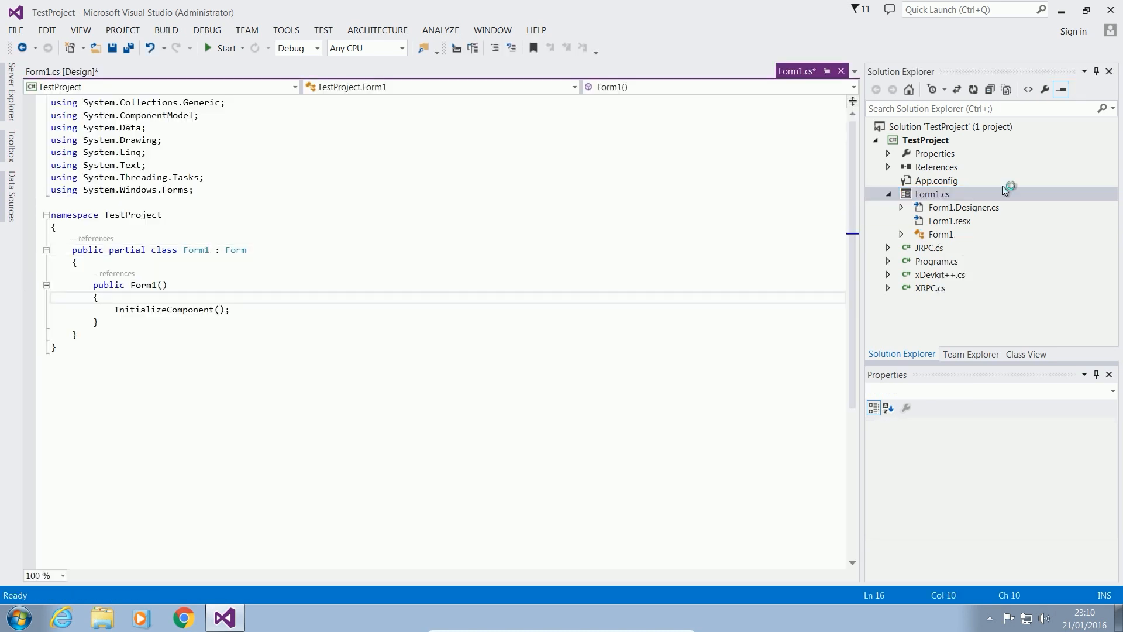
pyautogui.rightClick(931, 194)
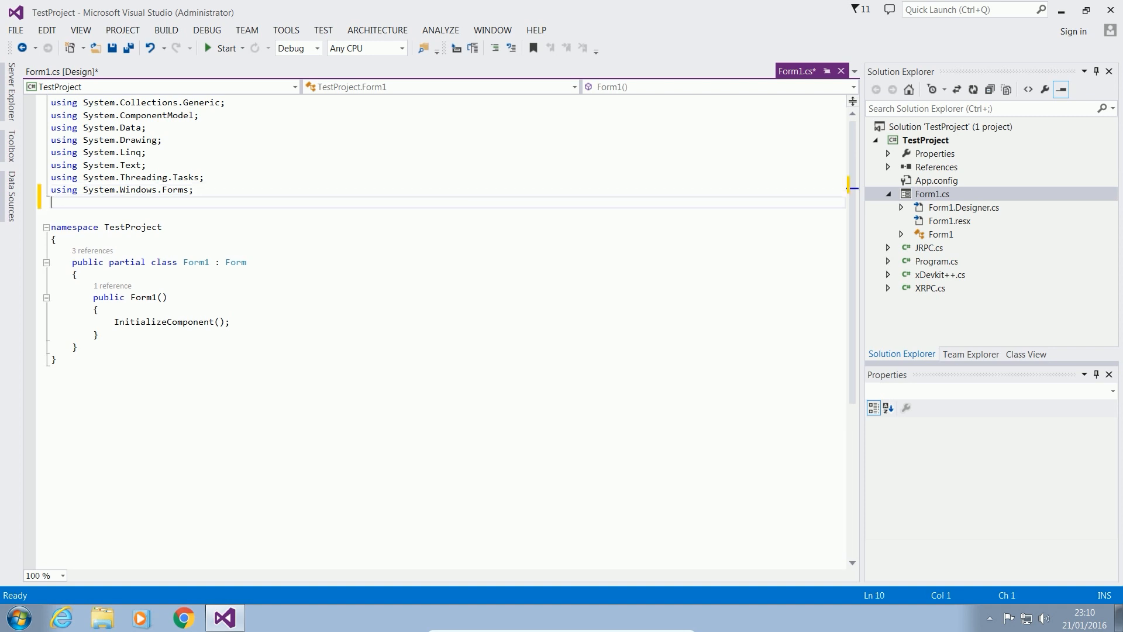
# Open TestProject's Reference Manager from the References node in Solution Explorer
pyautogui.write('using')
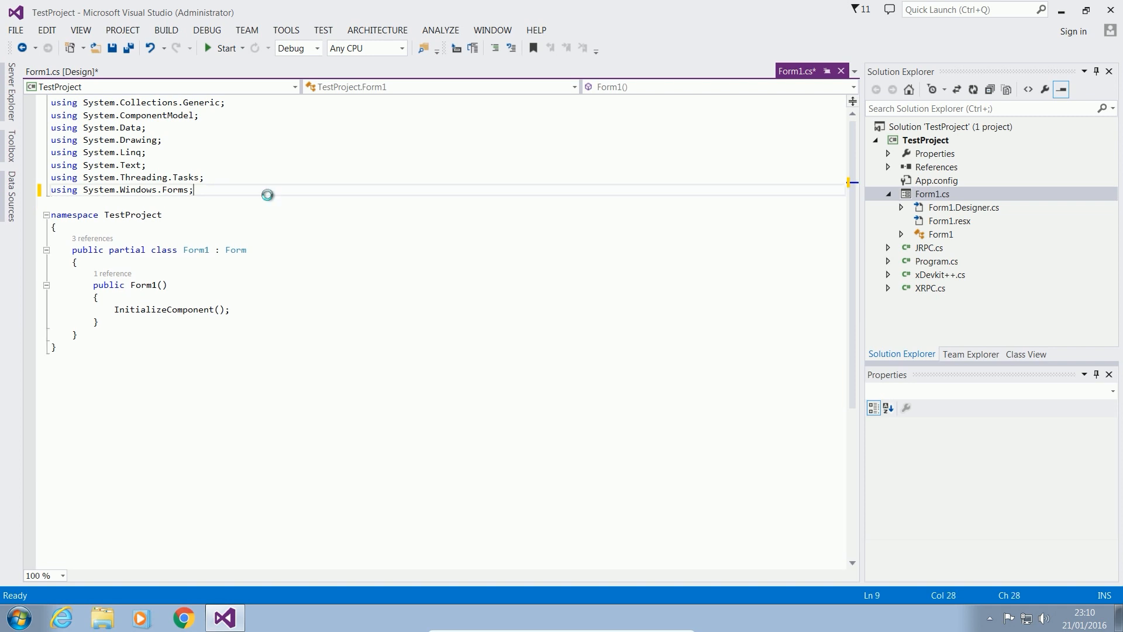
pyautogui.click(938, 166)
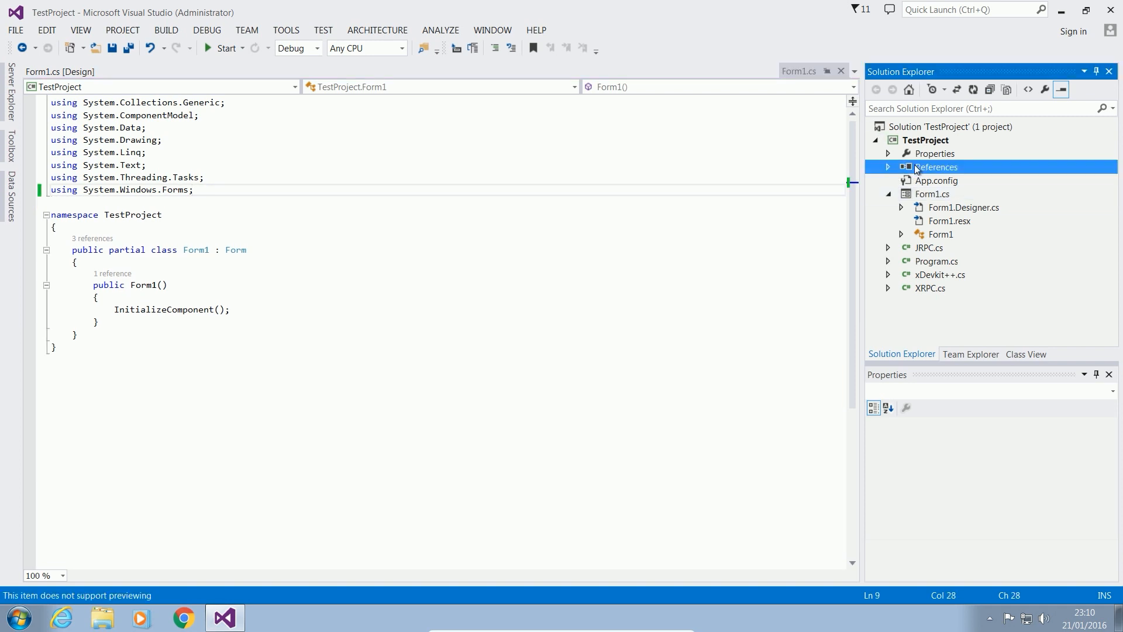
pyautogui.doubleClick(937, 167)
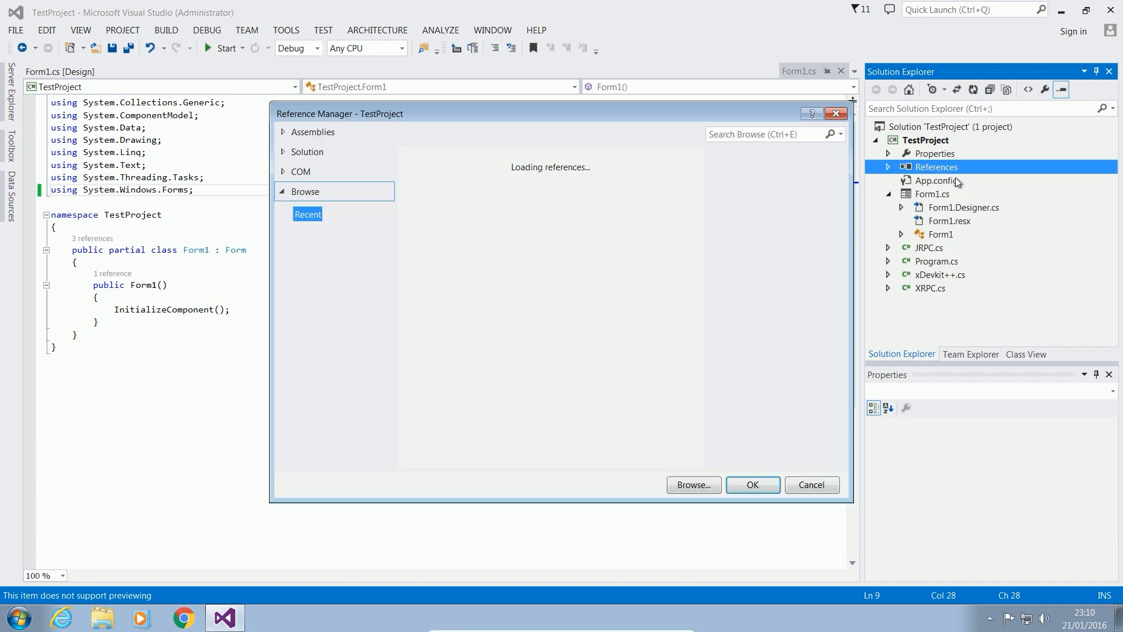
# Add the DevComponents.DotNetBar assembly from Assemblies > Extensions as a reference
pyautogui.click(313, 132)
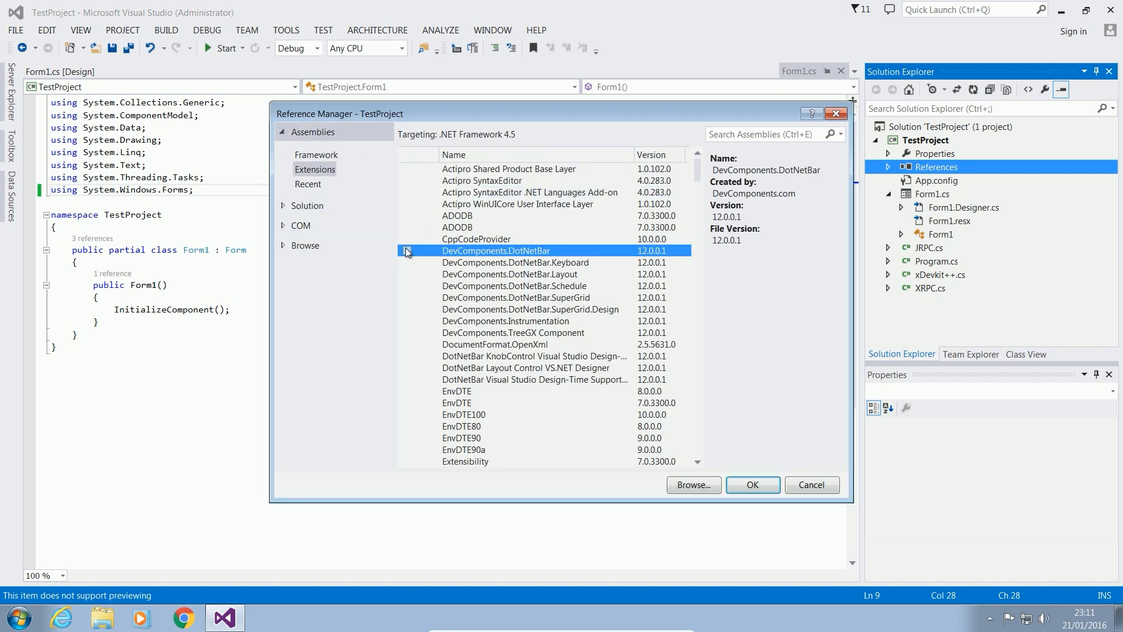
pyautogui.click(407, 251)
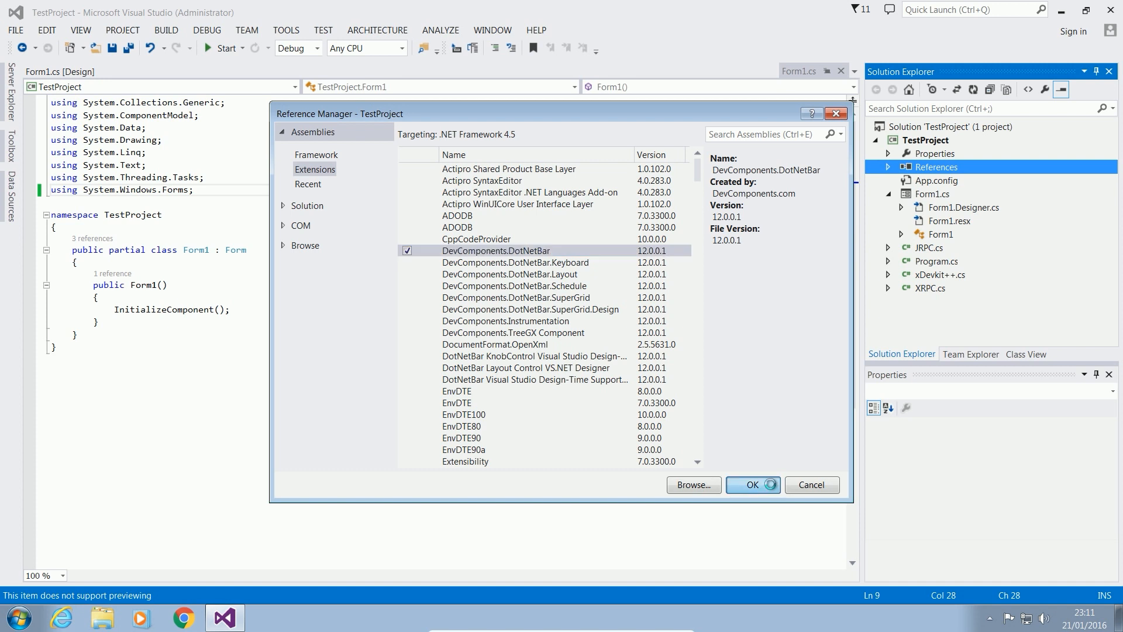
pyautogui.click(753, 484)
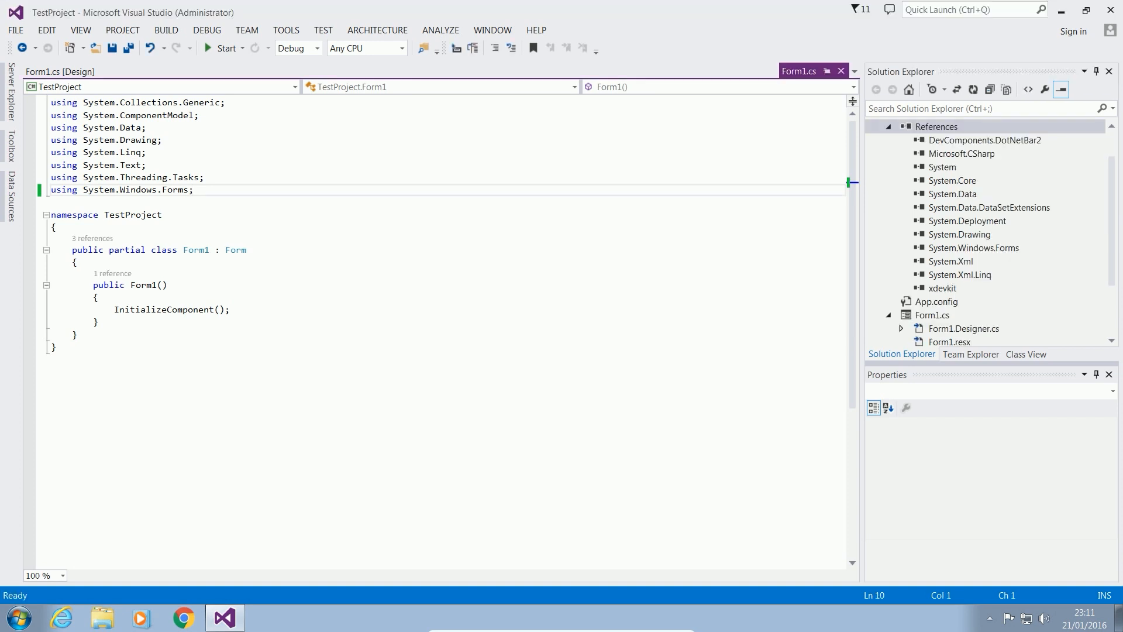
# Add using directives for JRPC_Client, XDevkitPlusPlus and XRPCLib to Form1's code
pyautogui.write('using J')
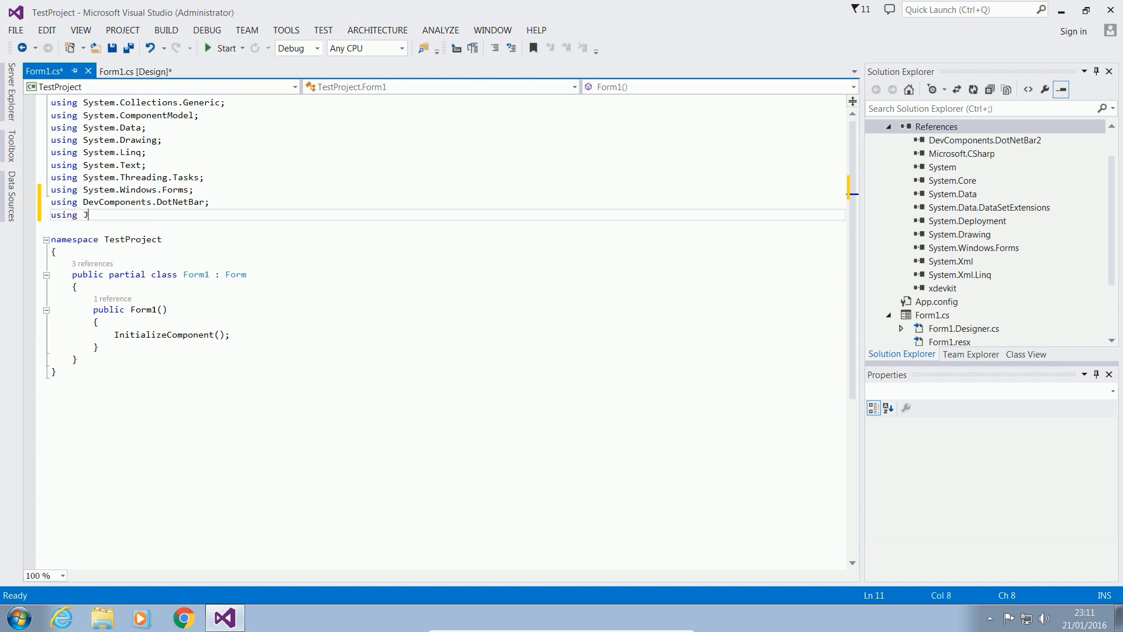
pyautogui.write('RPC_Client')
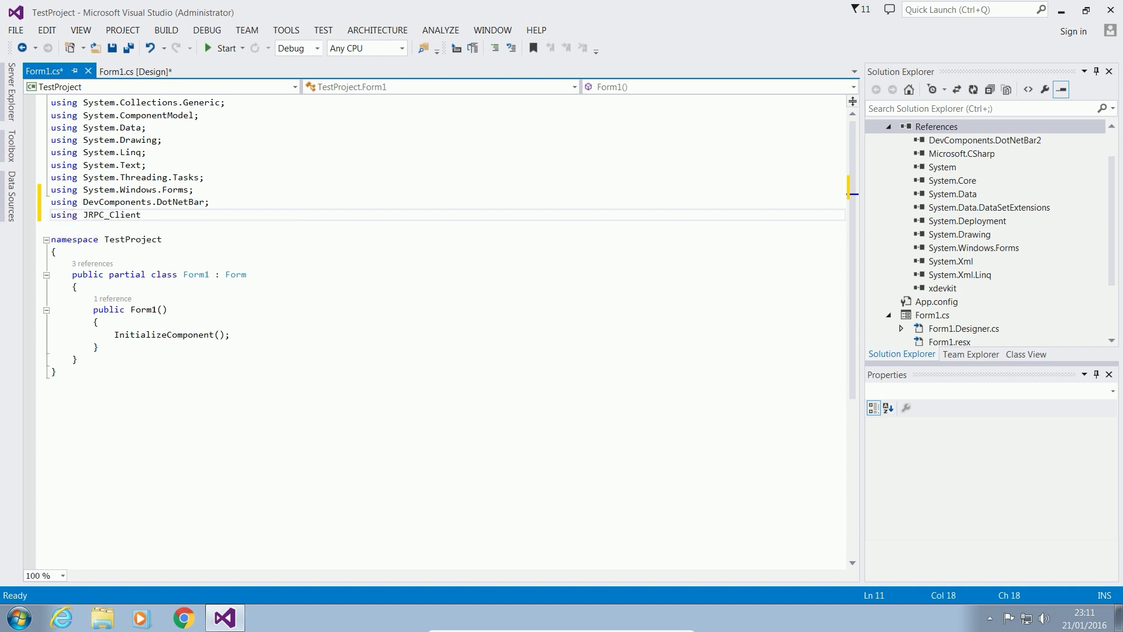
pyautogui.write(';')
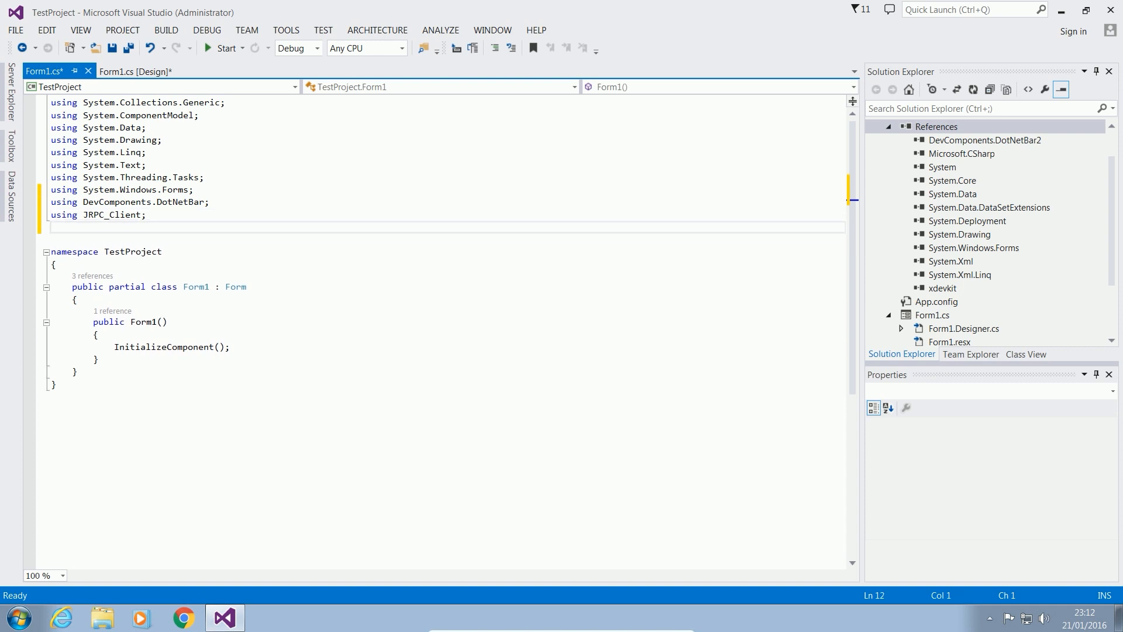
pyautogui.write('using')
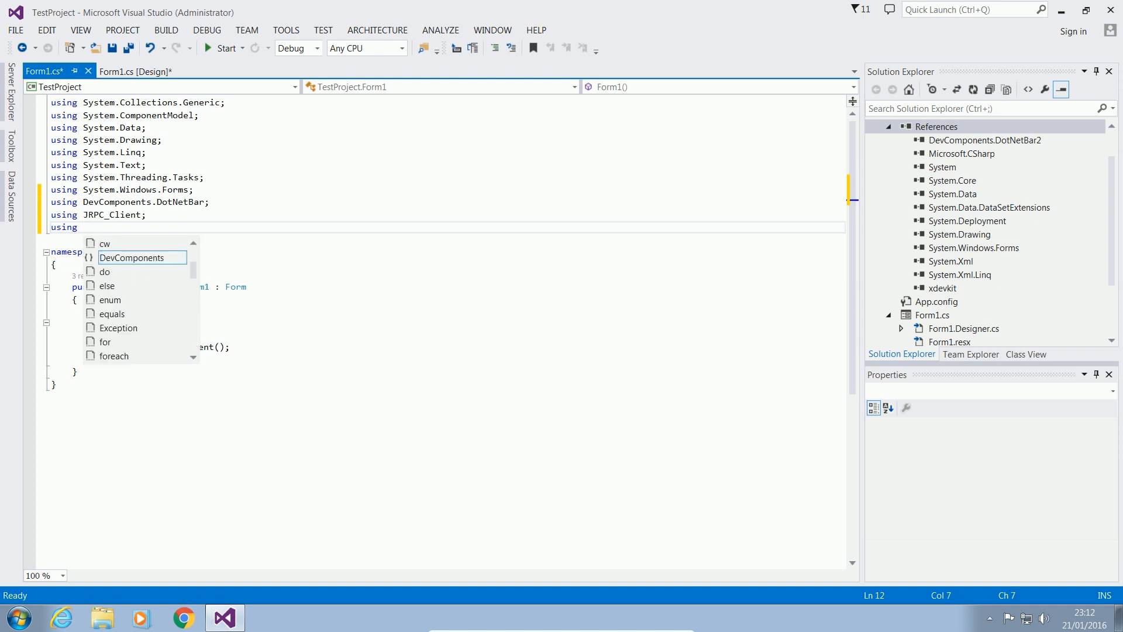
pyautogui.write('XDevkitPlusPlus;')
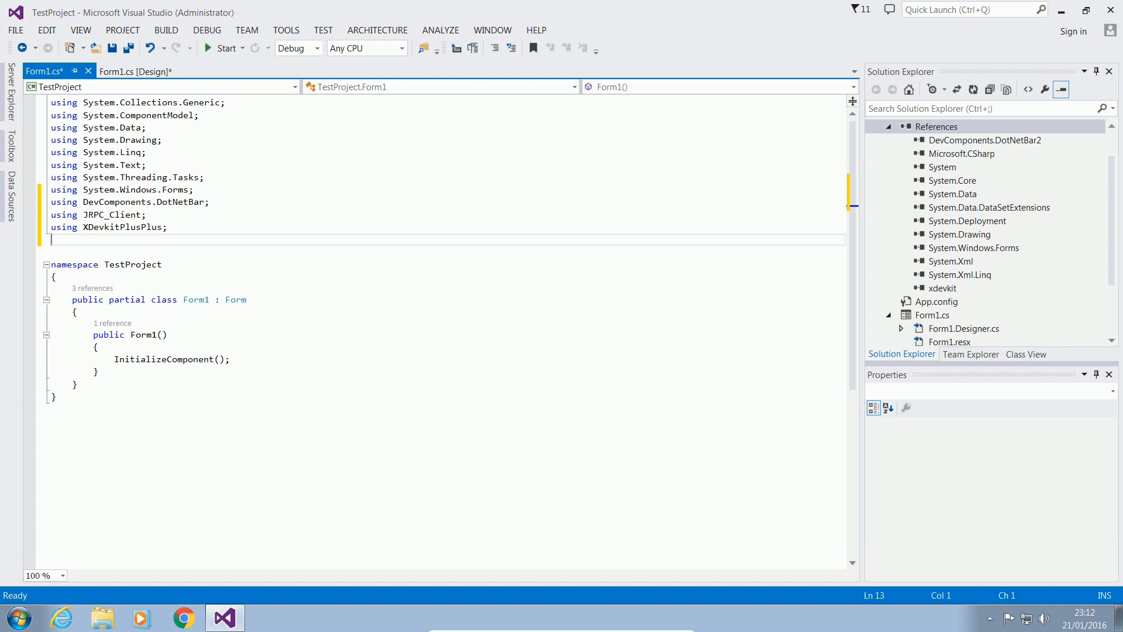
pyautogui.write('usin')
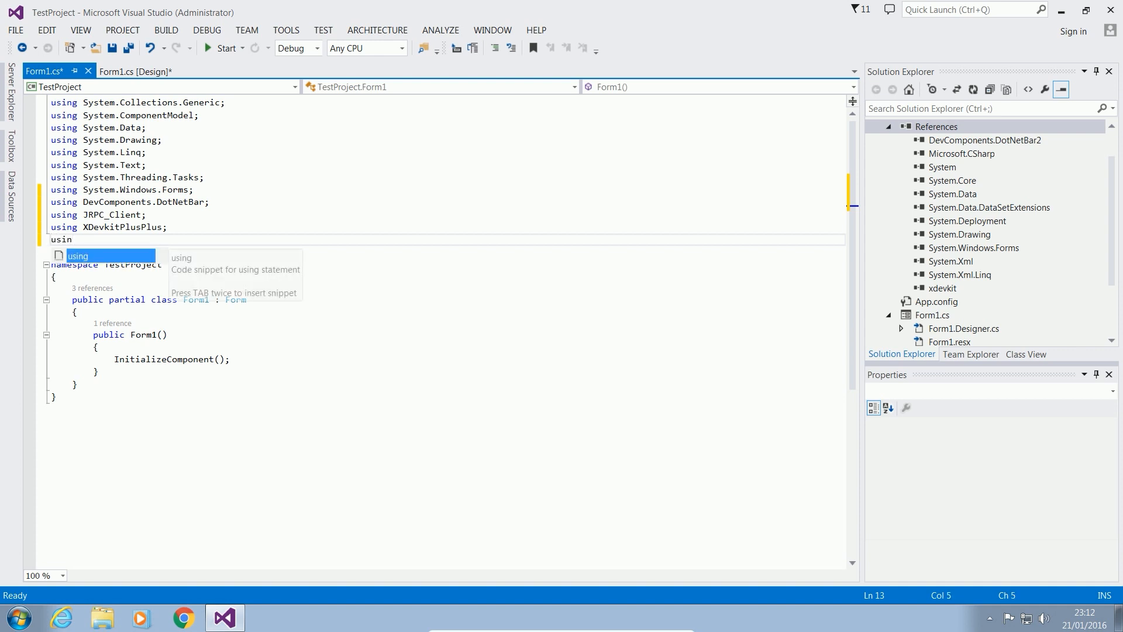
pyautogui.write('XRPCLib;')
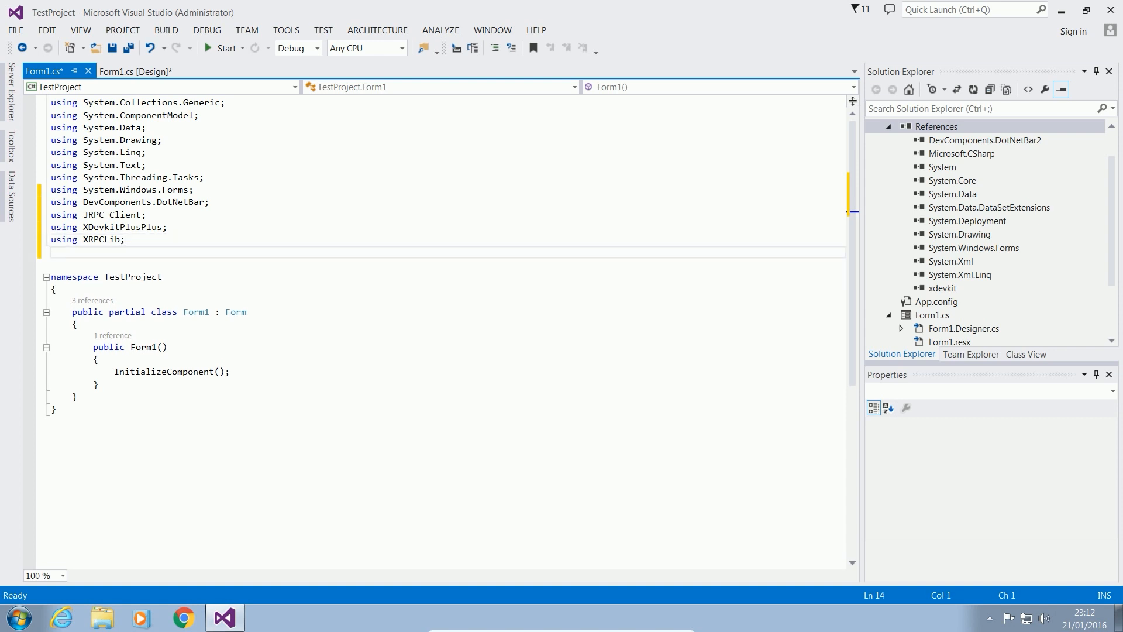
pyautogui.scroll(-3)
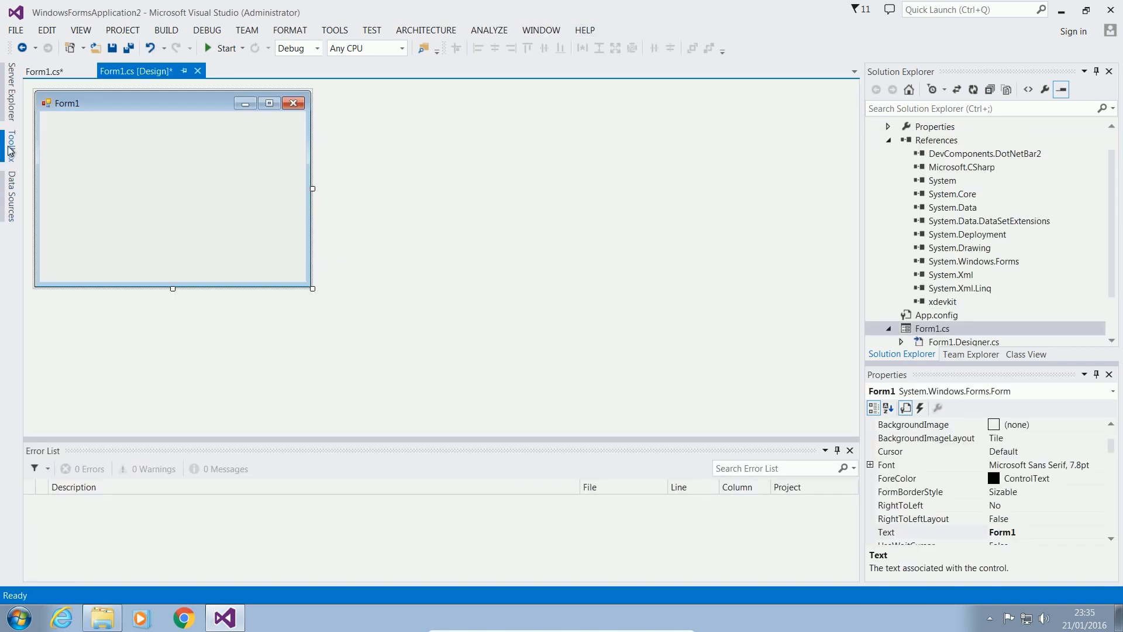
# Add a new Toolbox tab named DotNetBar
pyautogui.click(10, 145)
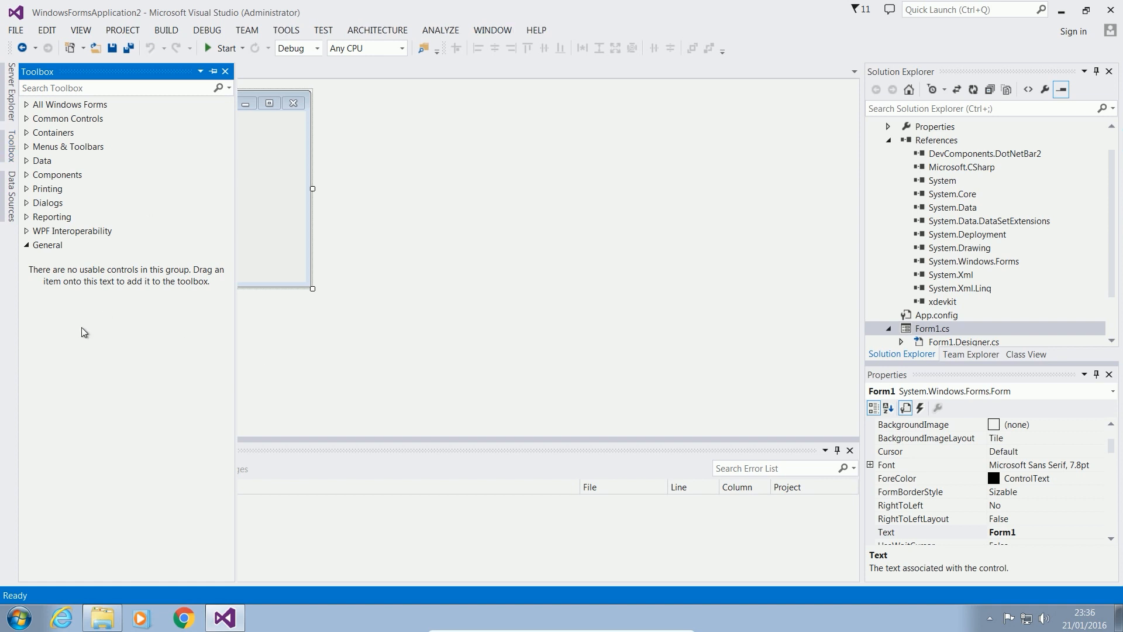
pyautogui.rightClick(83, 332)
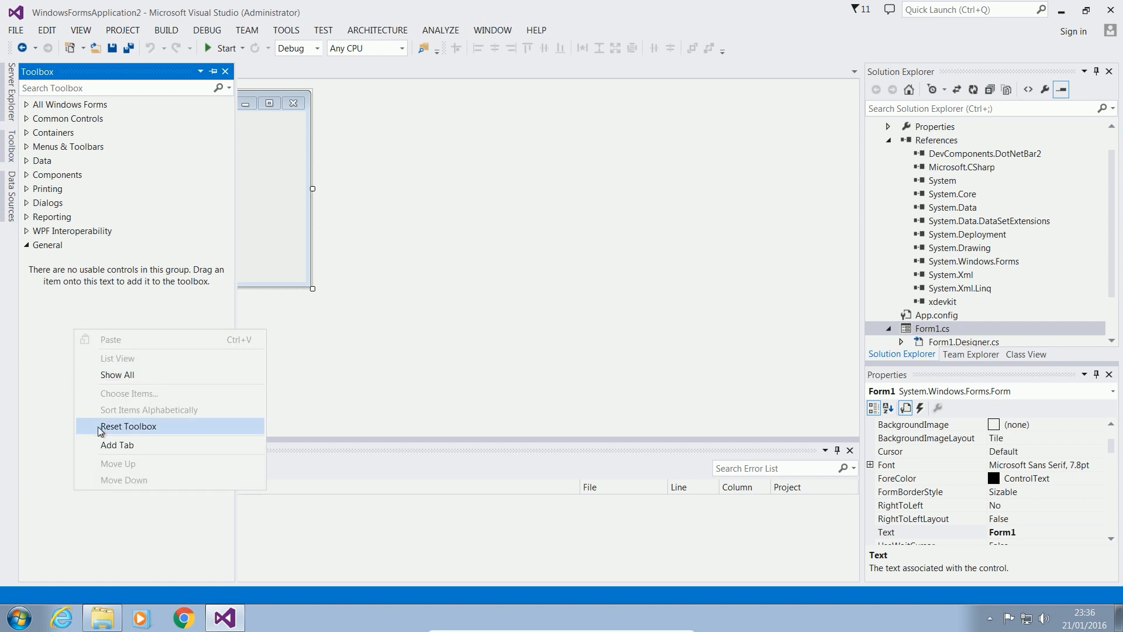
pyautogui.click(128, 425)
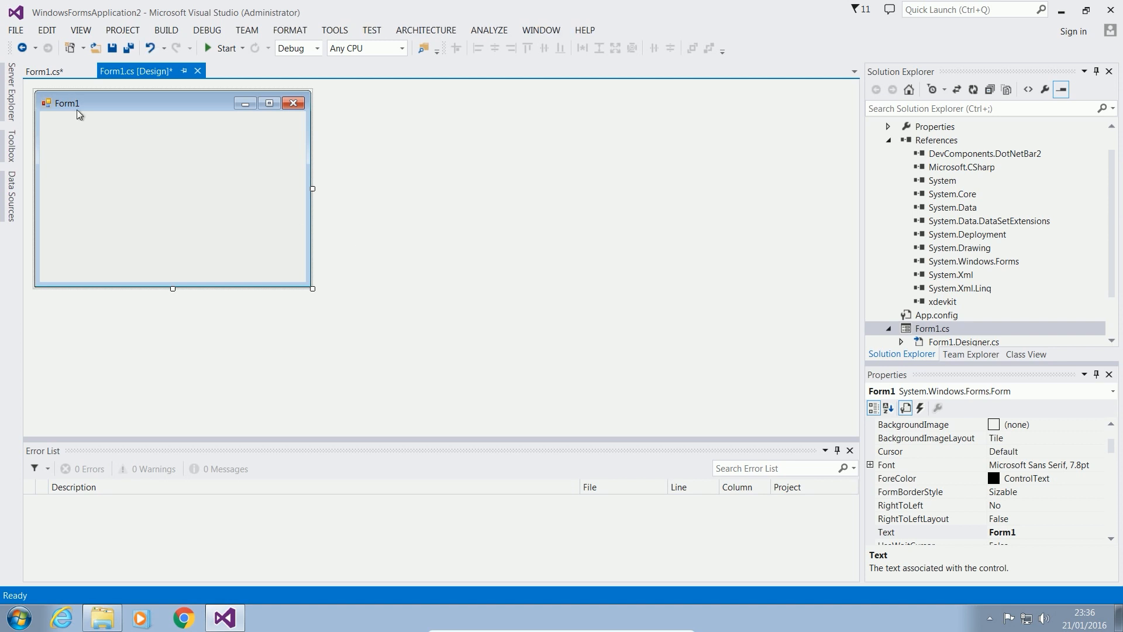
pyautogui.click(6, 156)
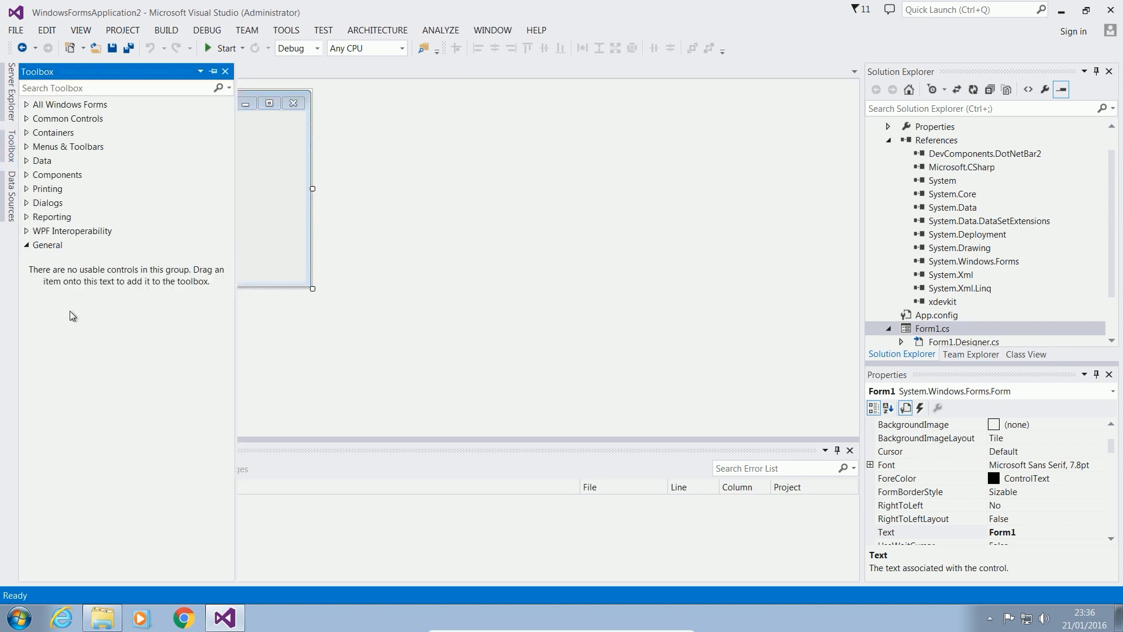
pyautogui.rightClick(70, 316)
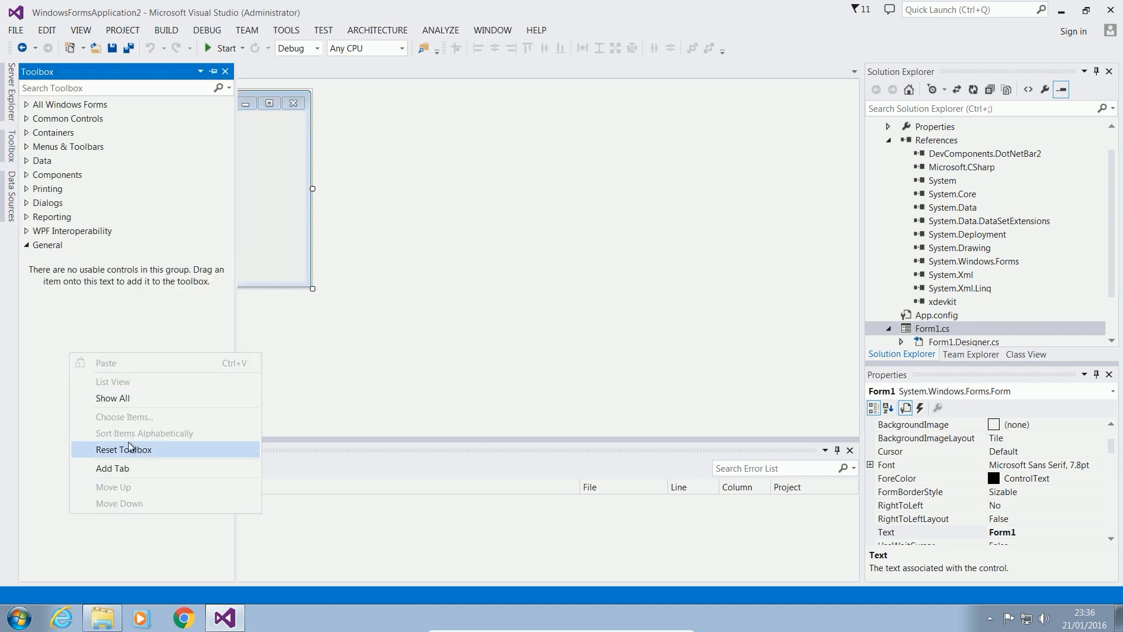
pyautogui.click(112, 468)
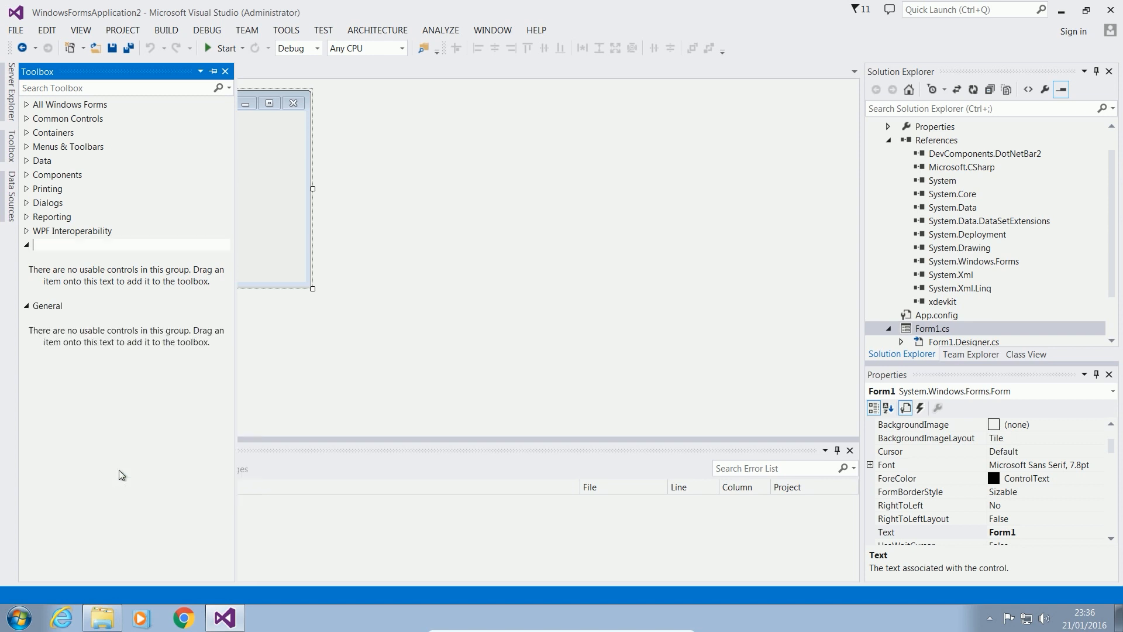
pyautogui.write('Dot')
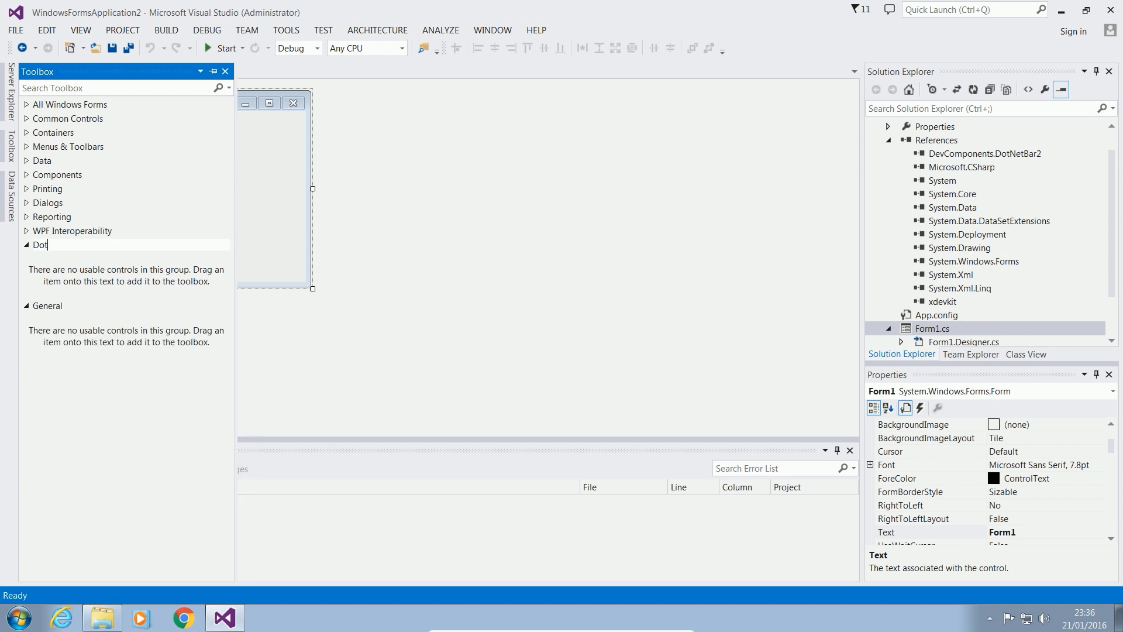
pyautogui.write('NetBar')
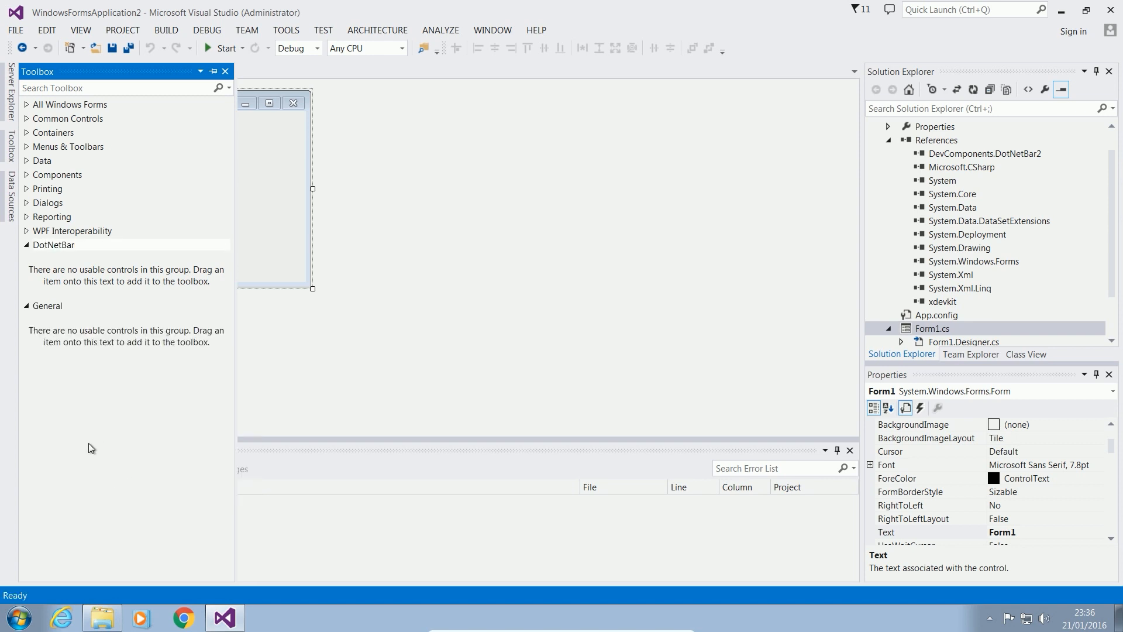
# Open Choose Toolbox Items from the DotNetBar tab's context menu
pyautogui.click(52, 245)
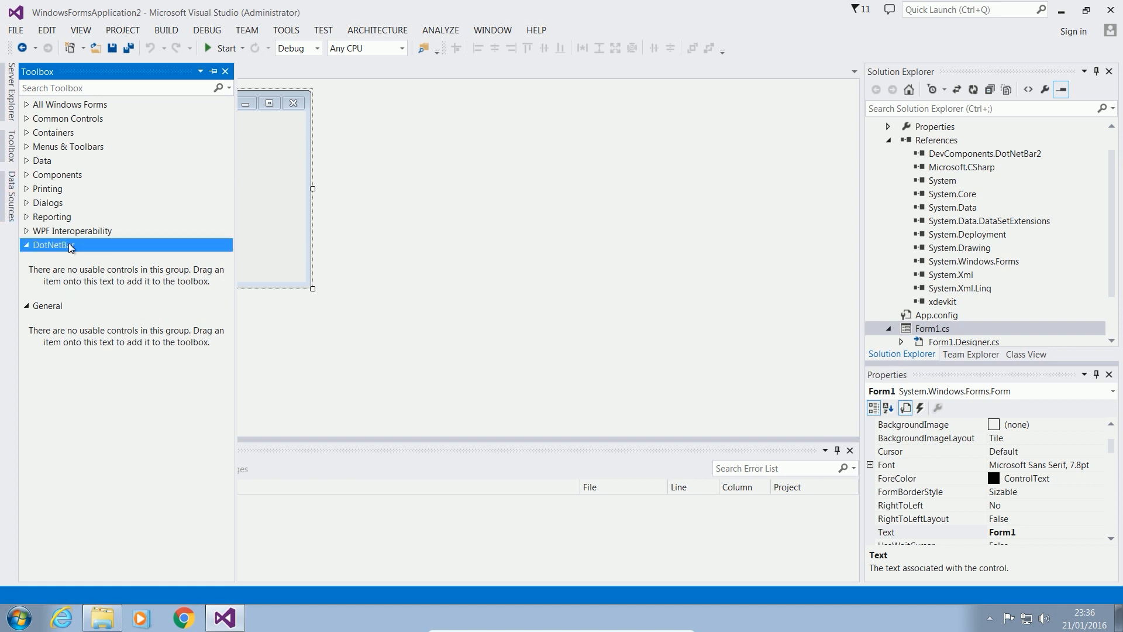
pyautogui.rightClick(52, 245)
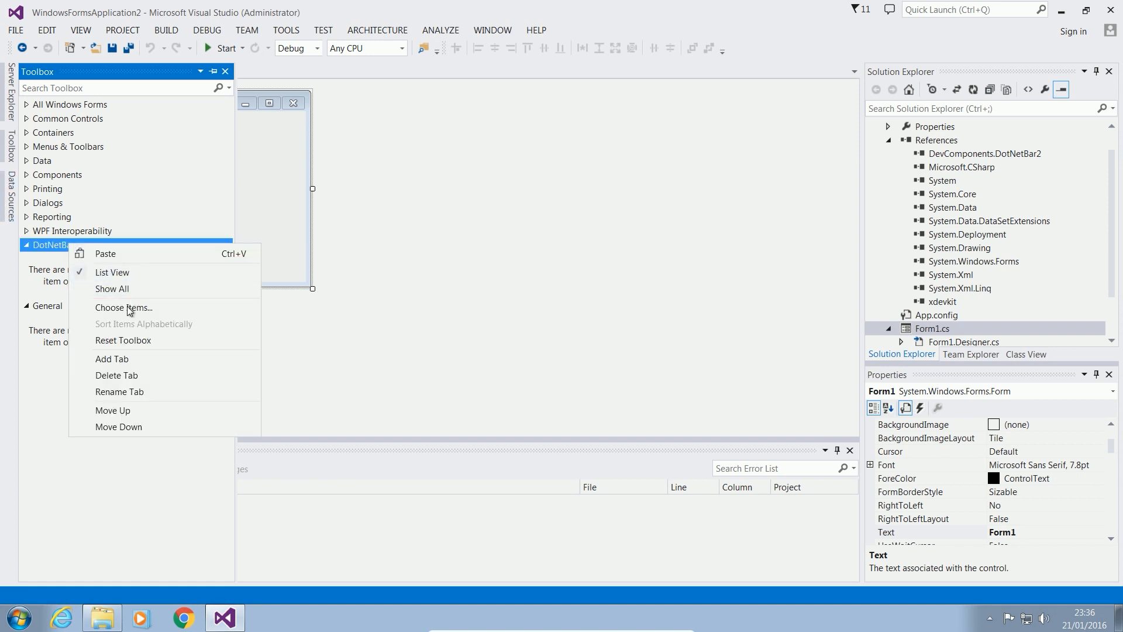
pyautogui.click(123, 307)
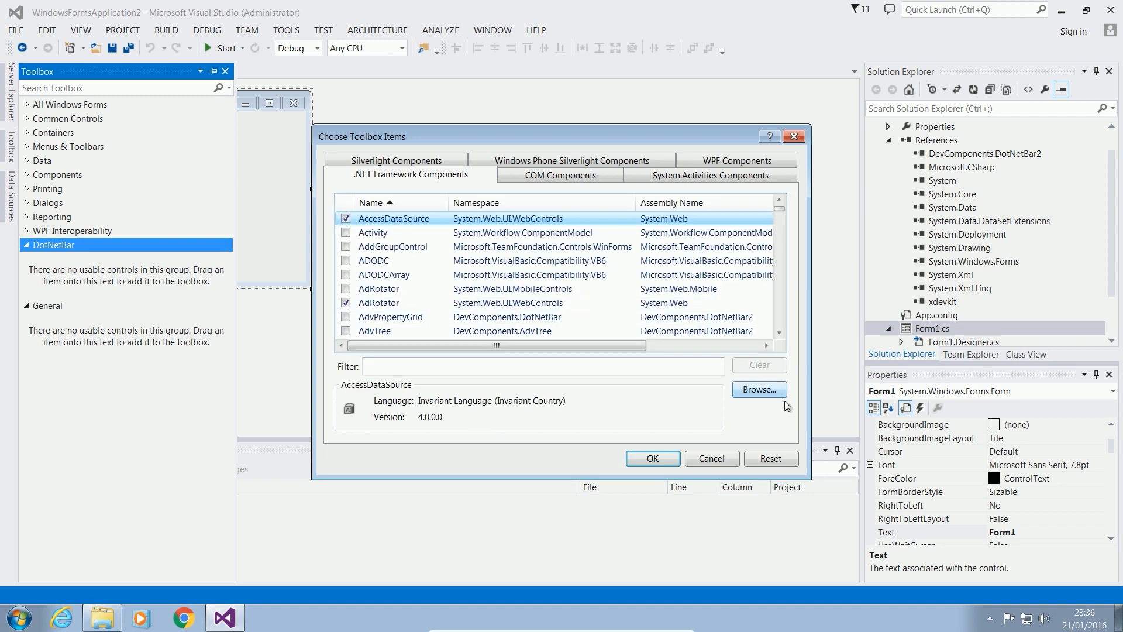
# Load the controls from DevComponents.DotNetBar2.dll into the DotNetBar Toolbox tab
pyautogui.click(759, 389)
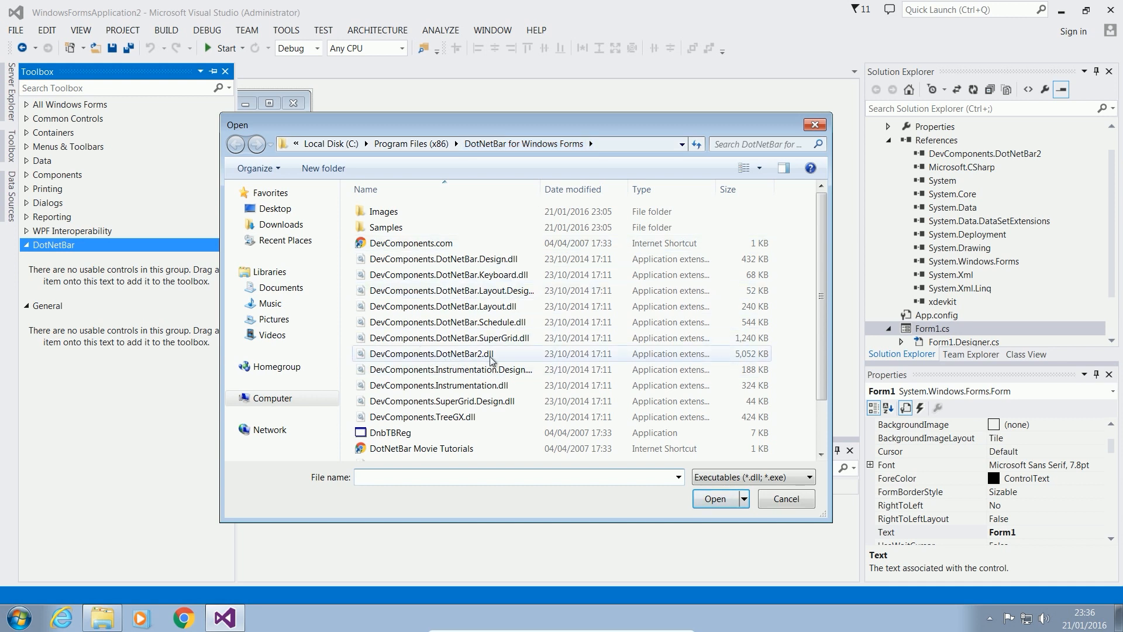
pyautogui.click(430, 353)
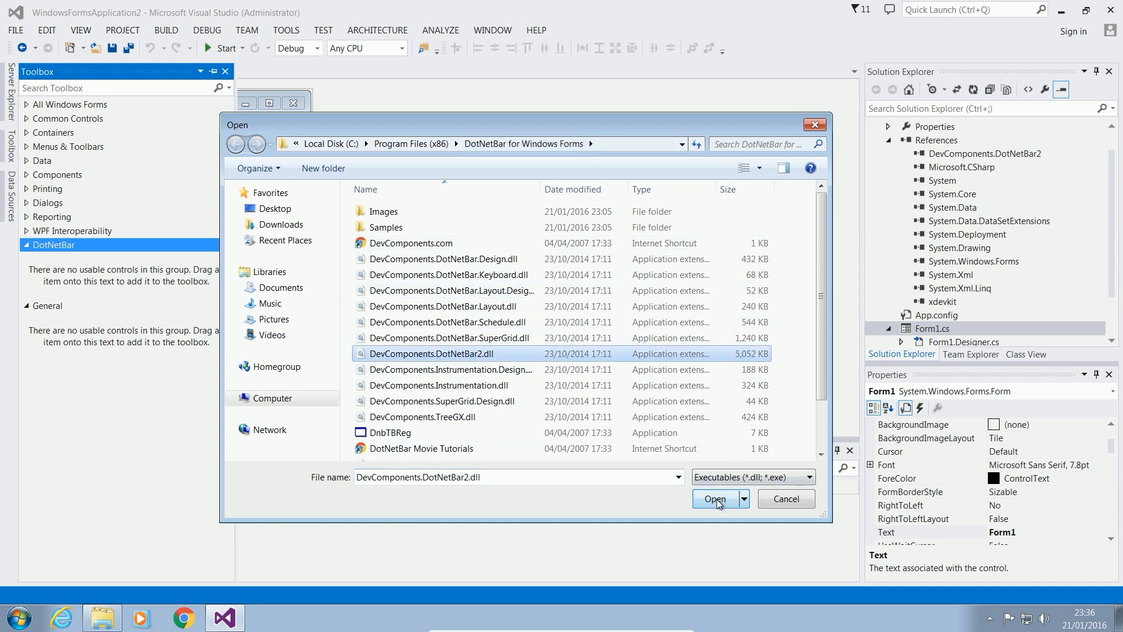
pyautogui.click(714, 498)
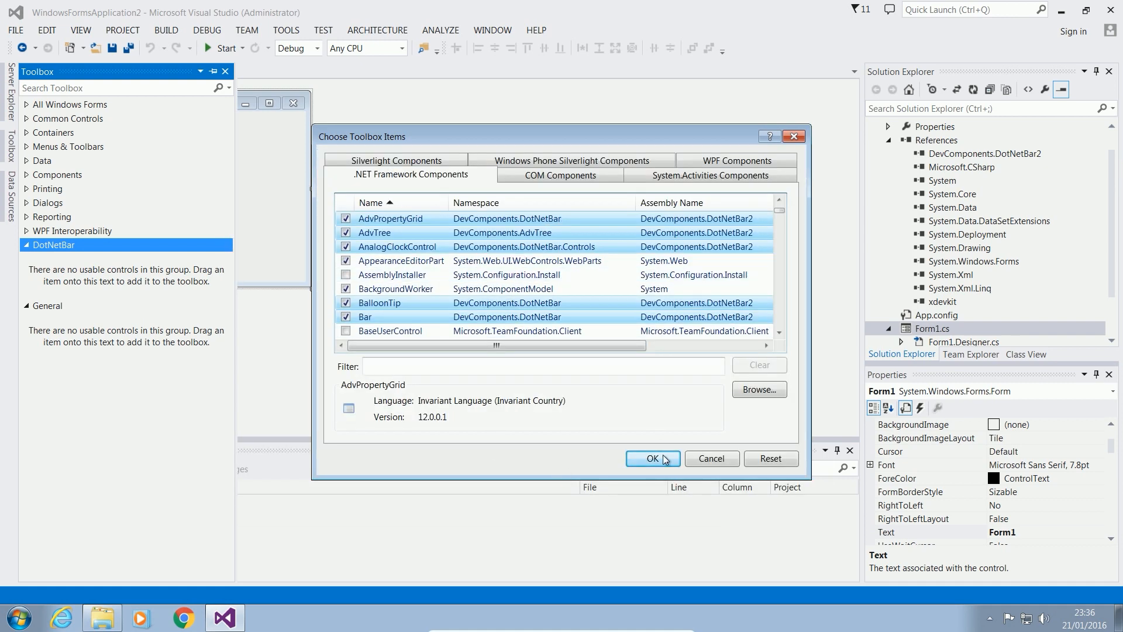
pyautogui.click(652, 459)
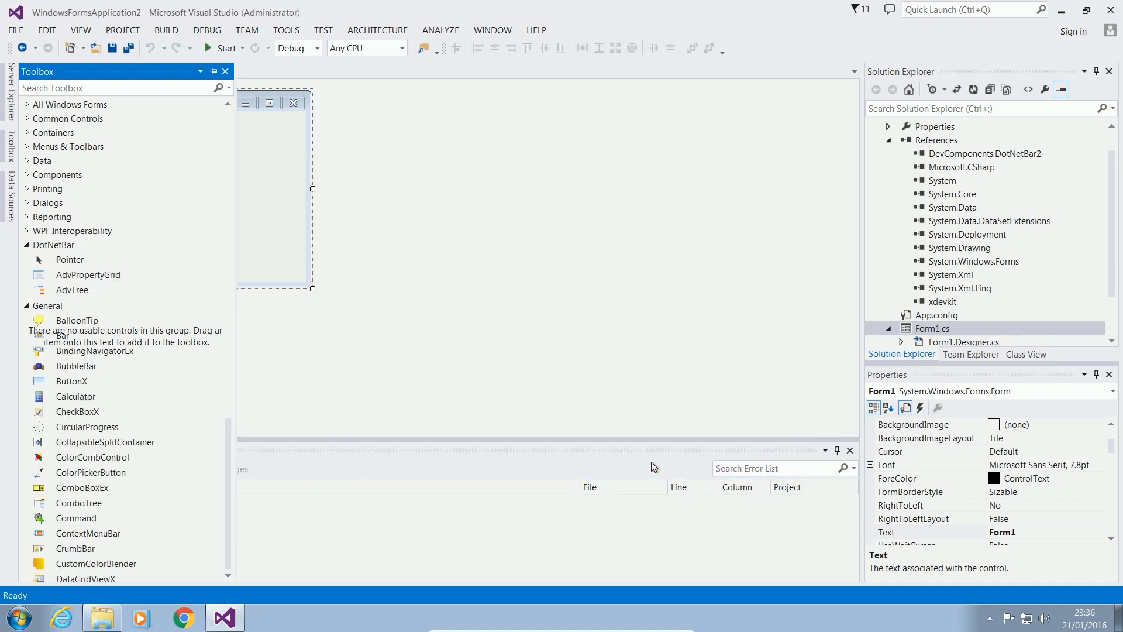
# Scroll through the DotNetBar controls, then return to the Form1 designer, hiding the Toolbox
pyautogui.scroll(-3)
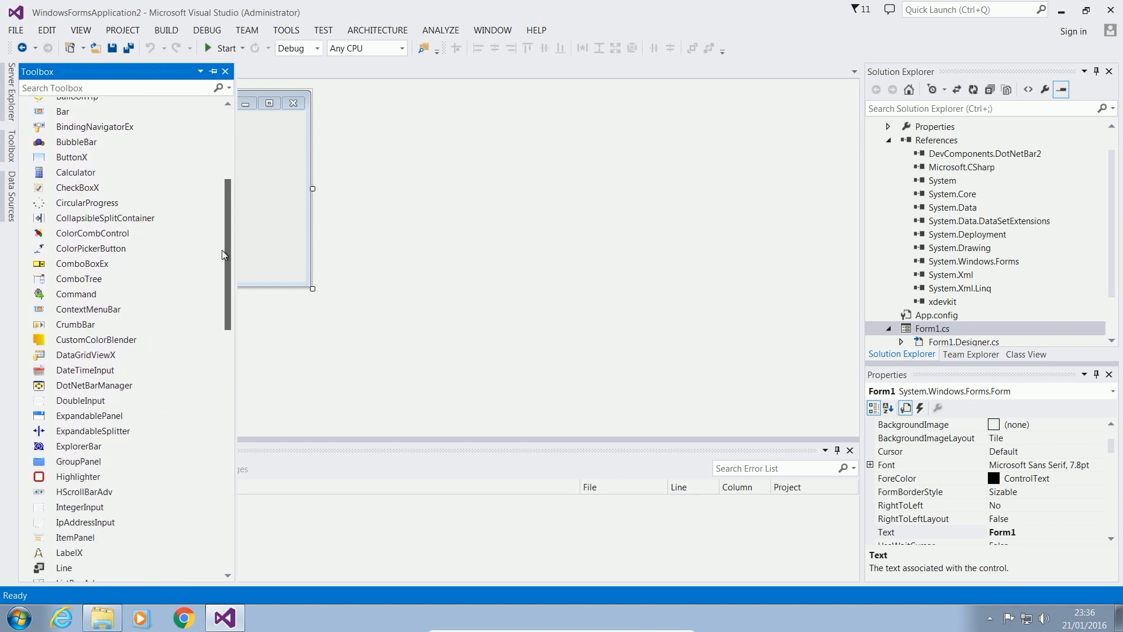
pyautogui.scroll(-3)
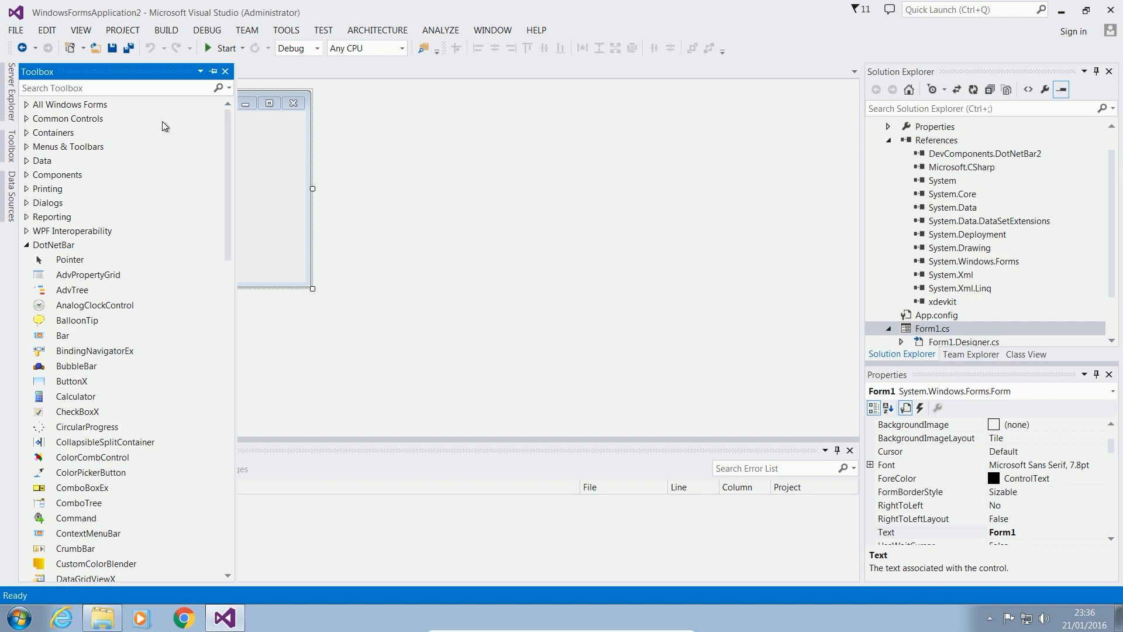
pyautogui.click(72, 104)
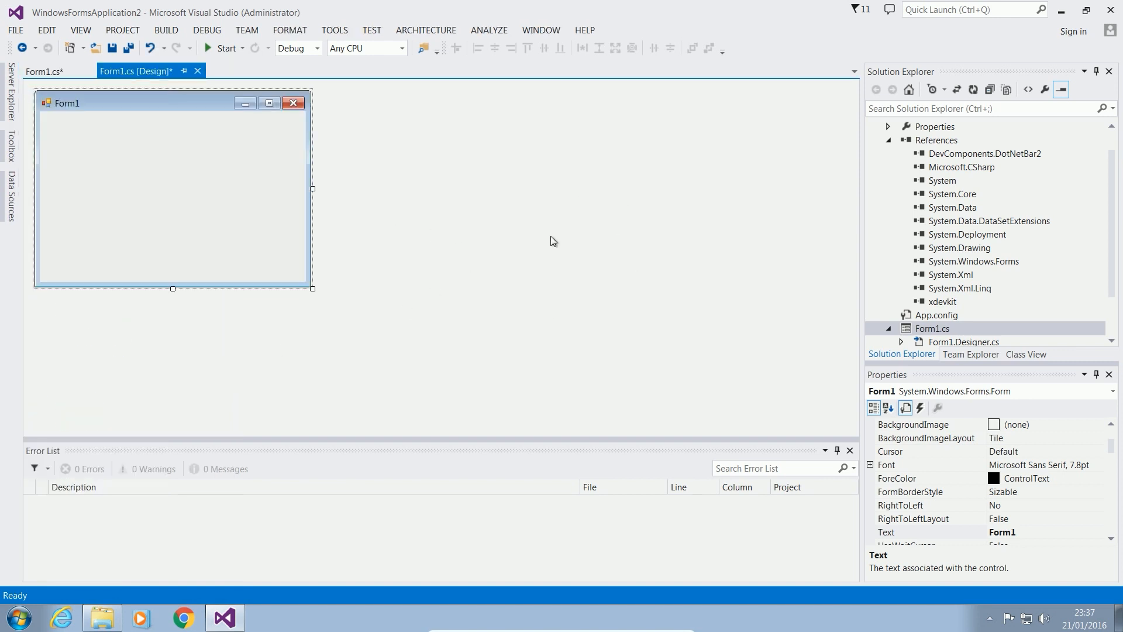
pyautogui.moveTo(513, 218)
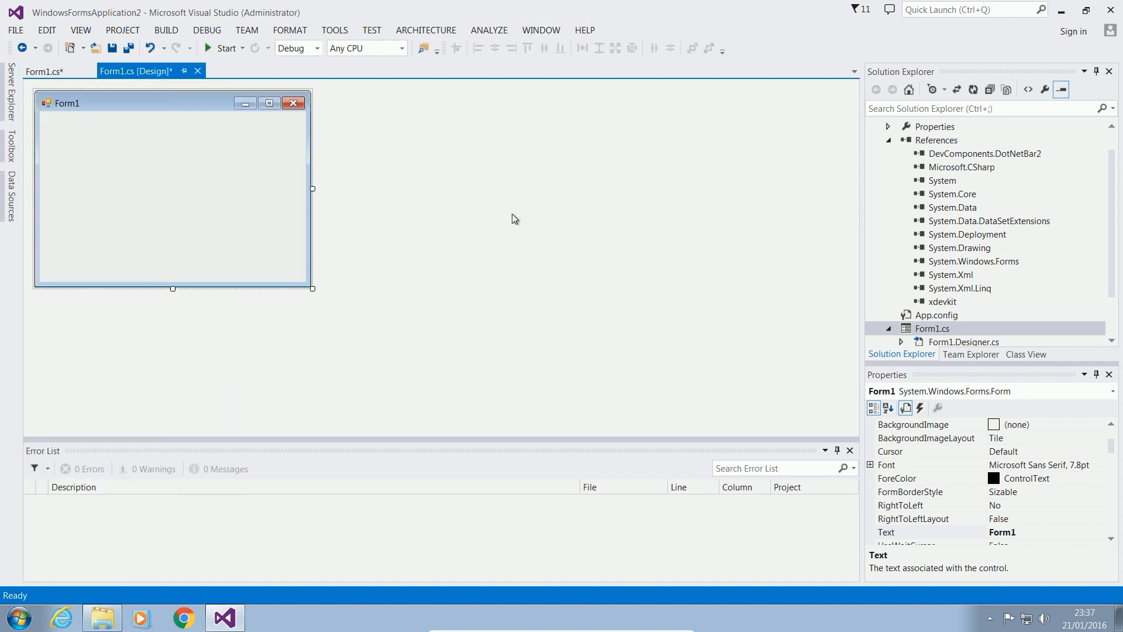